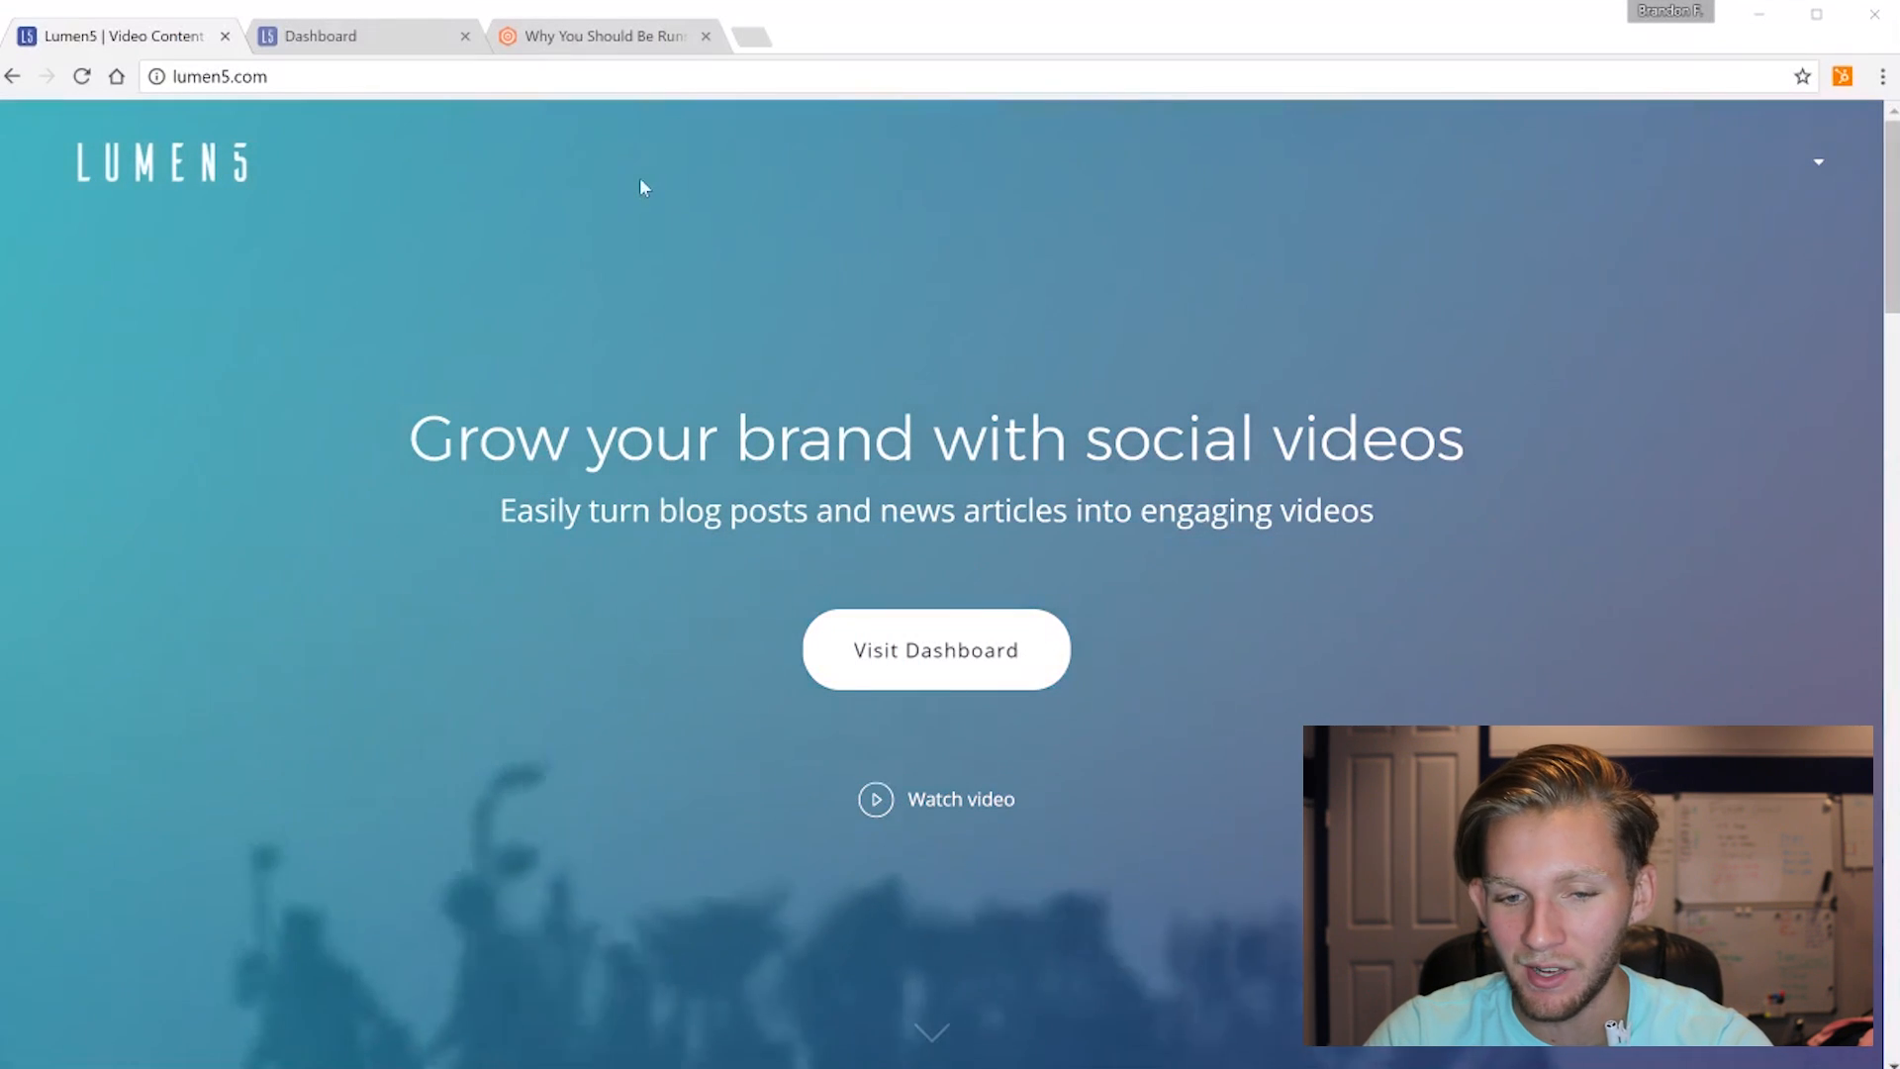
mouse_move(1586, 428)
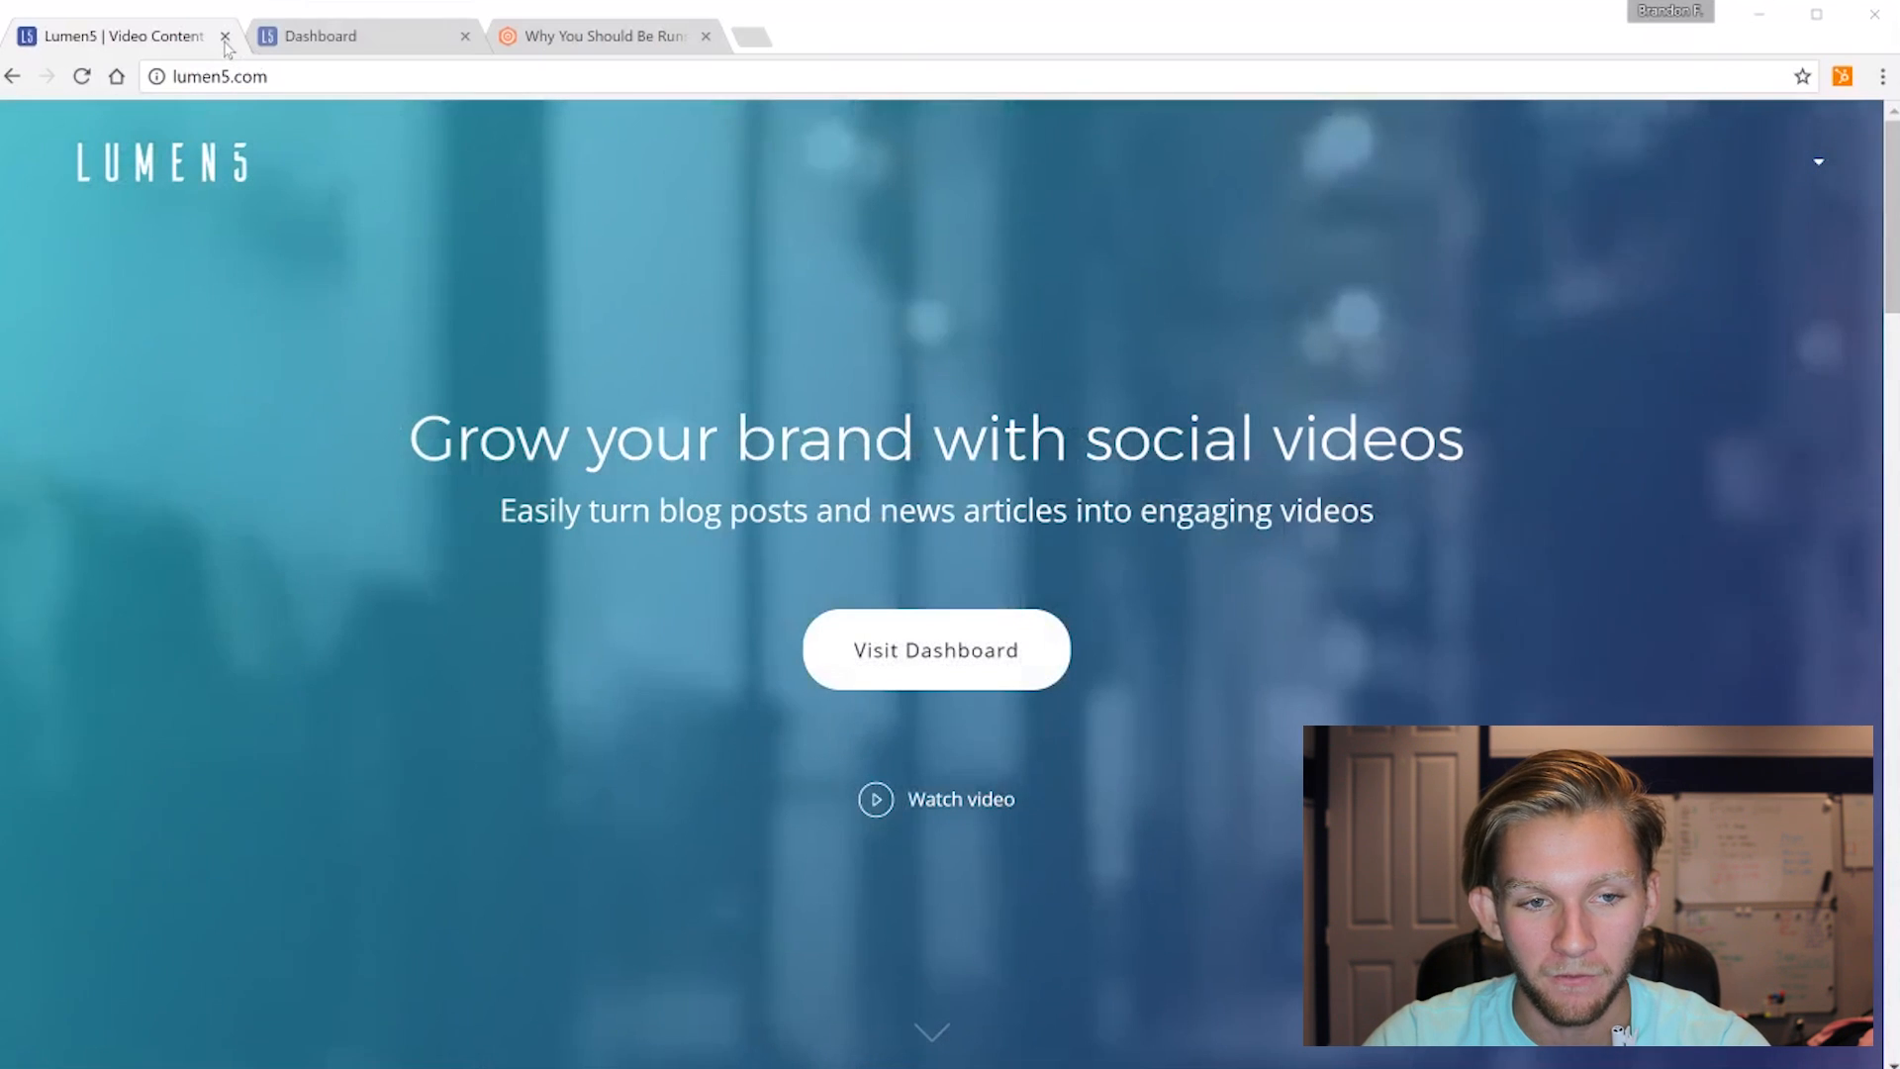
mouse_move(936, 649)
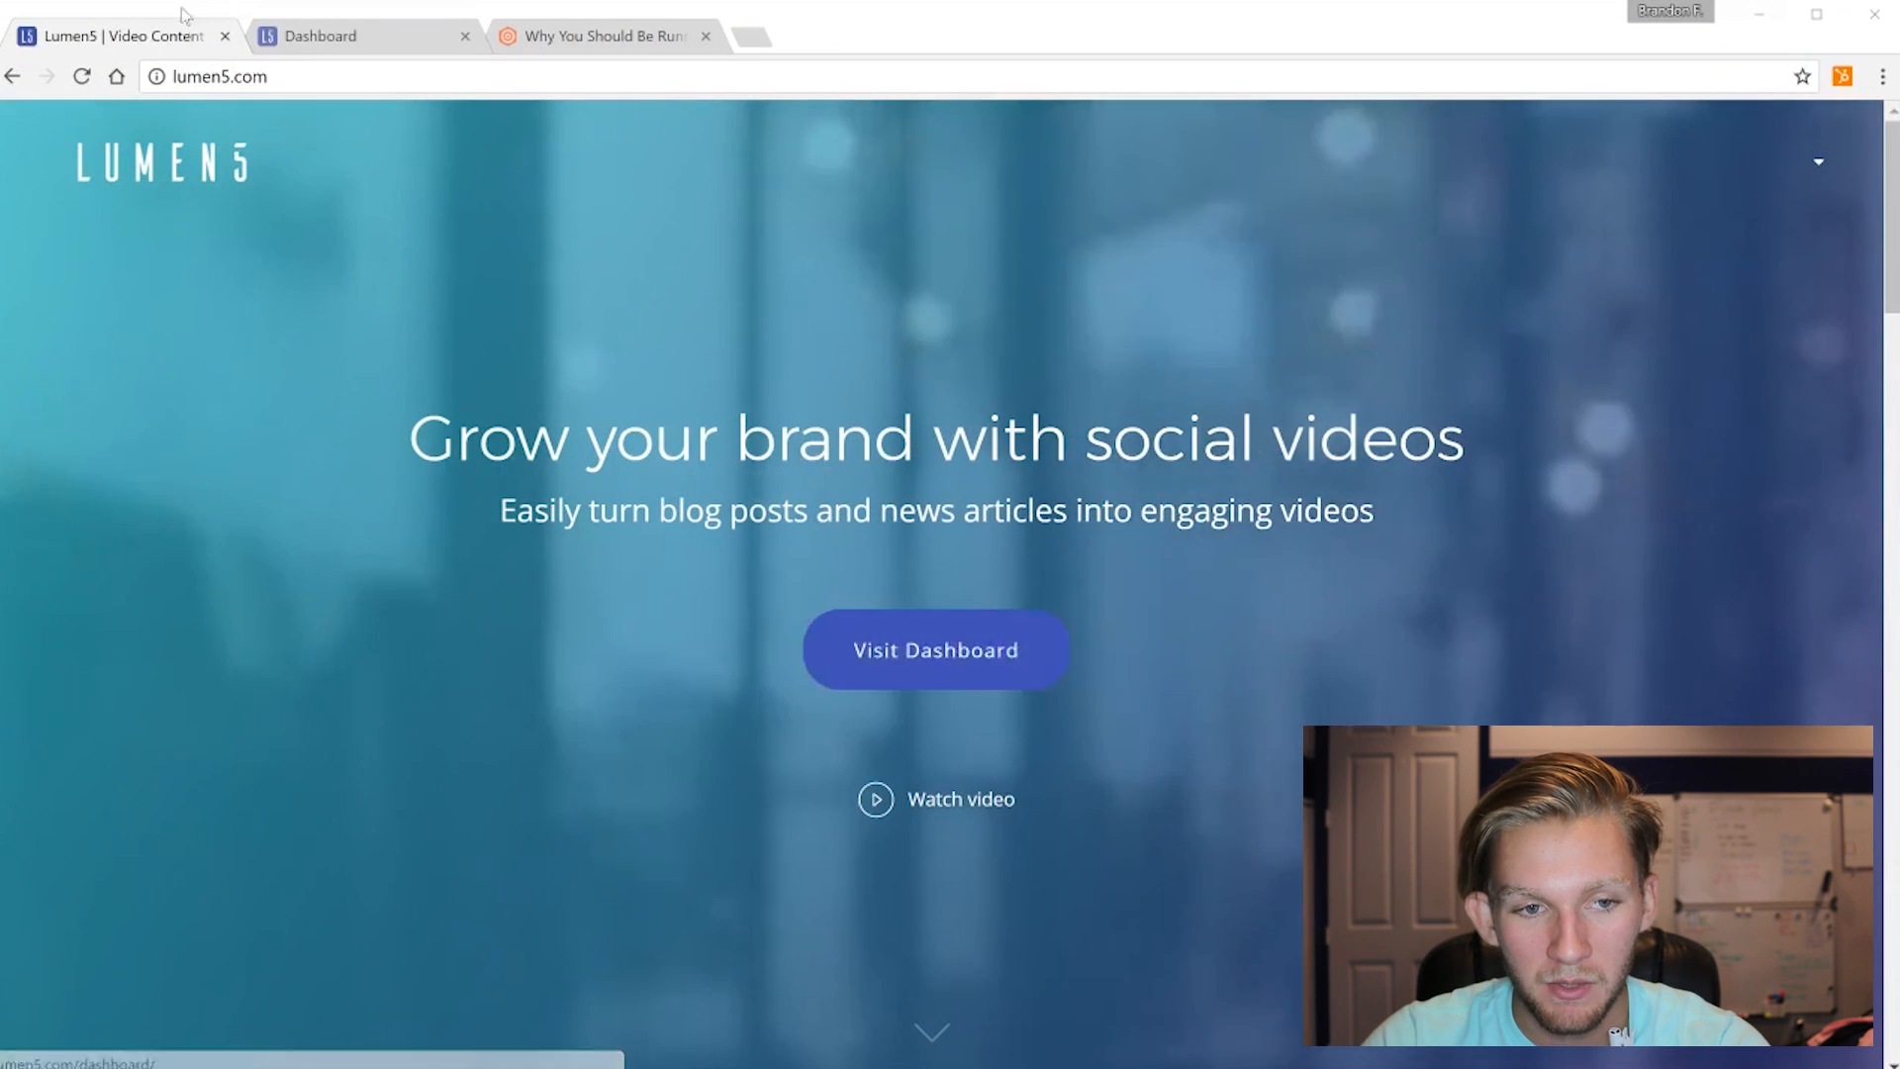
Leave the homepage for the video dashboard and start a new video project
left_click(934, 649)
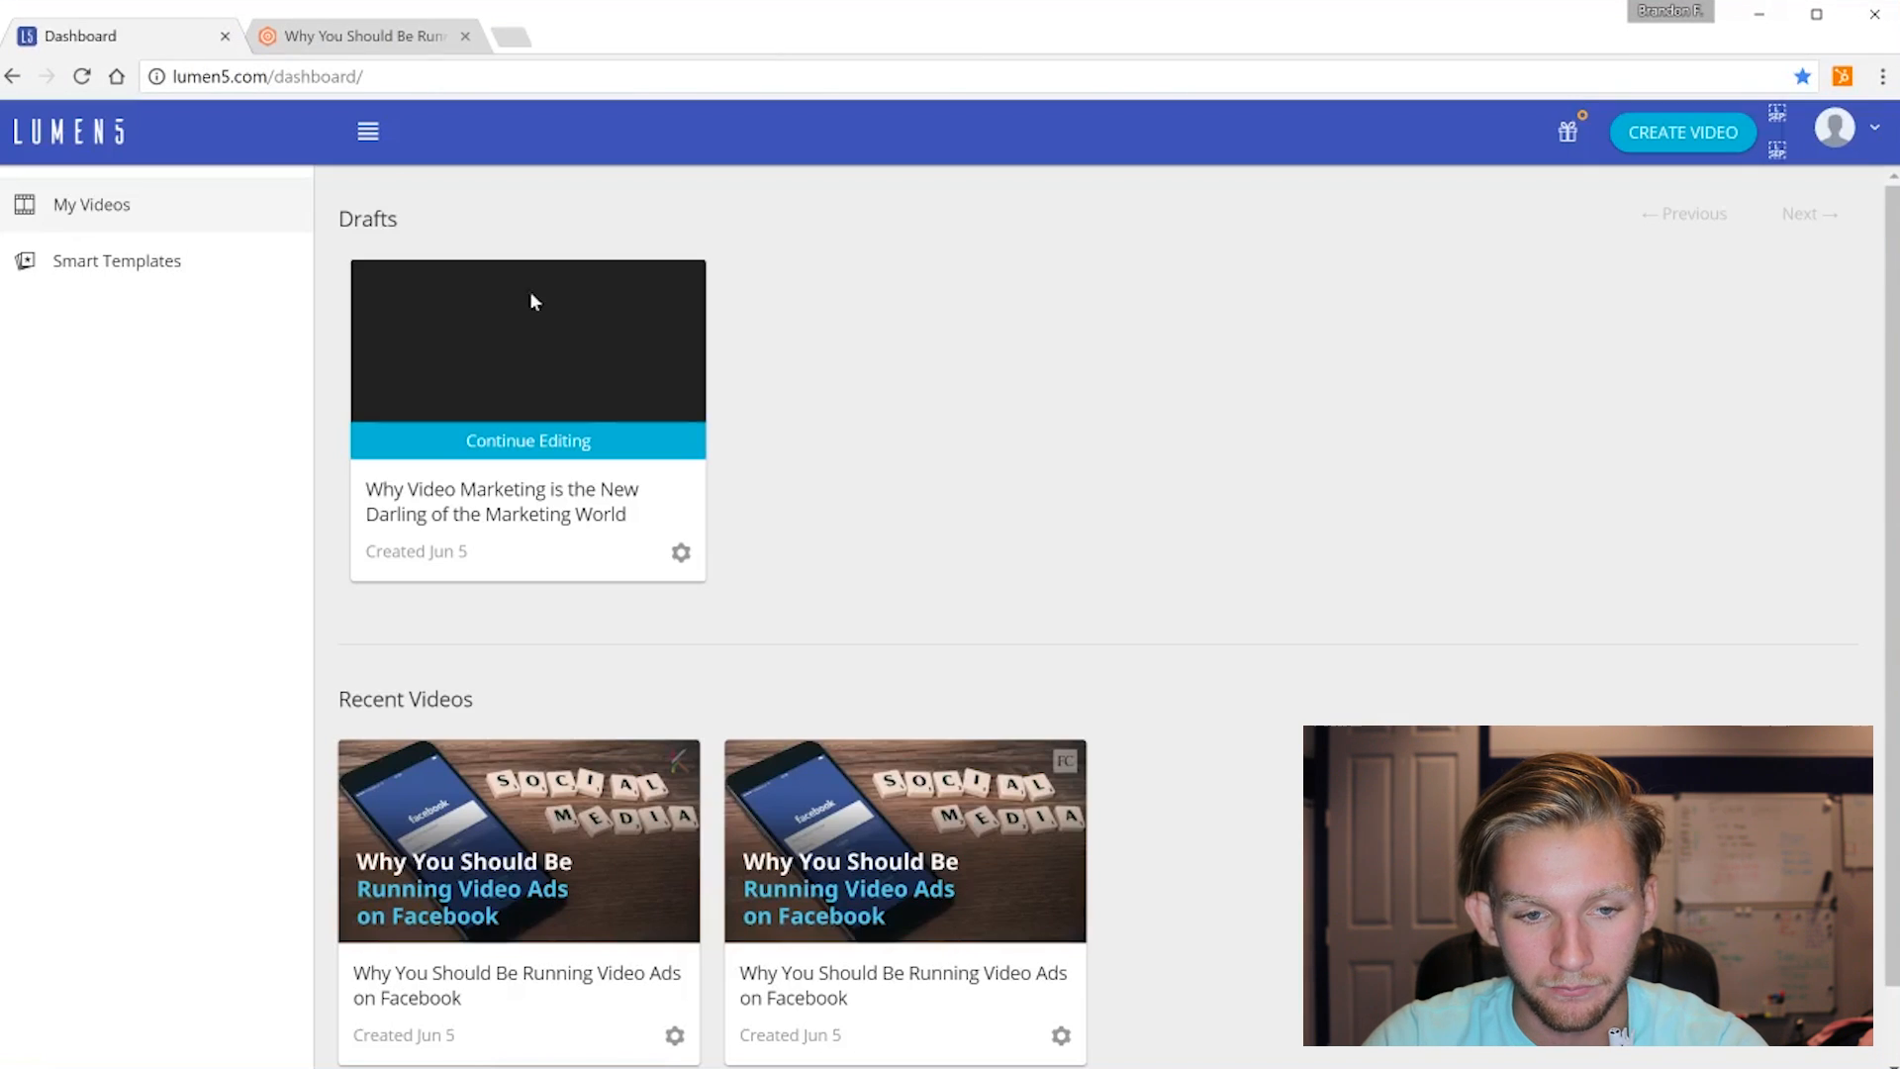
mouse_move(1500, 519)
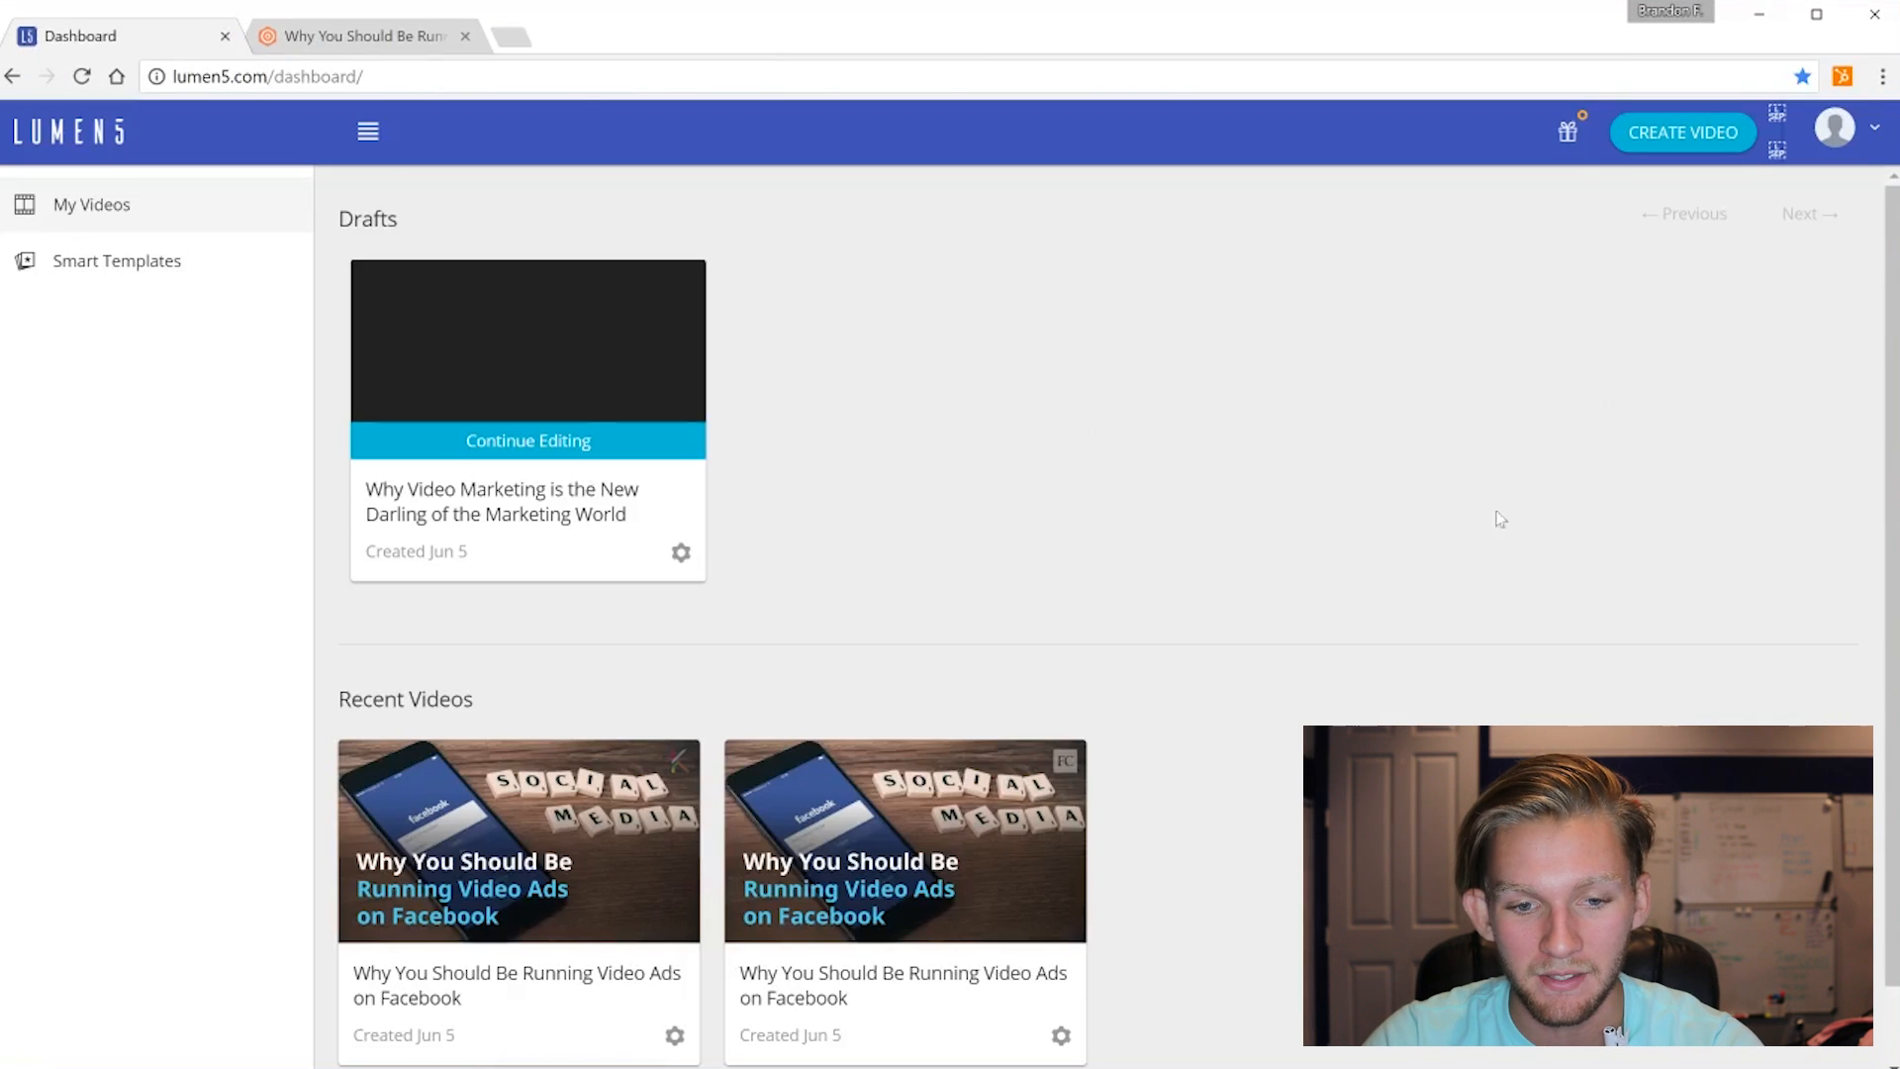
mouse_move(954, 503)
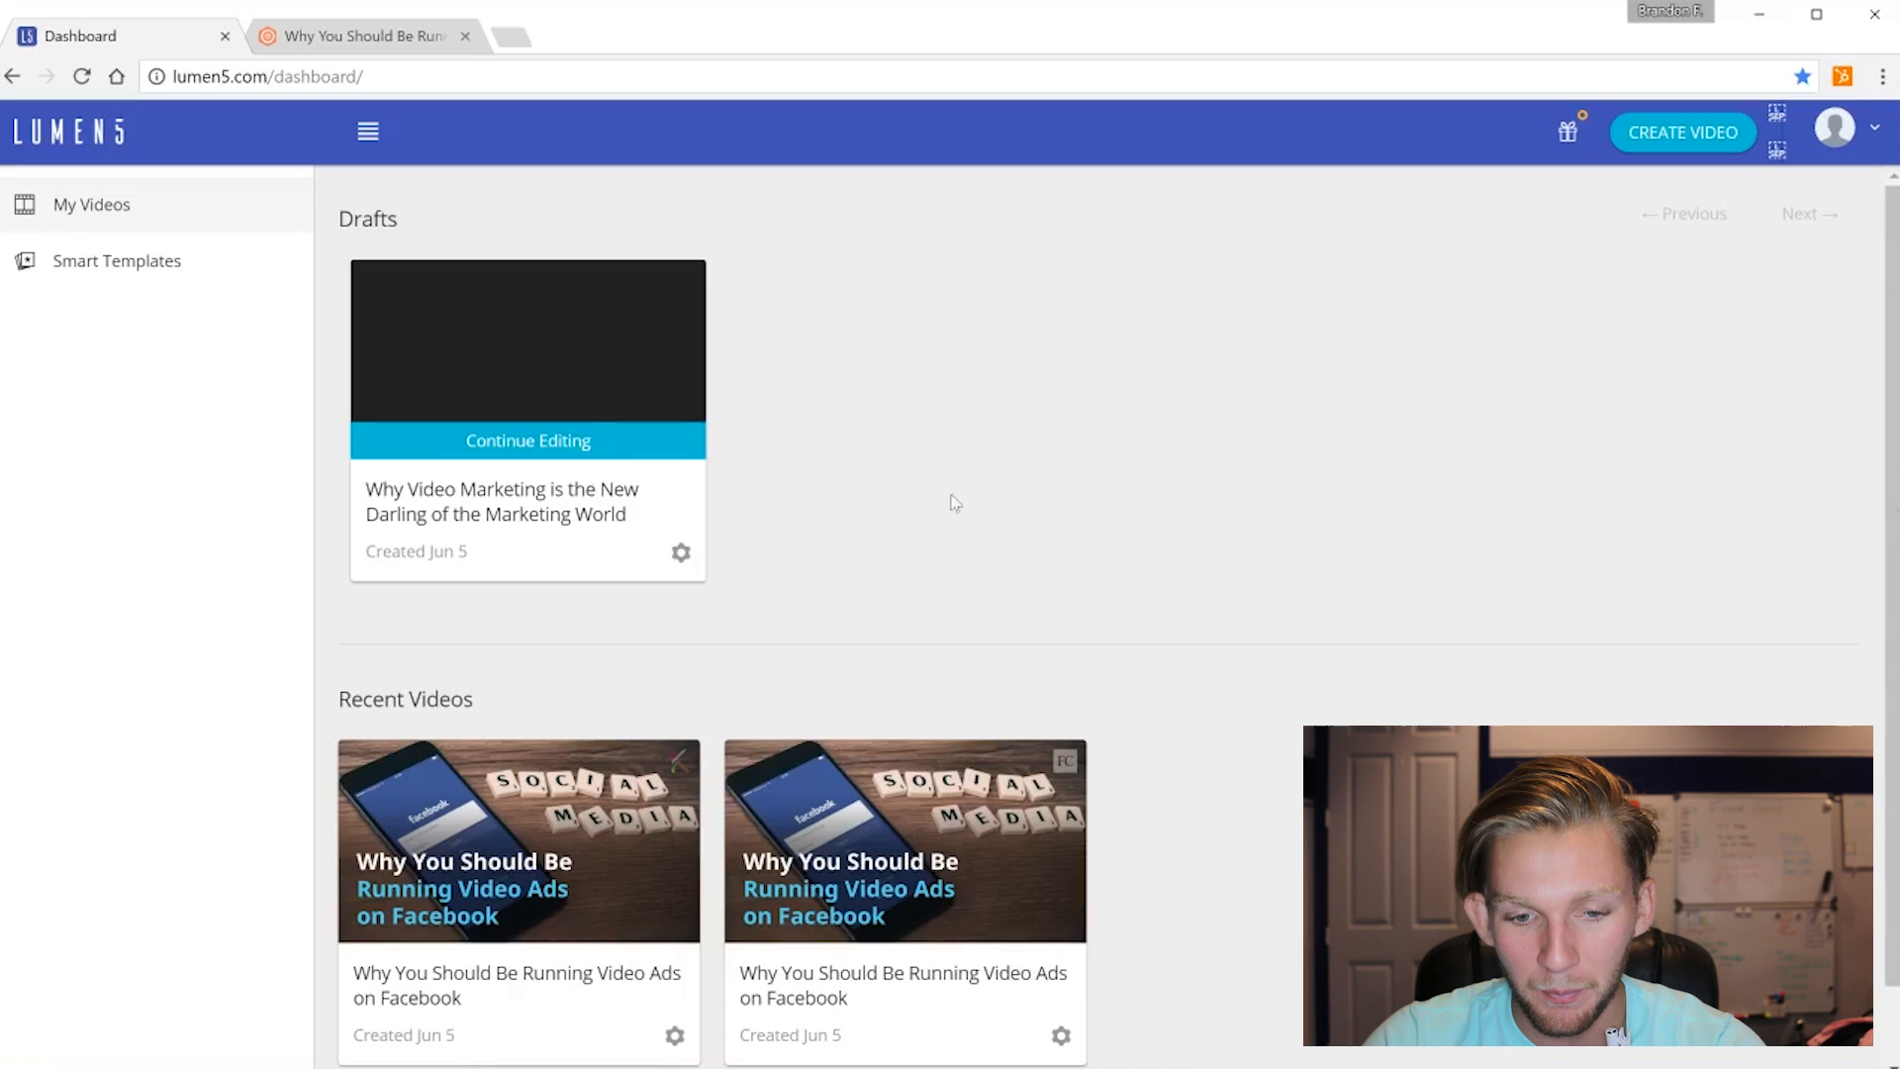
mouse_move(710, 671)
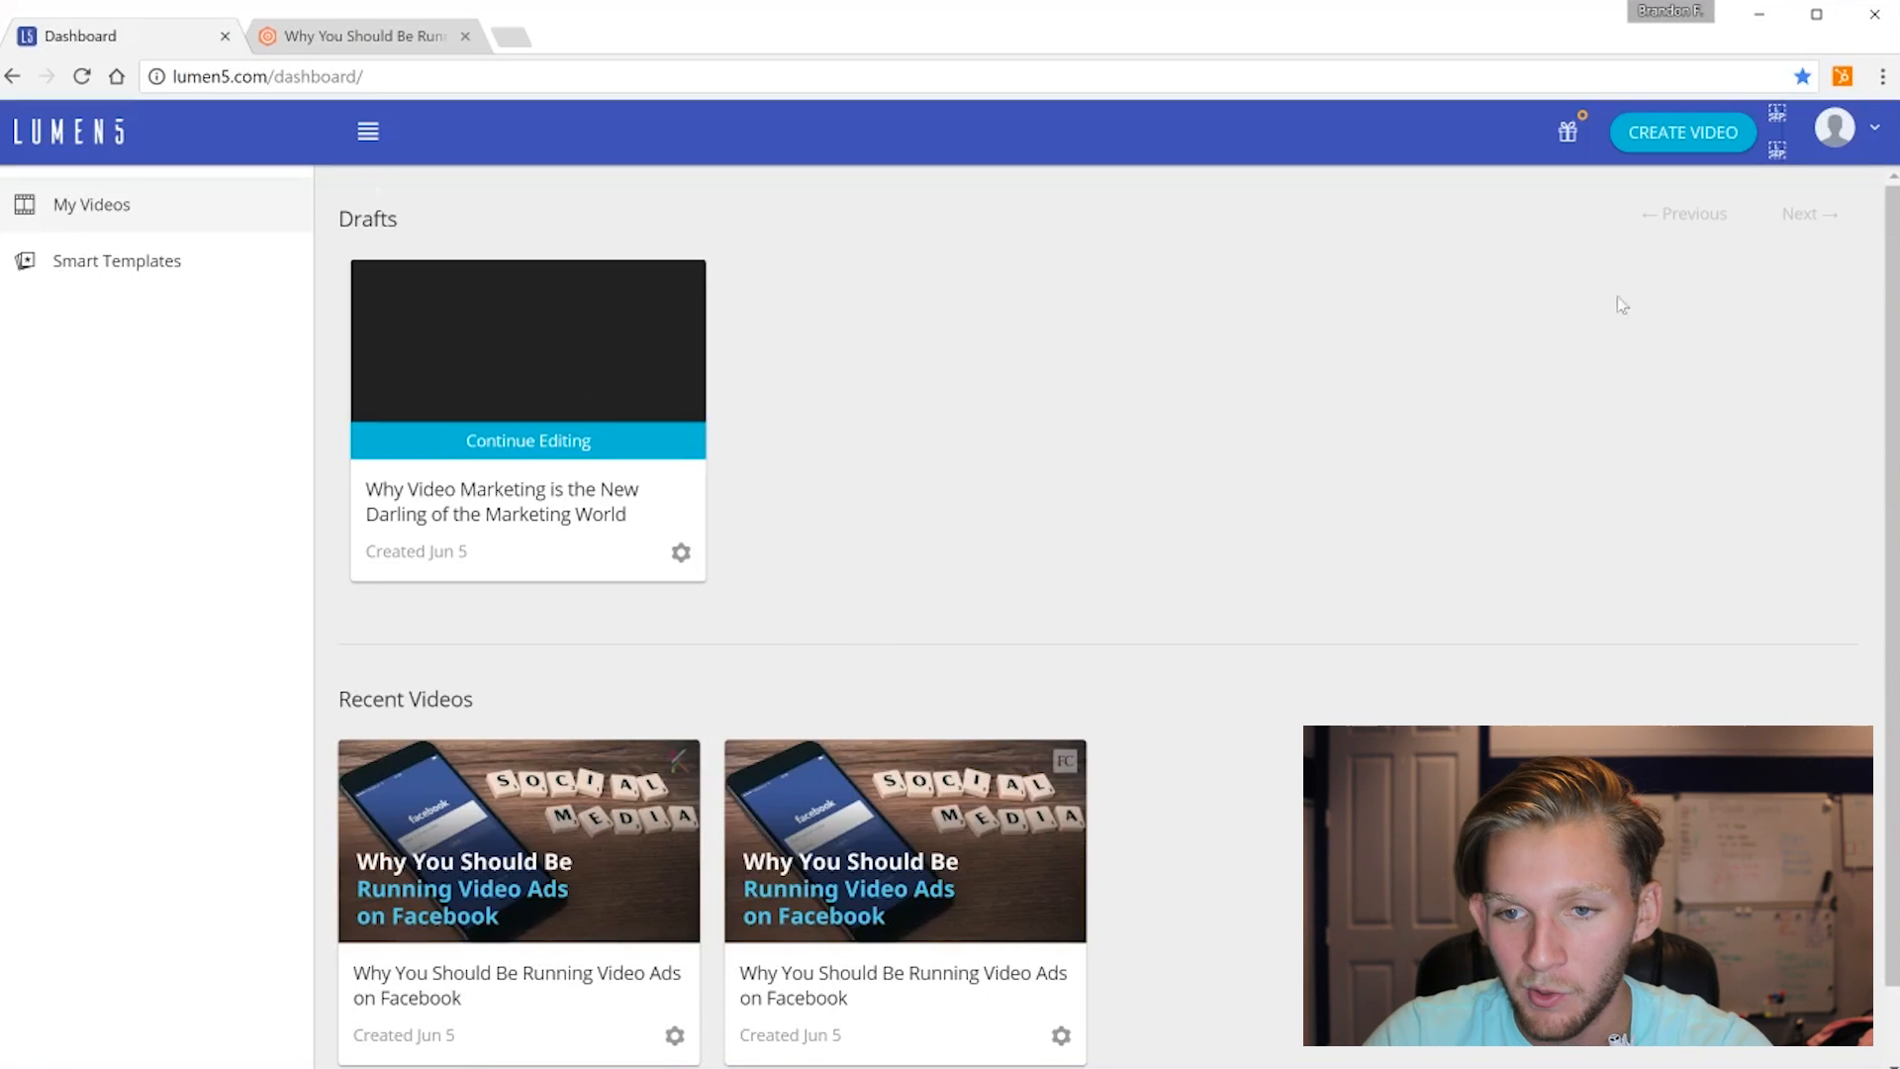
left_click(1682, 132)
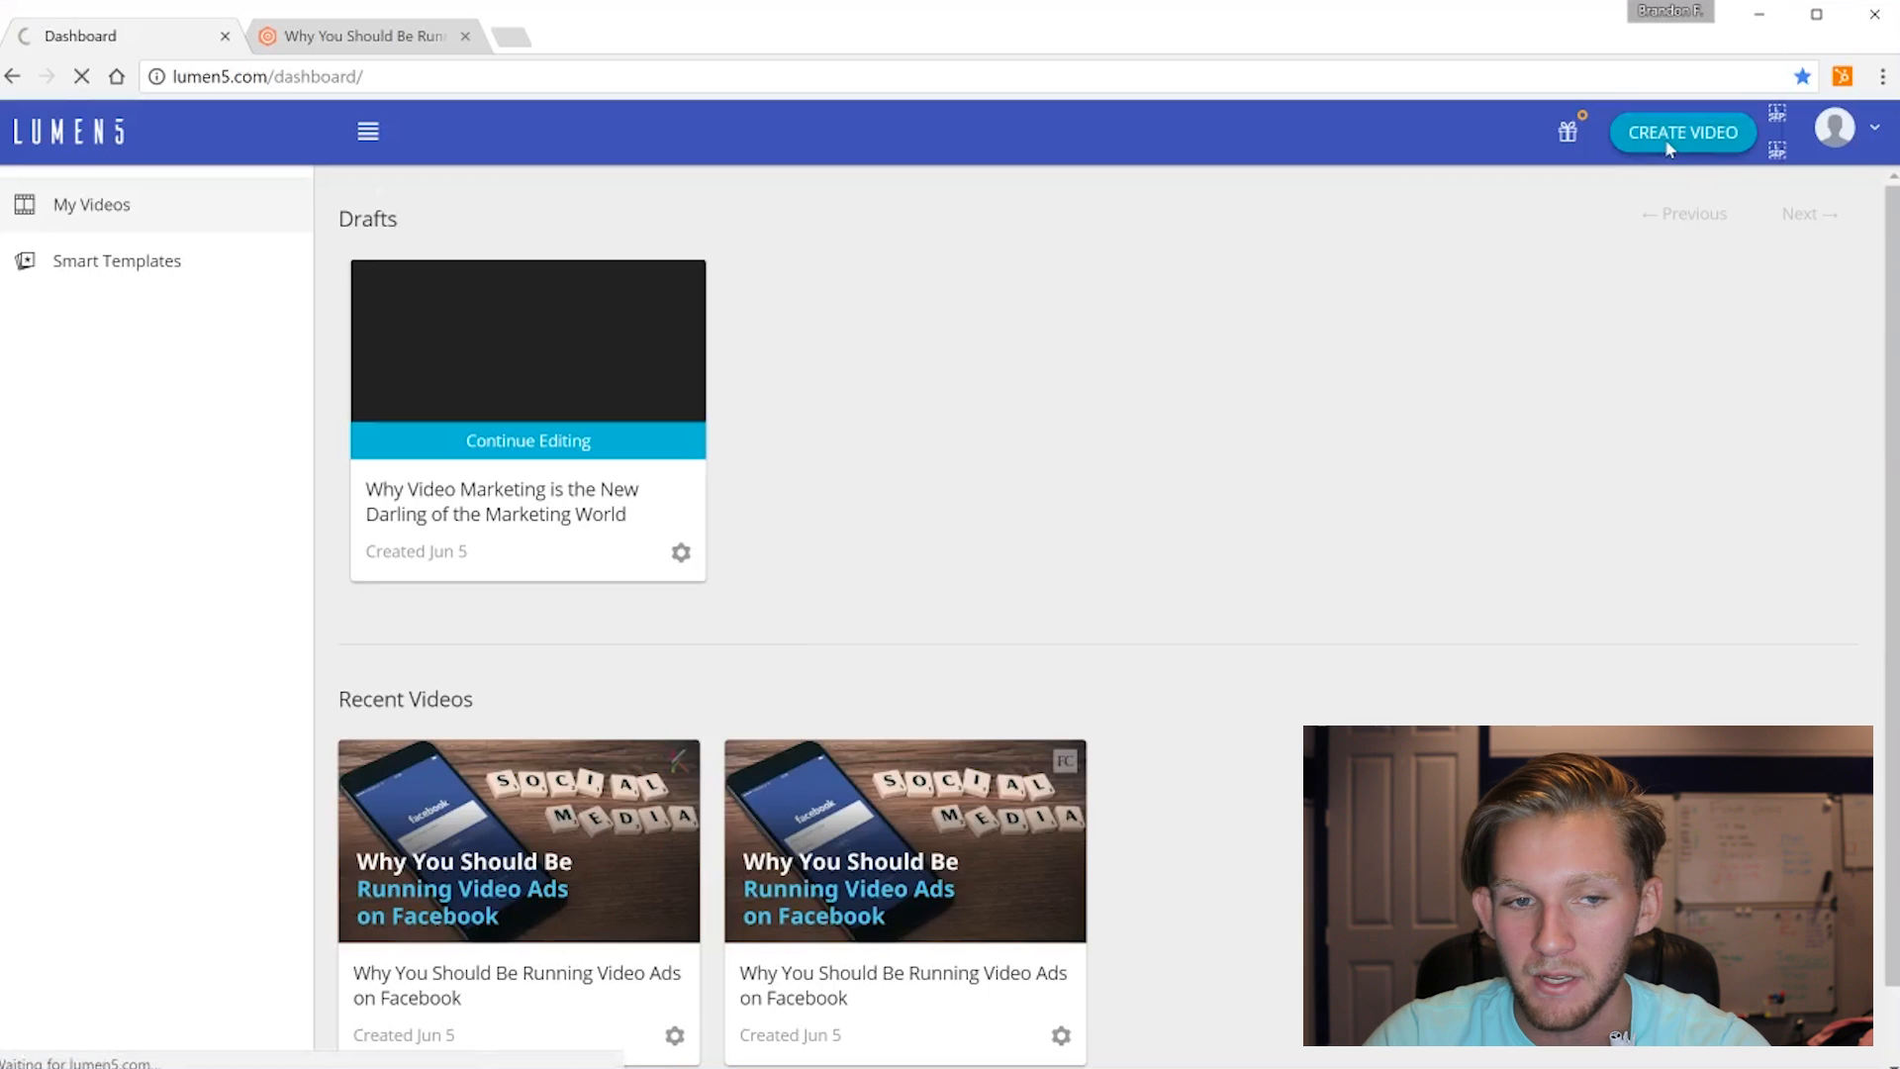
Copy the SEO.com Facebook video ads article URL and paste it into the article link field
left_click(1683, 133)
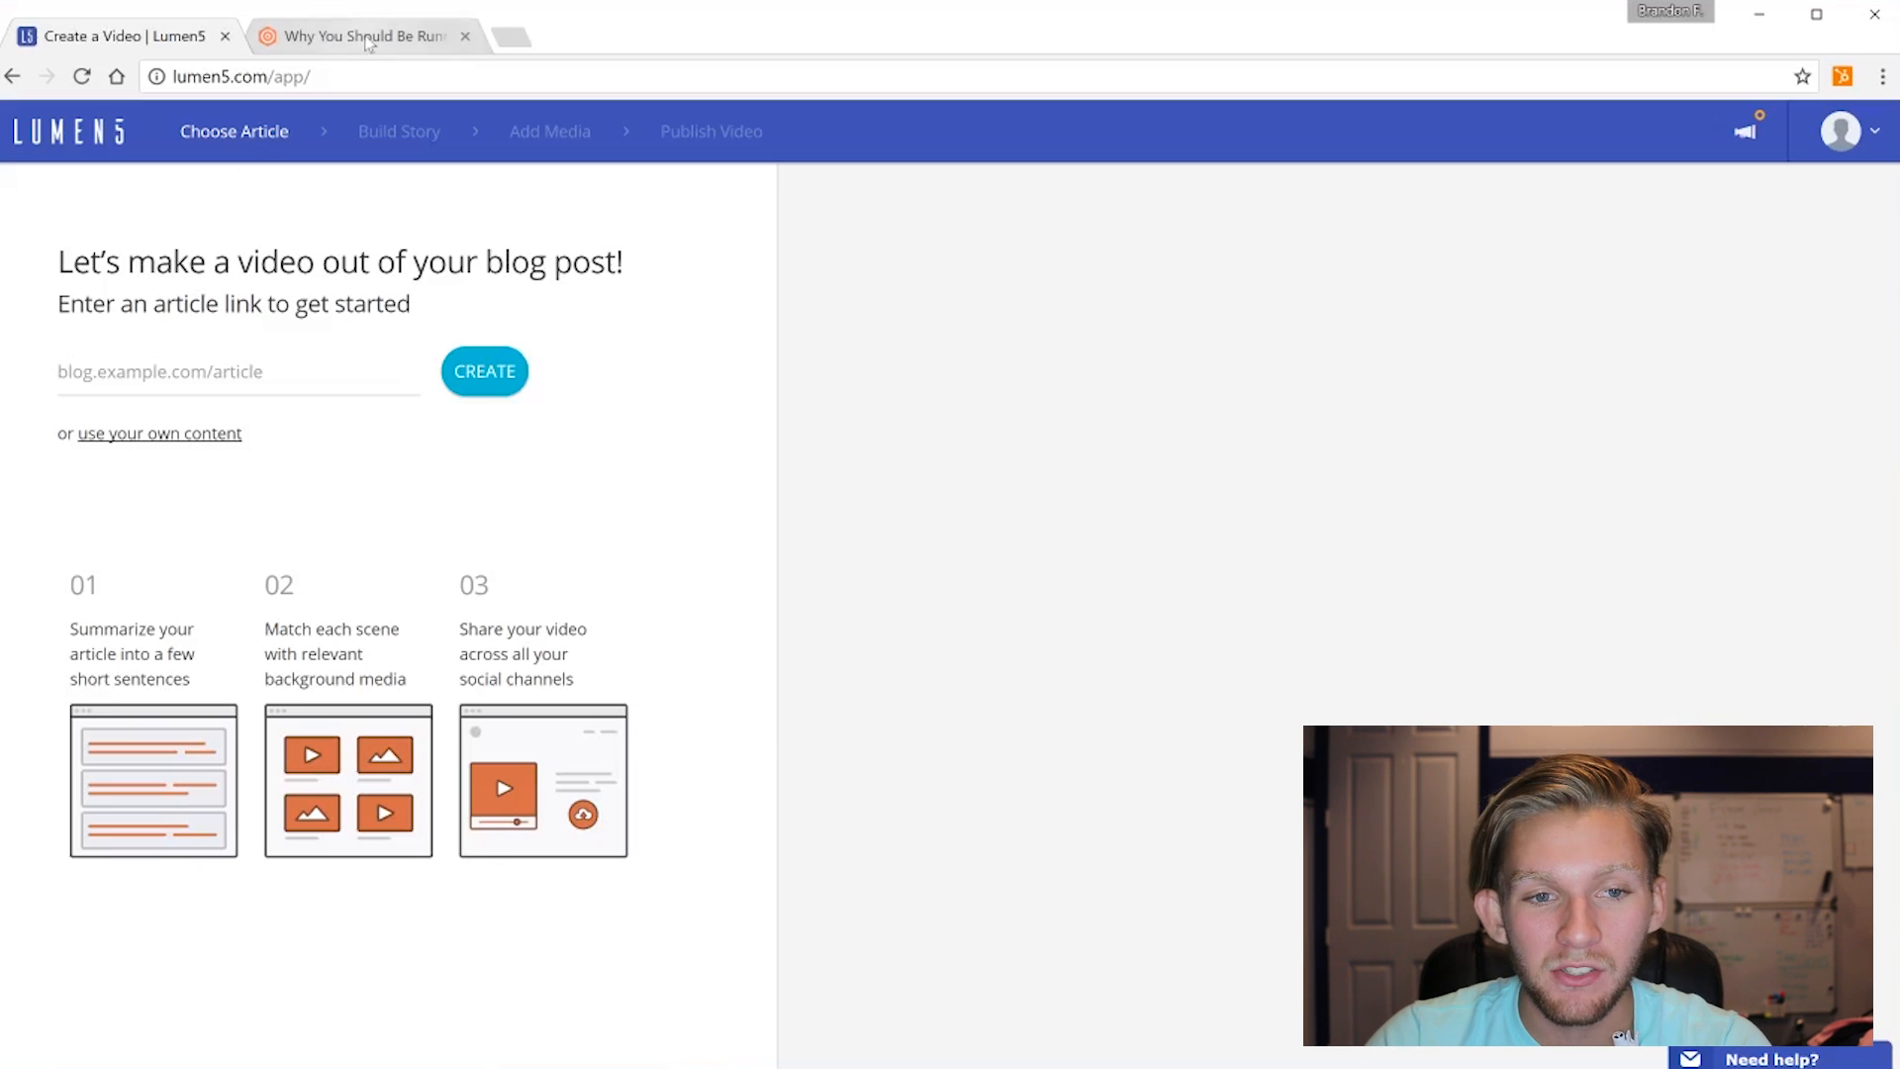
left_click(354, 35)
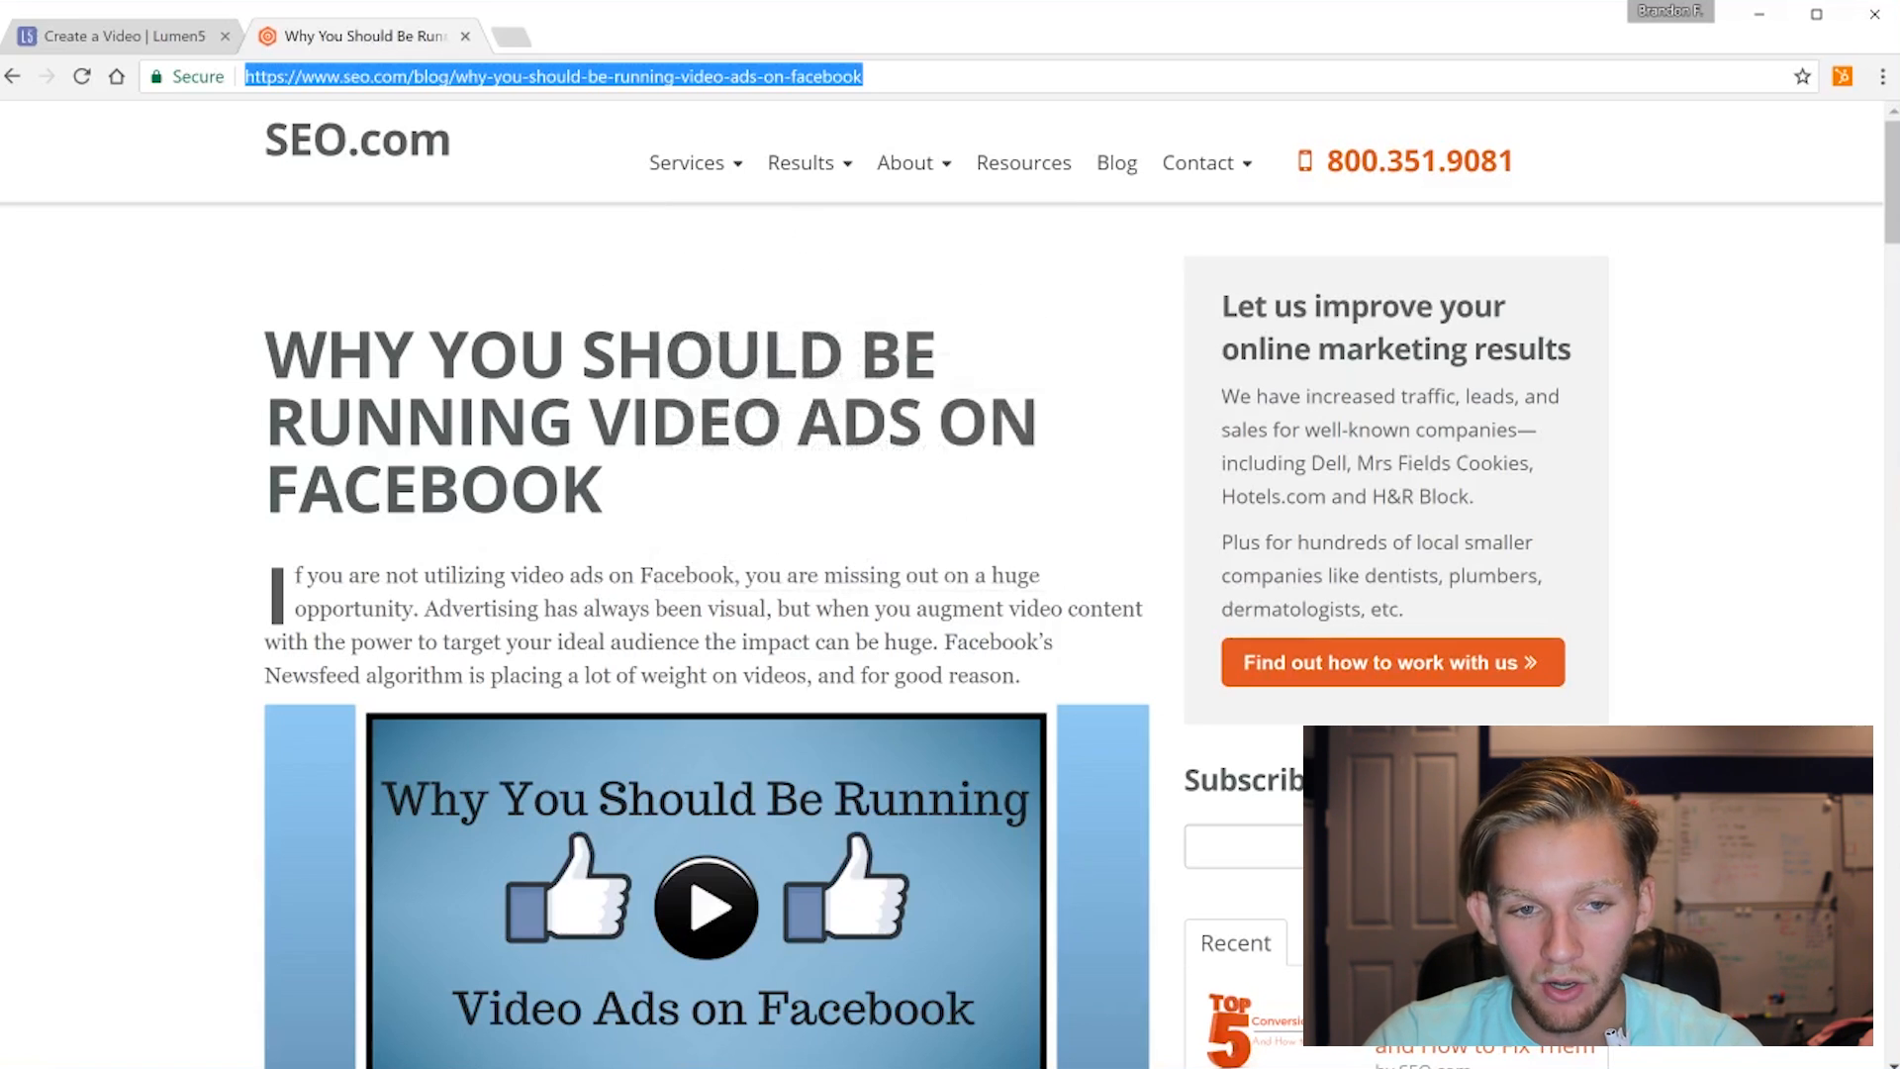
double_click(641, 77)
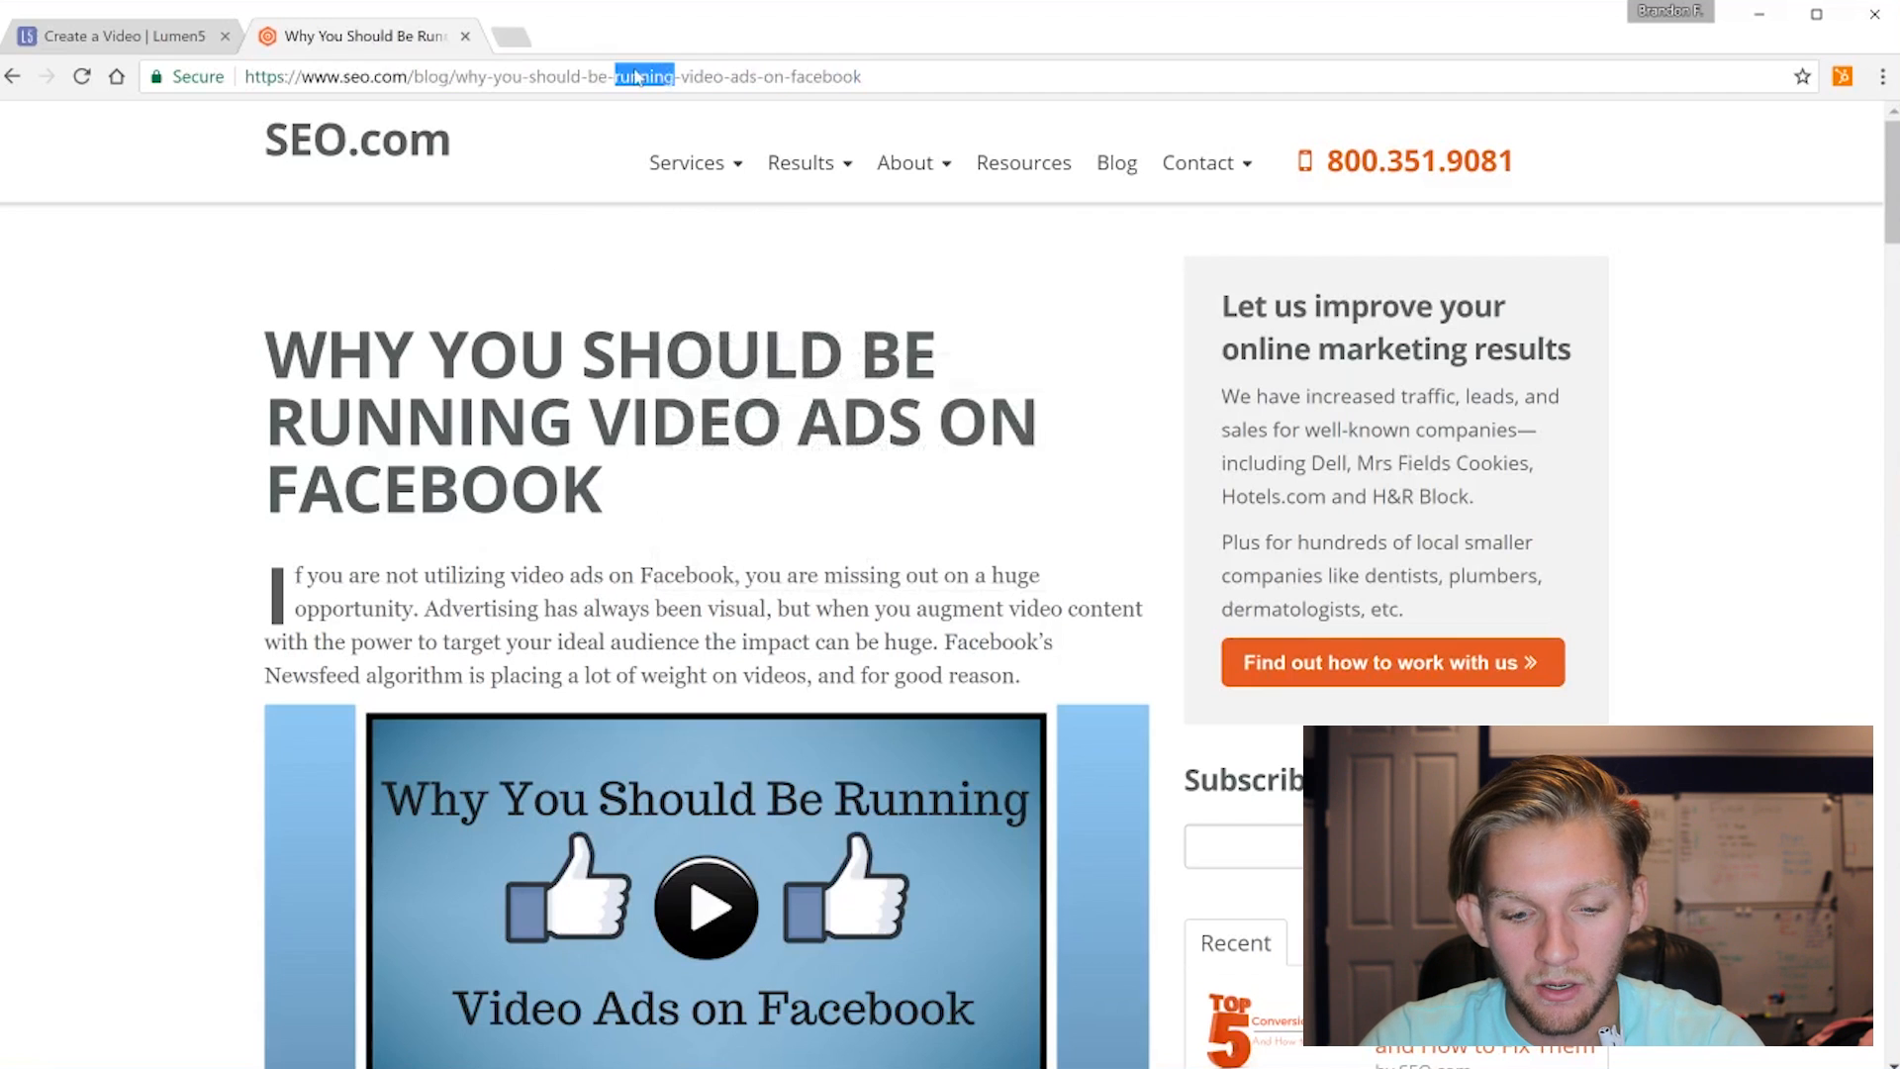
triple_click(552, 77)
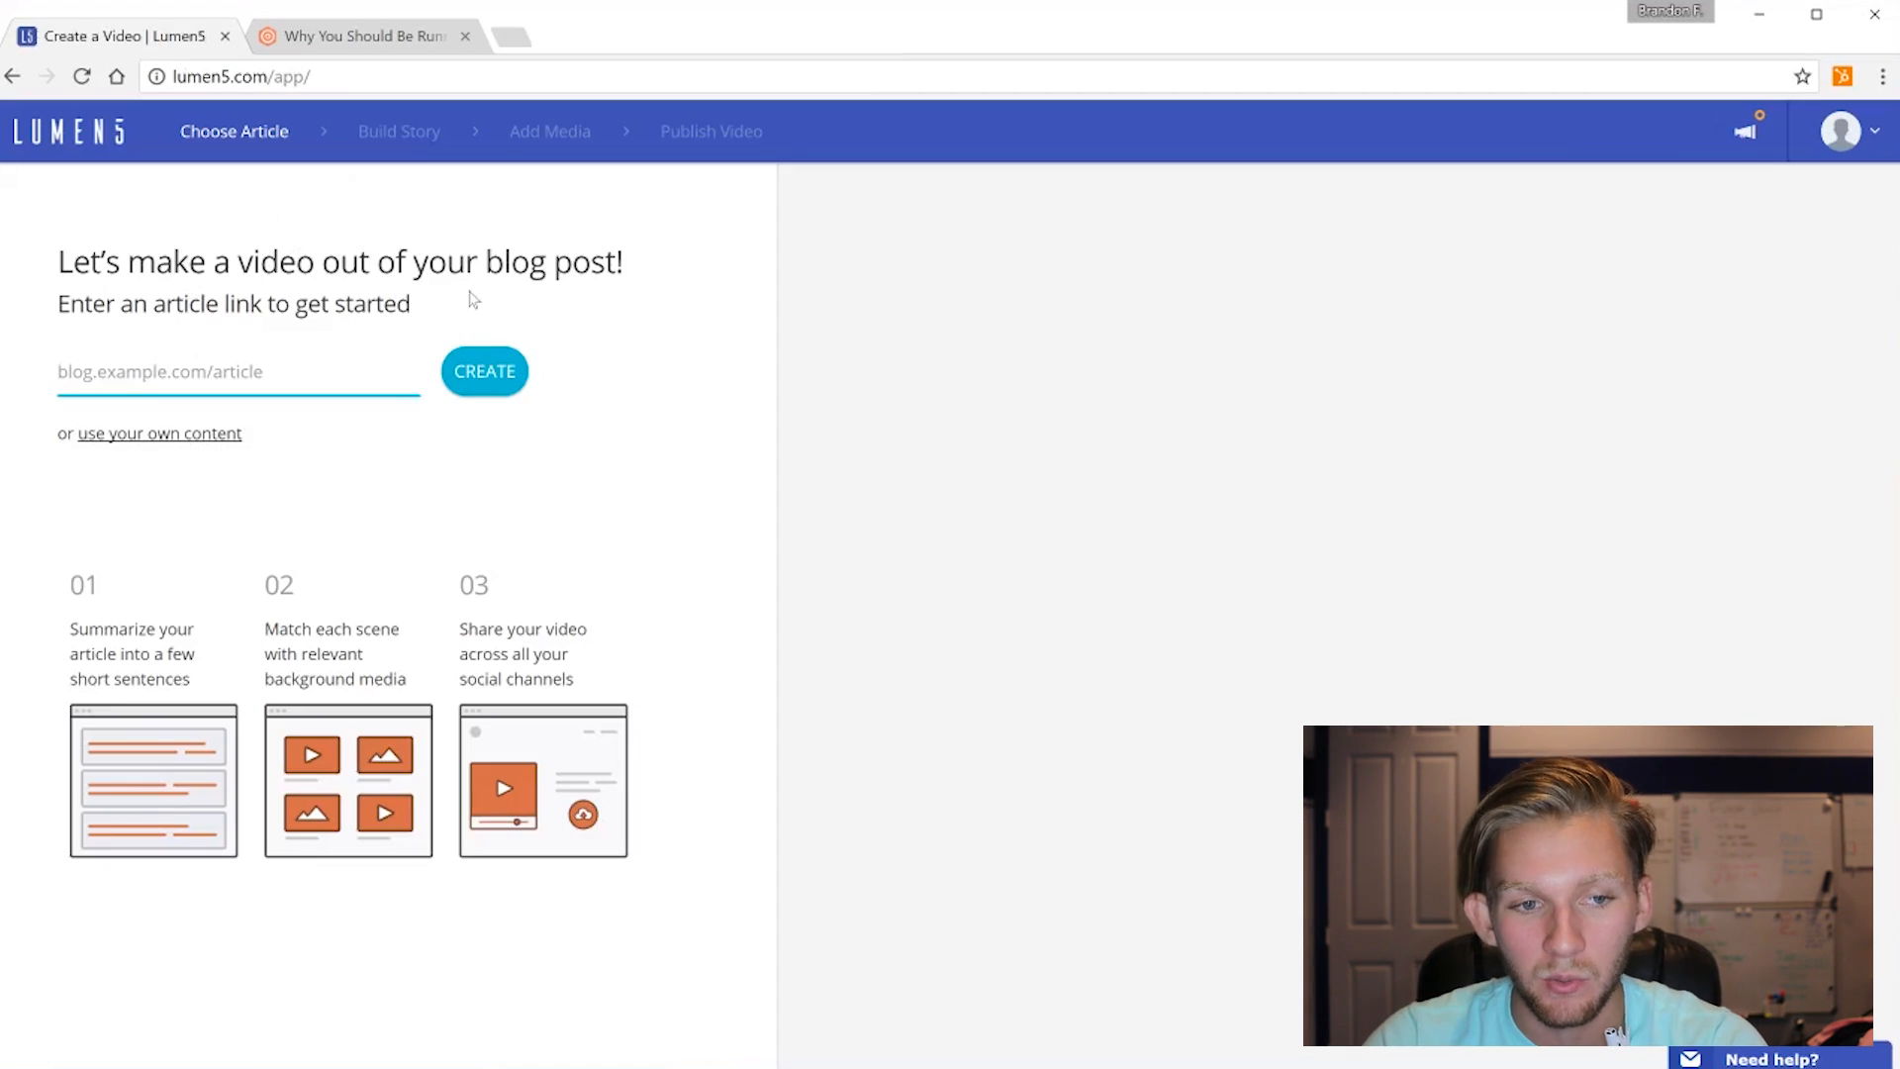
left_click(483, 371)
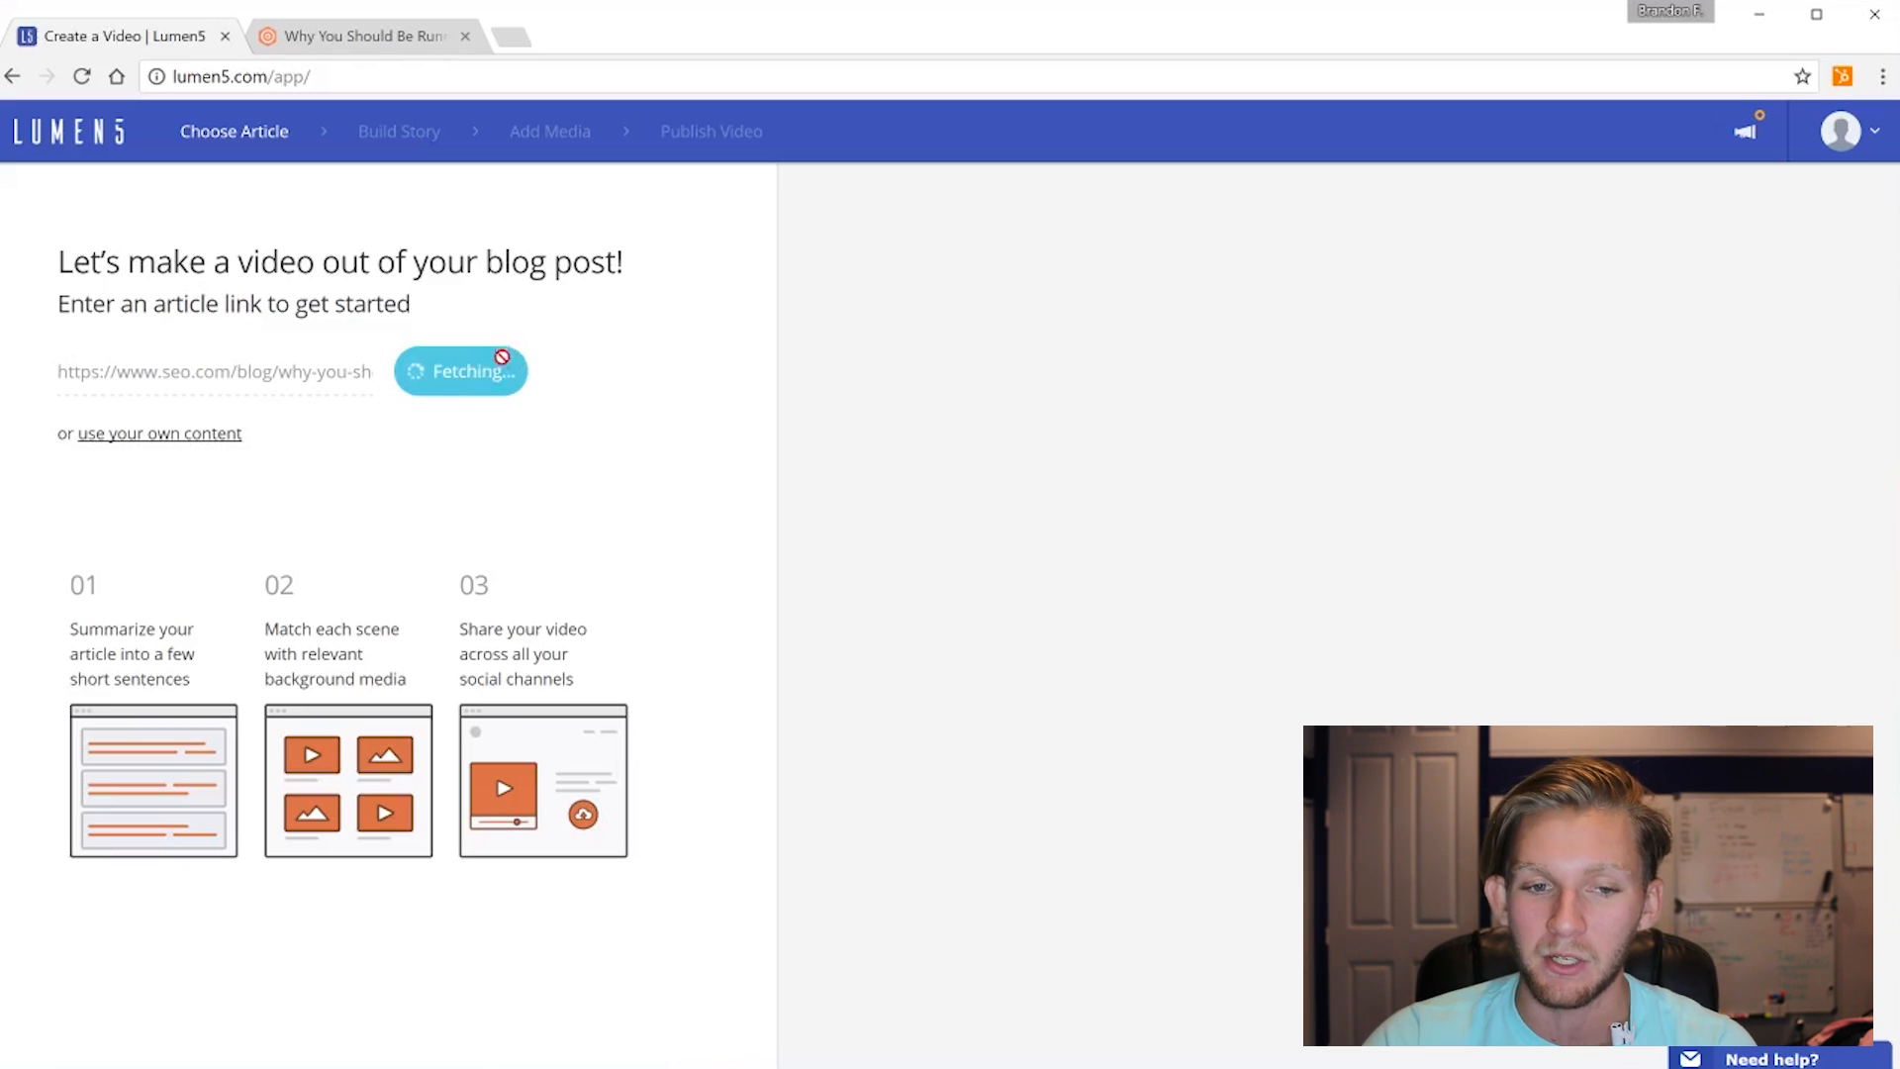
Build the video from the pasted article and wait for the Build Story editor to load
left_click(461, 371)
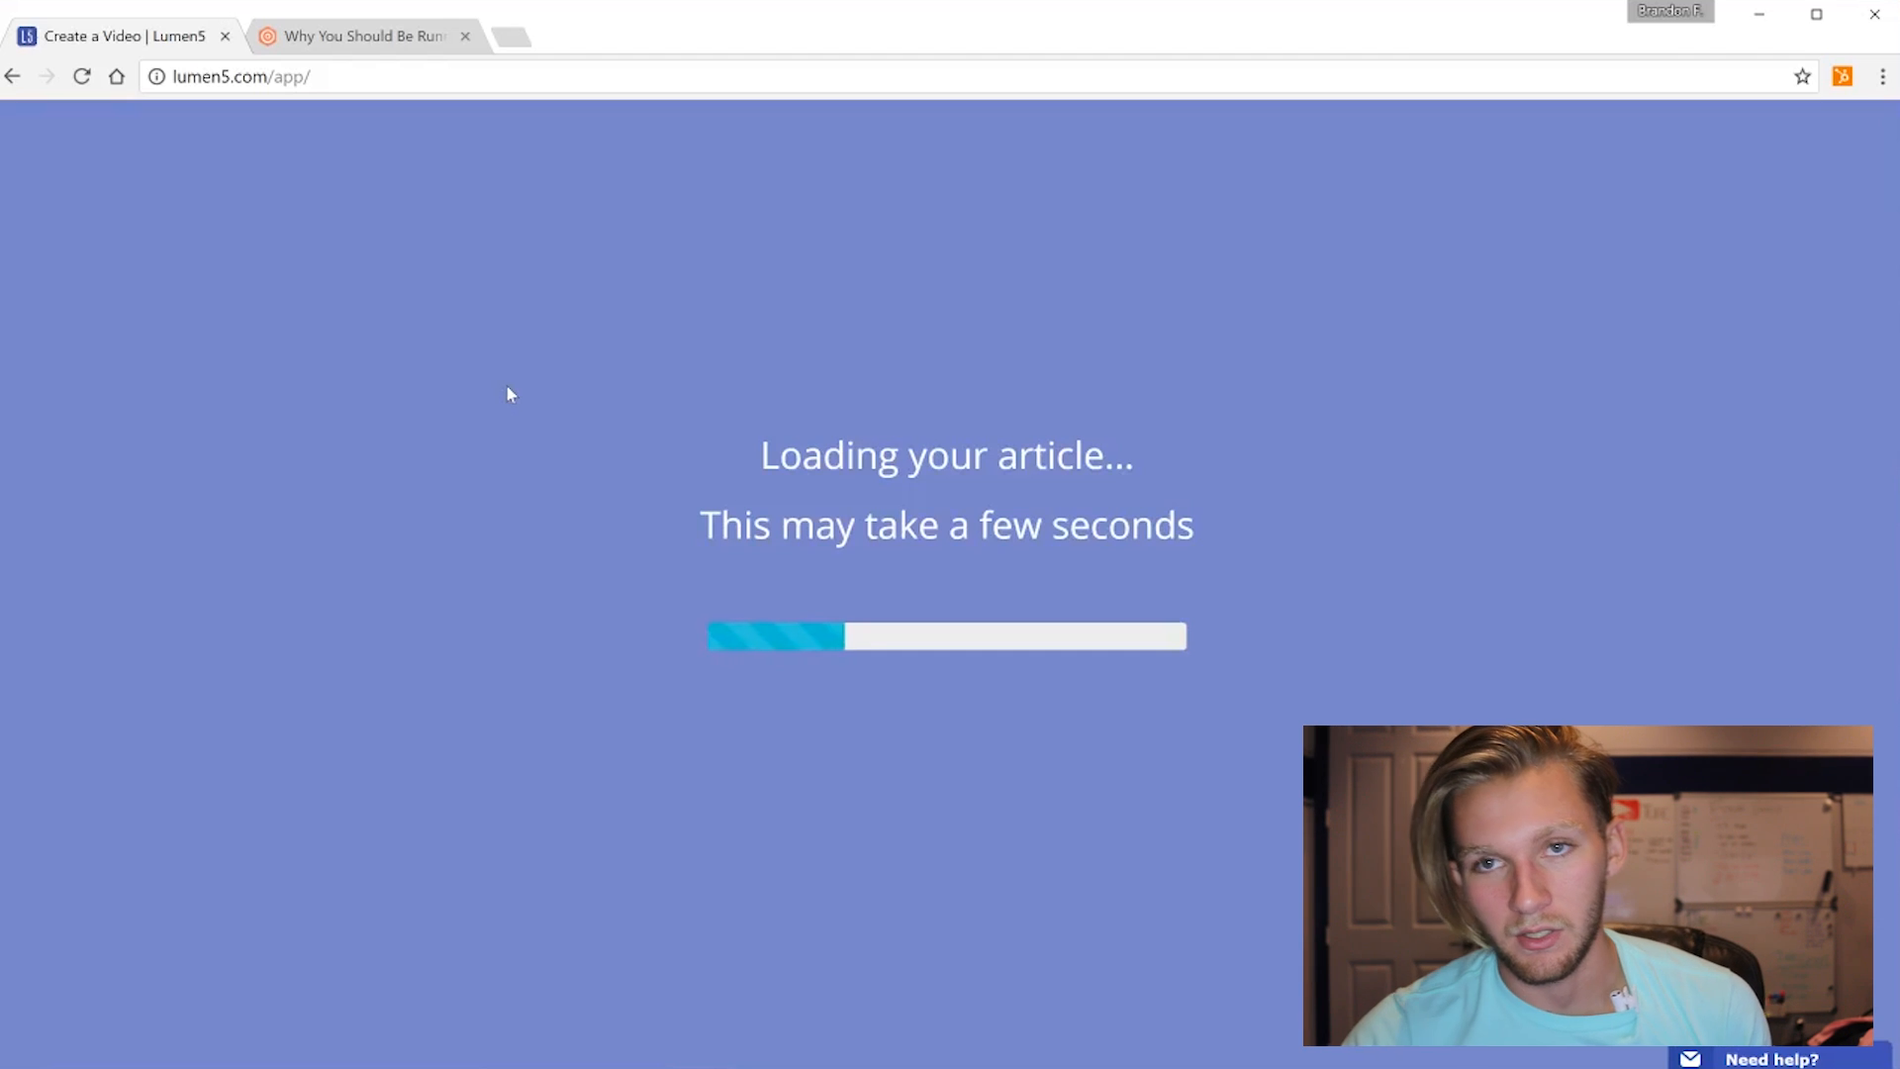
mouse_move(580, 511)
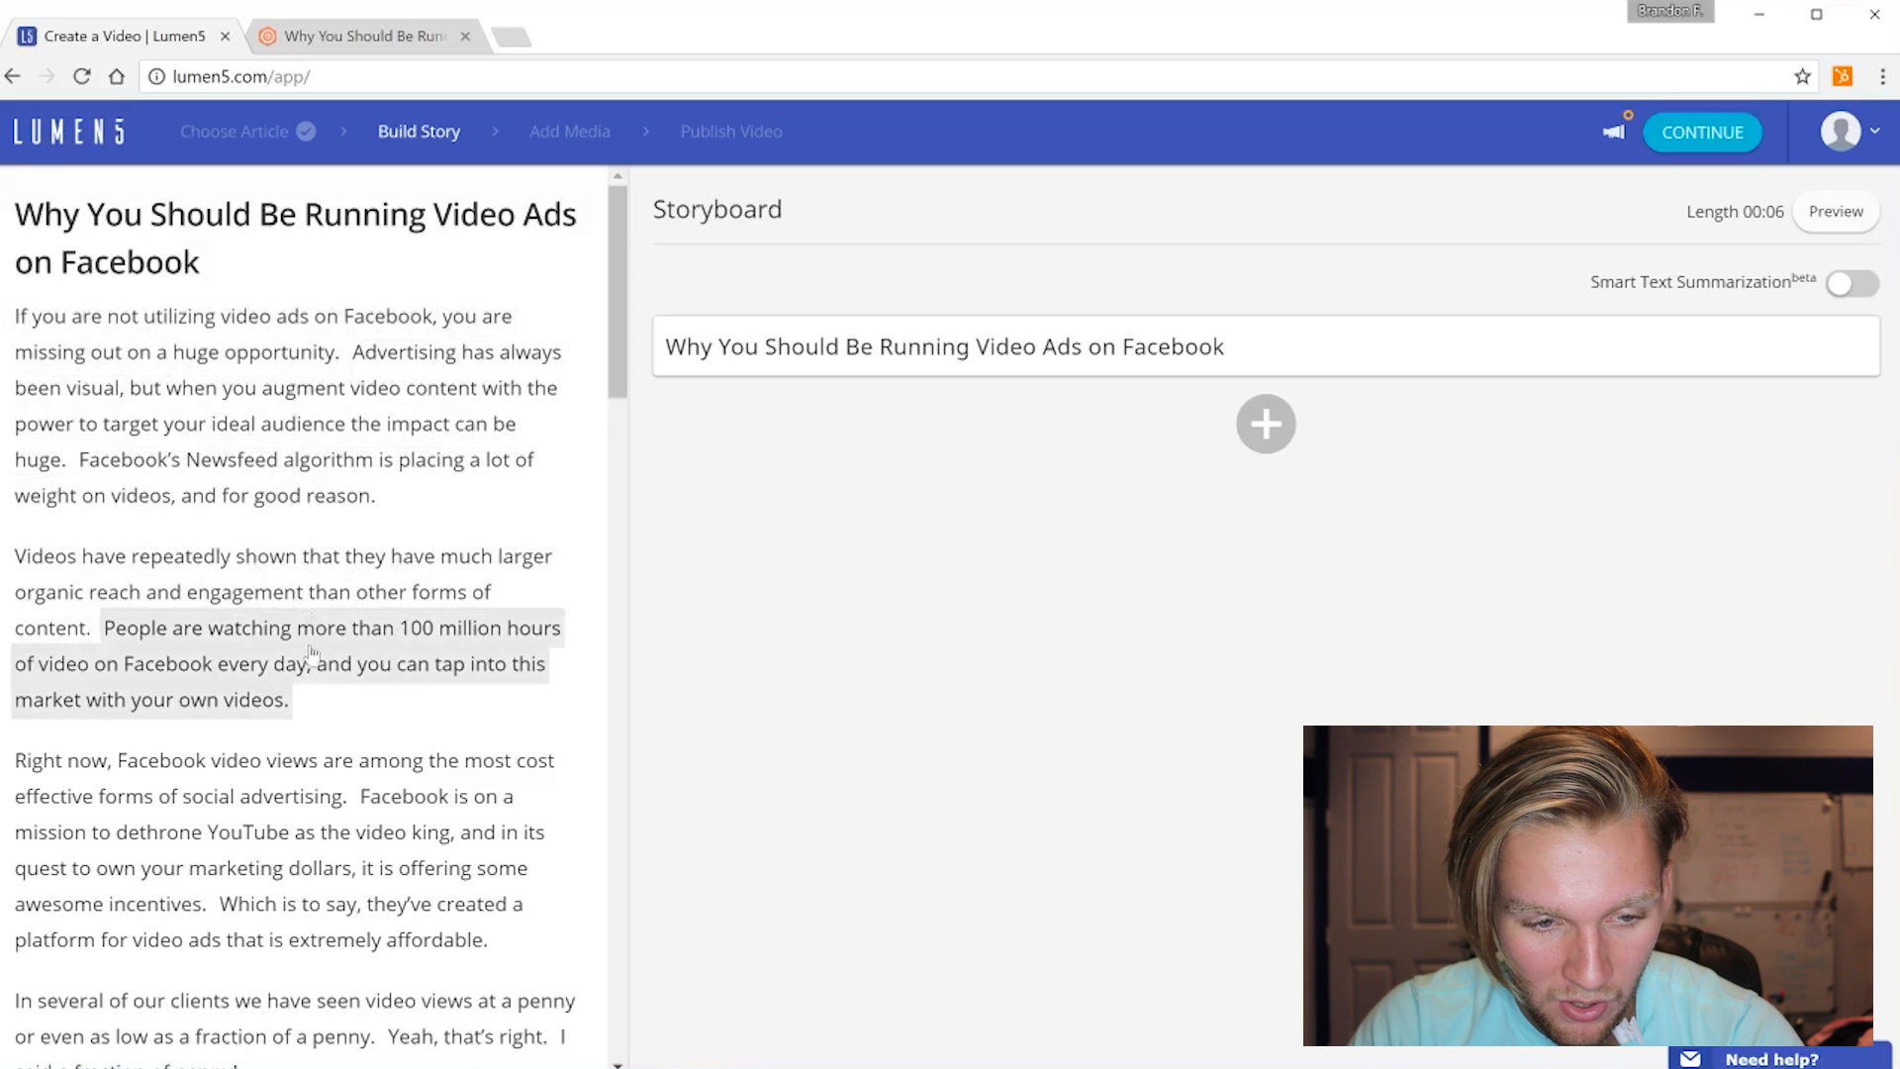
Add three article sentences as scenes and trim the over-long 100-million-hours sentence
scroll("down", 3)
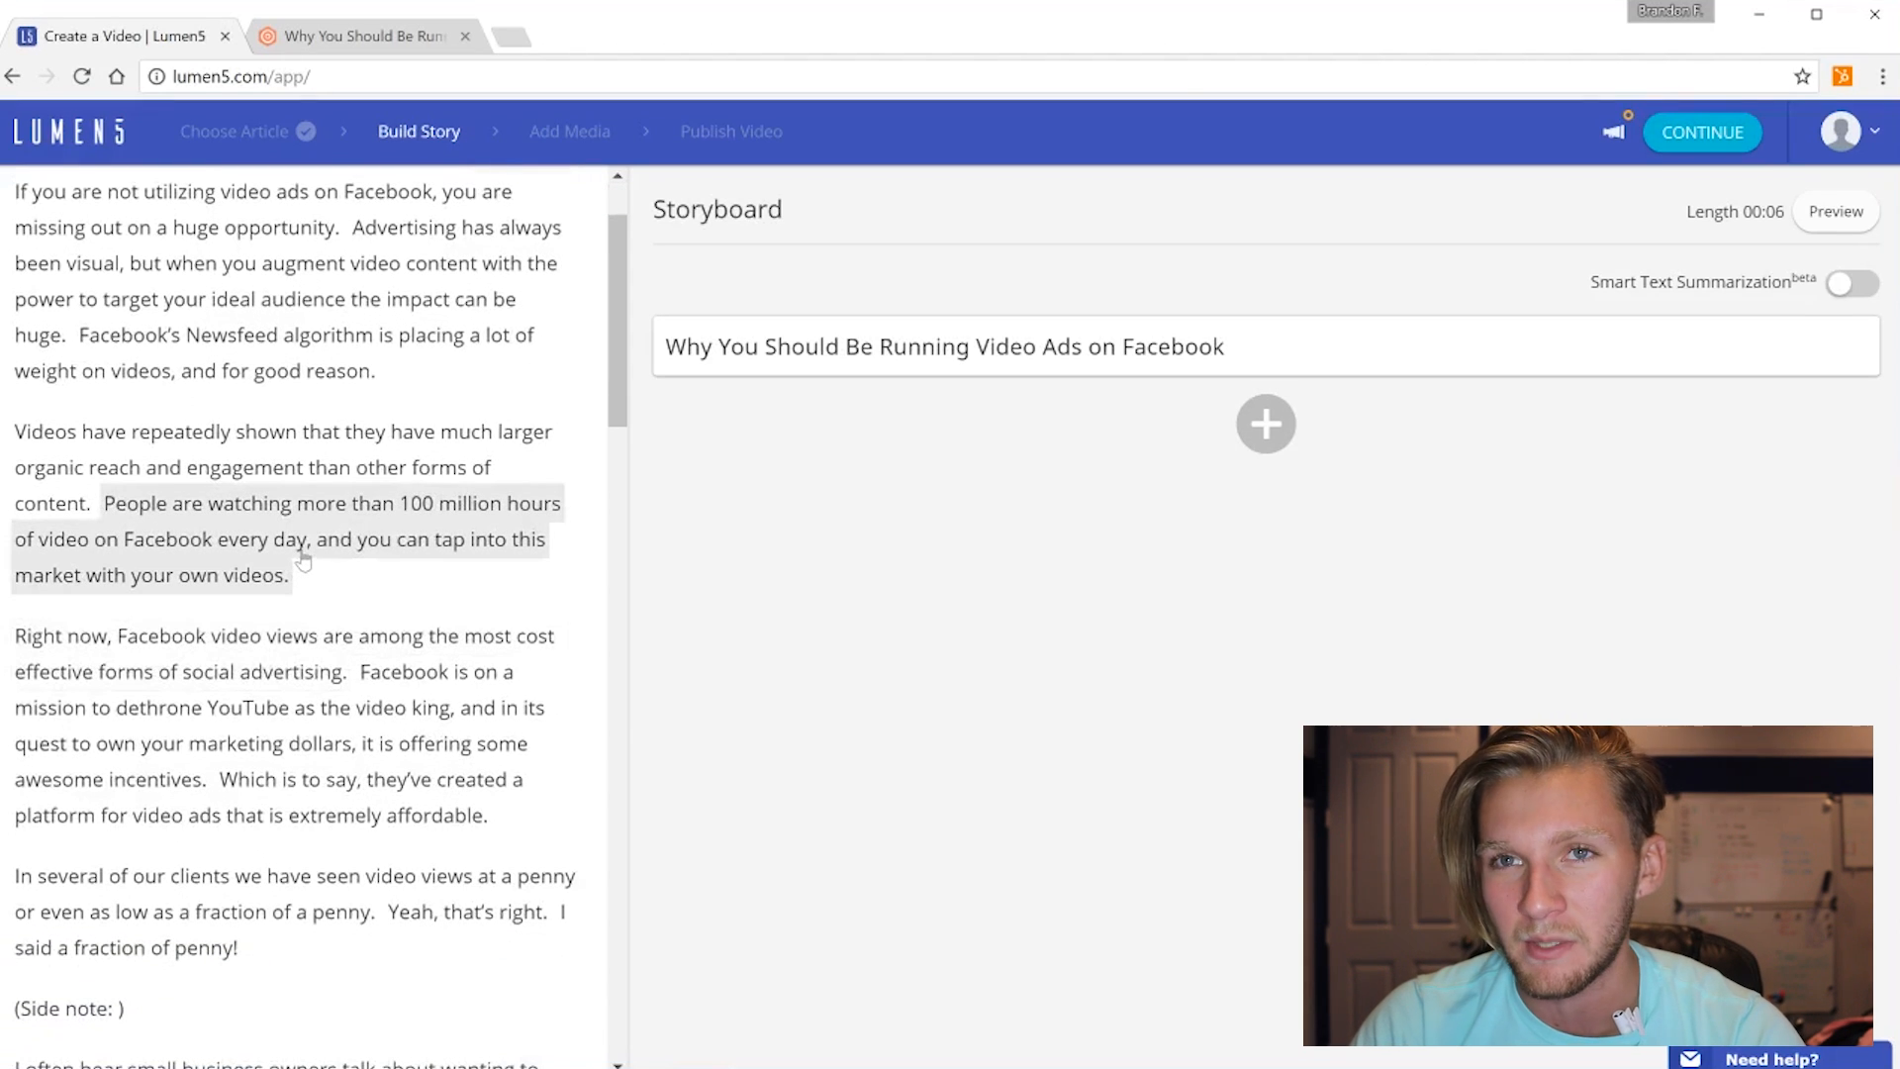
mouse_move(287, 555)
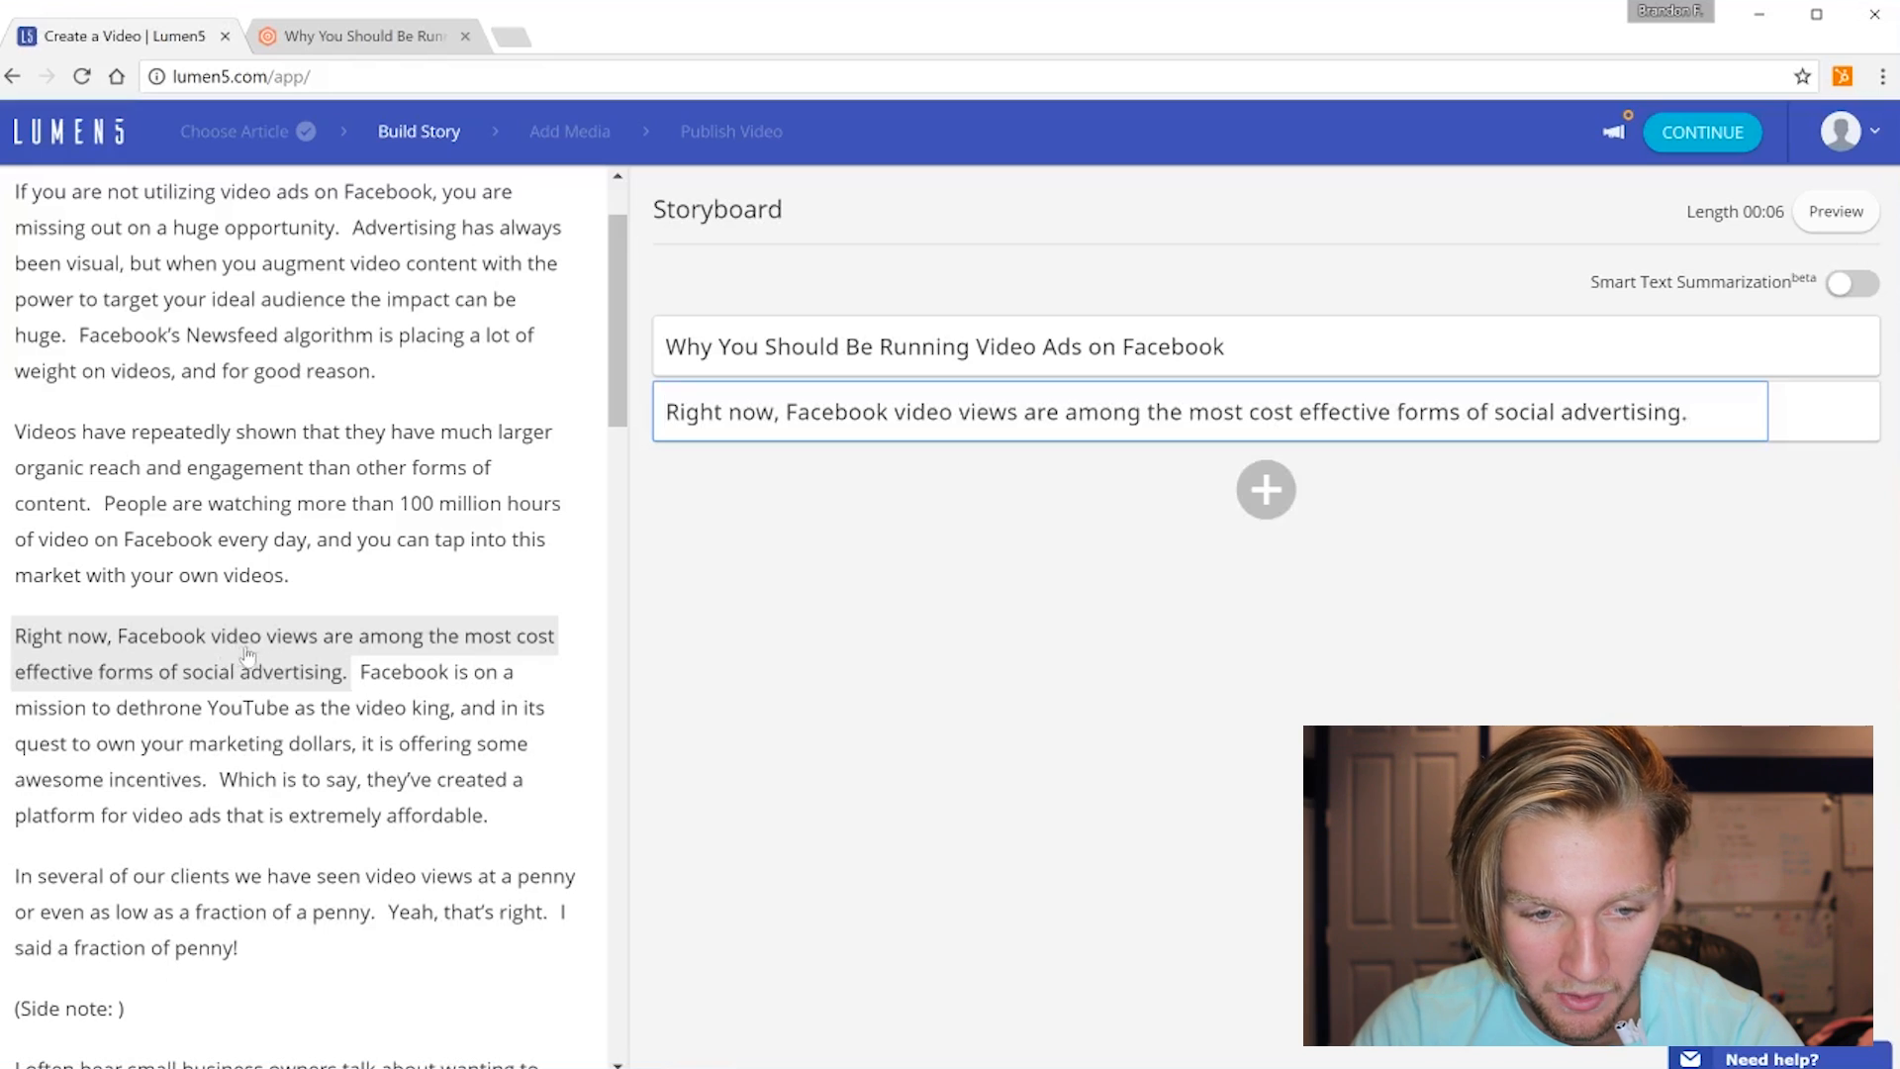
scroll("down", 3)
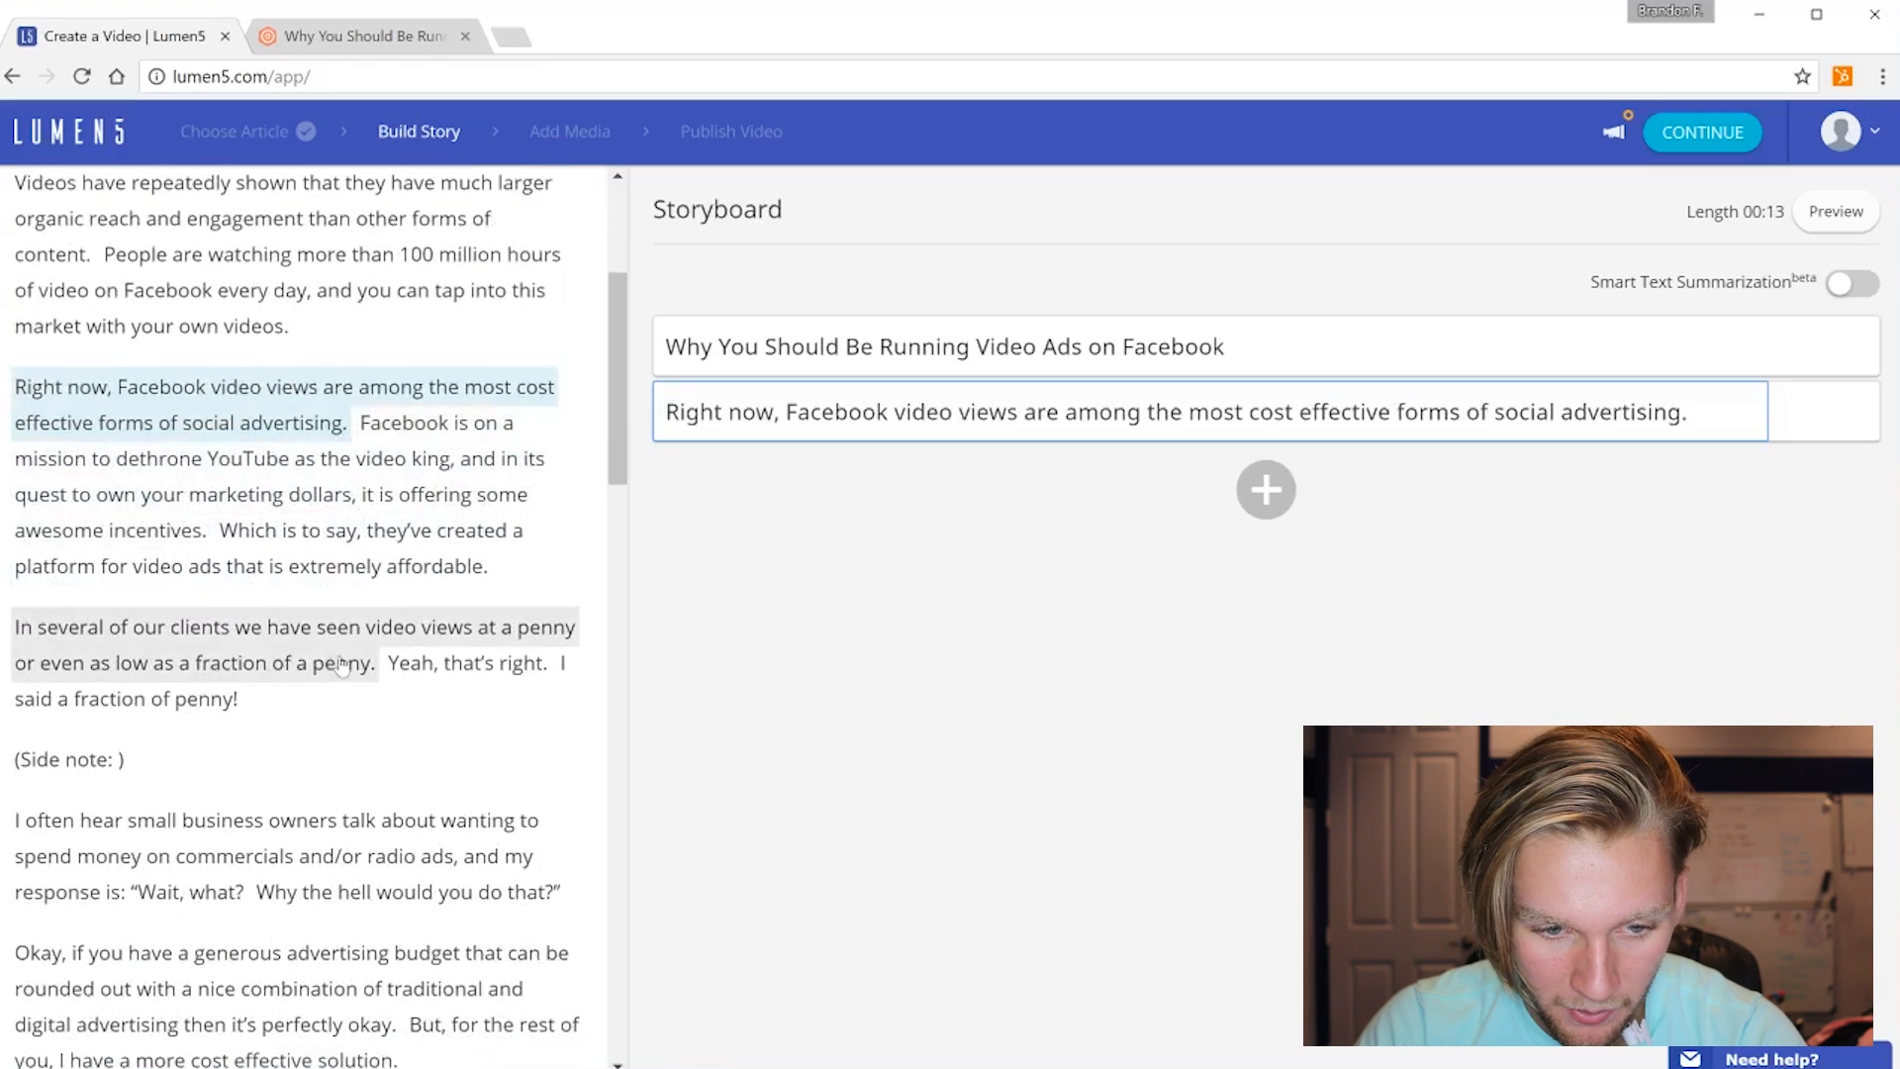
scroll("down", 3)
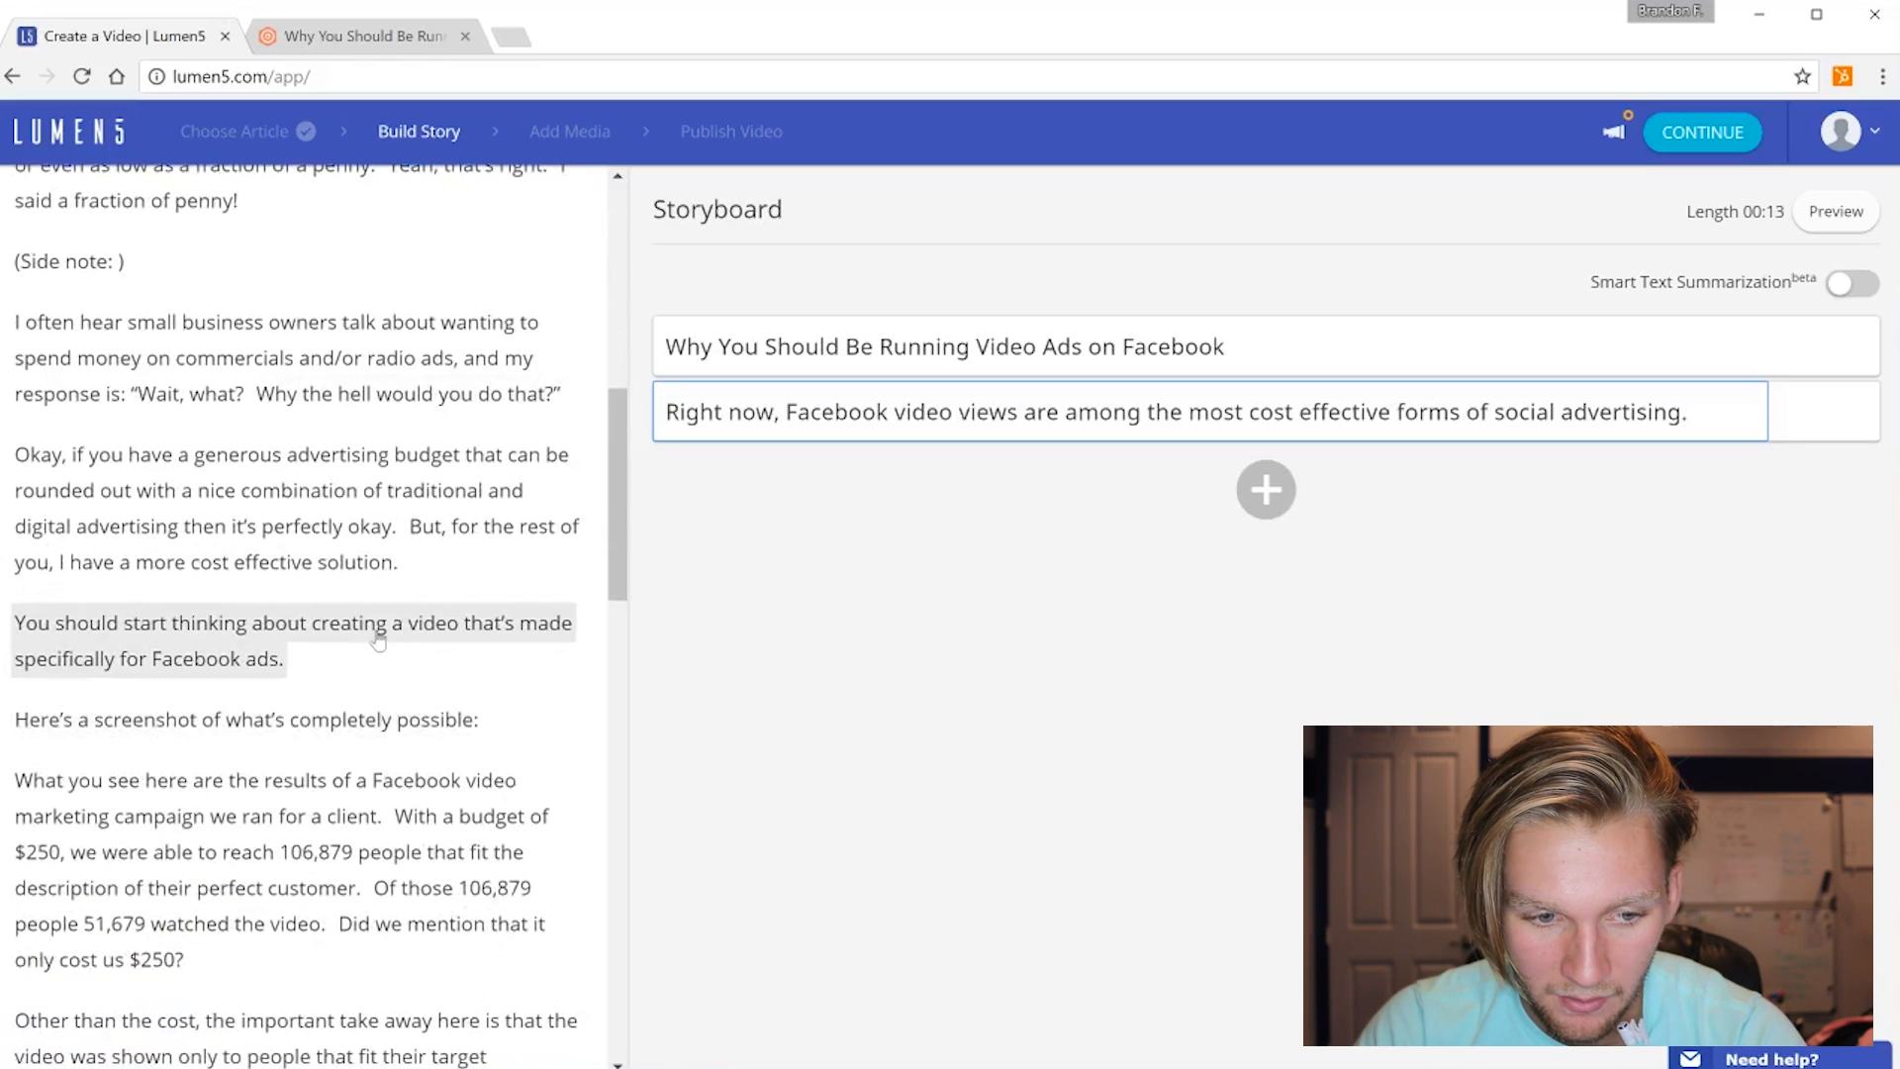
scroll("up", 3)
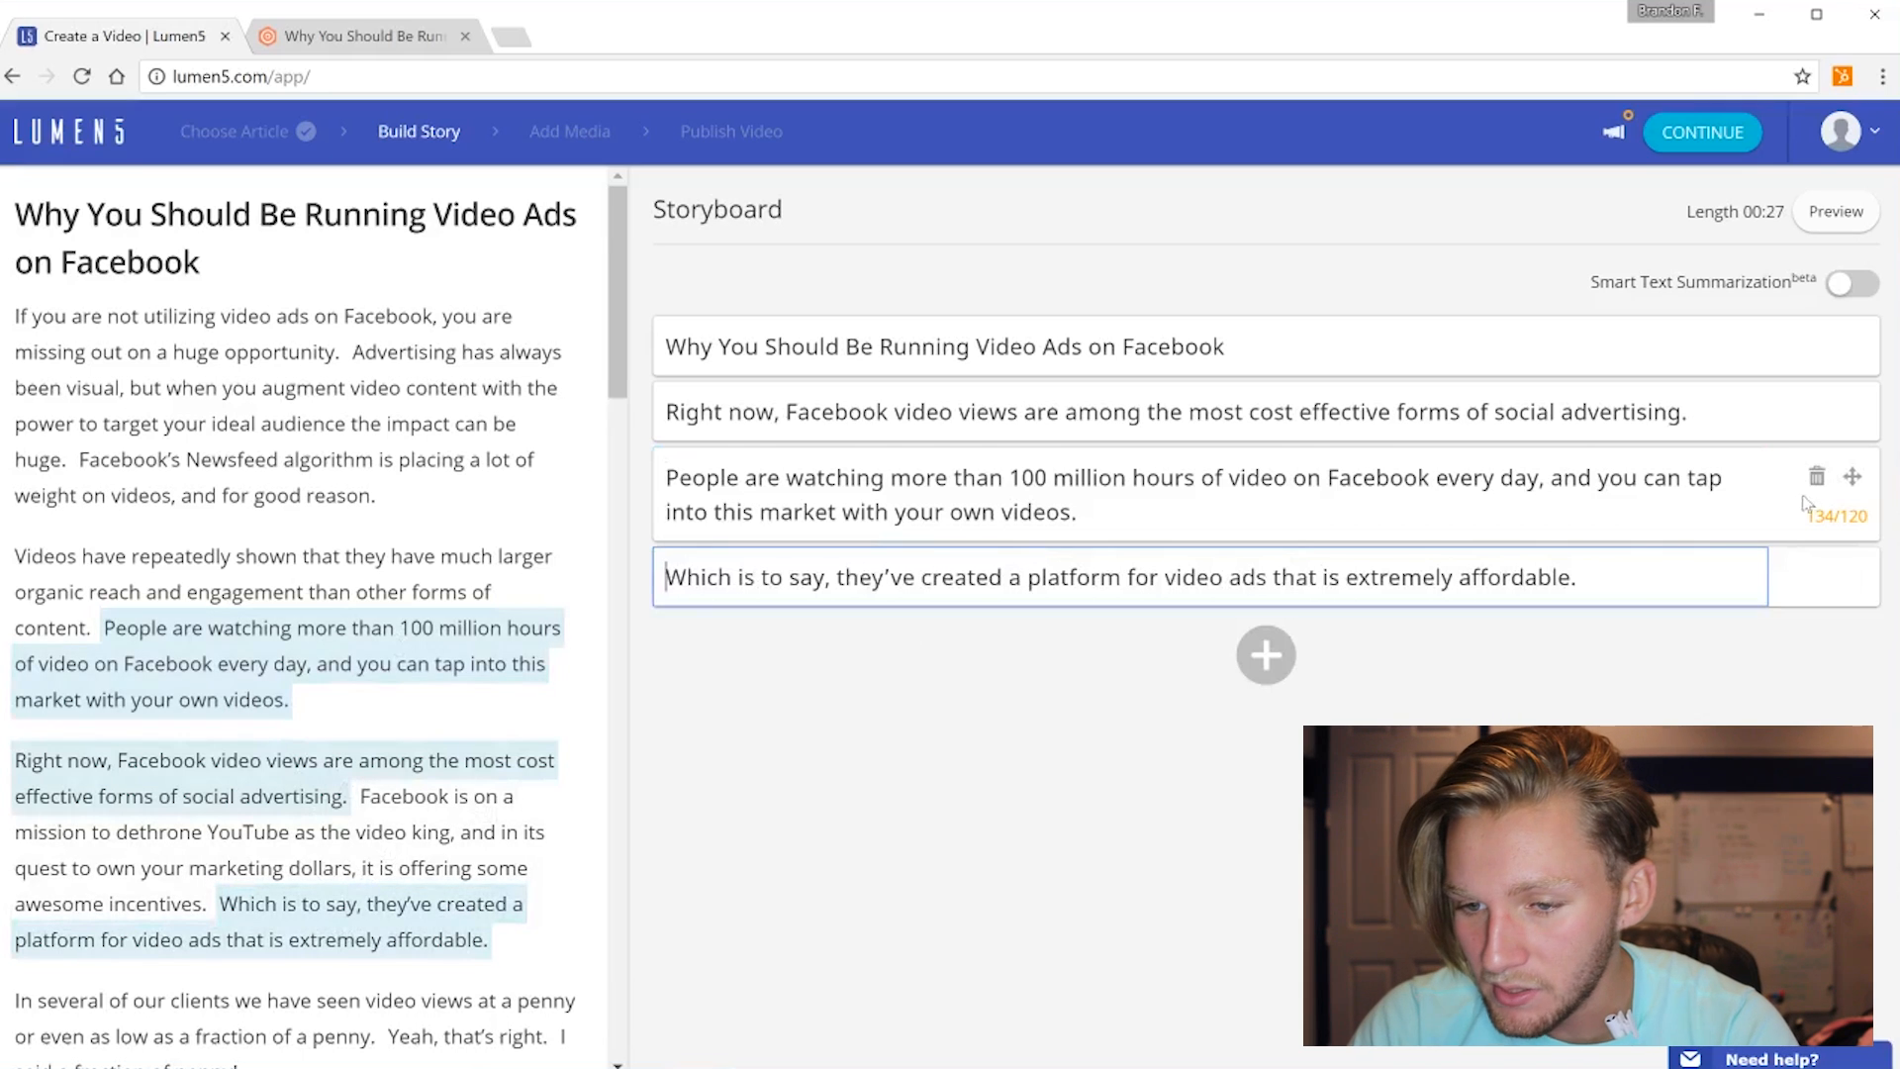
mouse_move(1837, 514)
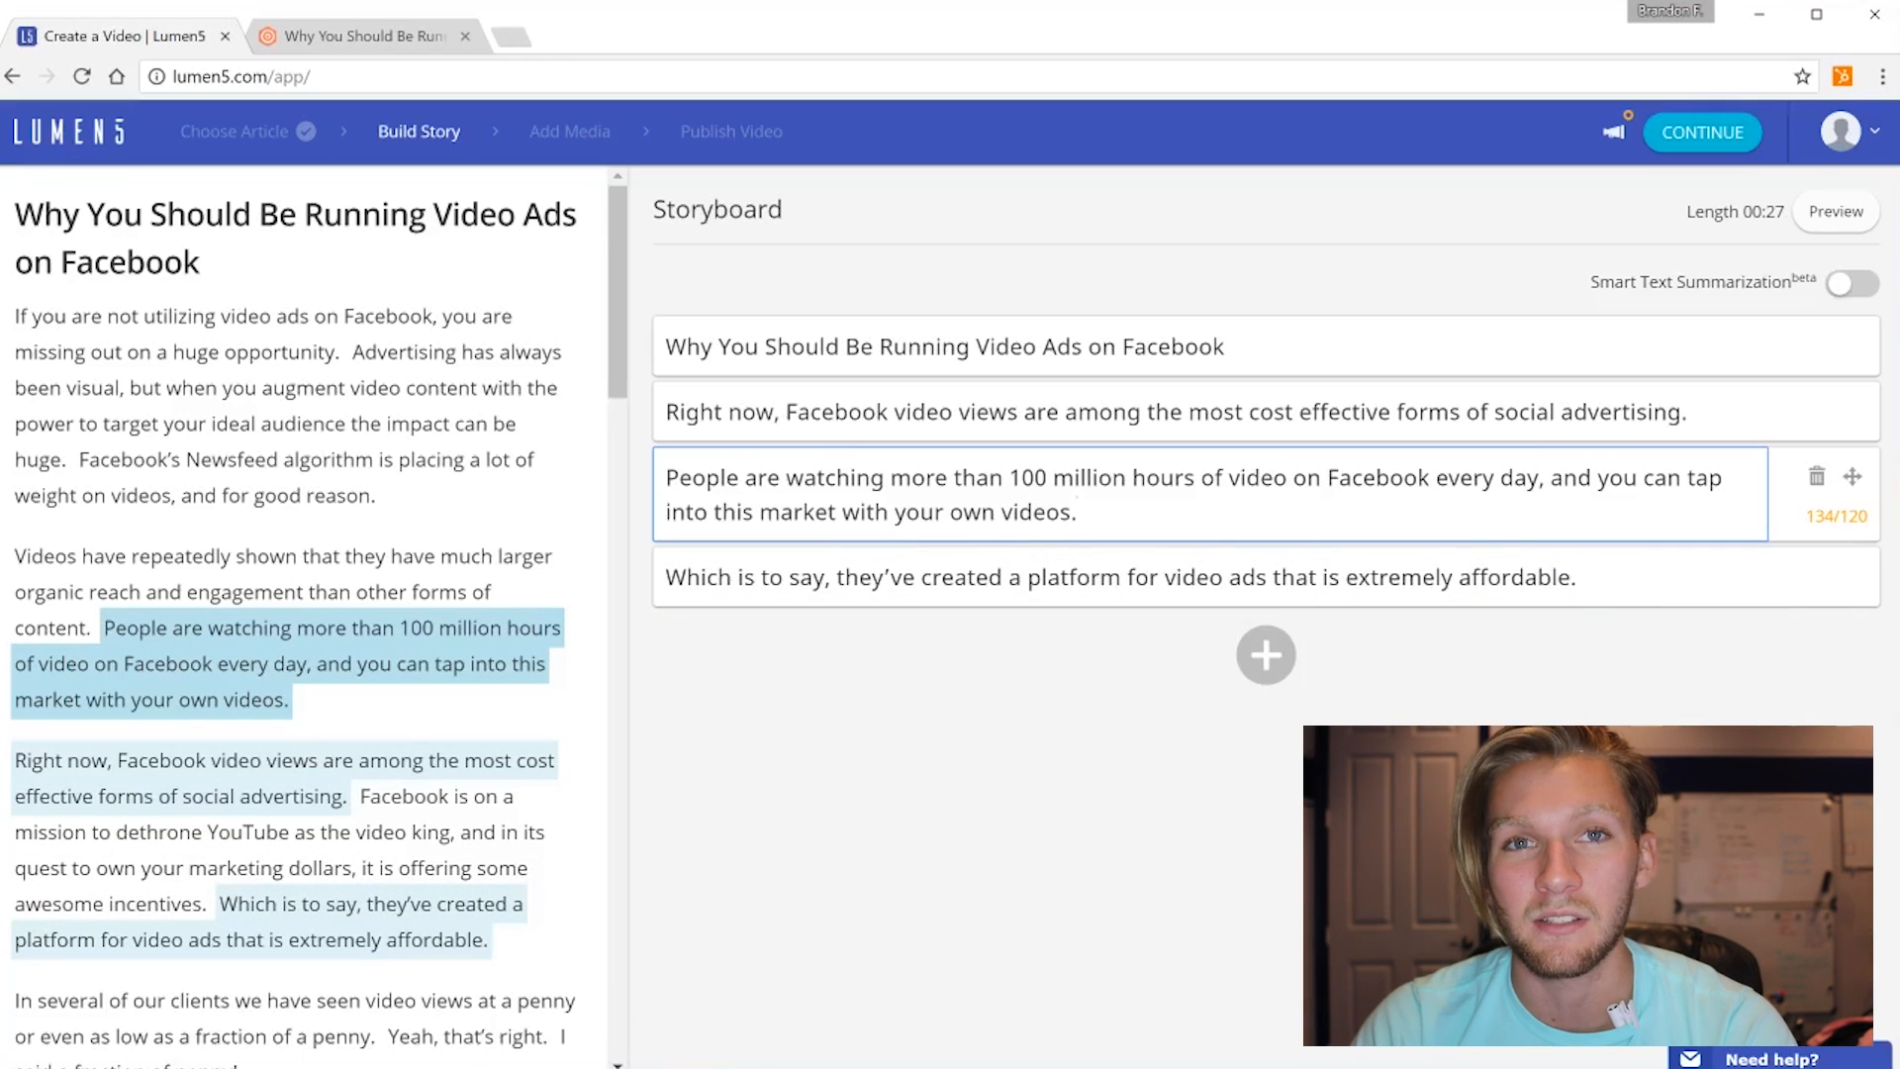
left_click(1076, 511)
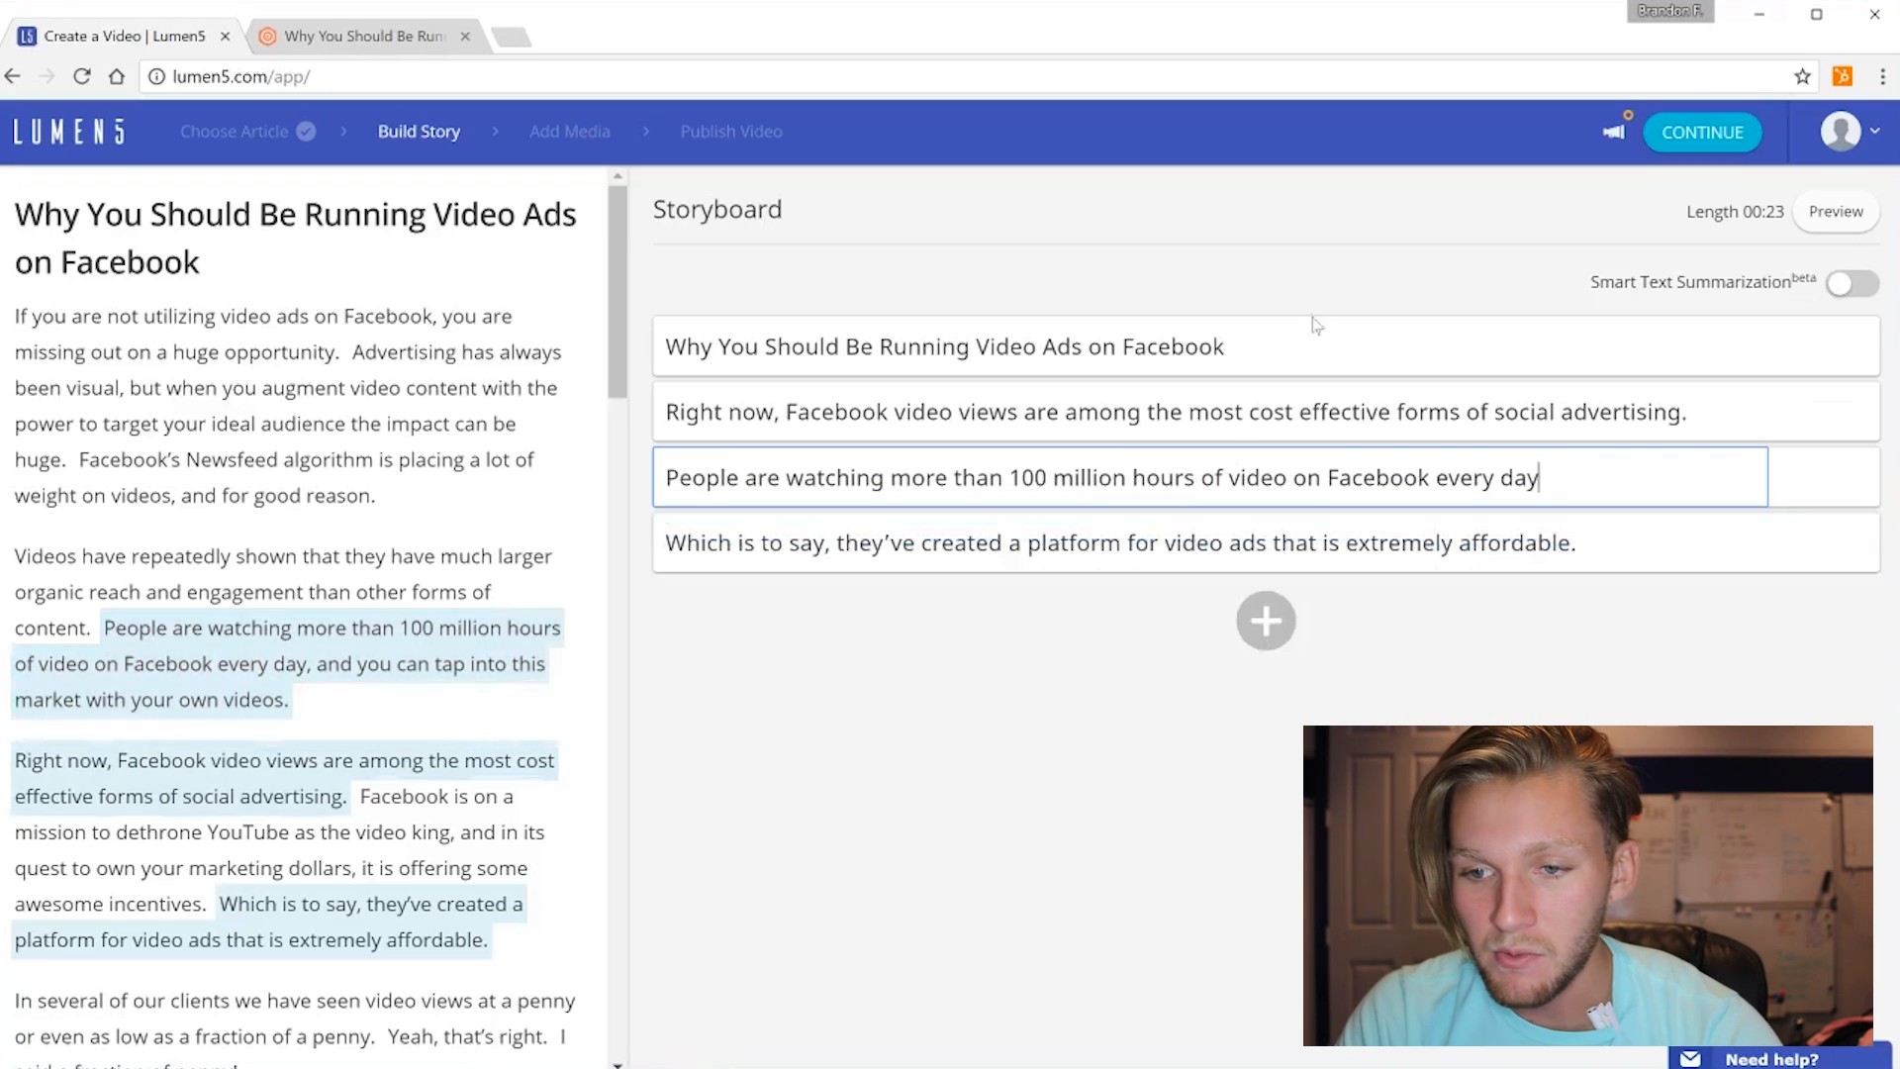
mouse_move(1178, 798)
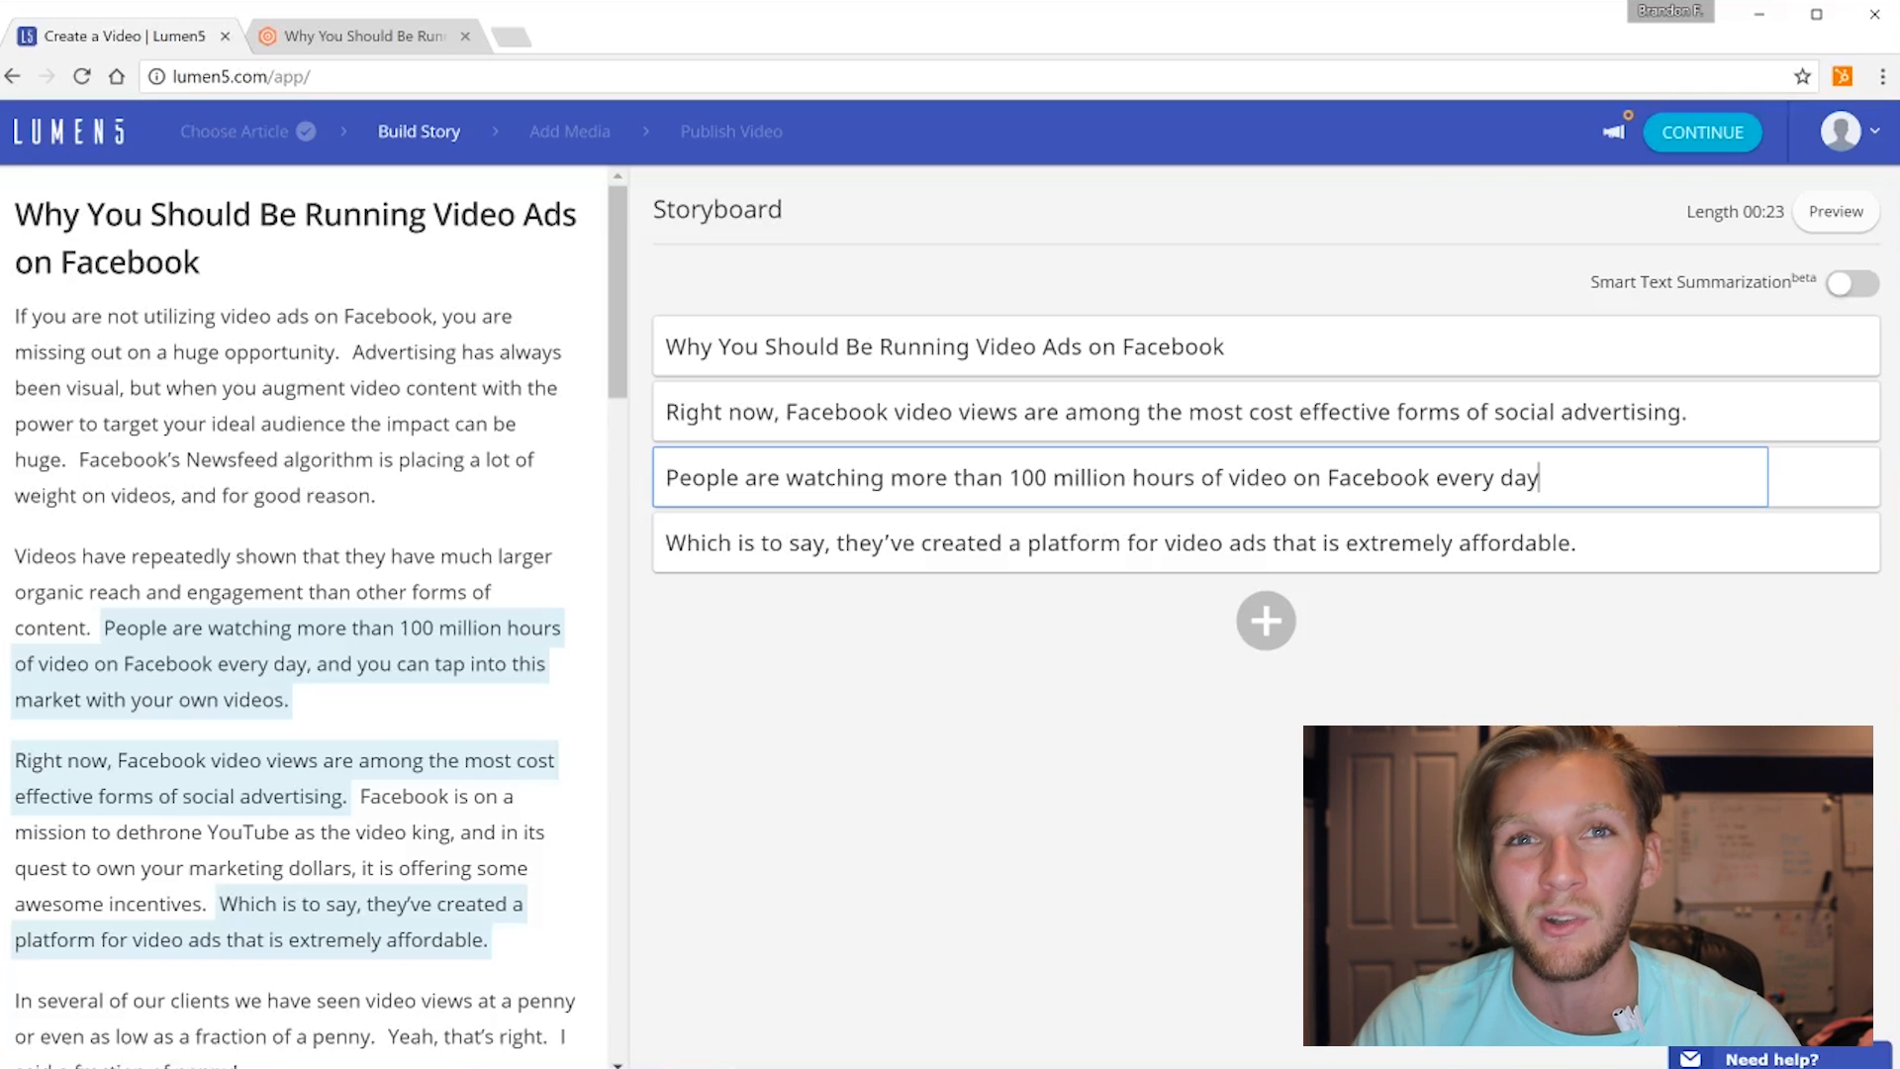
mouse_move(1778, 251)
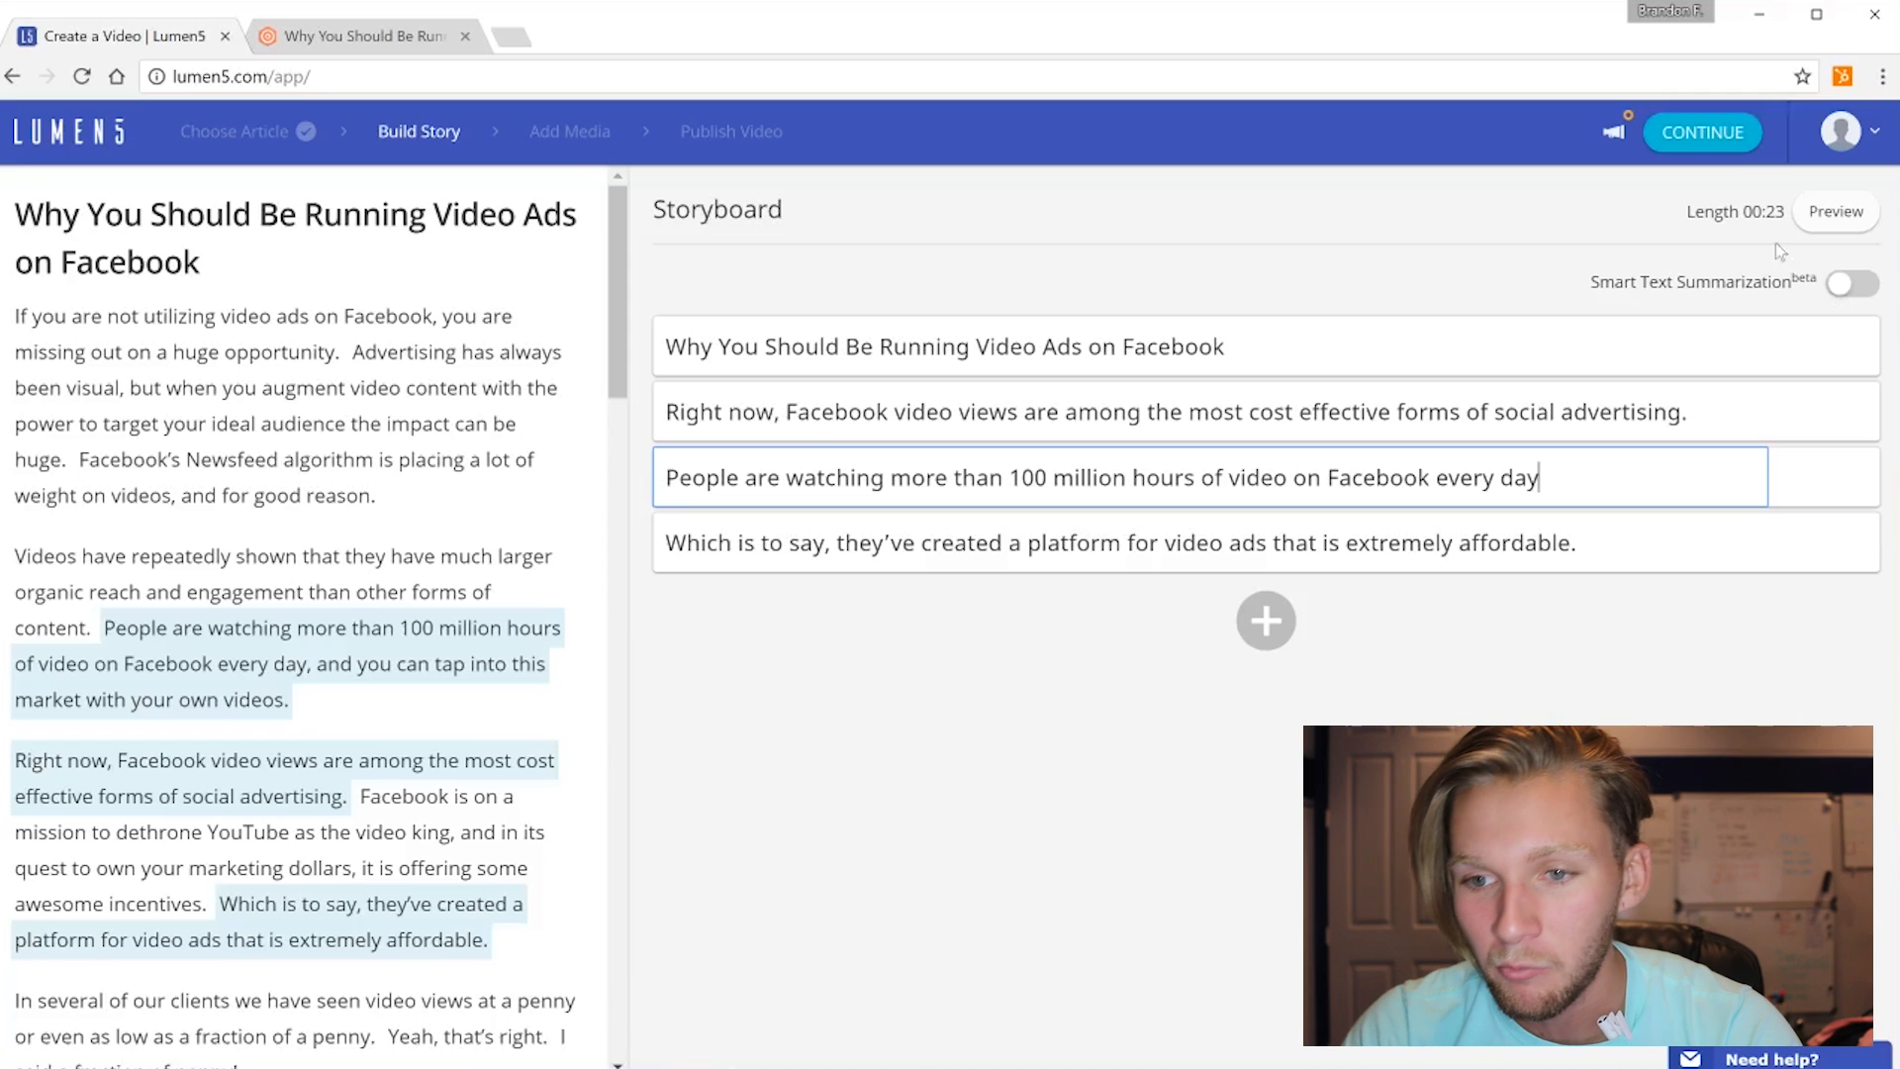
left_click(1700, 133)
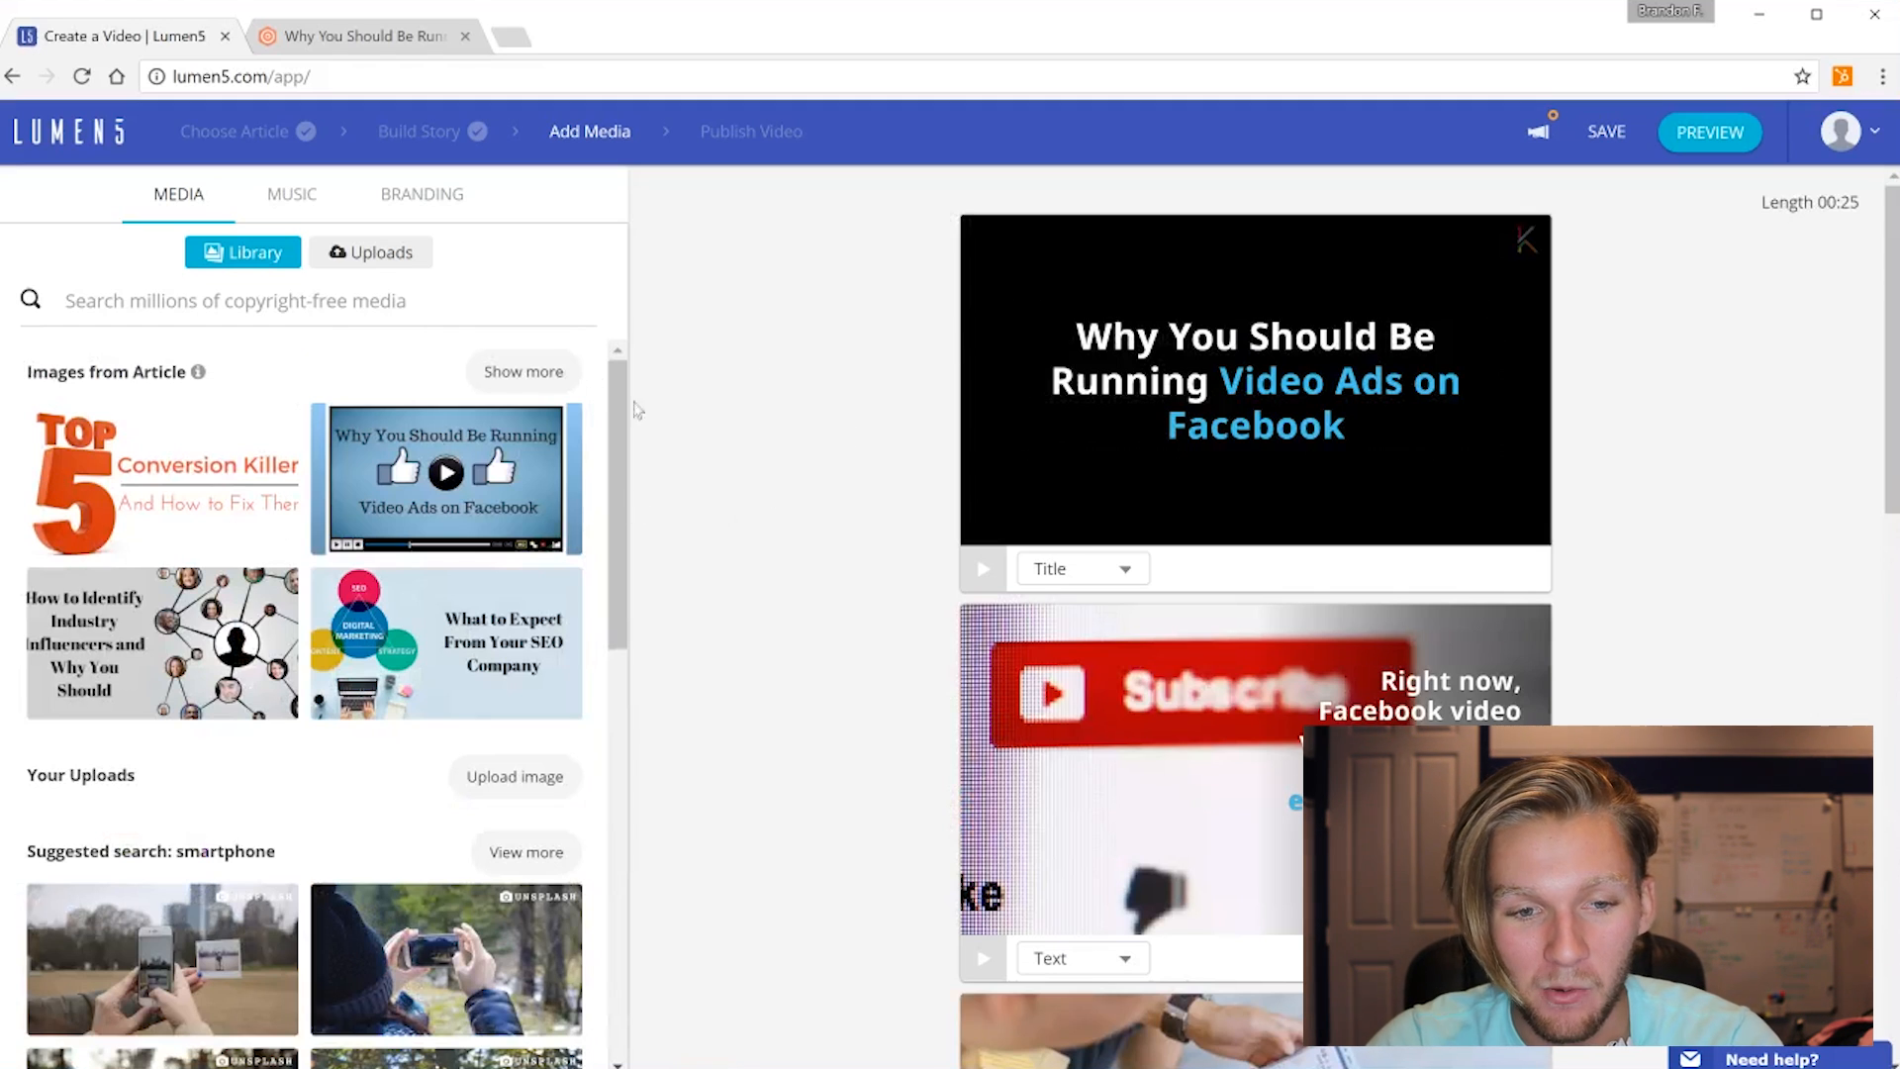
left_click(1255, 380)
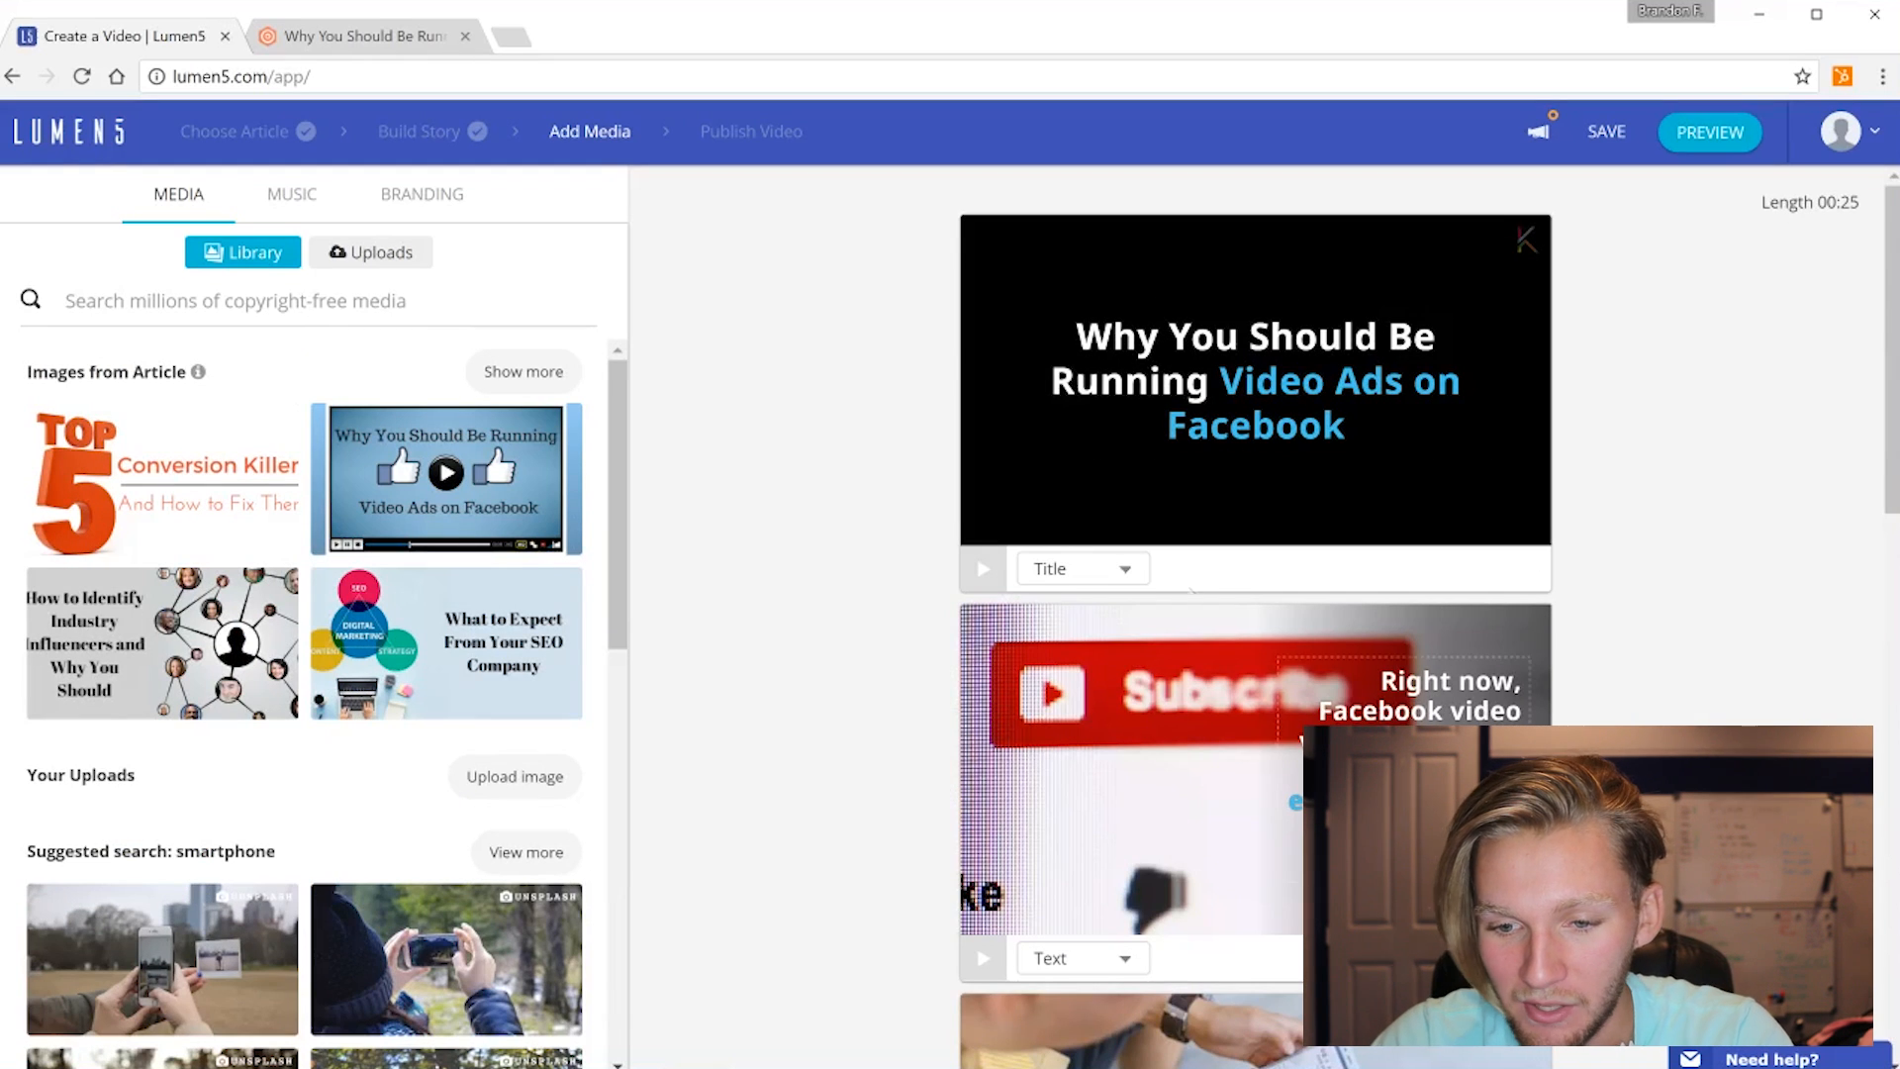
scroll("down", 3)
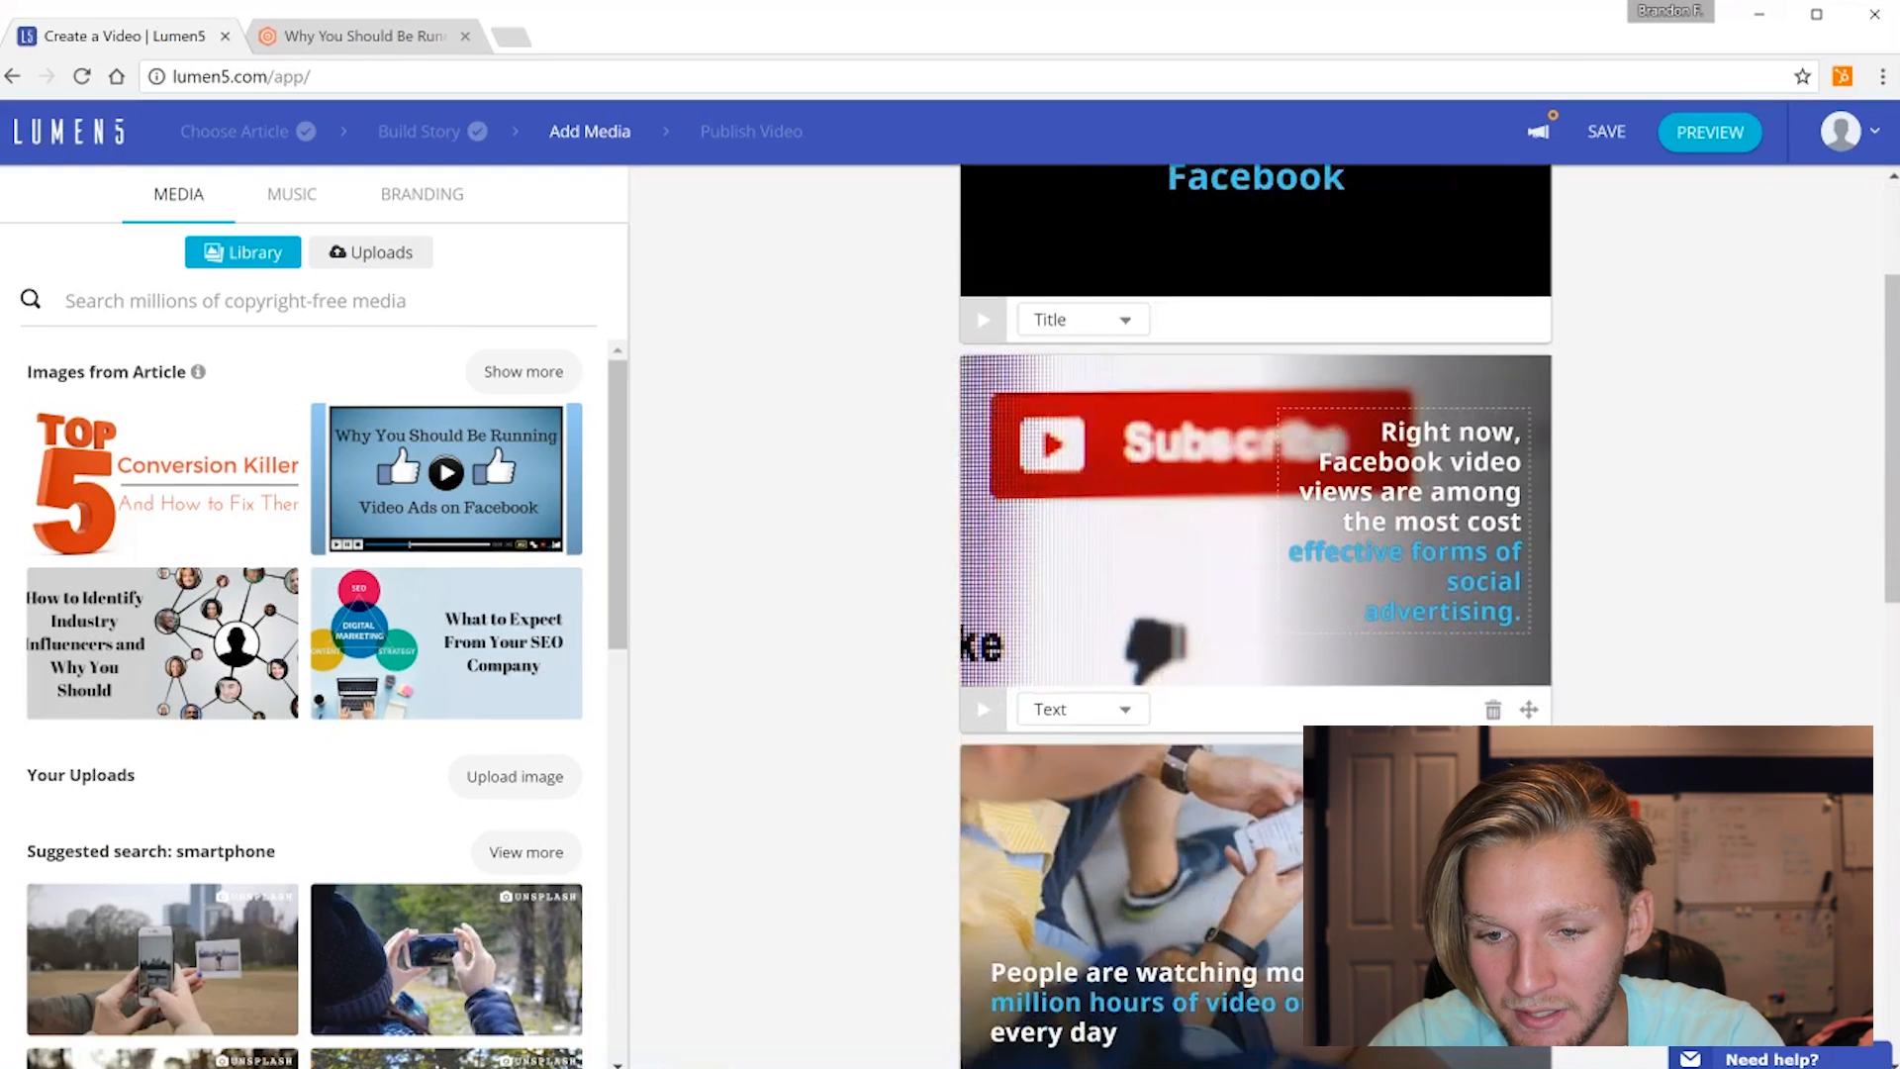
scroll("down", 3)
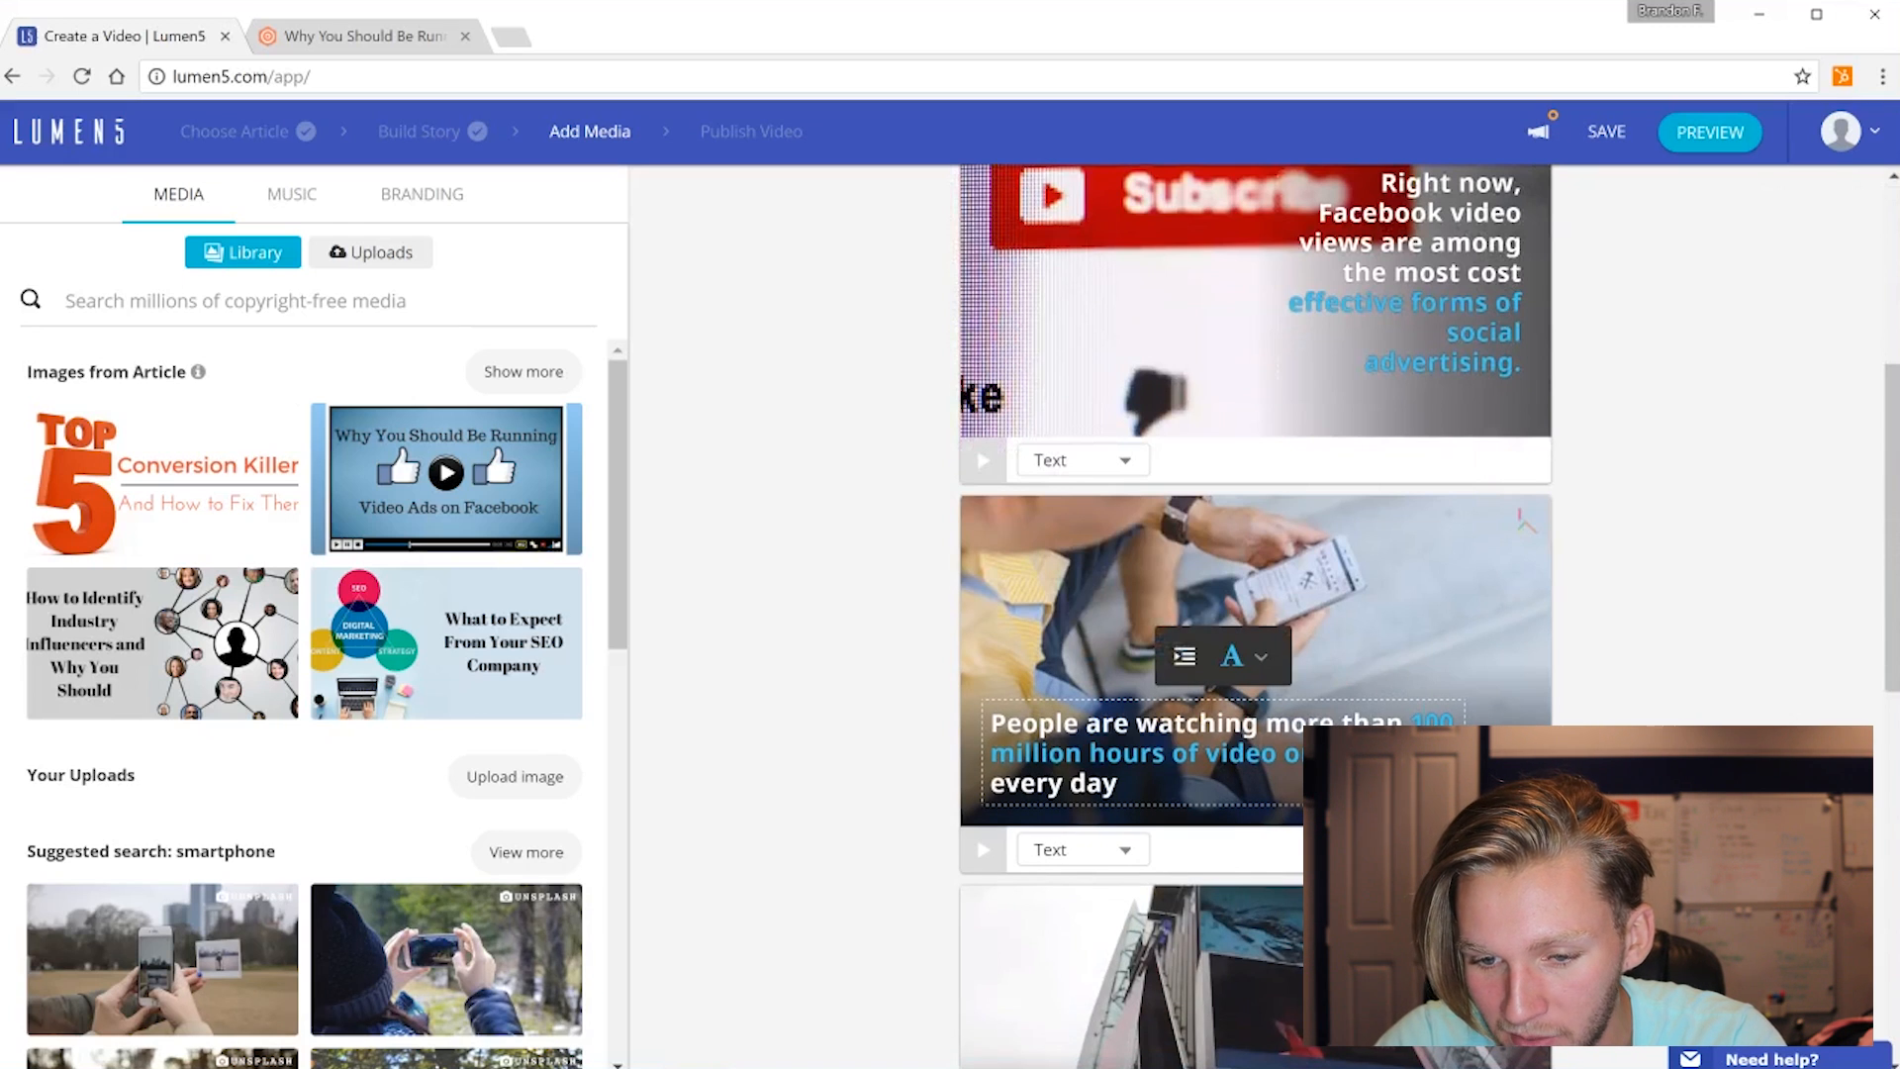
scroll("down", 3)
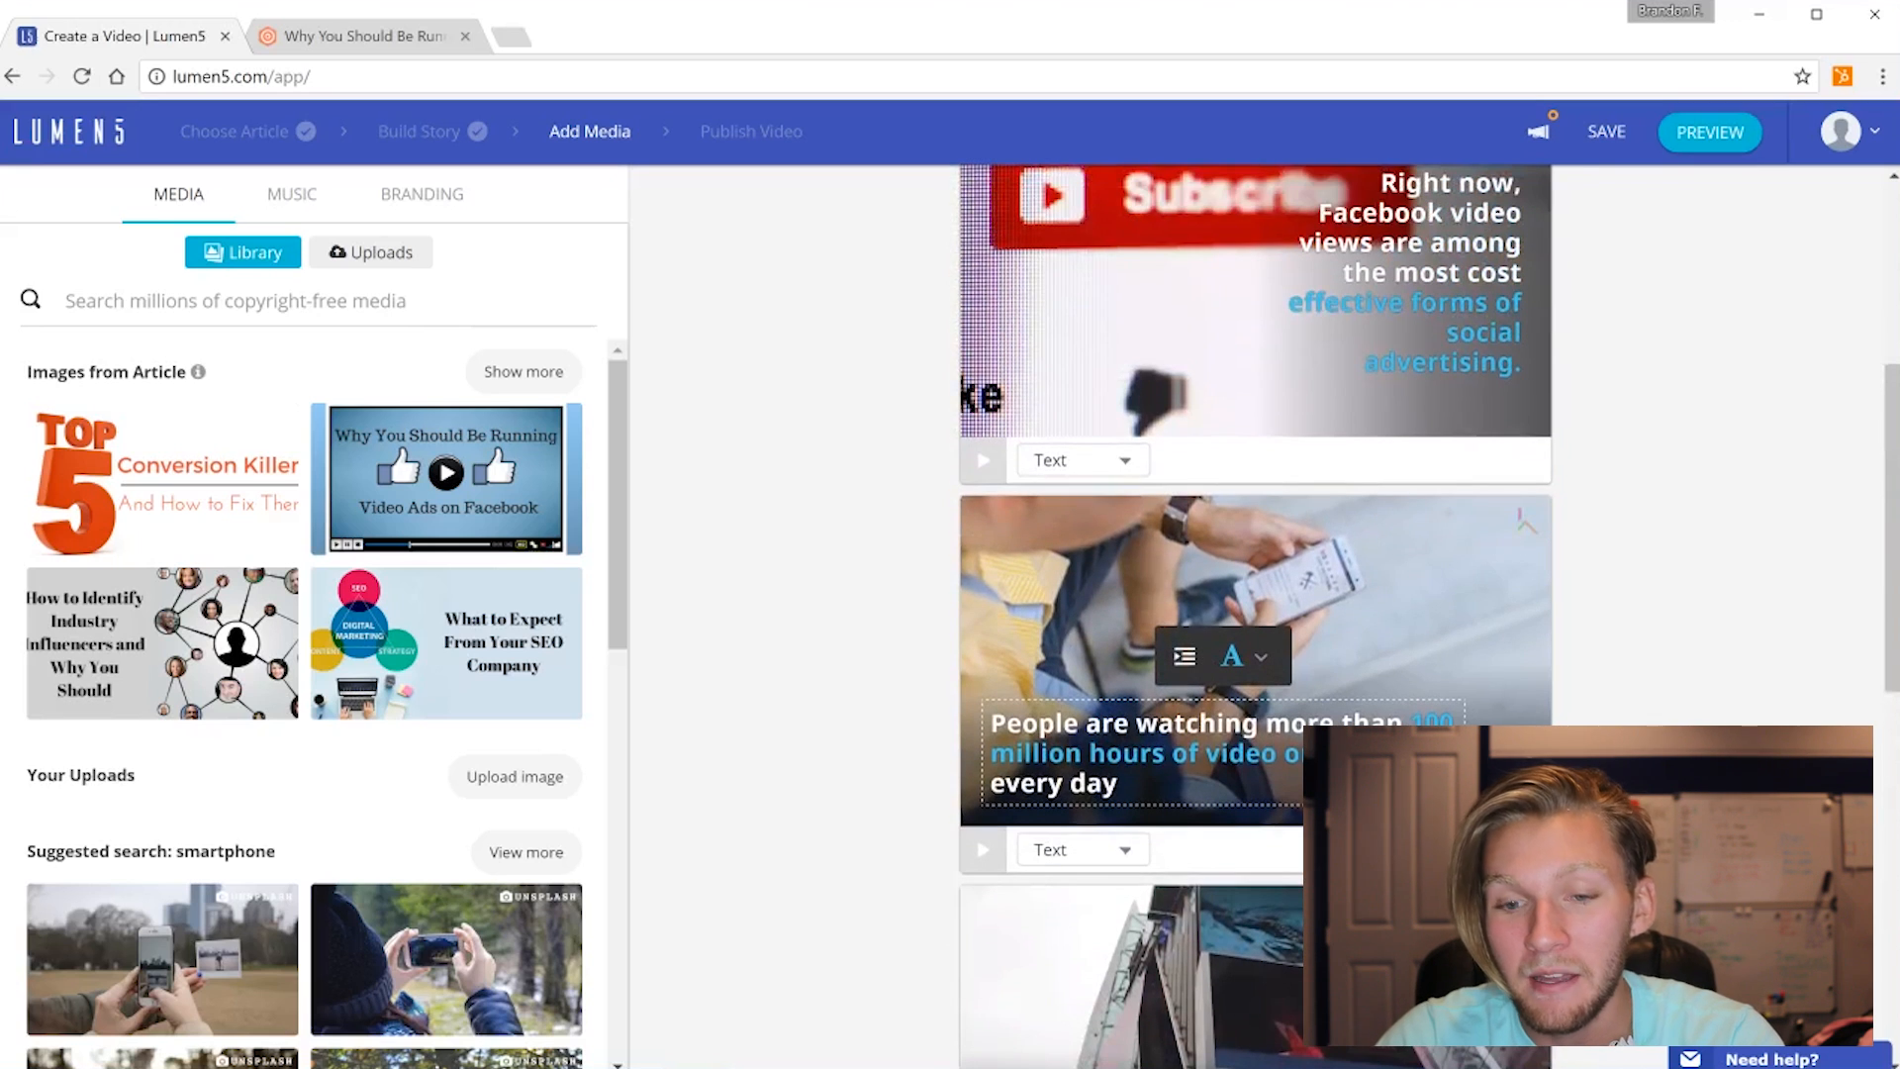
scroll("up", 3)
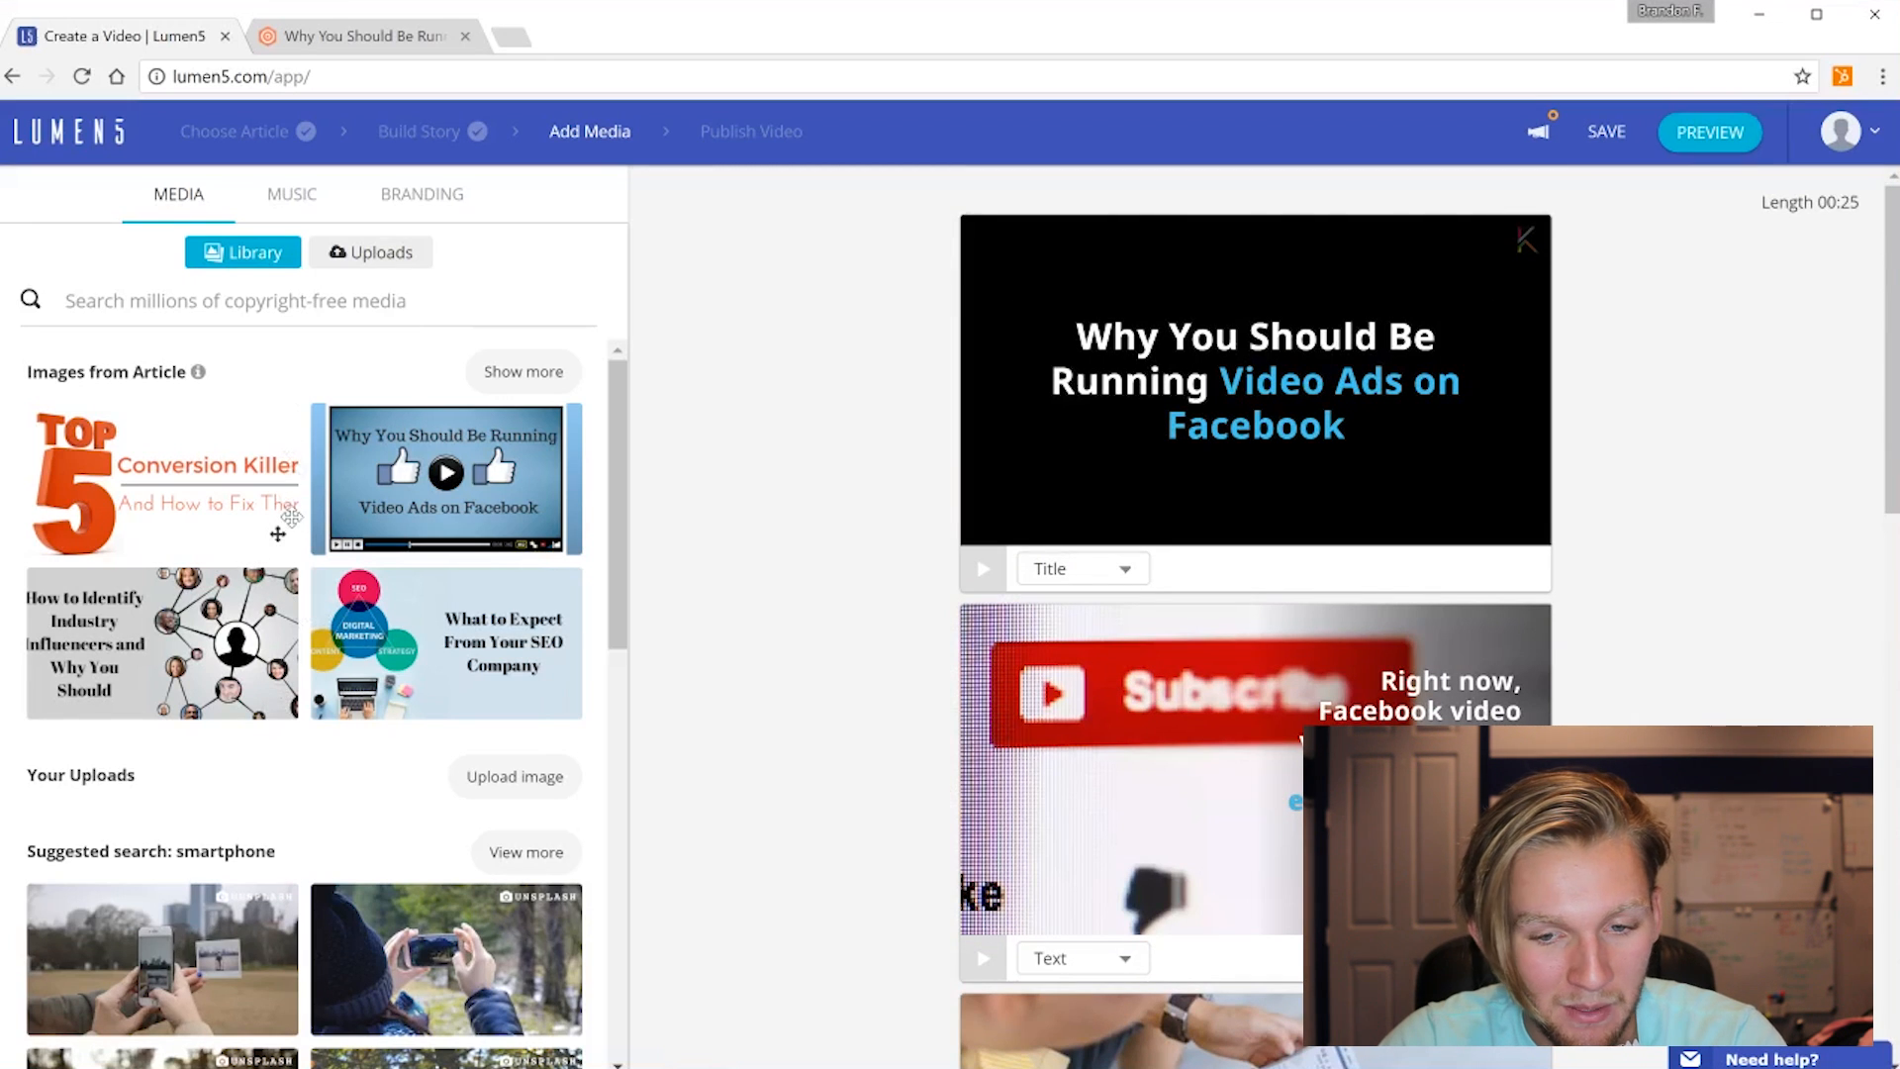
Browse the facebook media suggestions and give the title scene a computer-showing-Facebook background
scroll("down", 3)
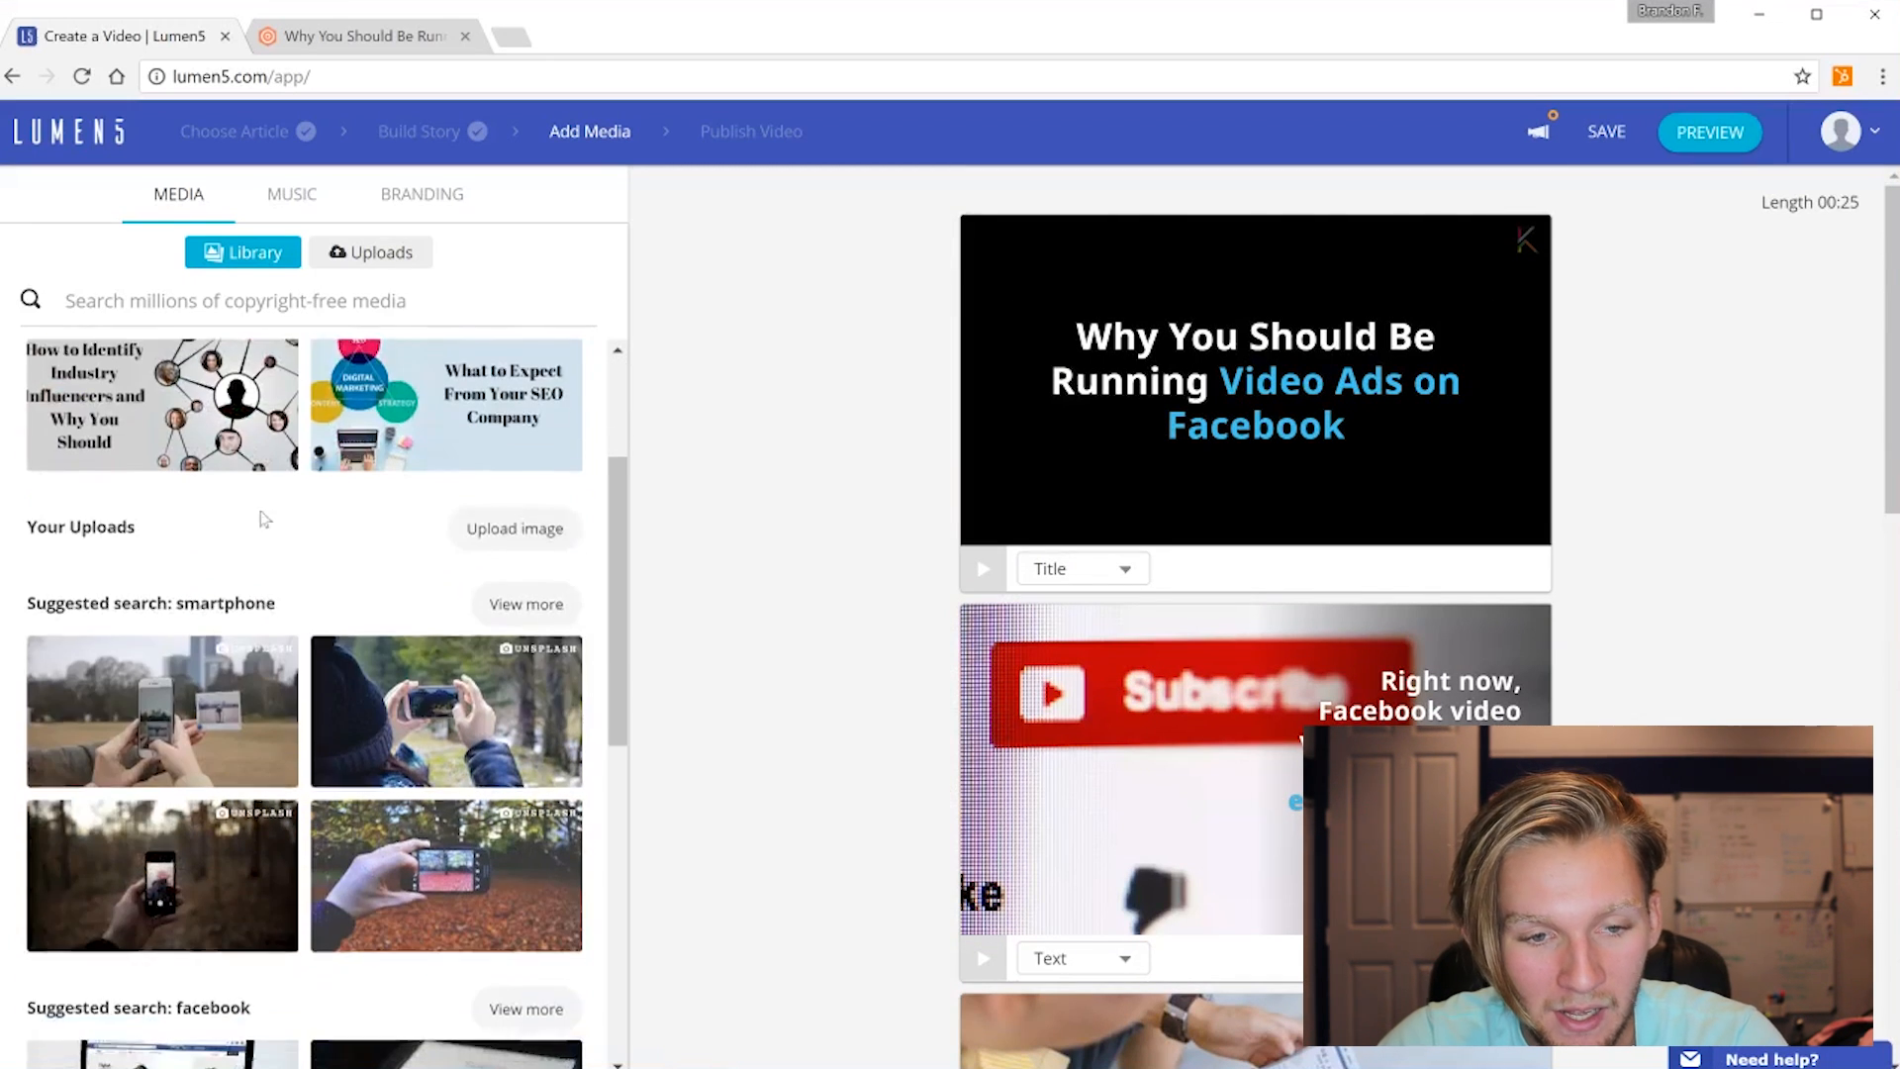
scroll("down", 3)
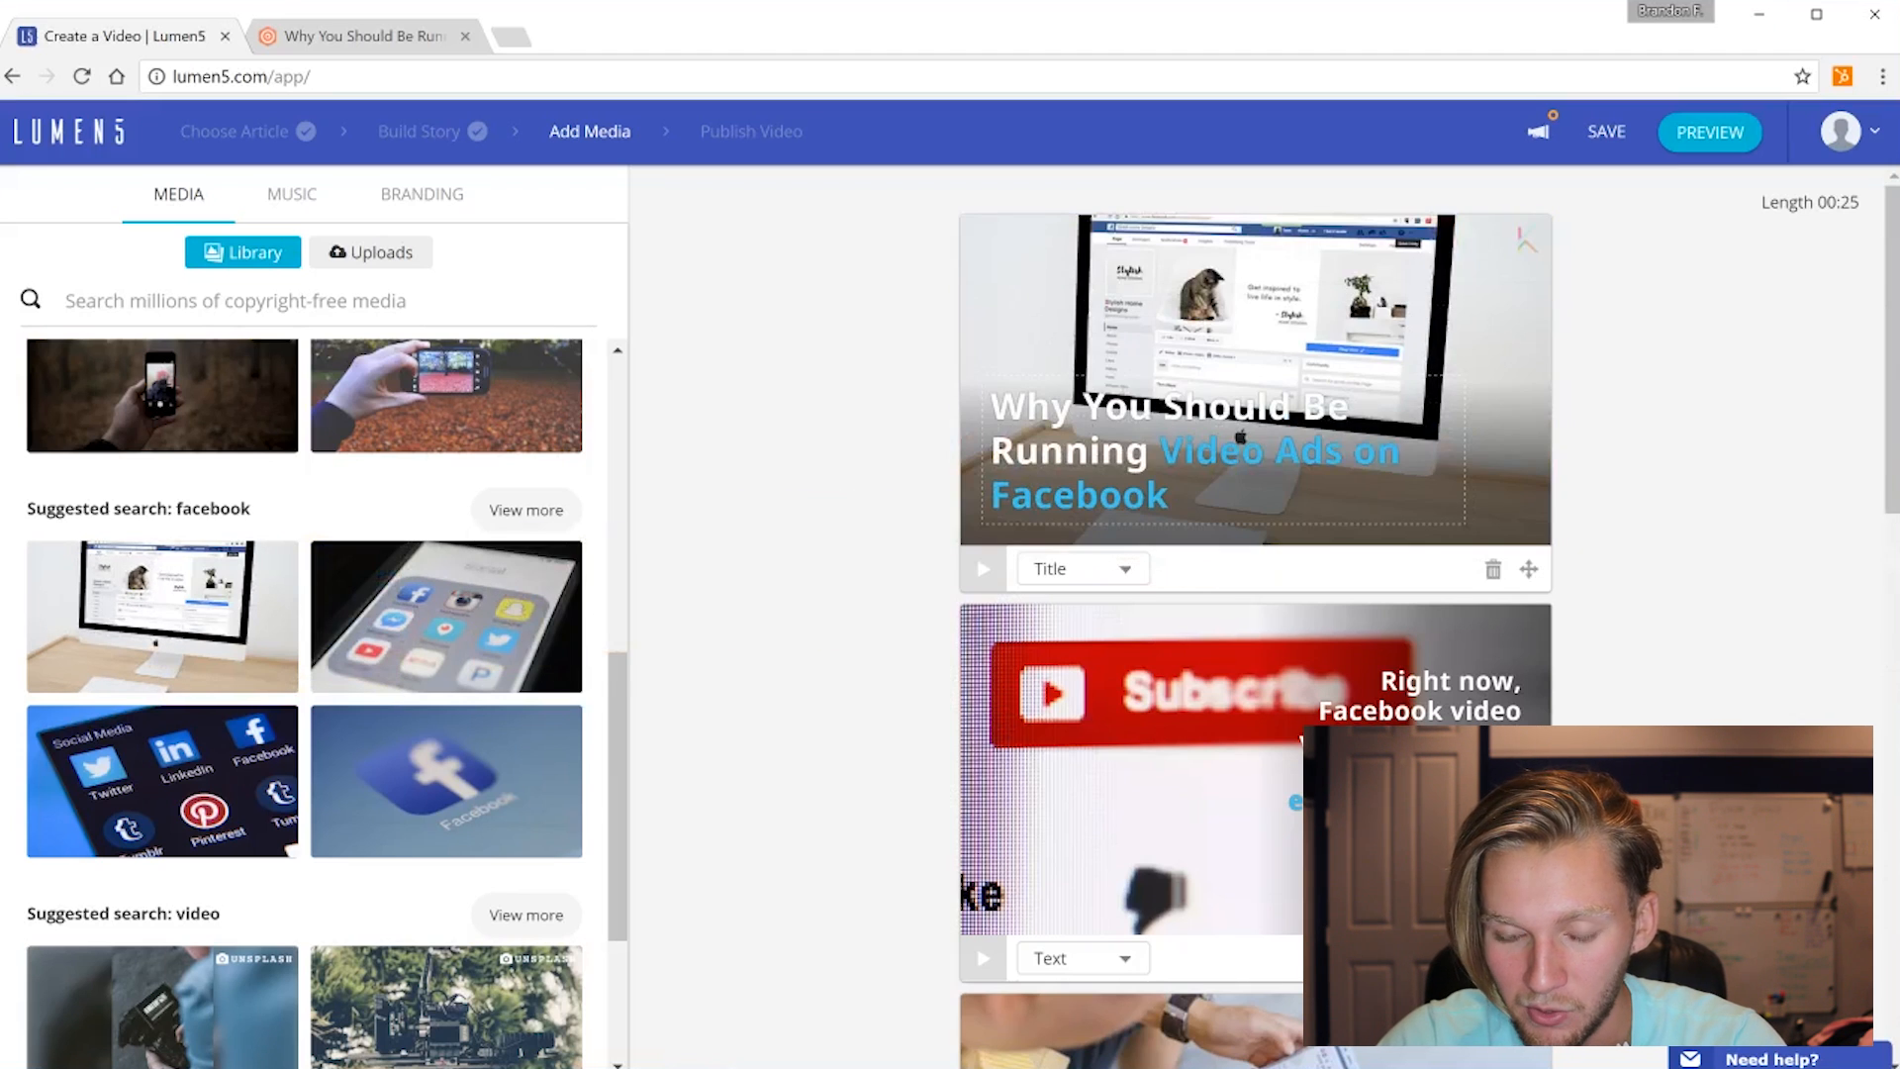
scroll("down", 3)
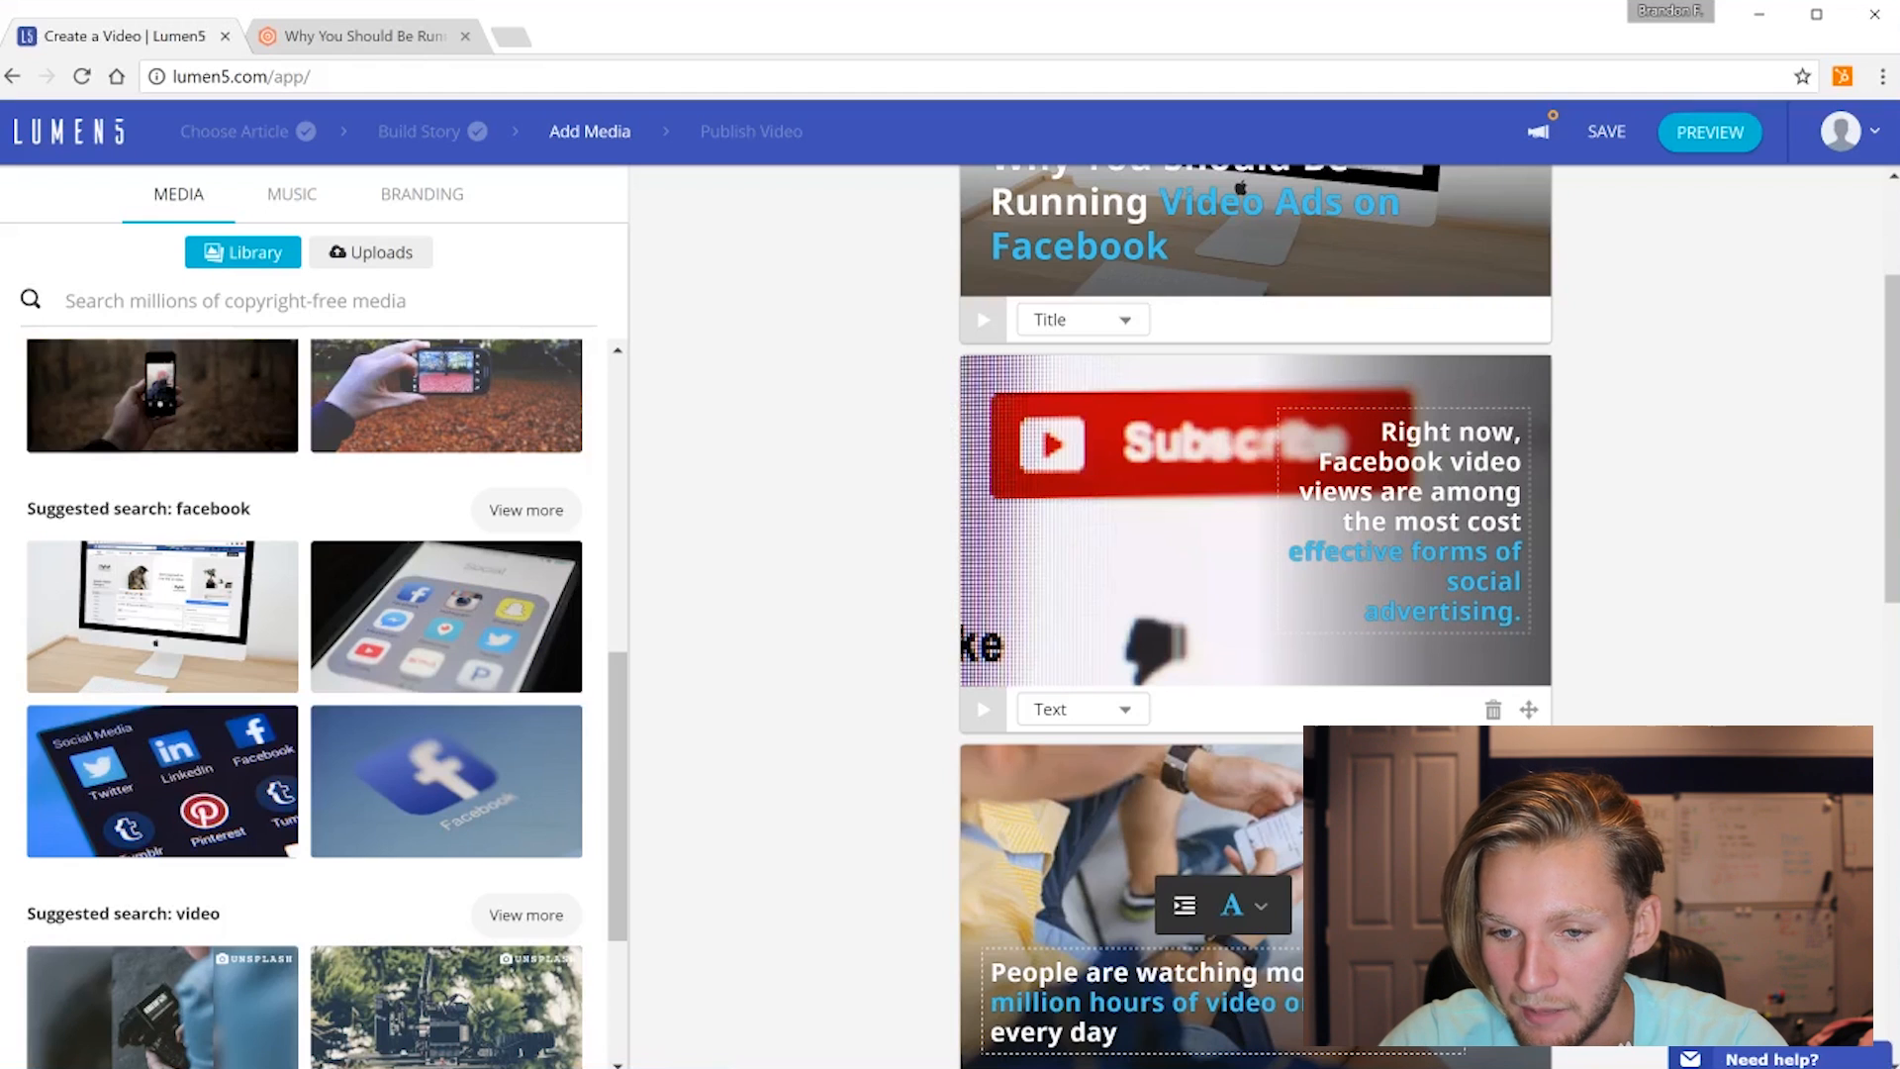
scroll("down", 3)
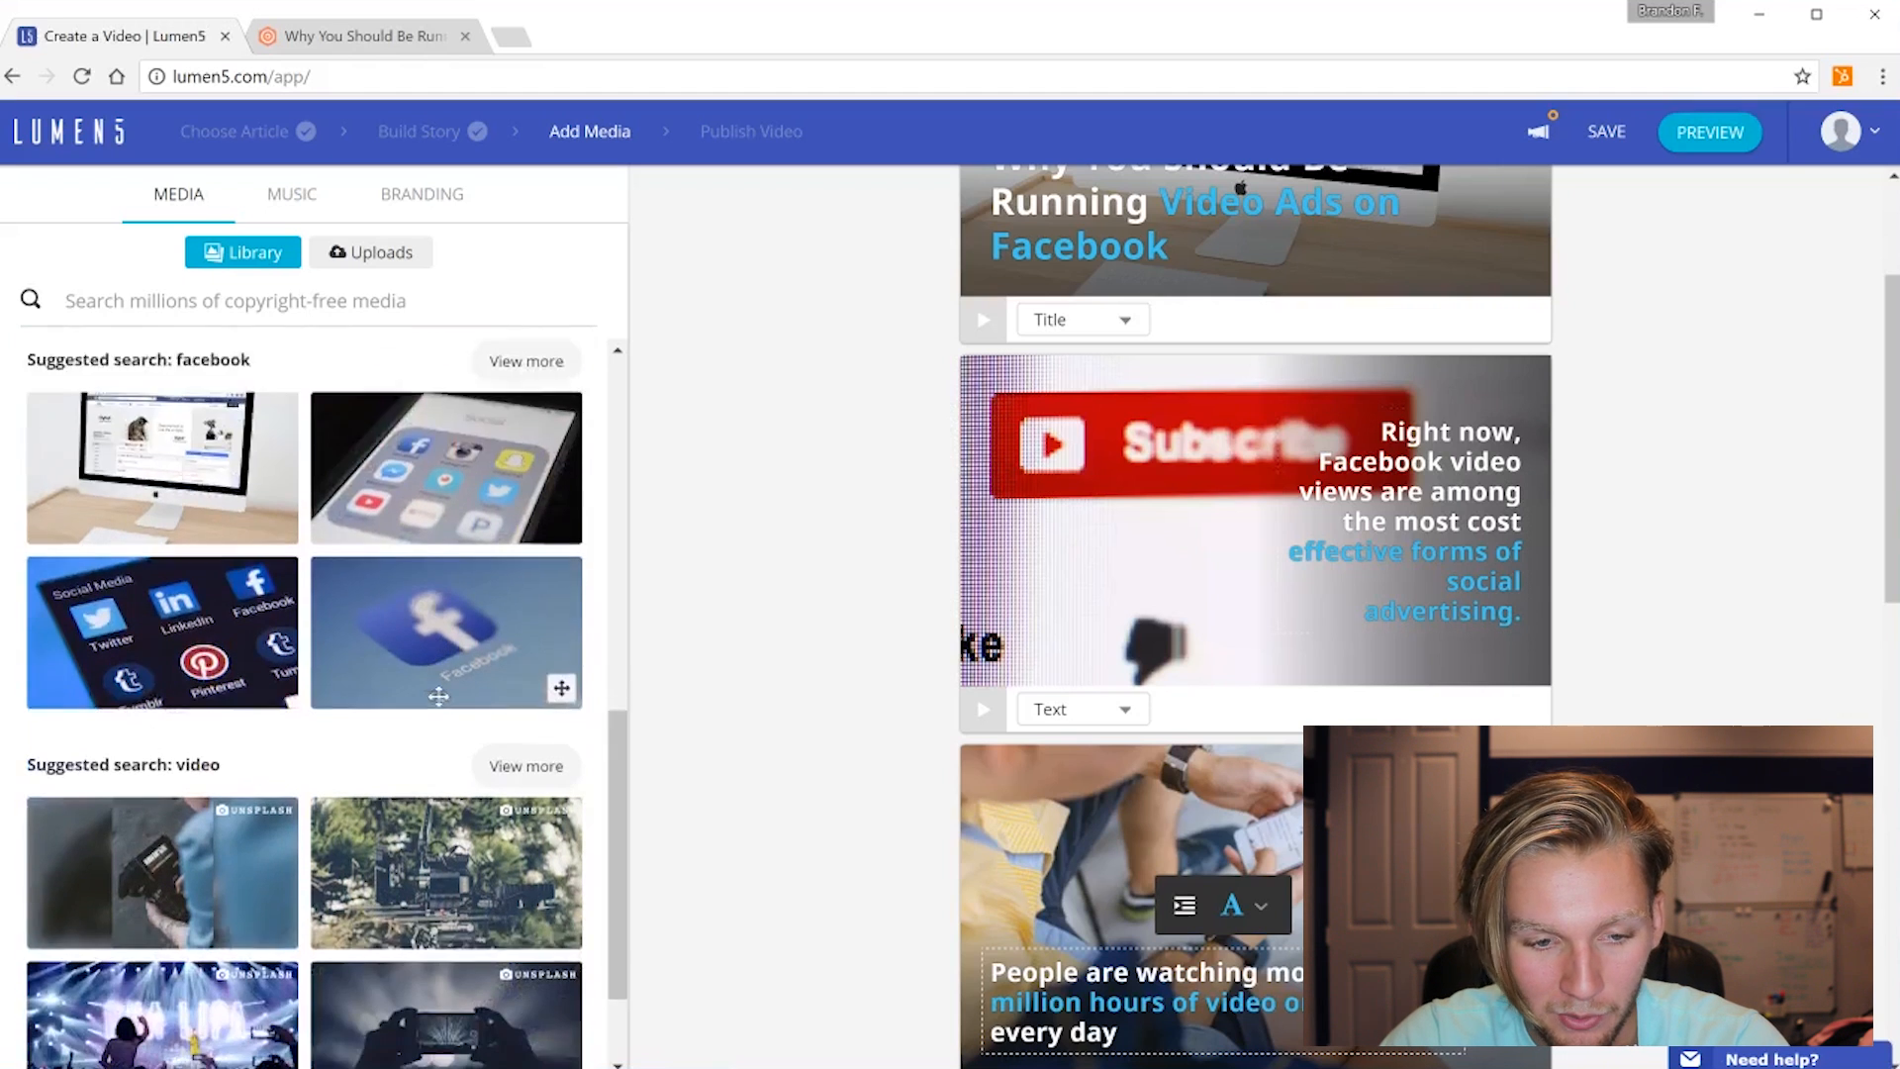
scroll("down", 3)
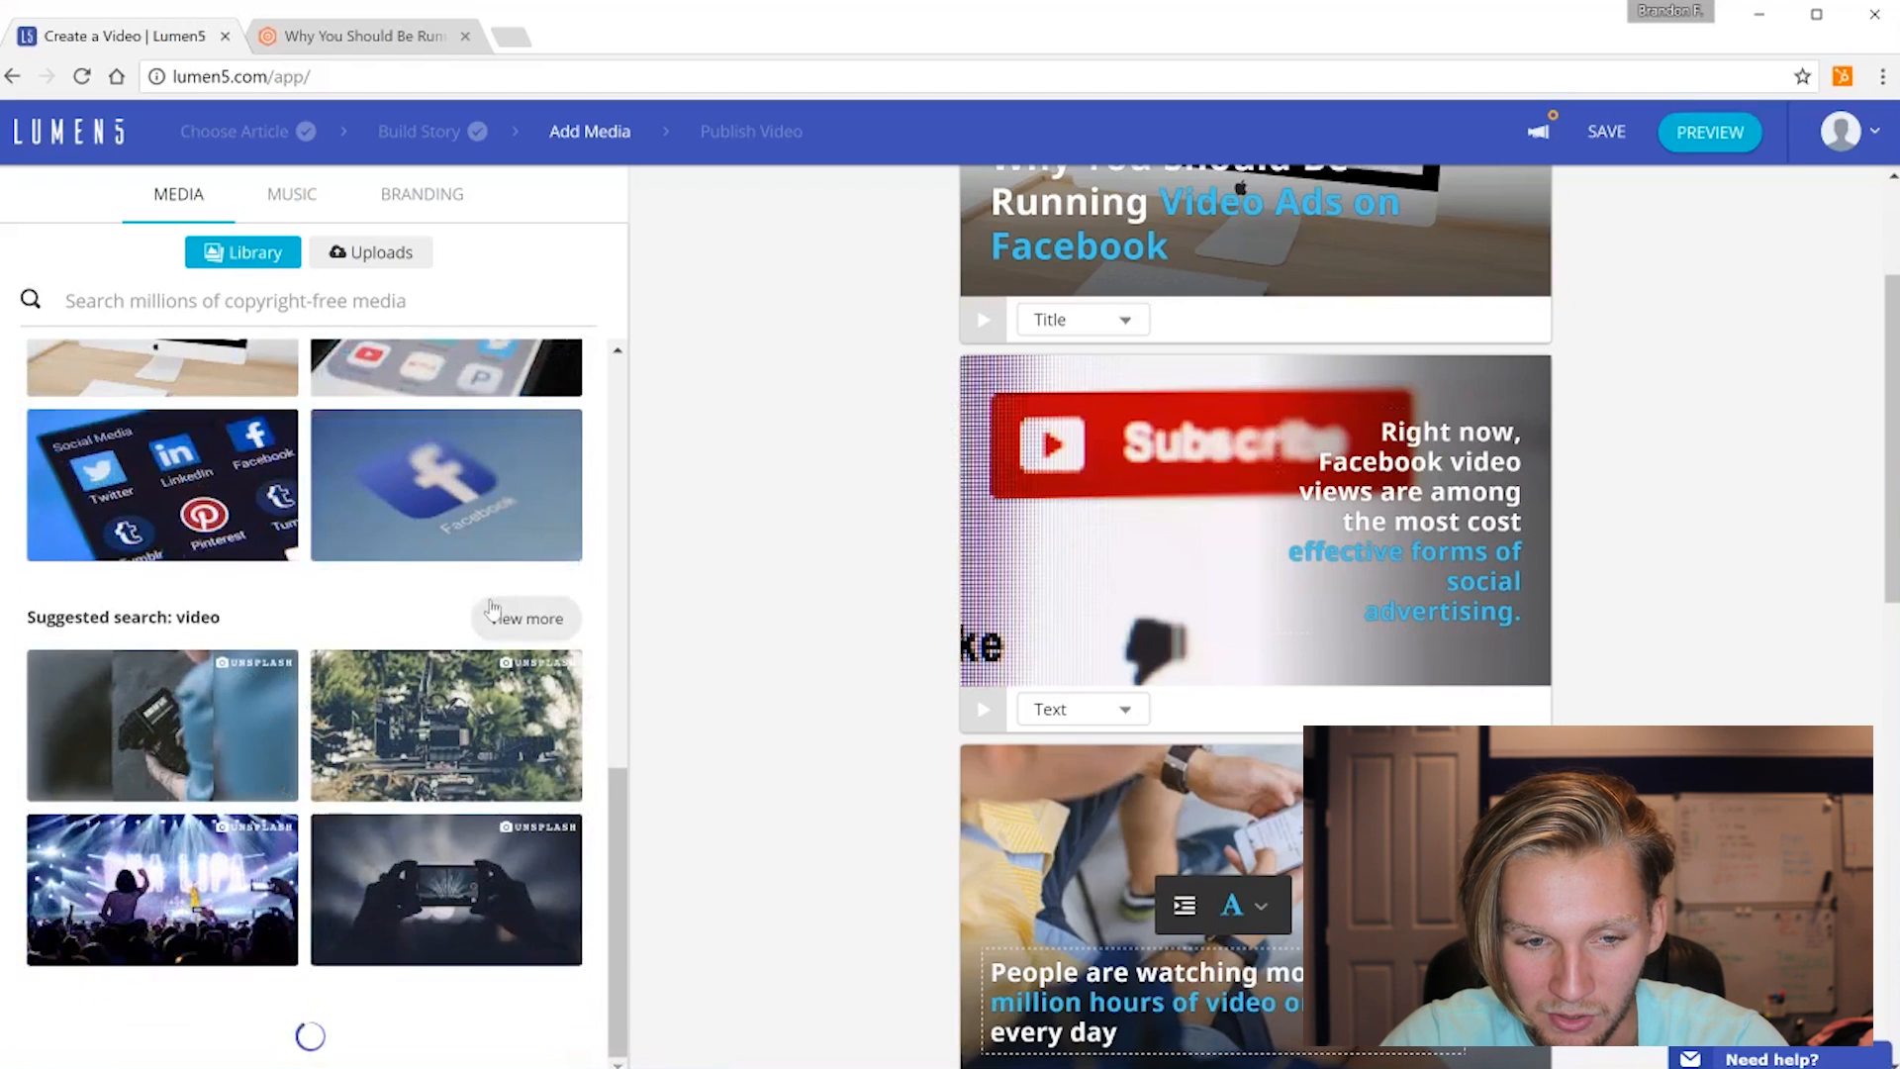
scroll("down", 3)
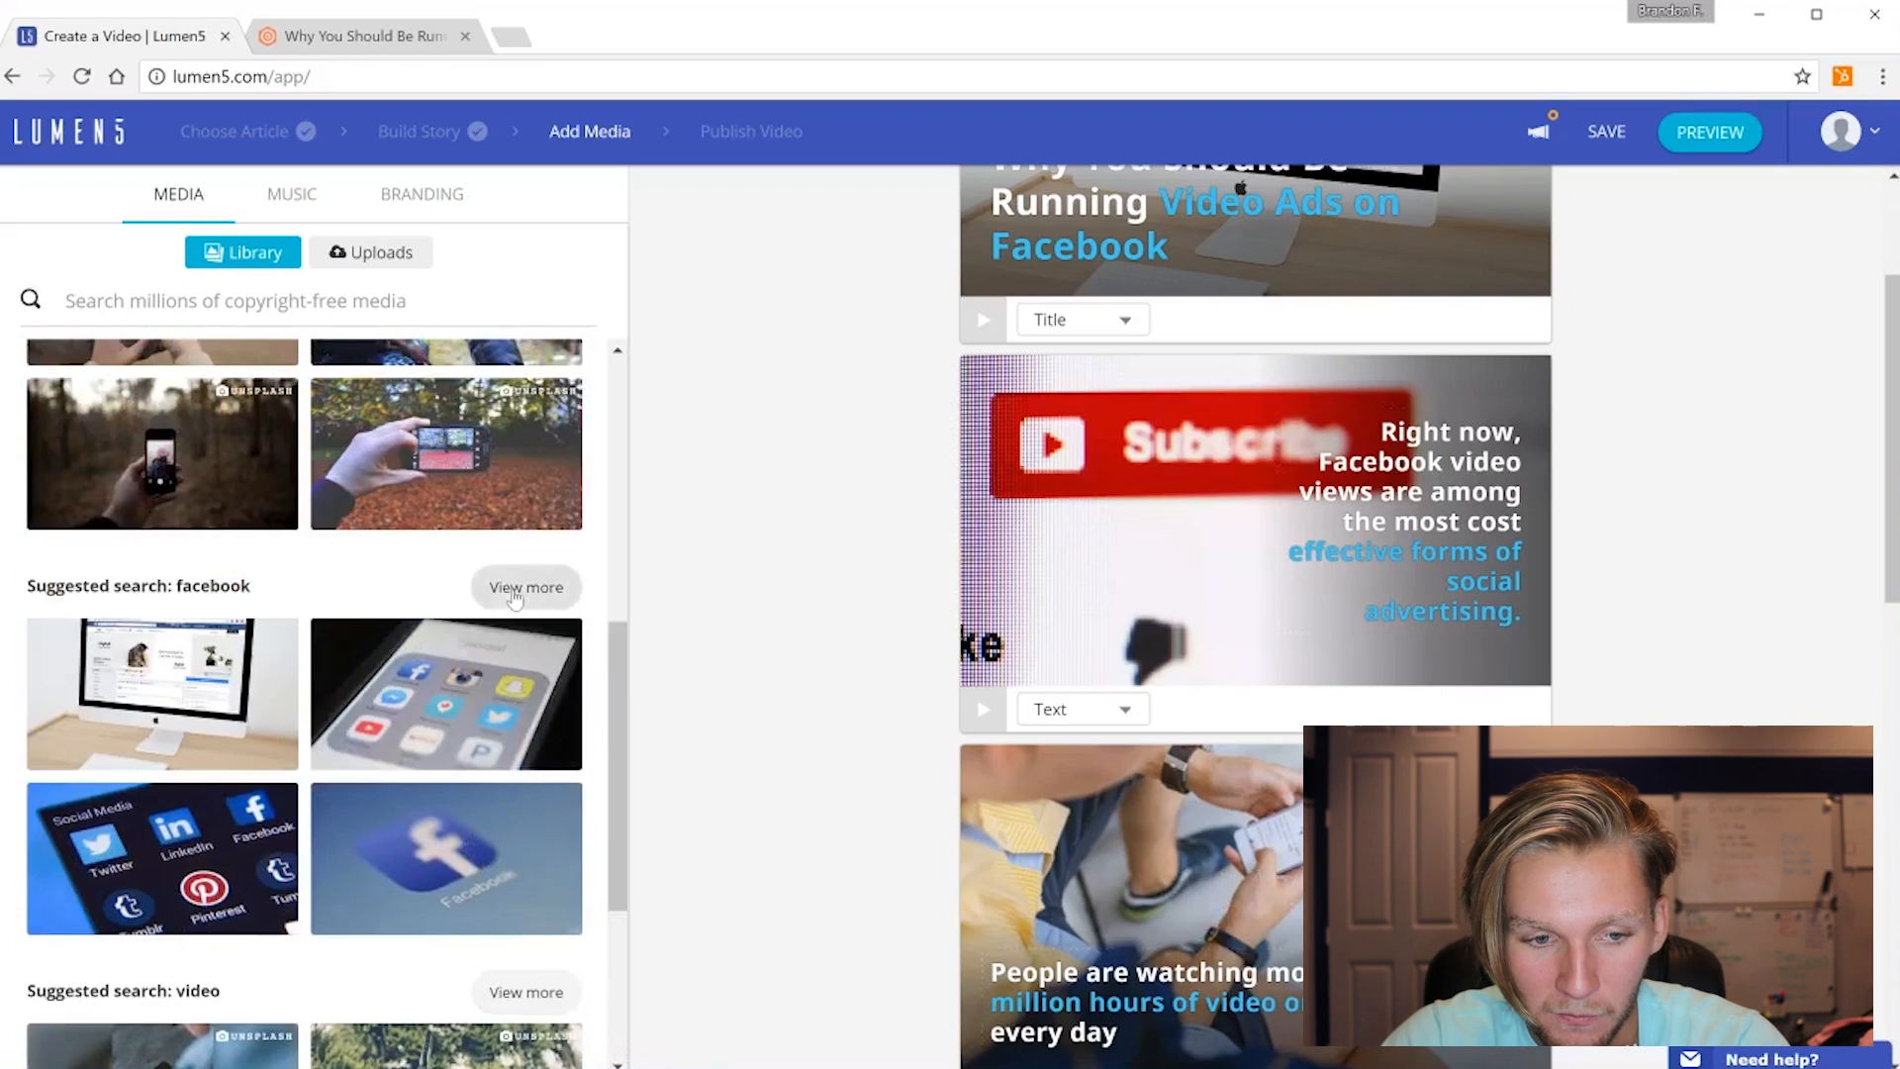
left_click(525, 586)
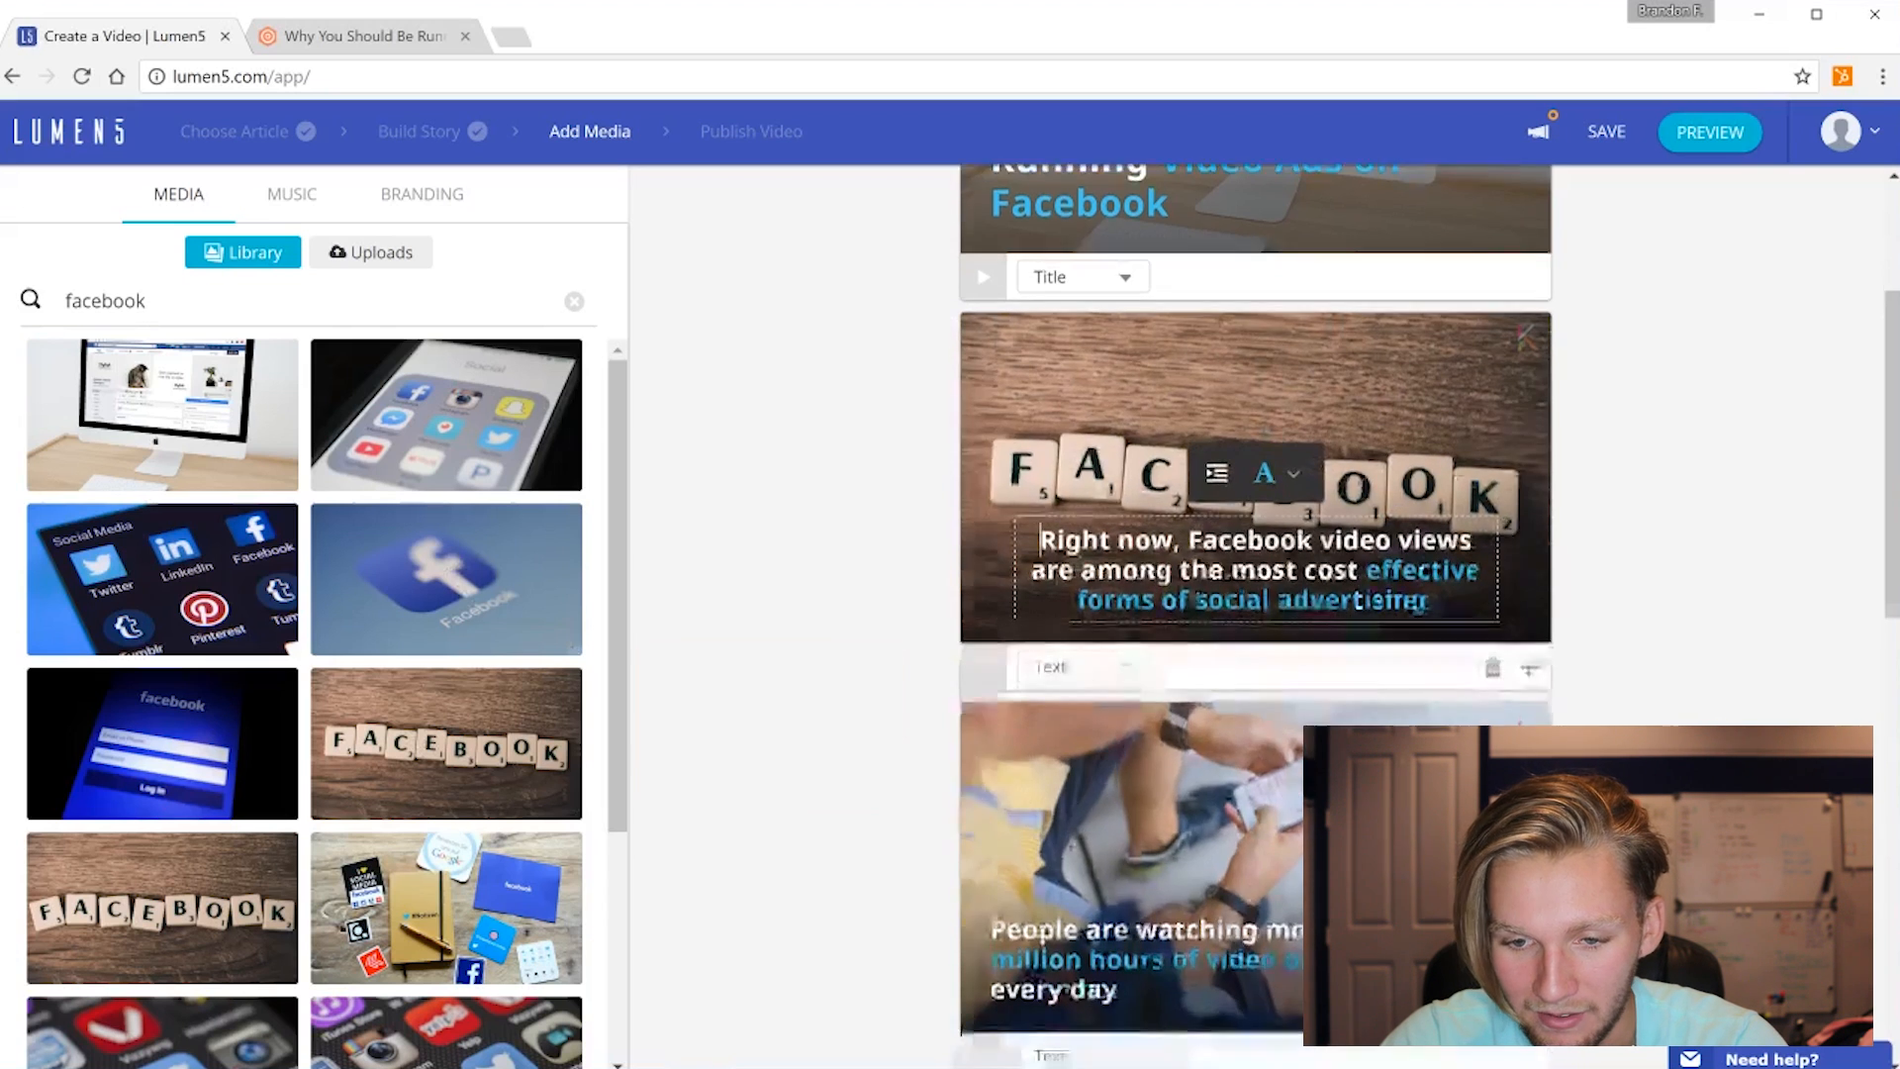
Give the 'Right now' Facebook views scene the FACEBOOK letter-tiles background
scroll("down", 3)
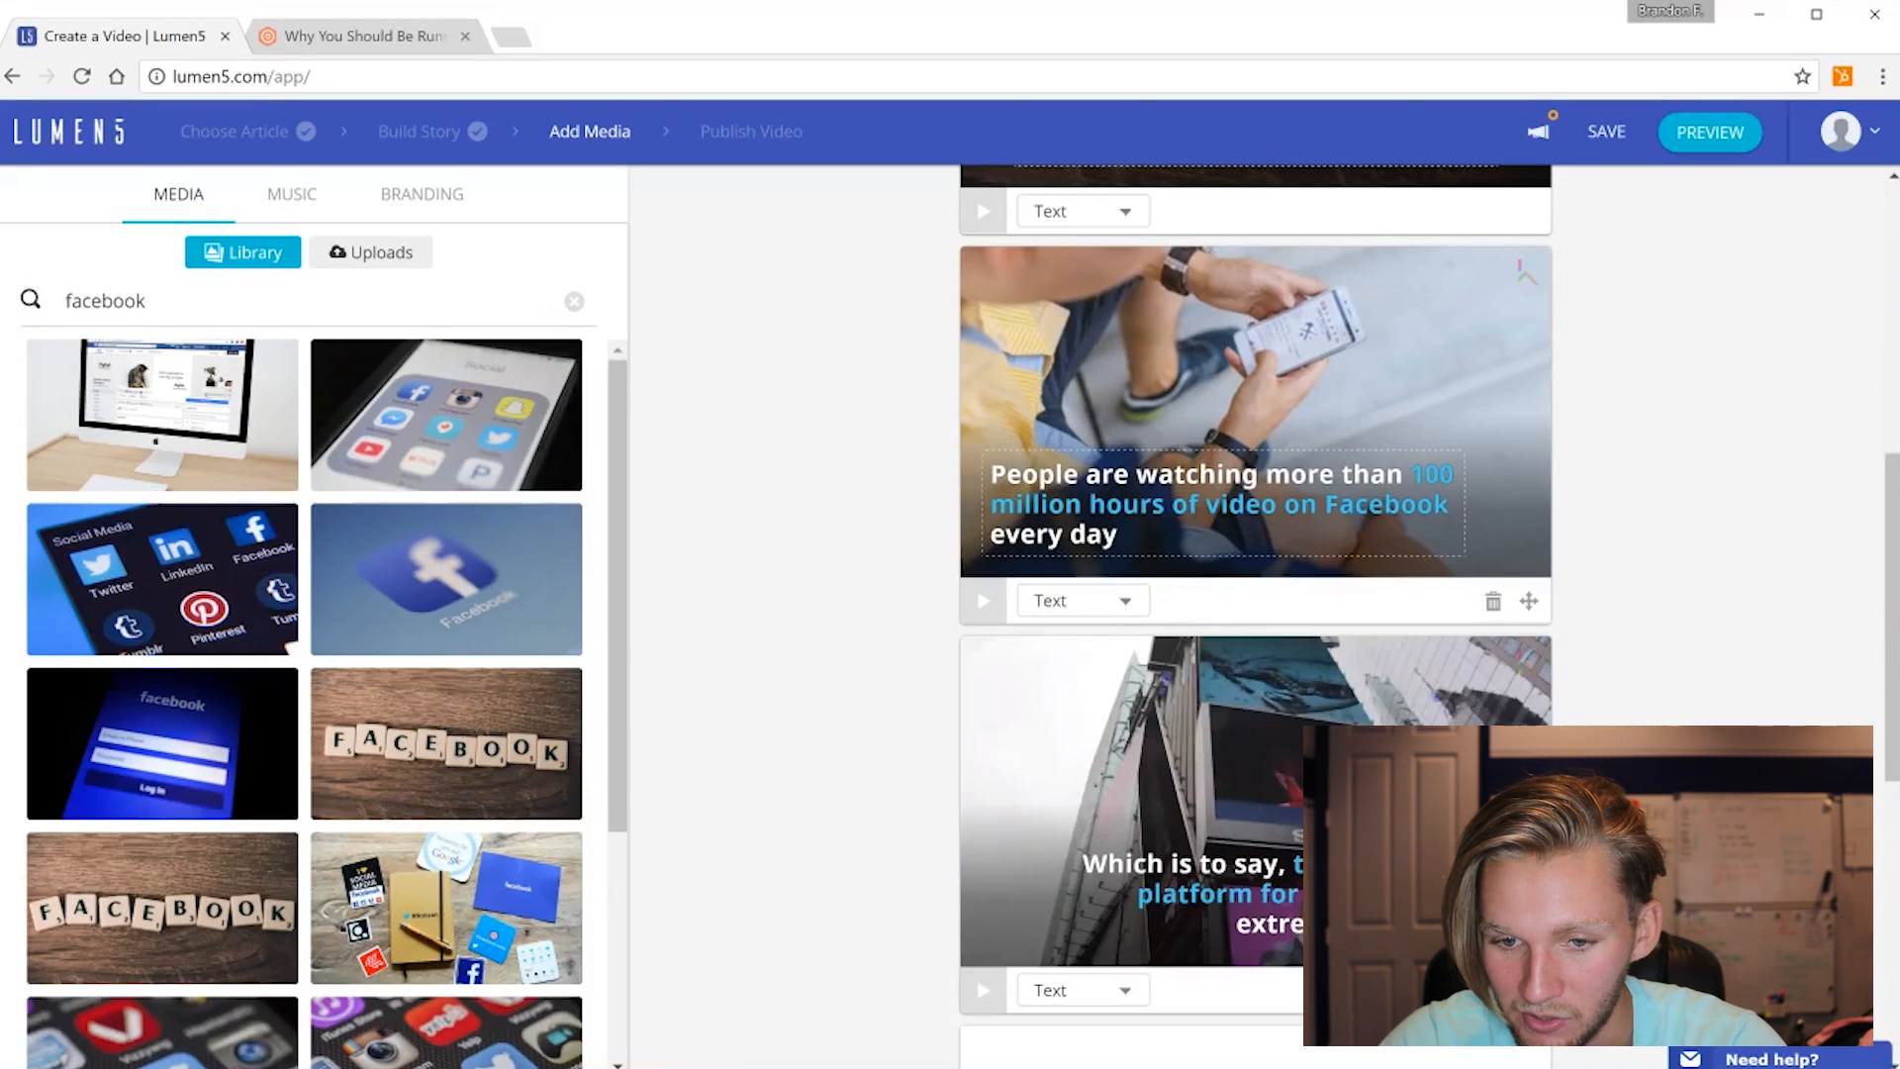
scroll("down", 3)
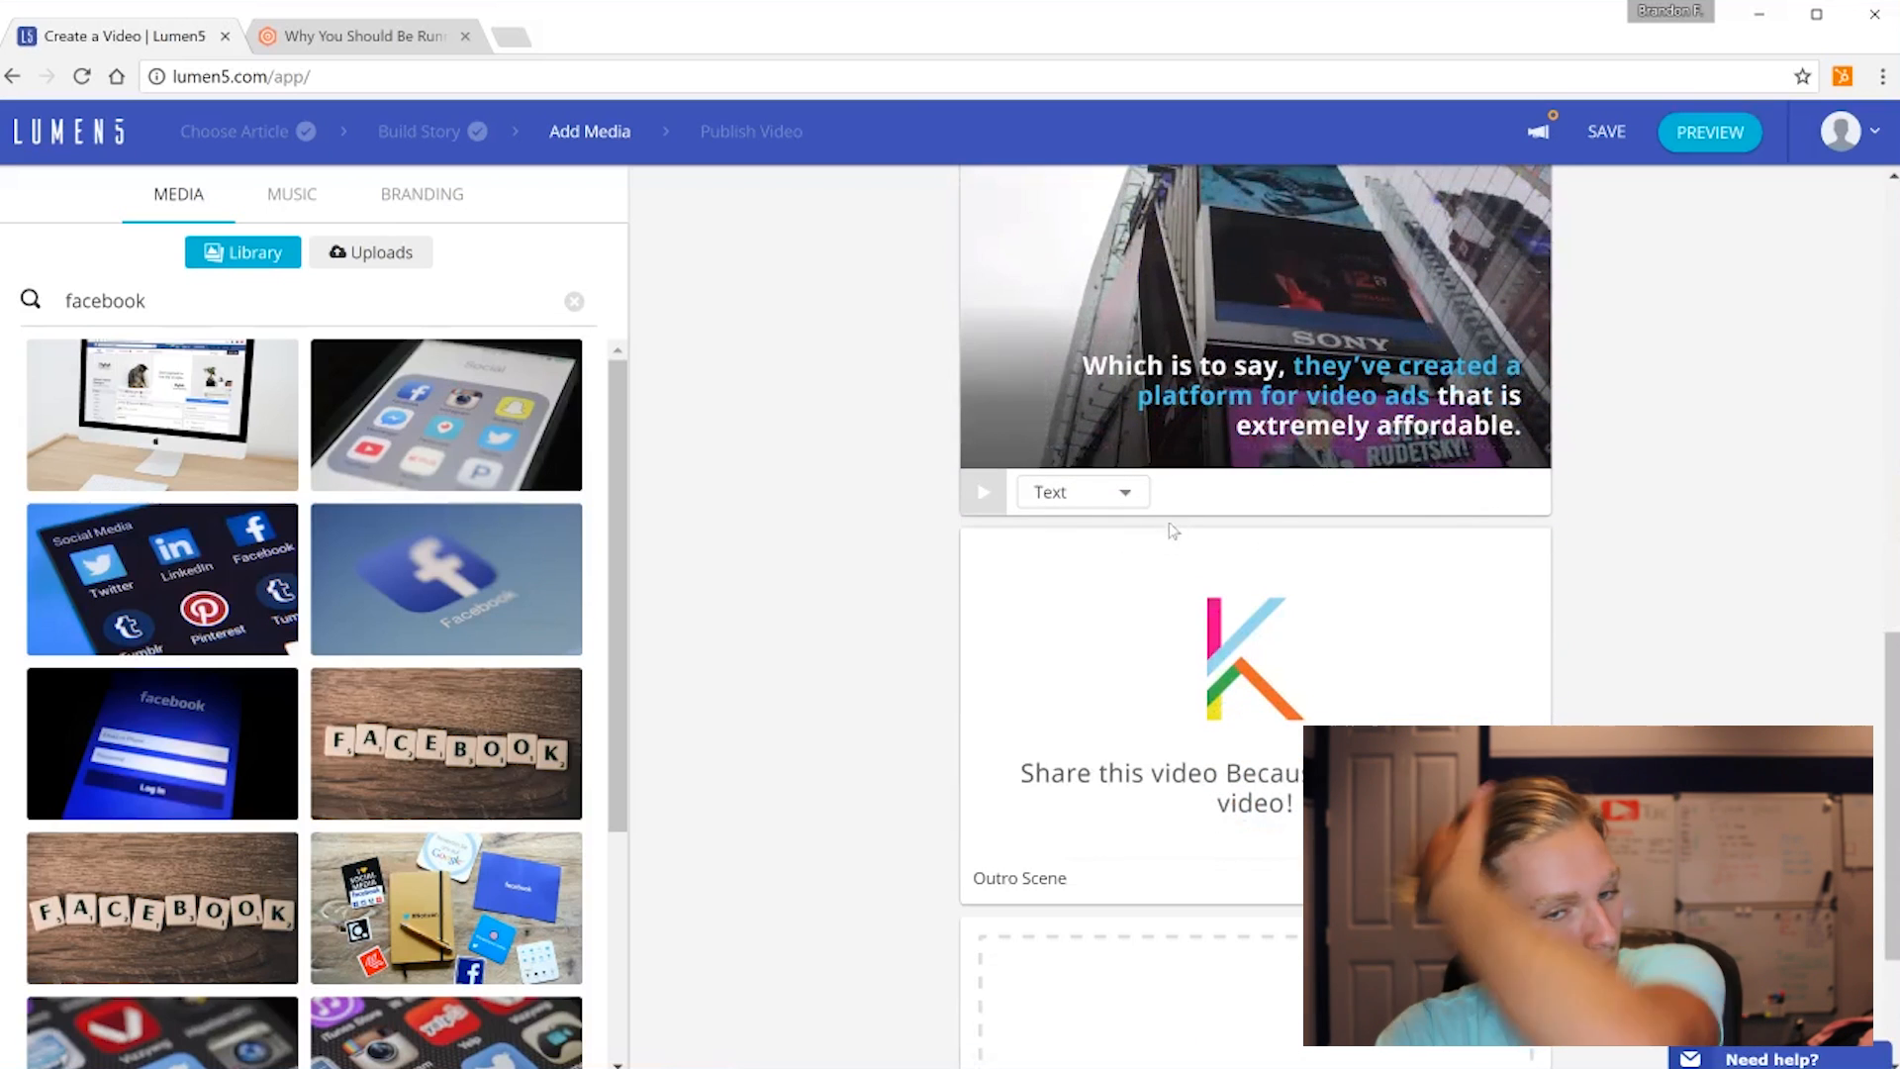
scroll("down", 3)
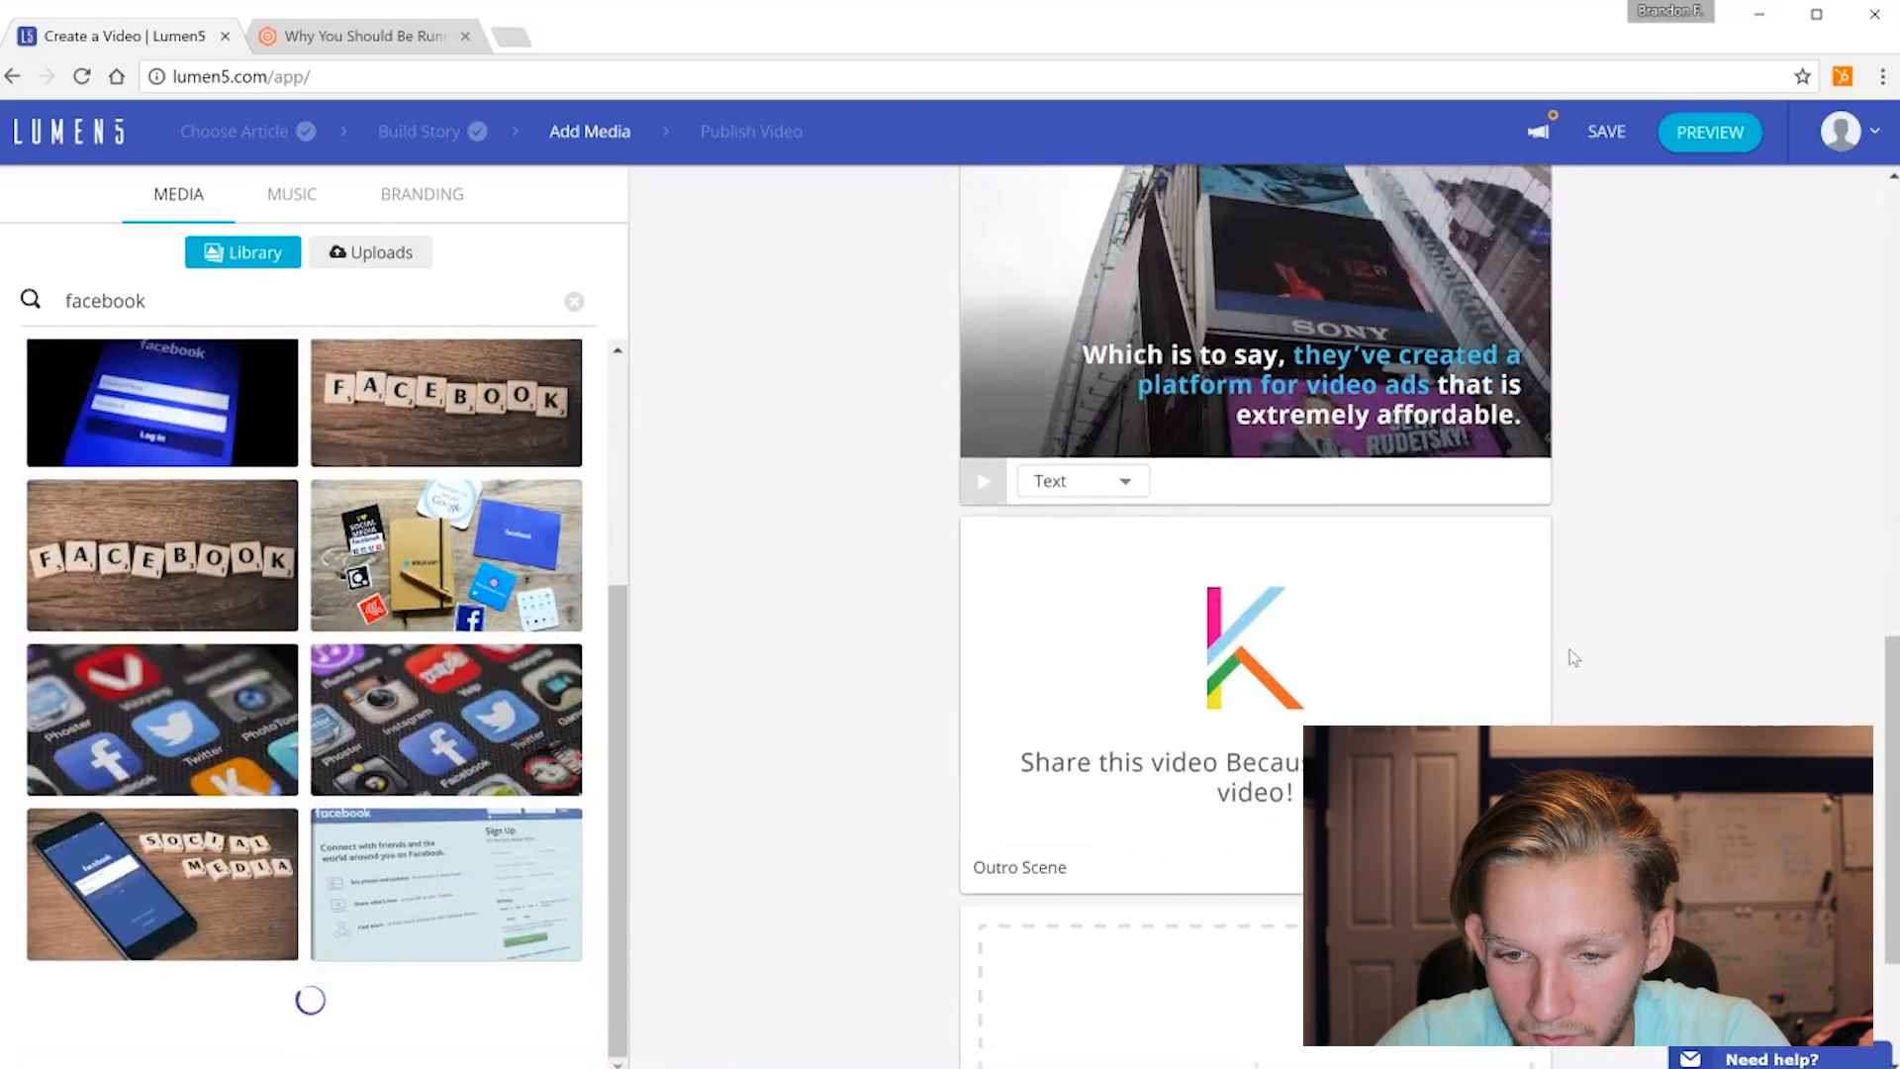
scroll("down", 3)
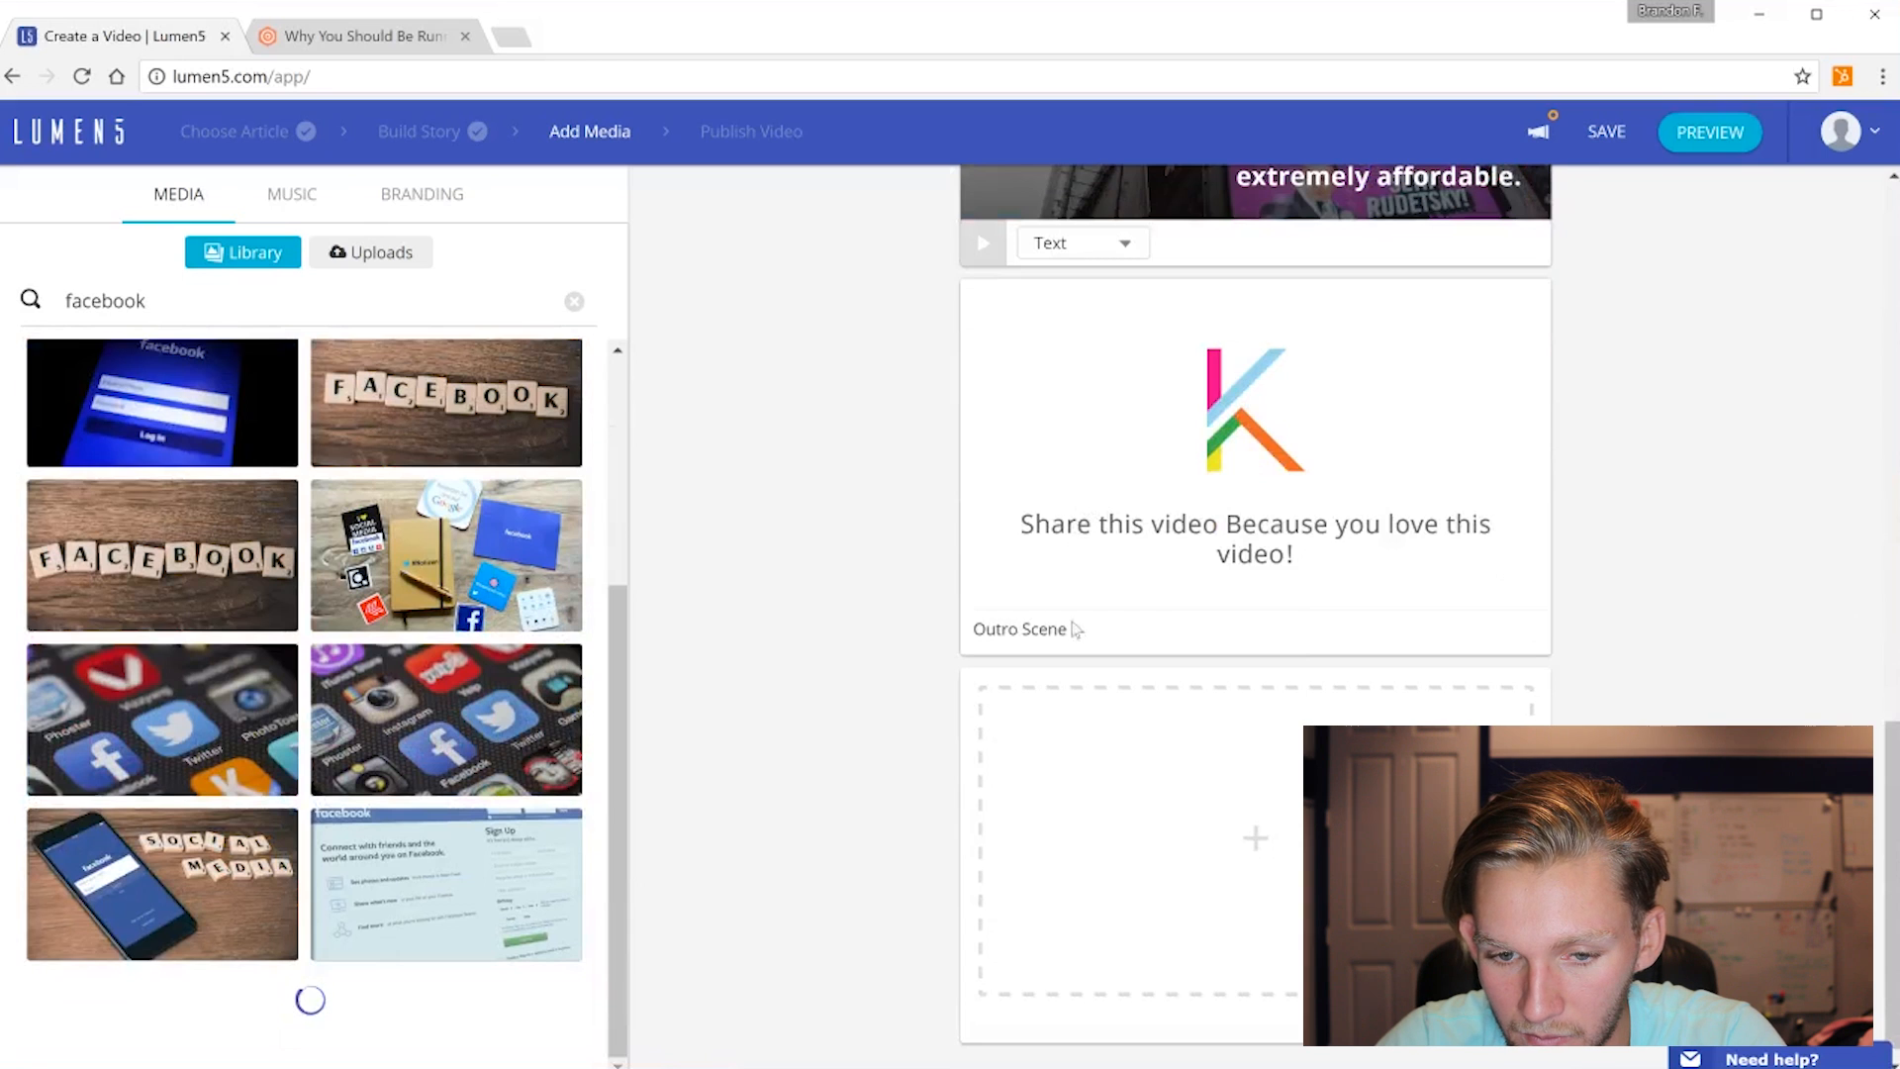
left_click(421, 194)
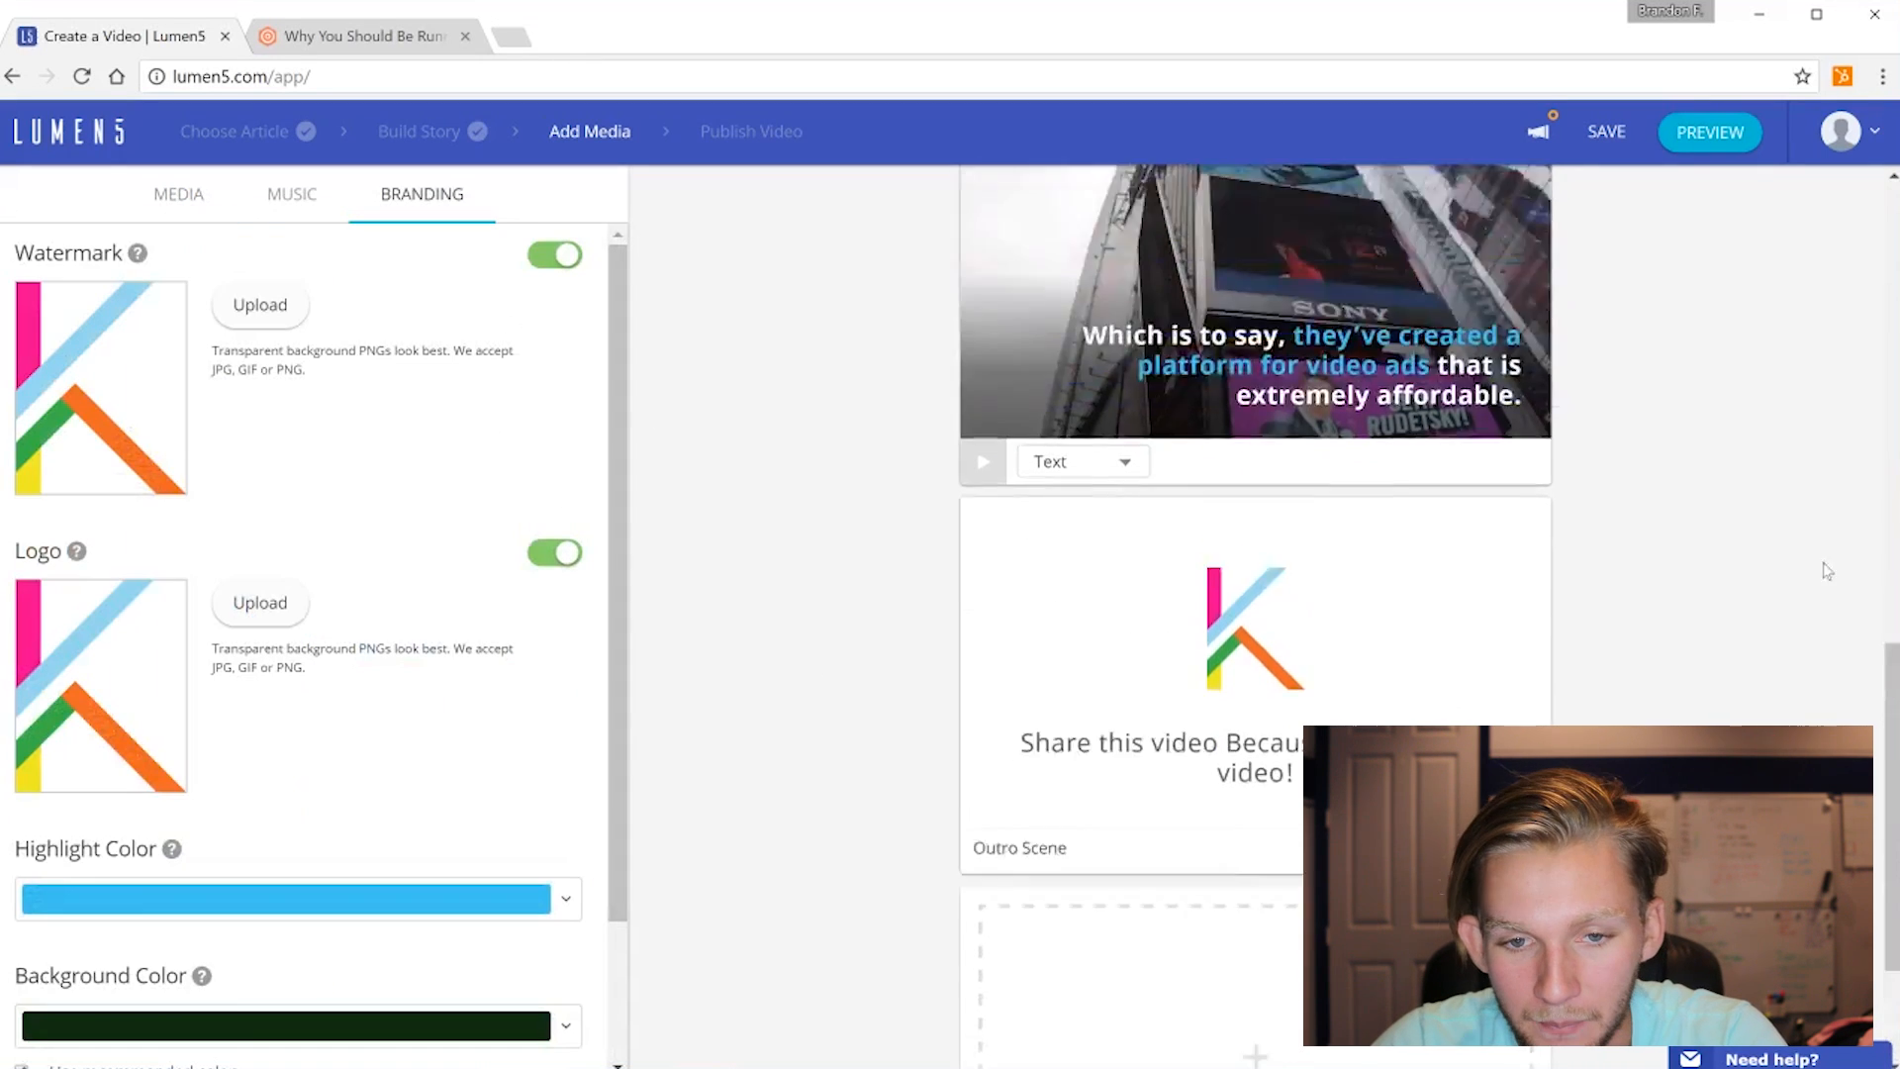
left_click(178, 194)
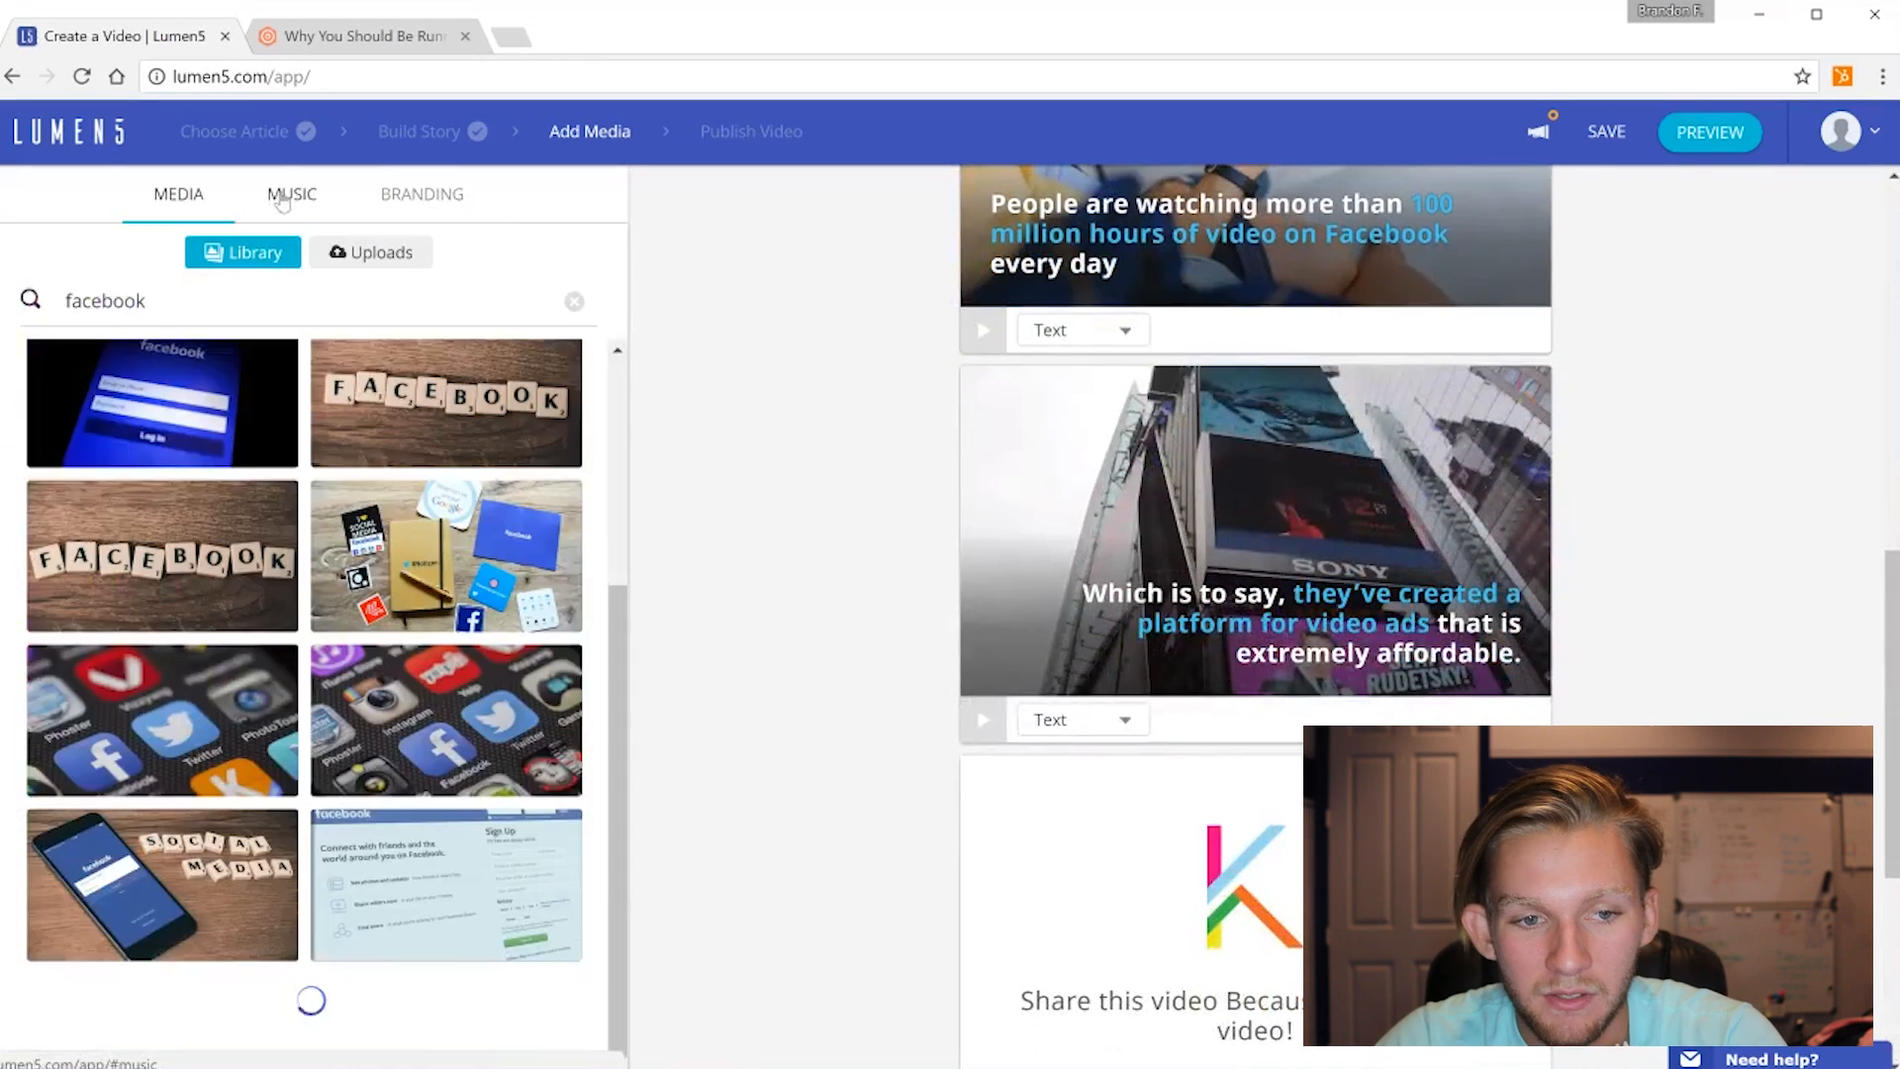
Preview the funky Badass track and choose it as the video's background music
left_click(291, 194)
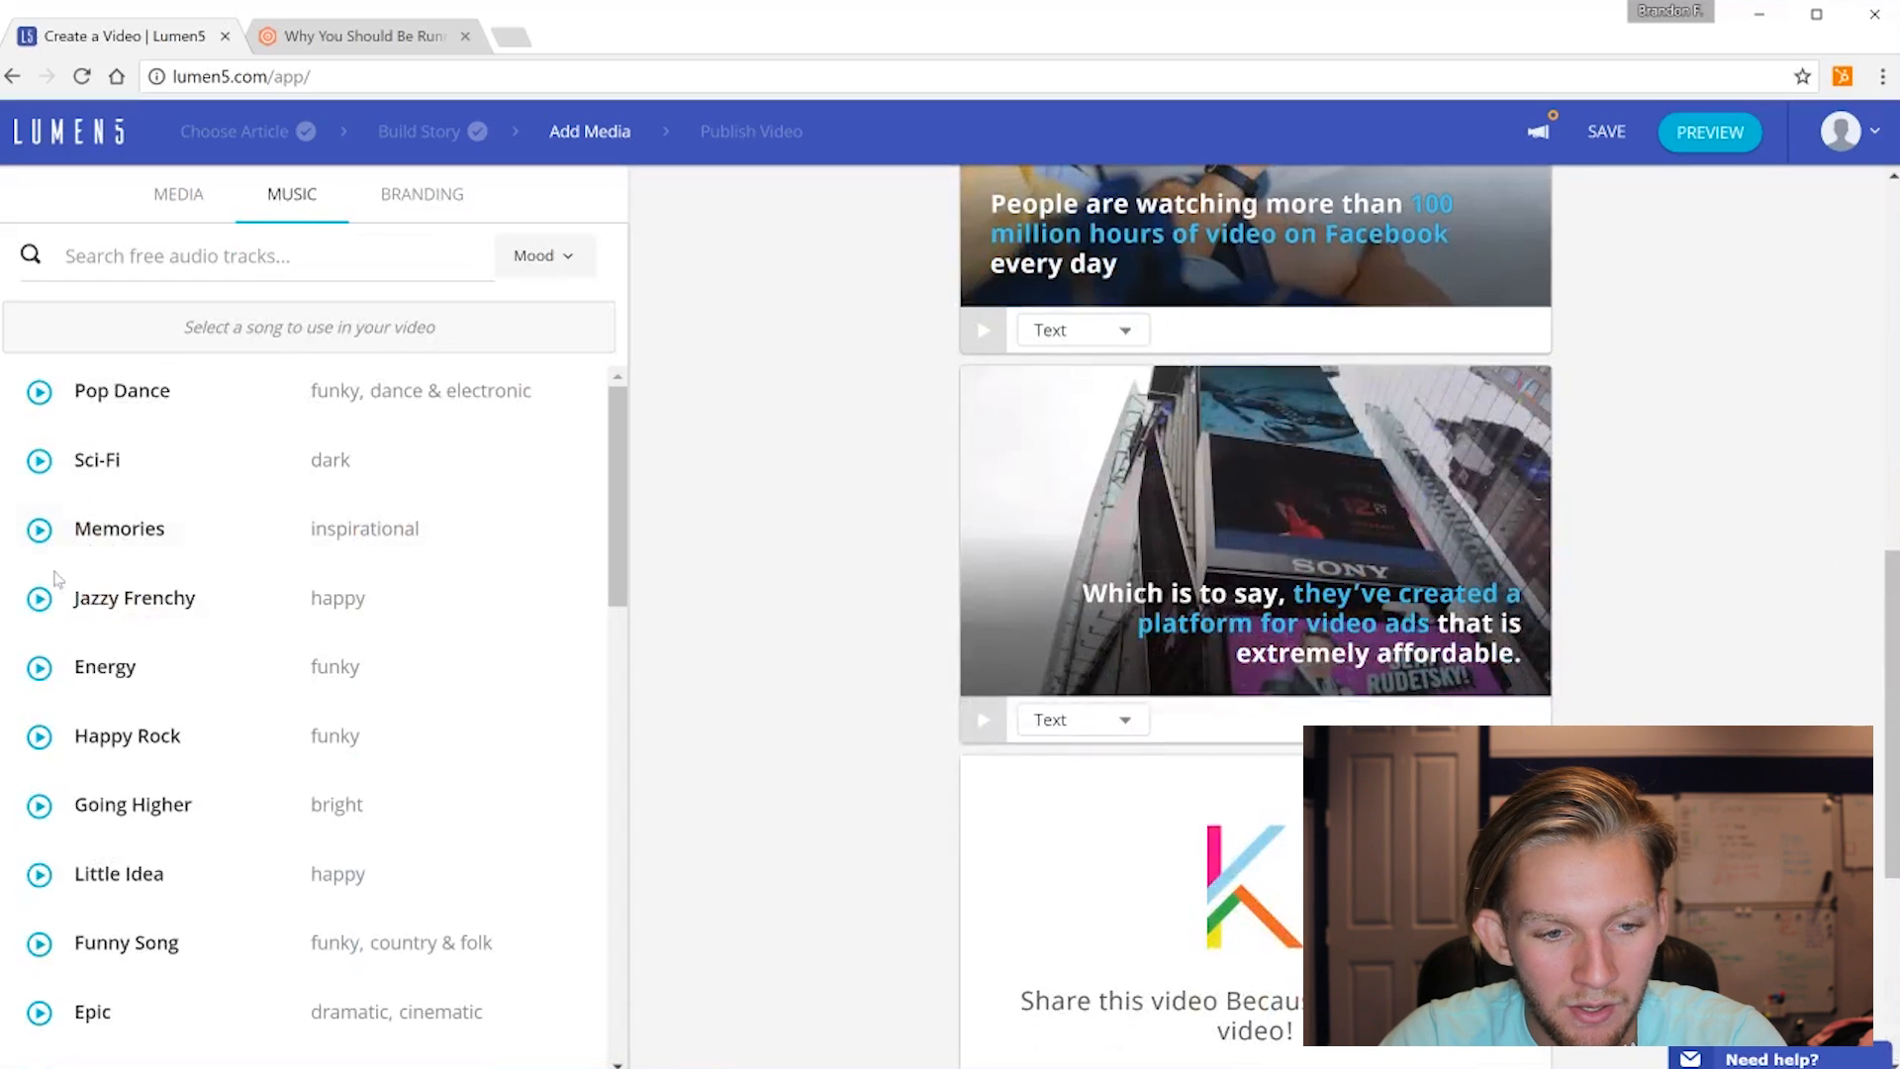
scroll("down", 3)
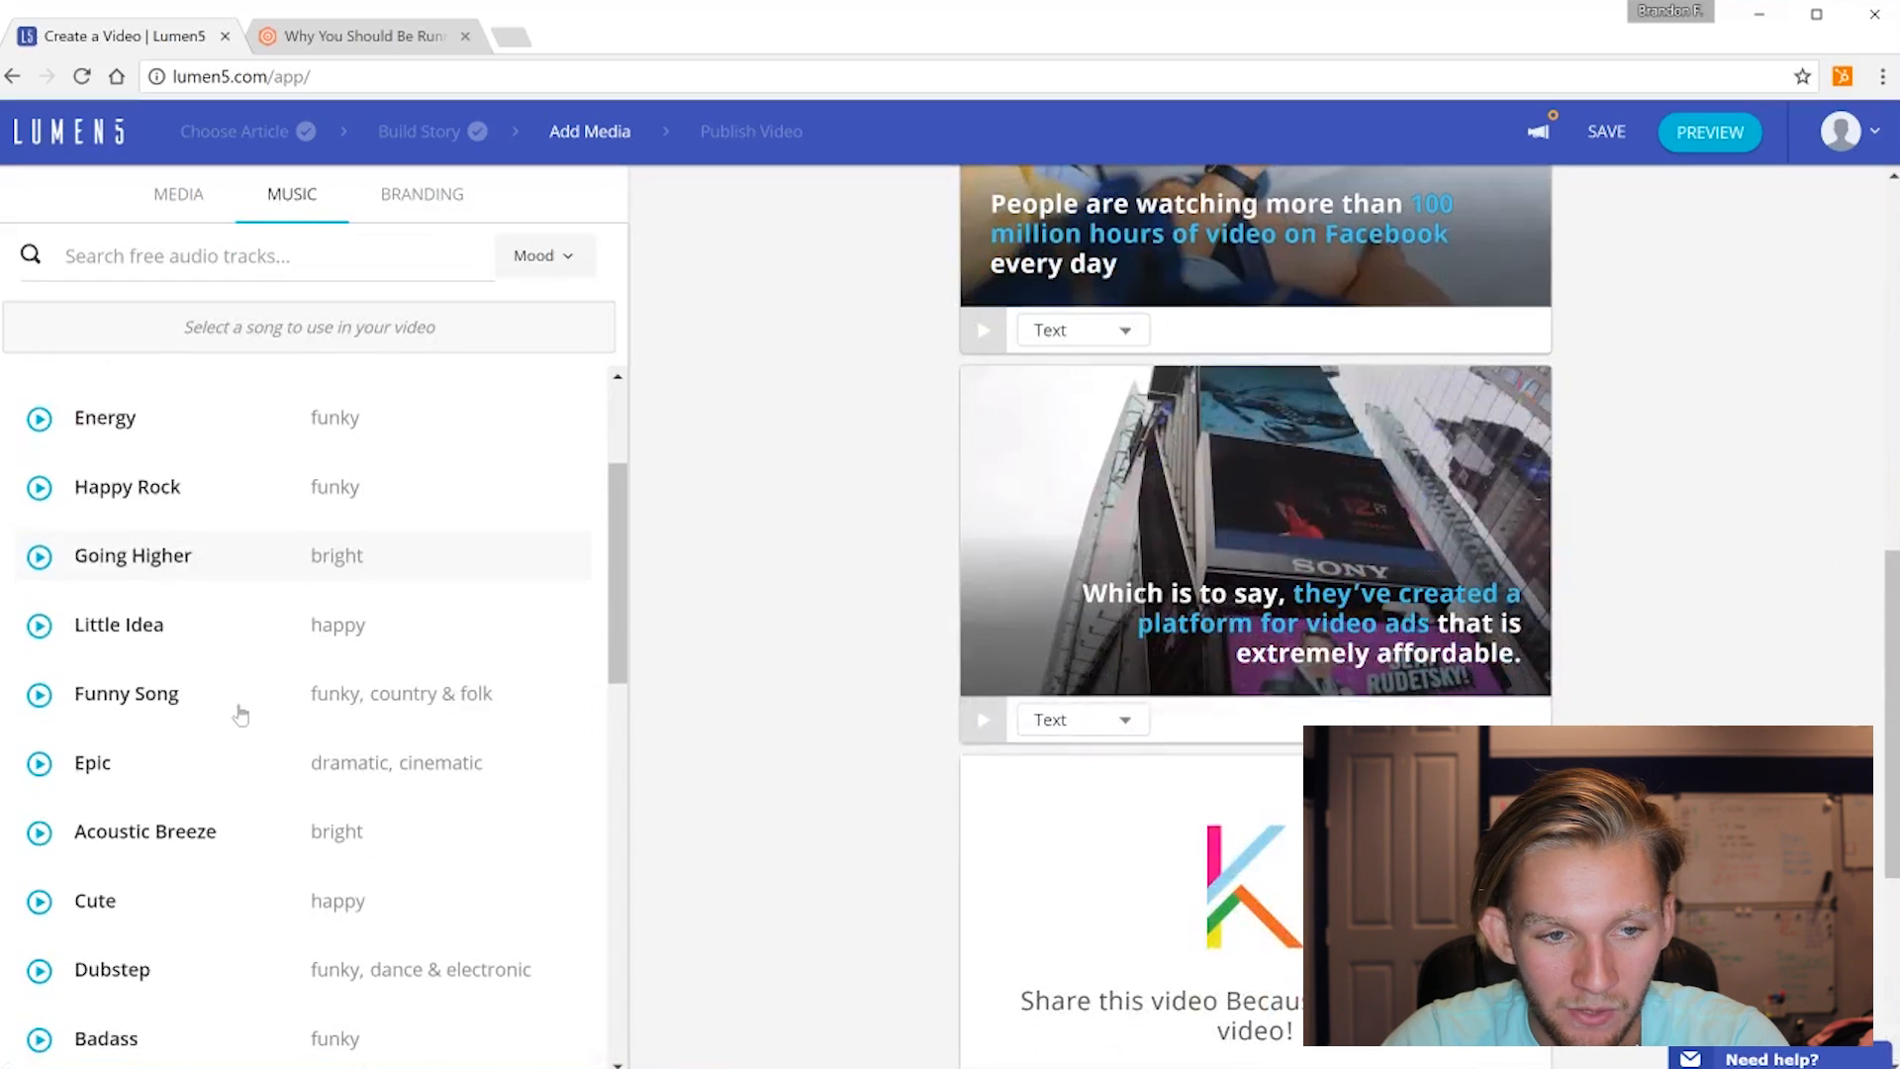
scroll("down", 3)
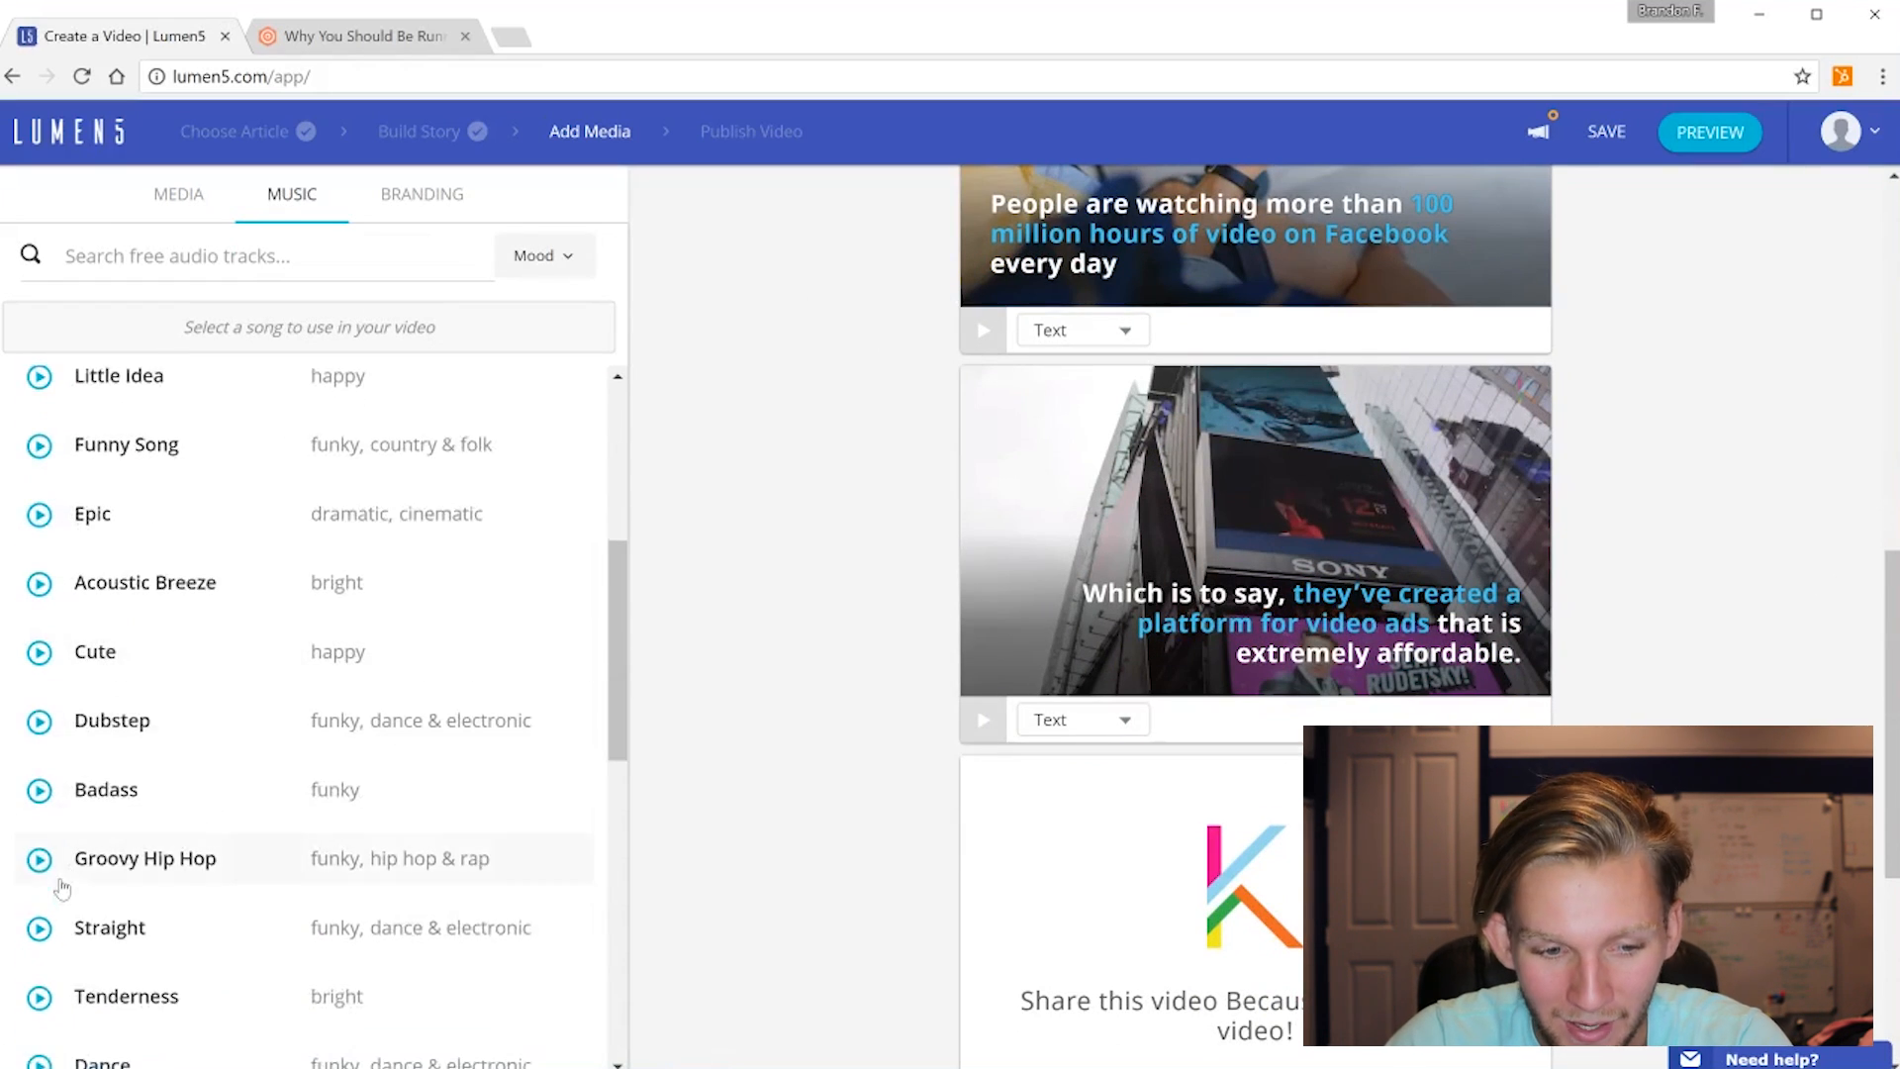
mouse_move(39, 813)
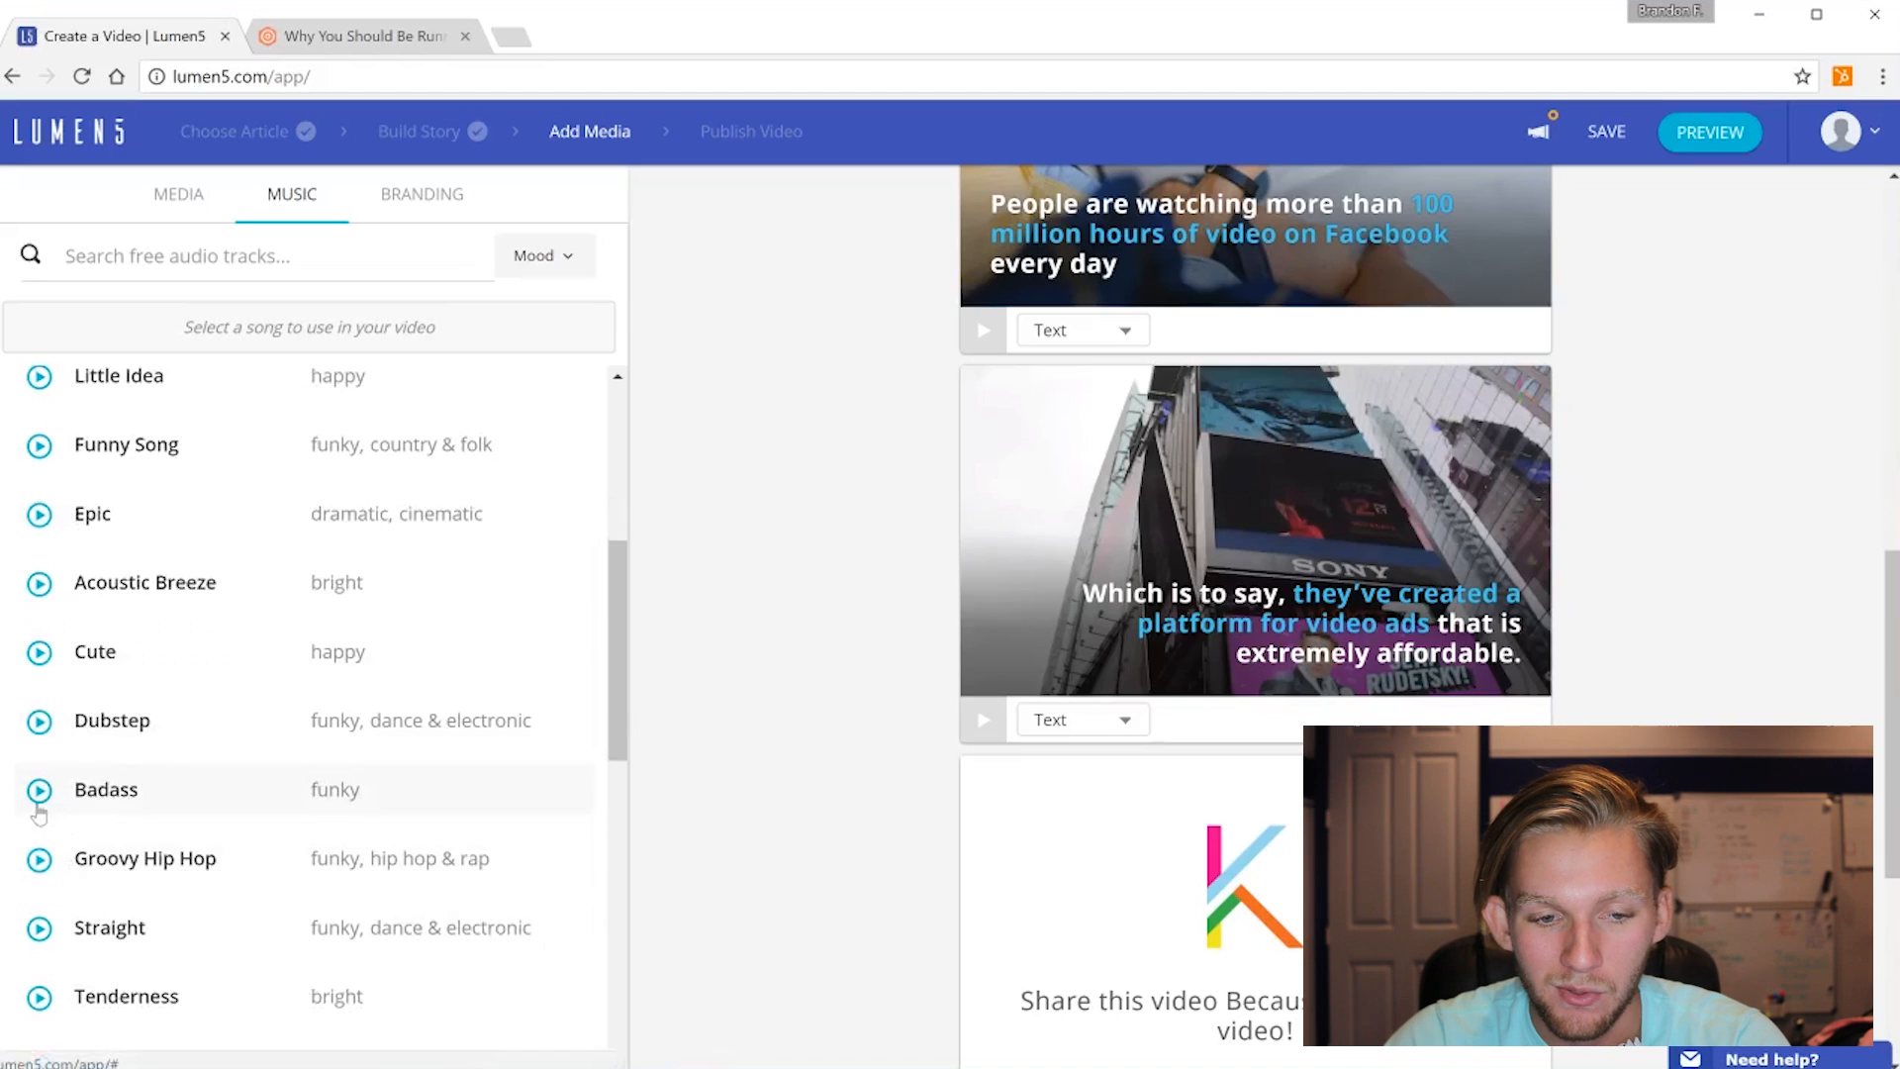
left_click(38, 789)
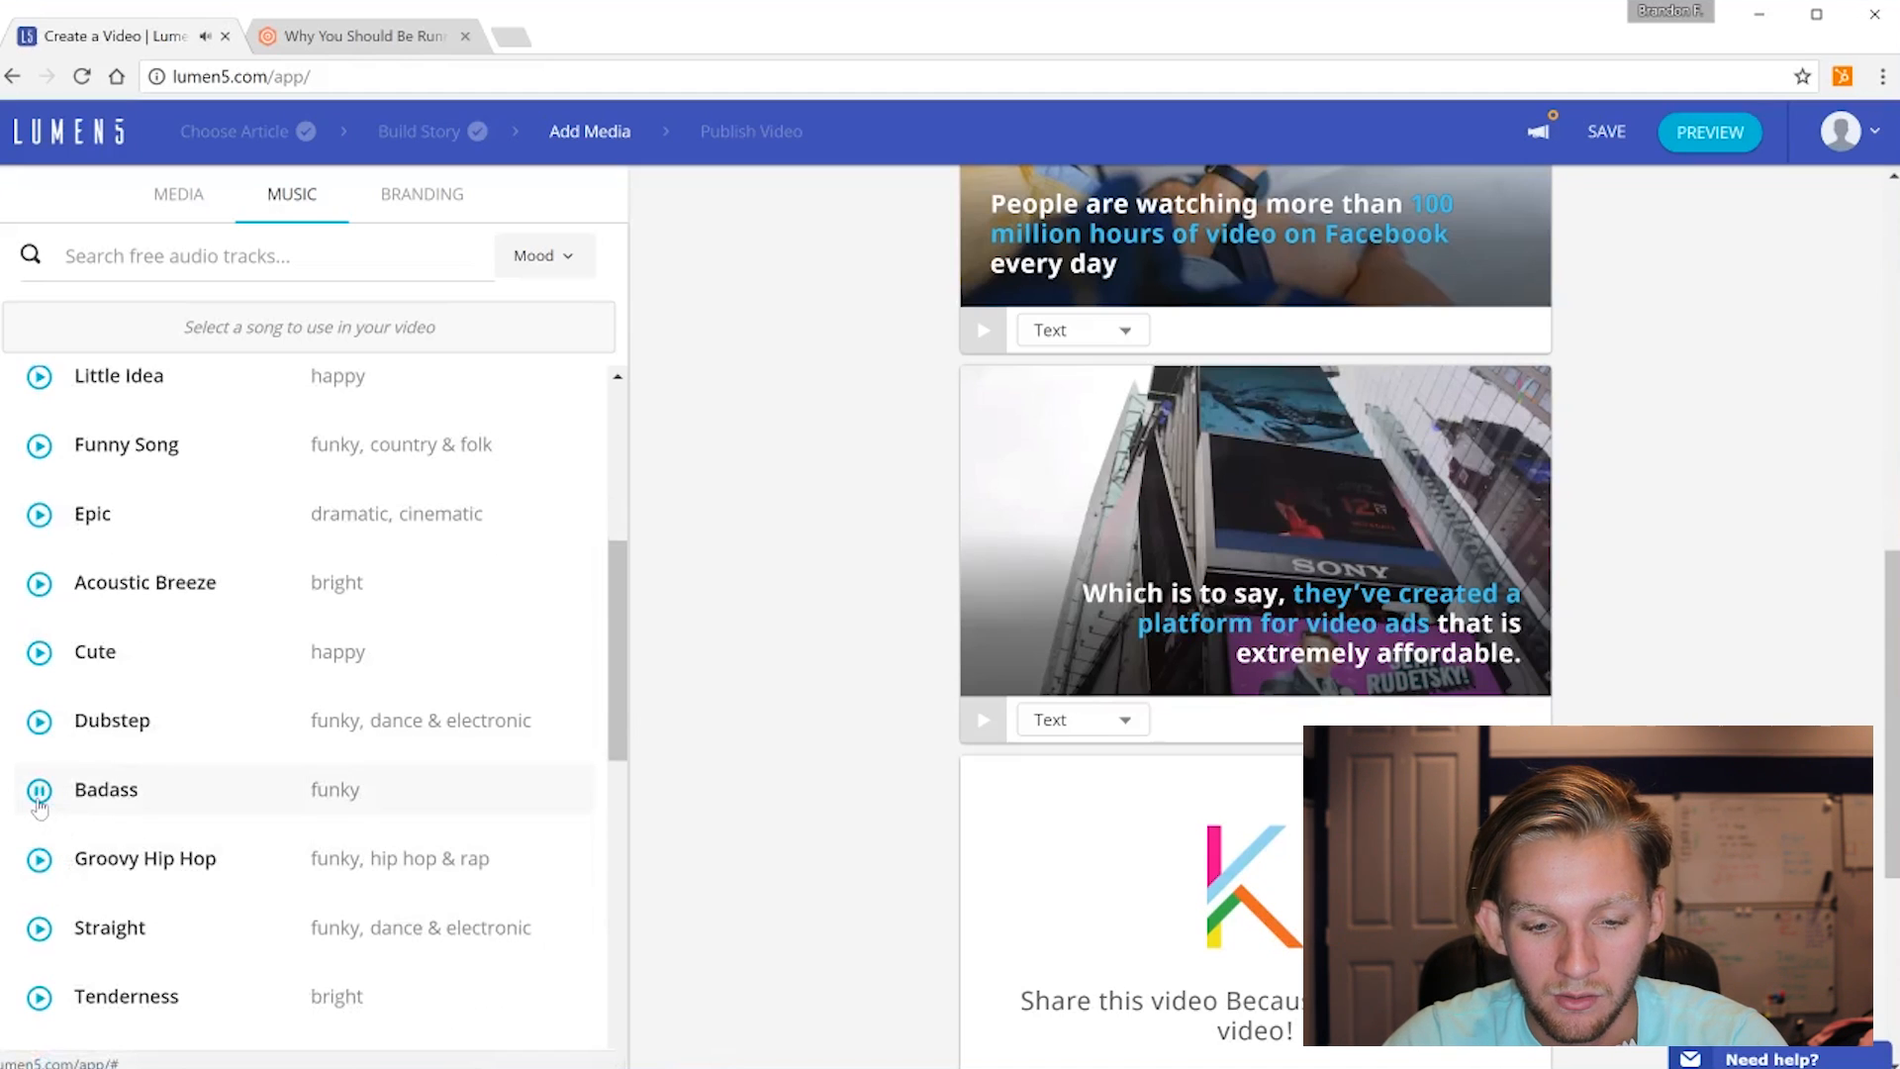
left_click(37, 789)
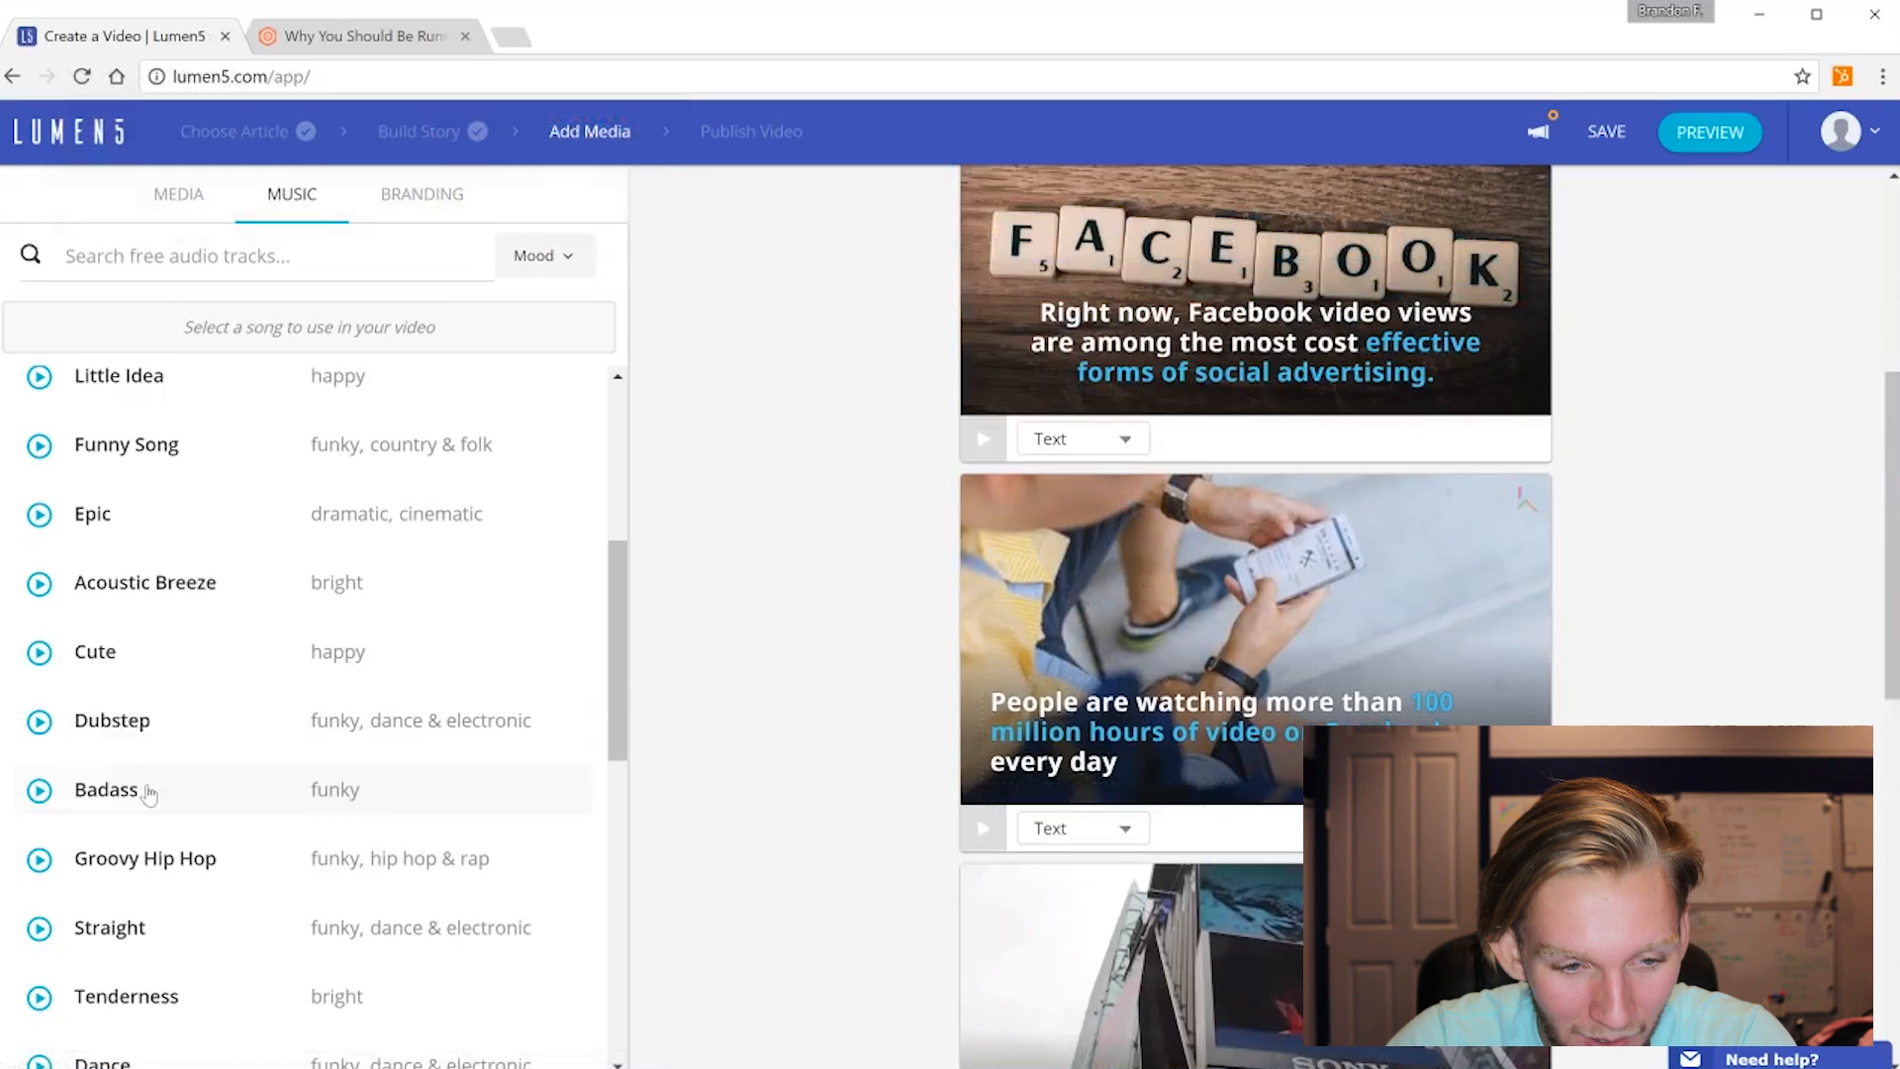
left_click(107, 790)
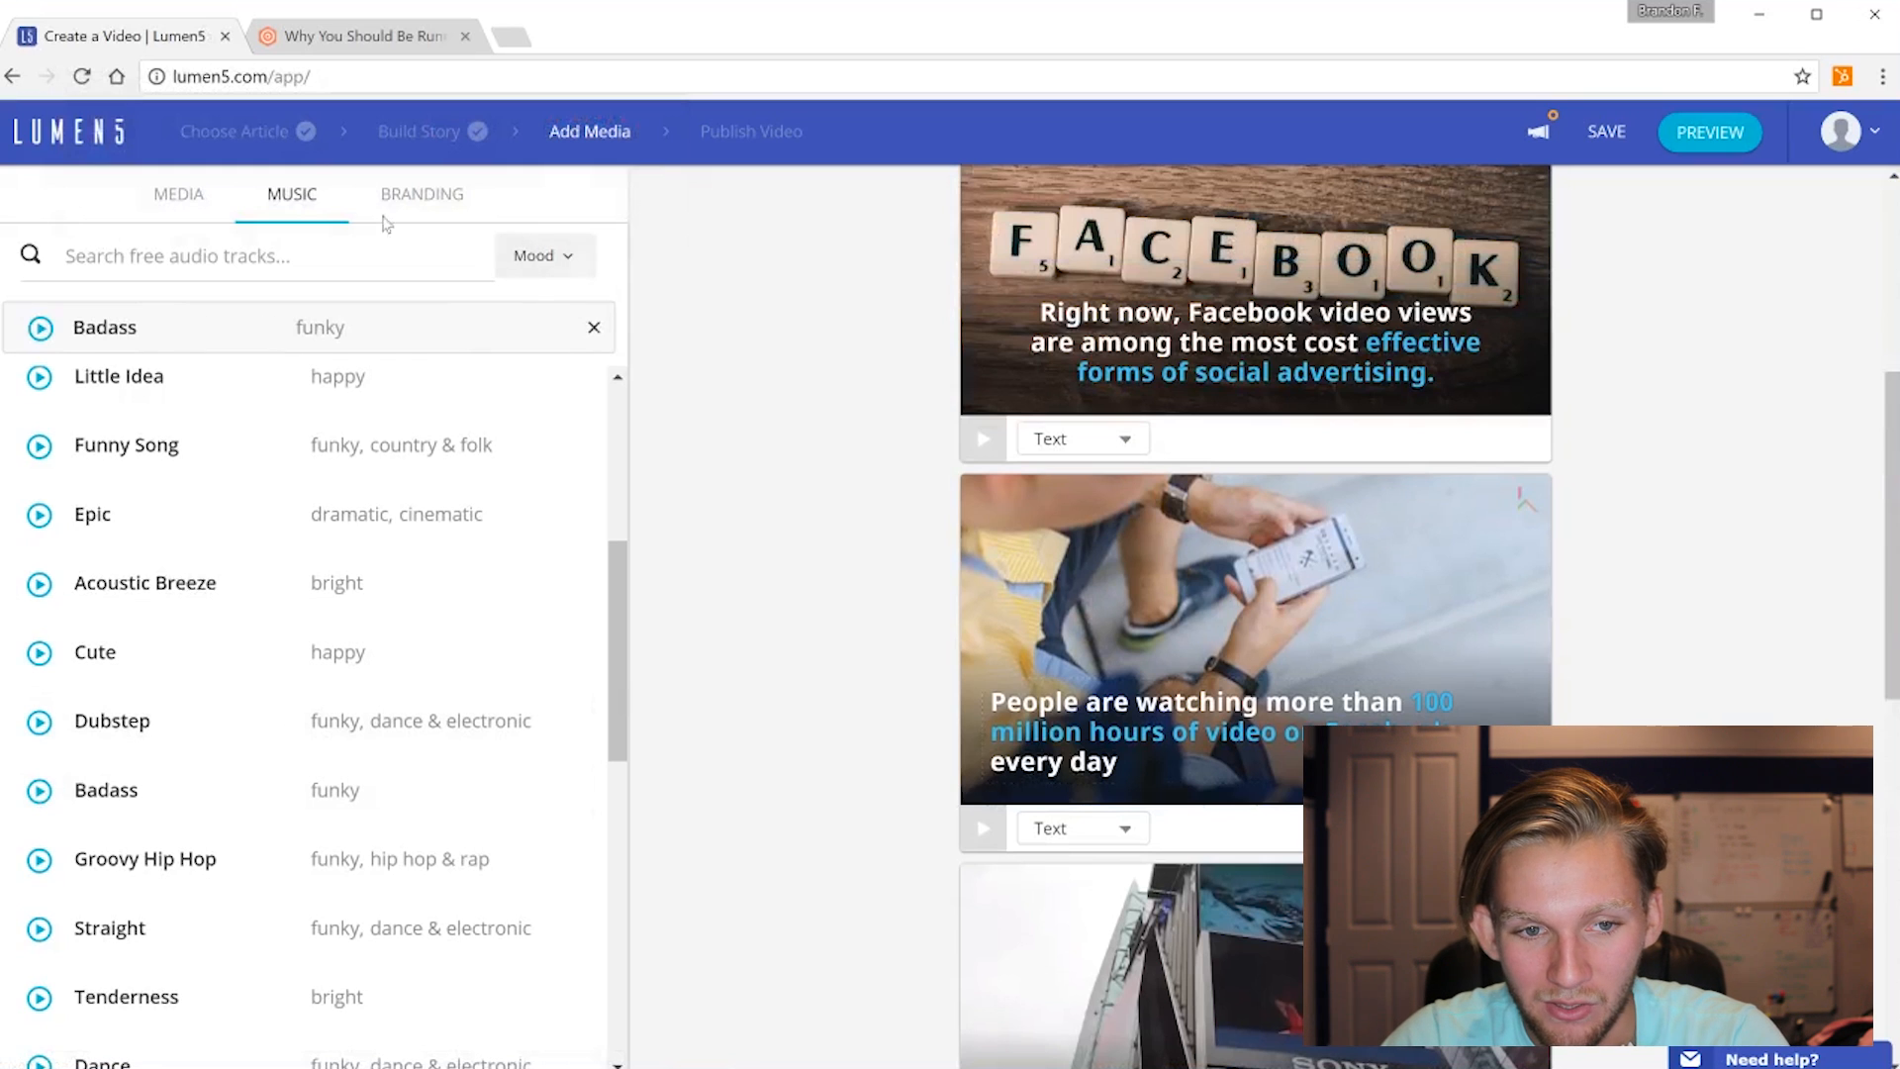
left_click(422, 194)
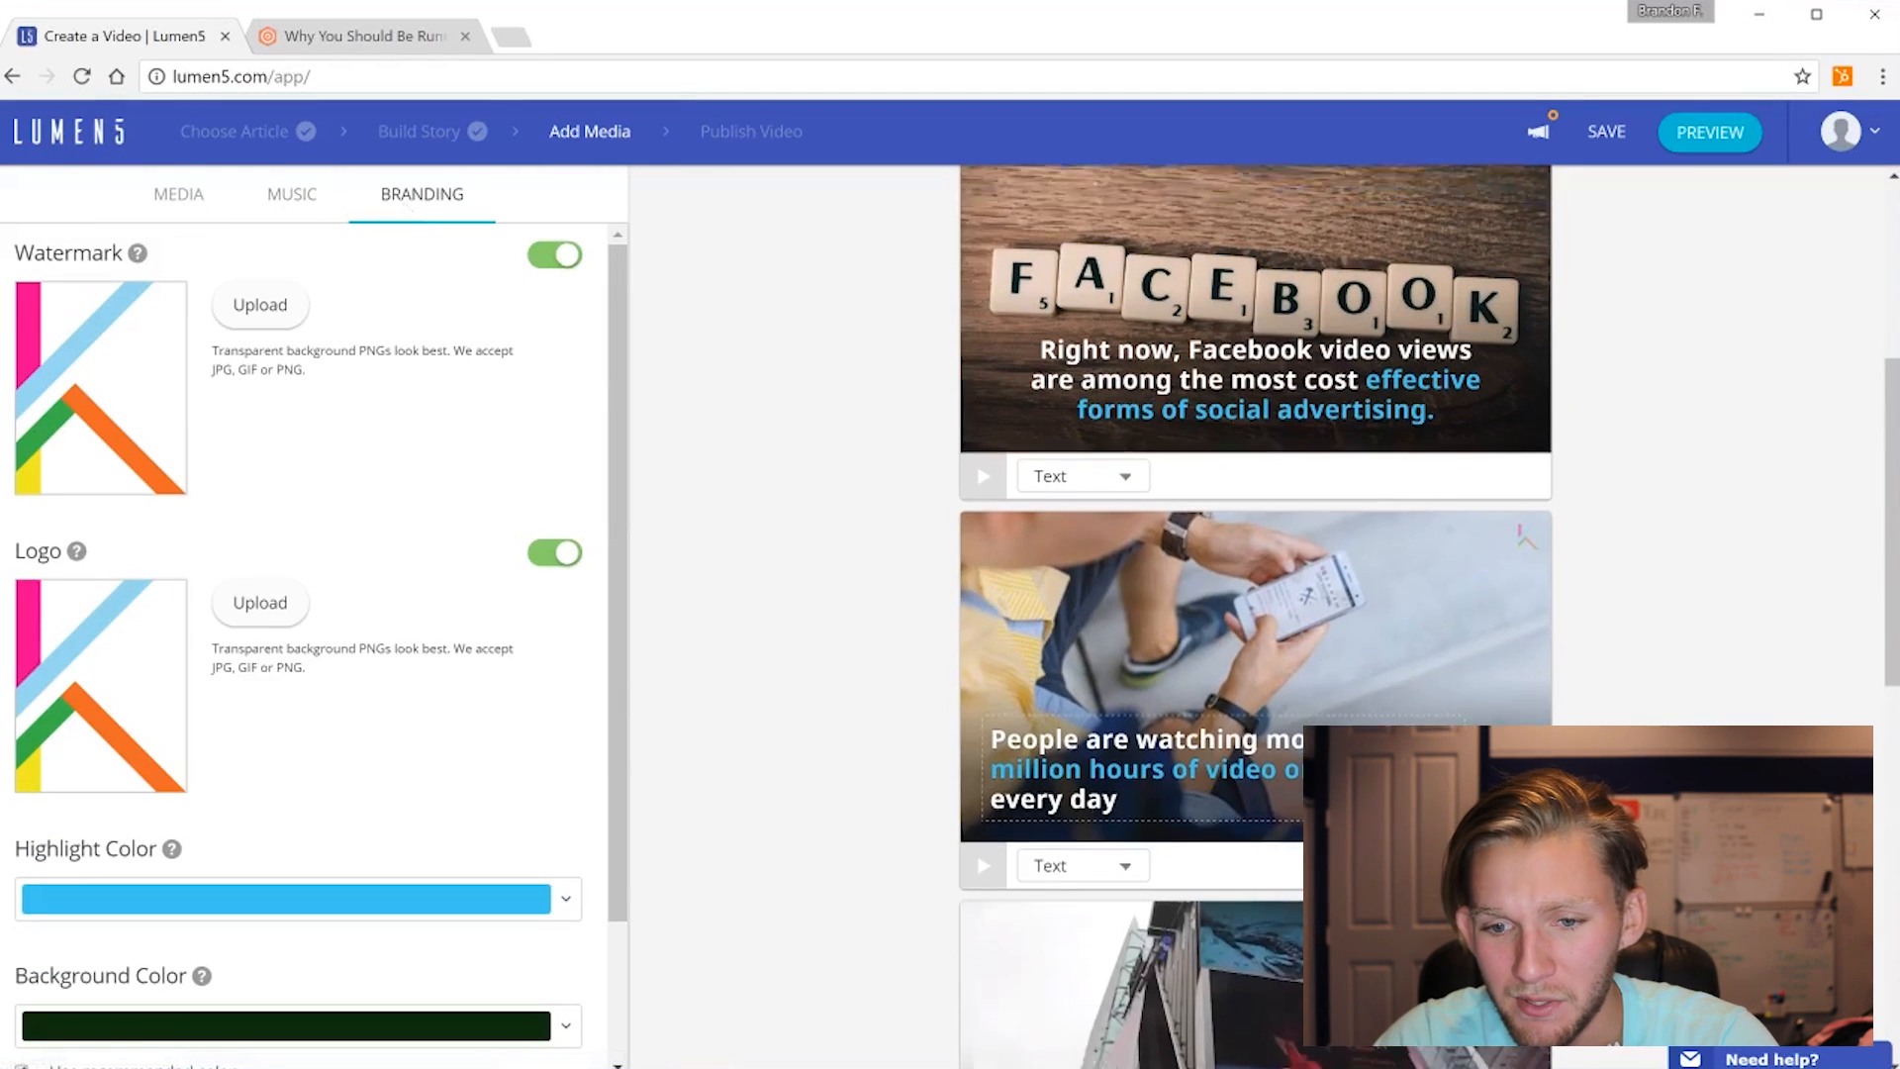
Save the project with watermark and logo set, then check the logo across the scenes
scroll("up", 3)
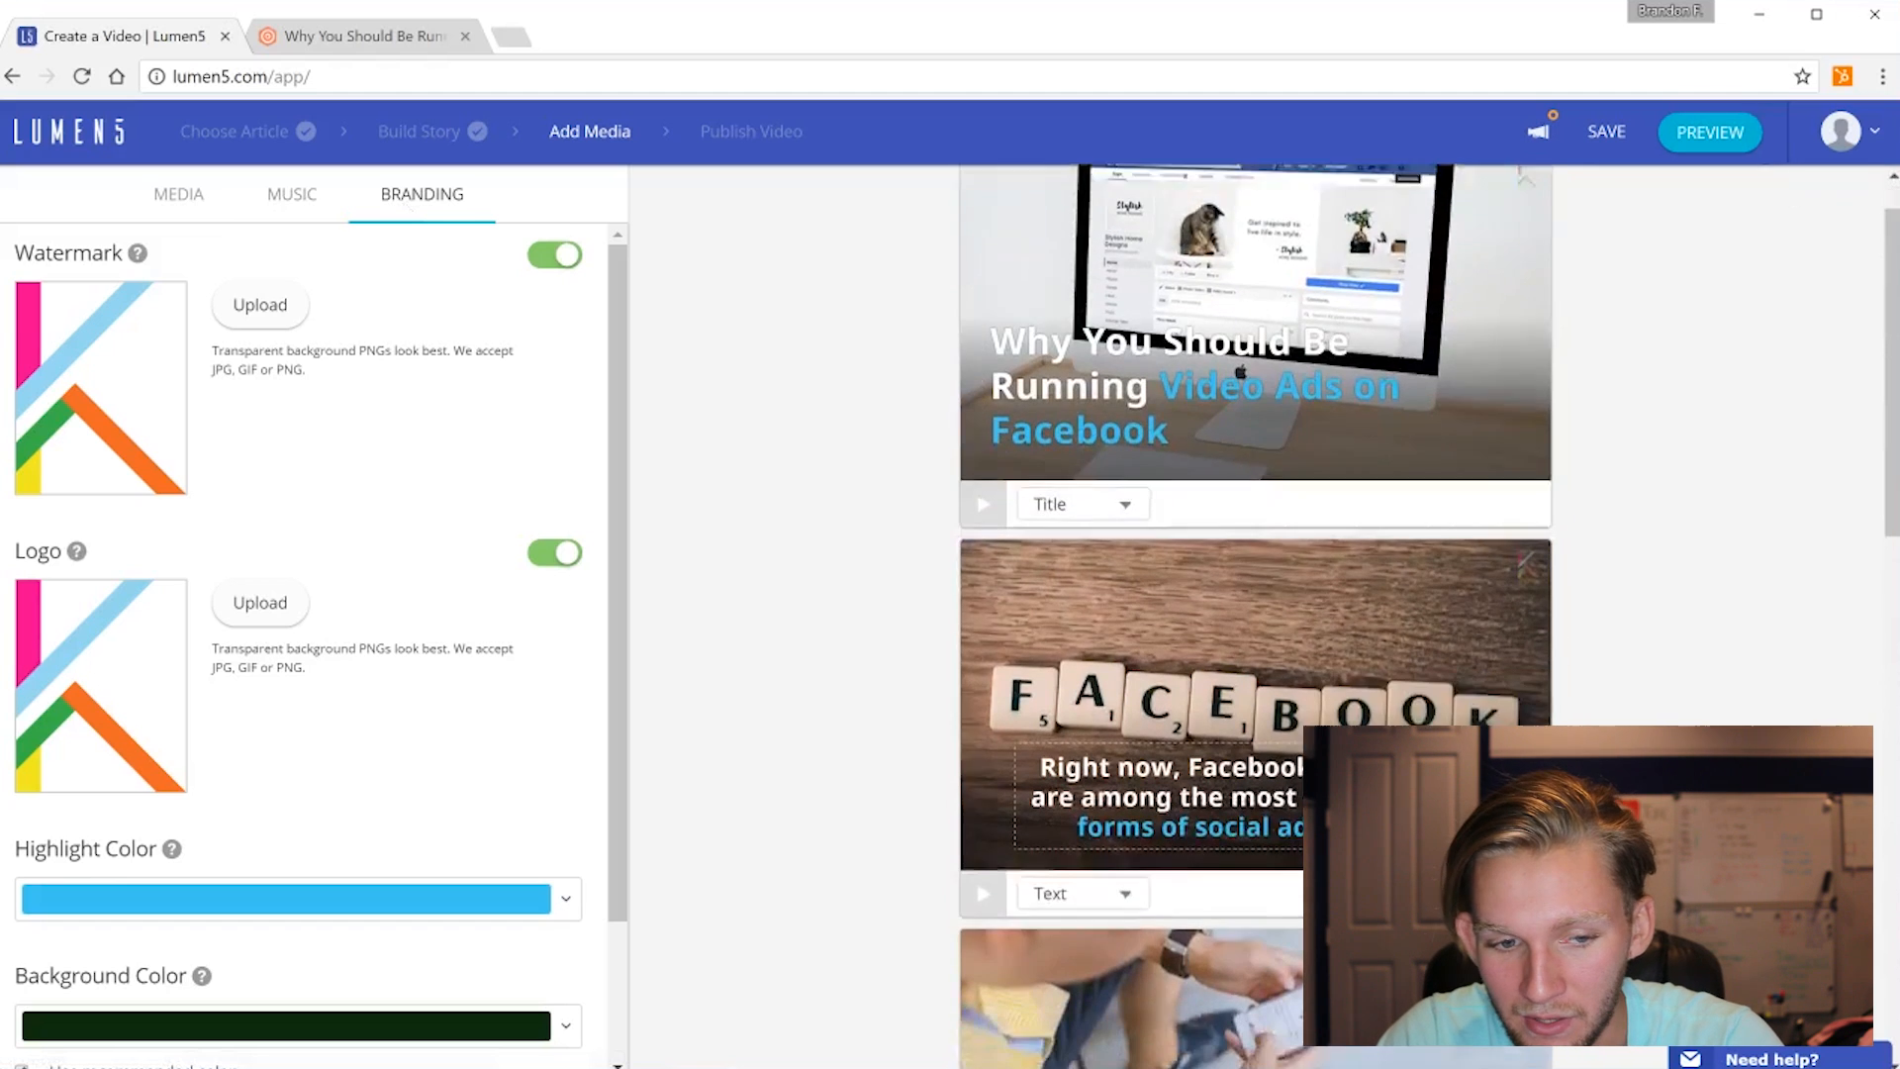
scroll("down", 3)
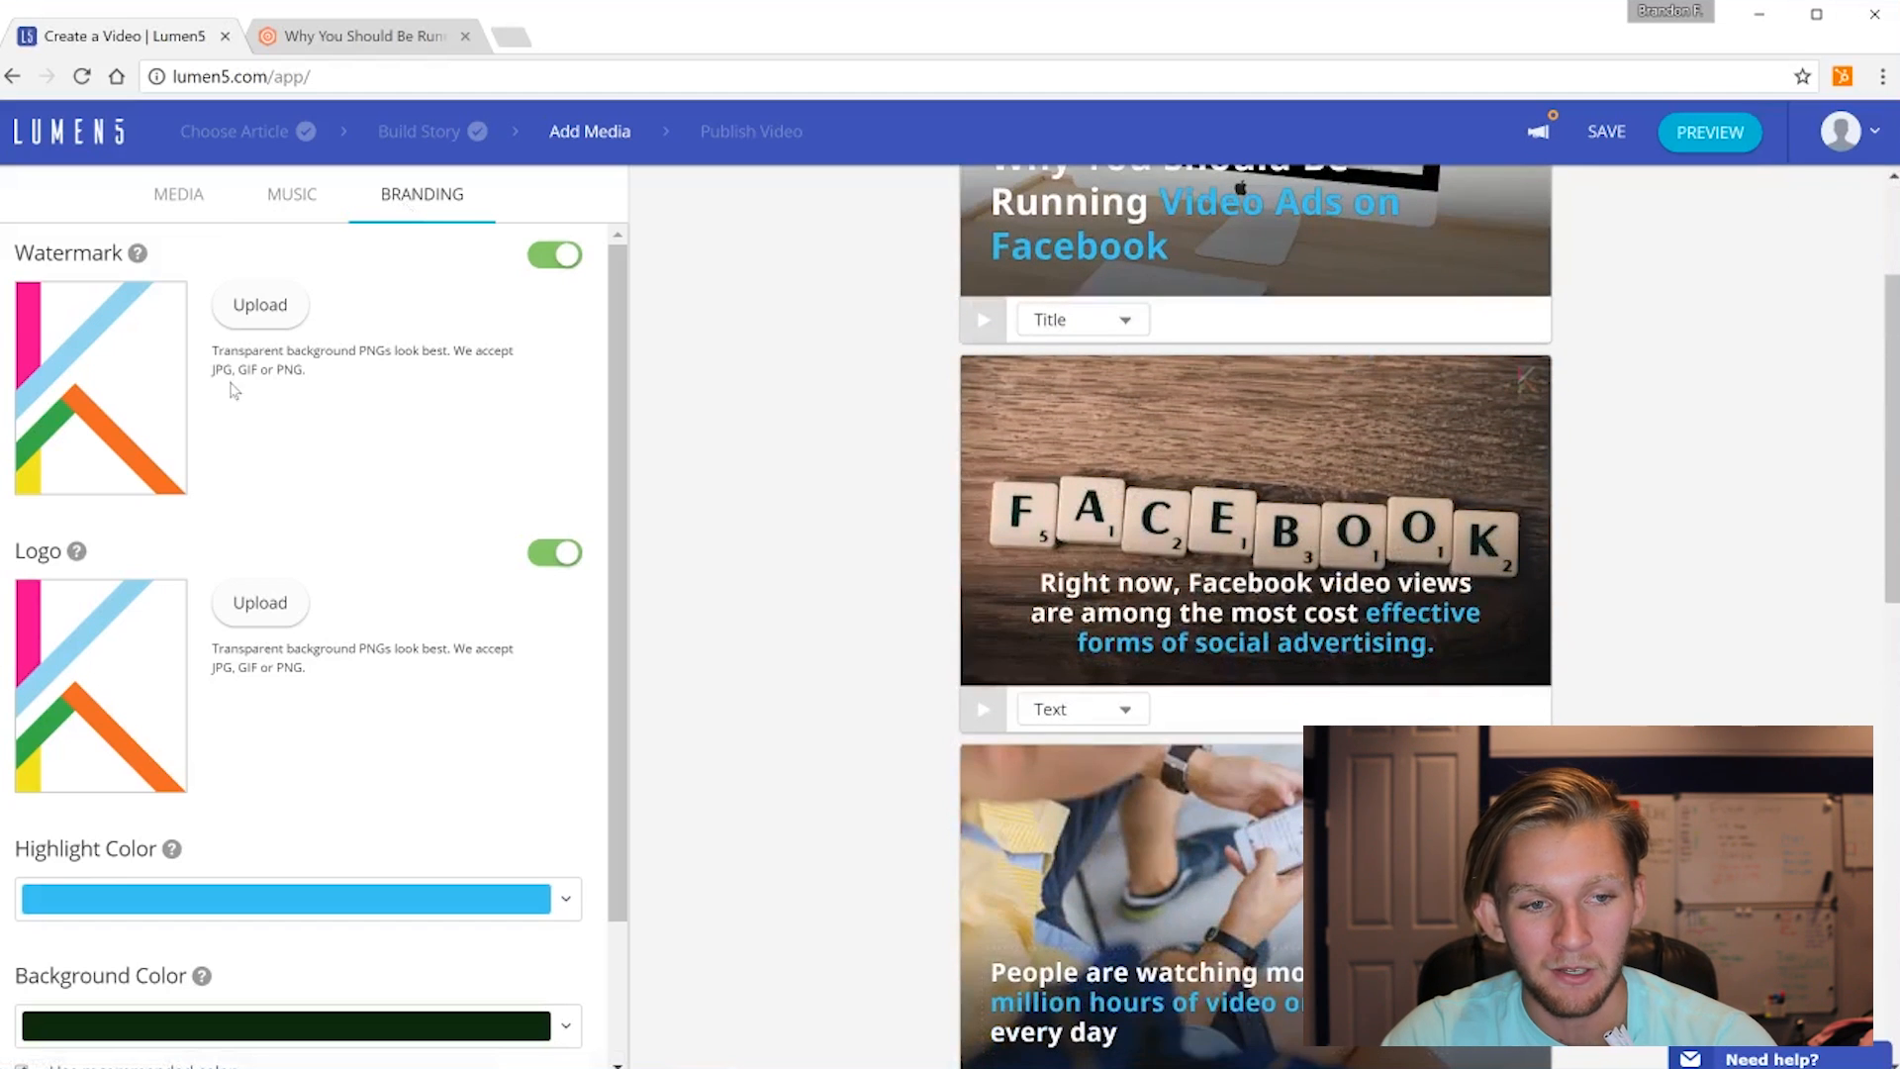
left_click(1605, 133)
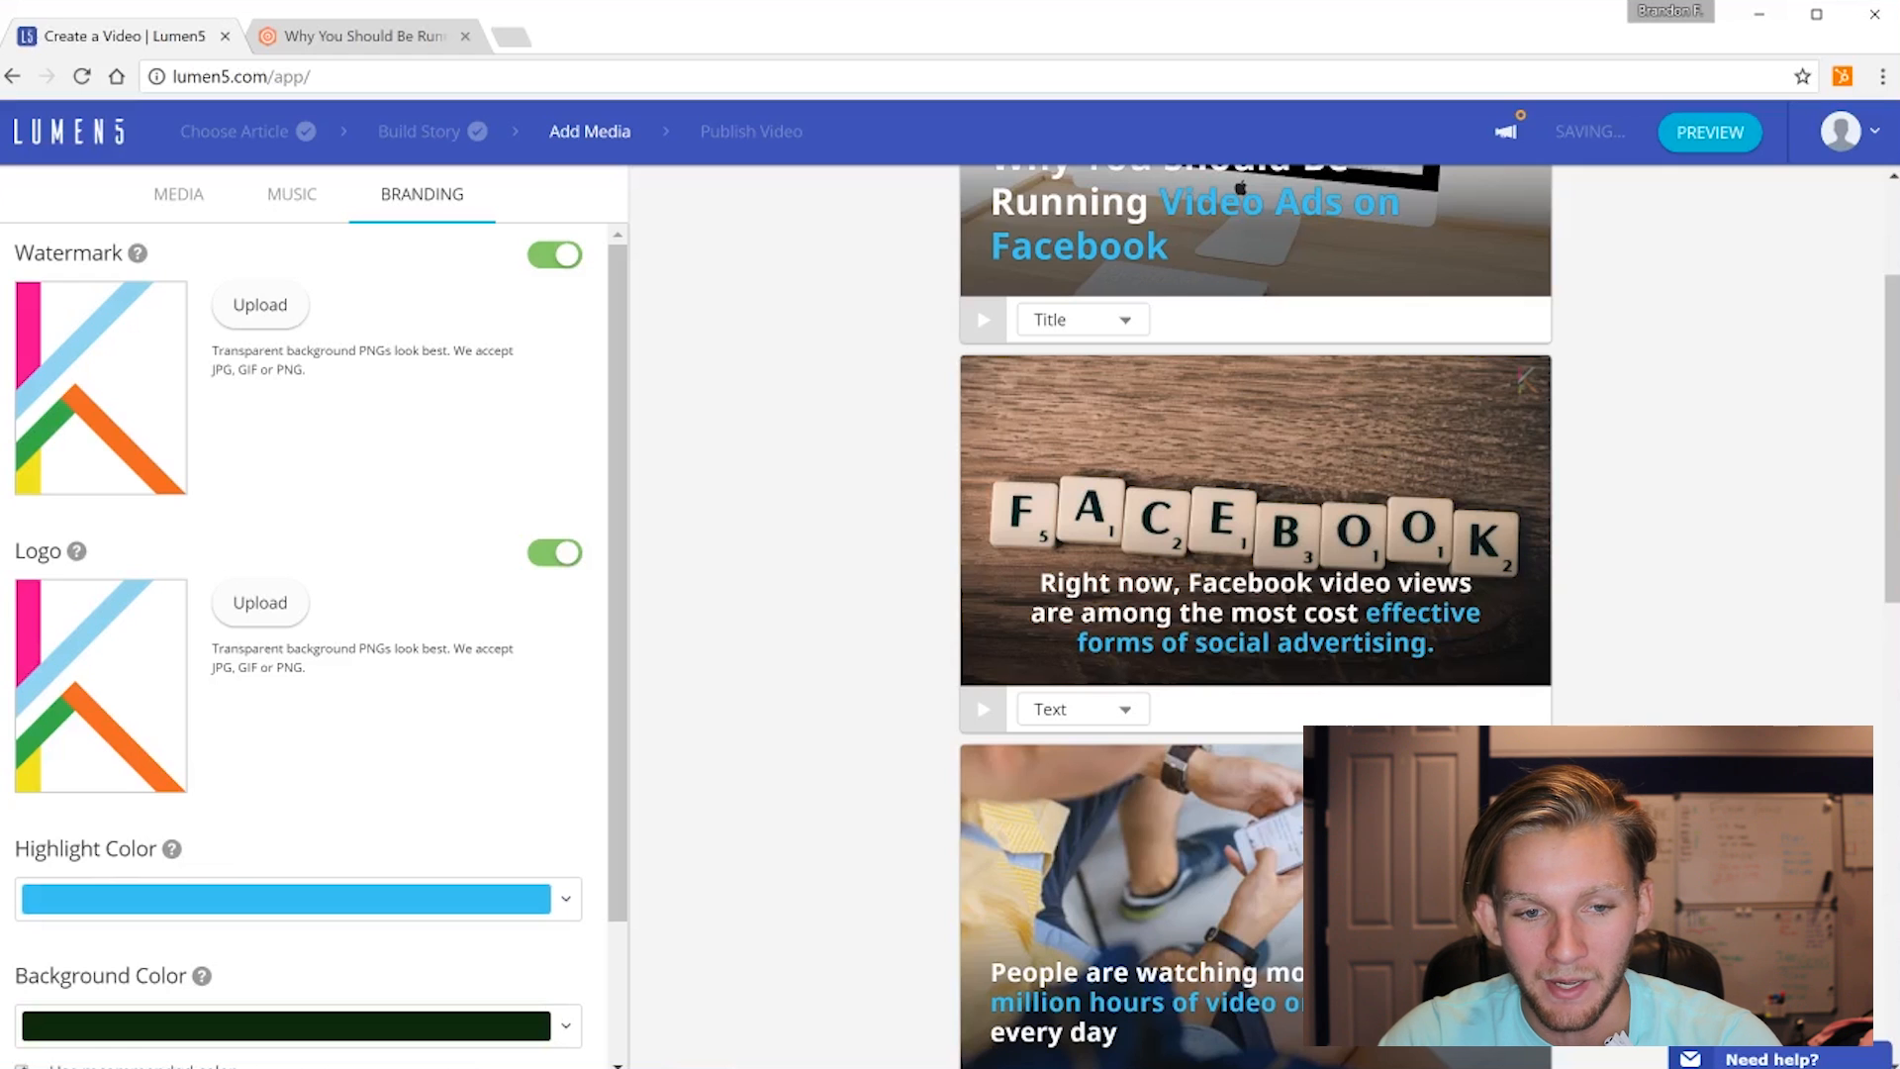
scroll("down", 3)
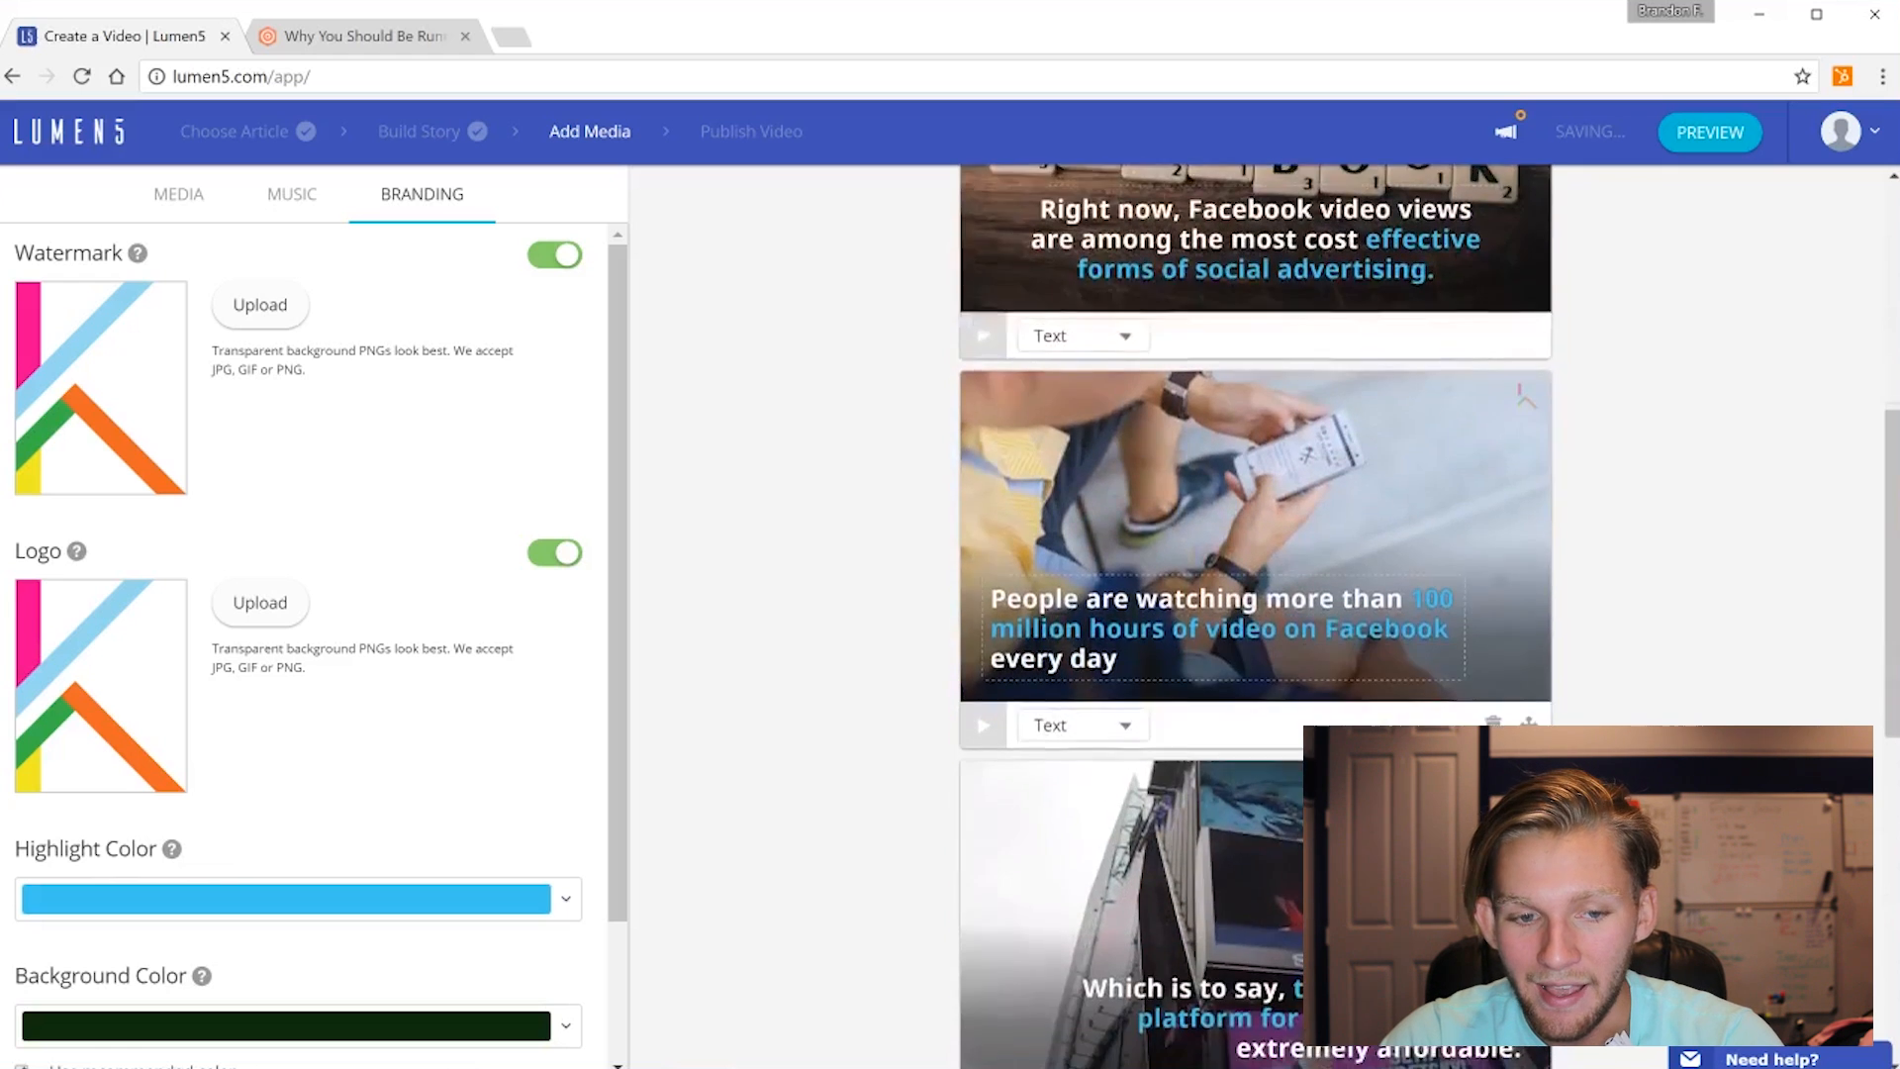
scroll("down", 3)
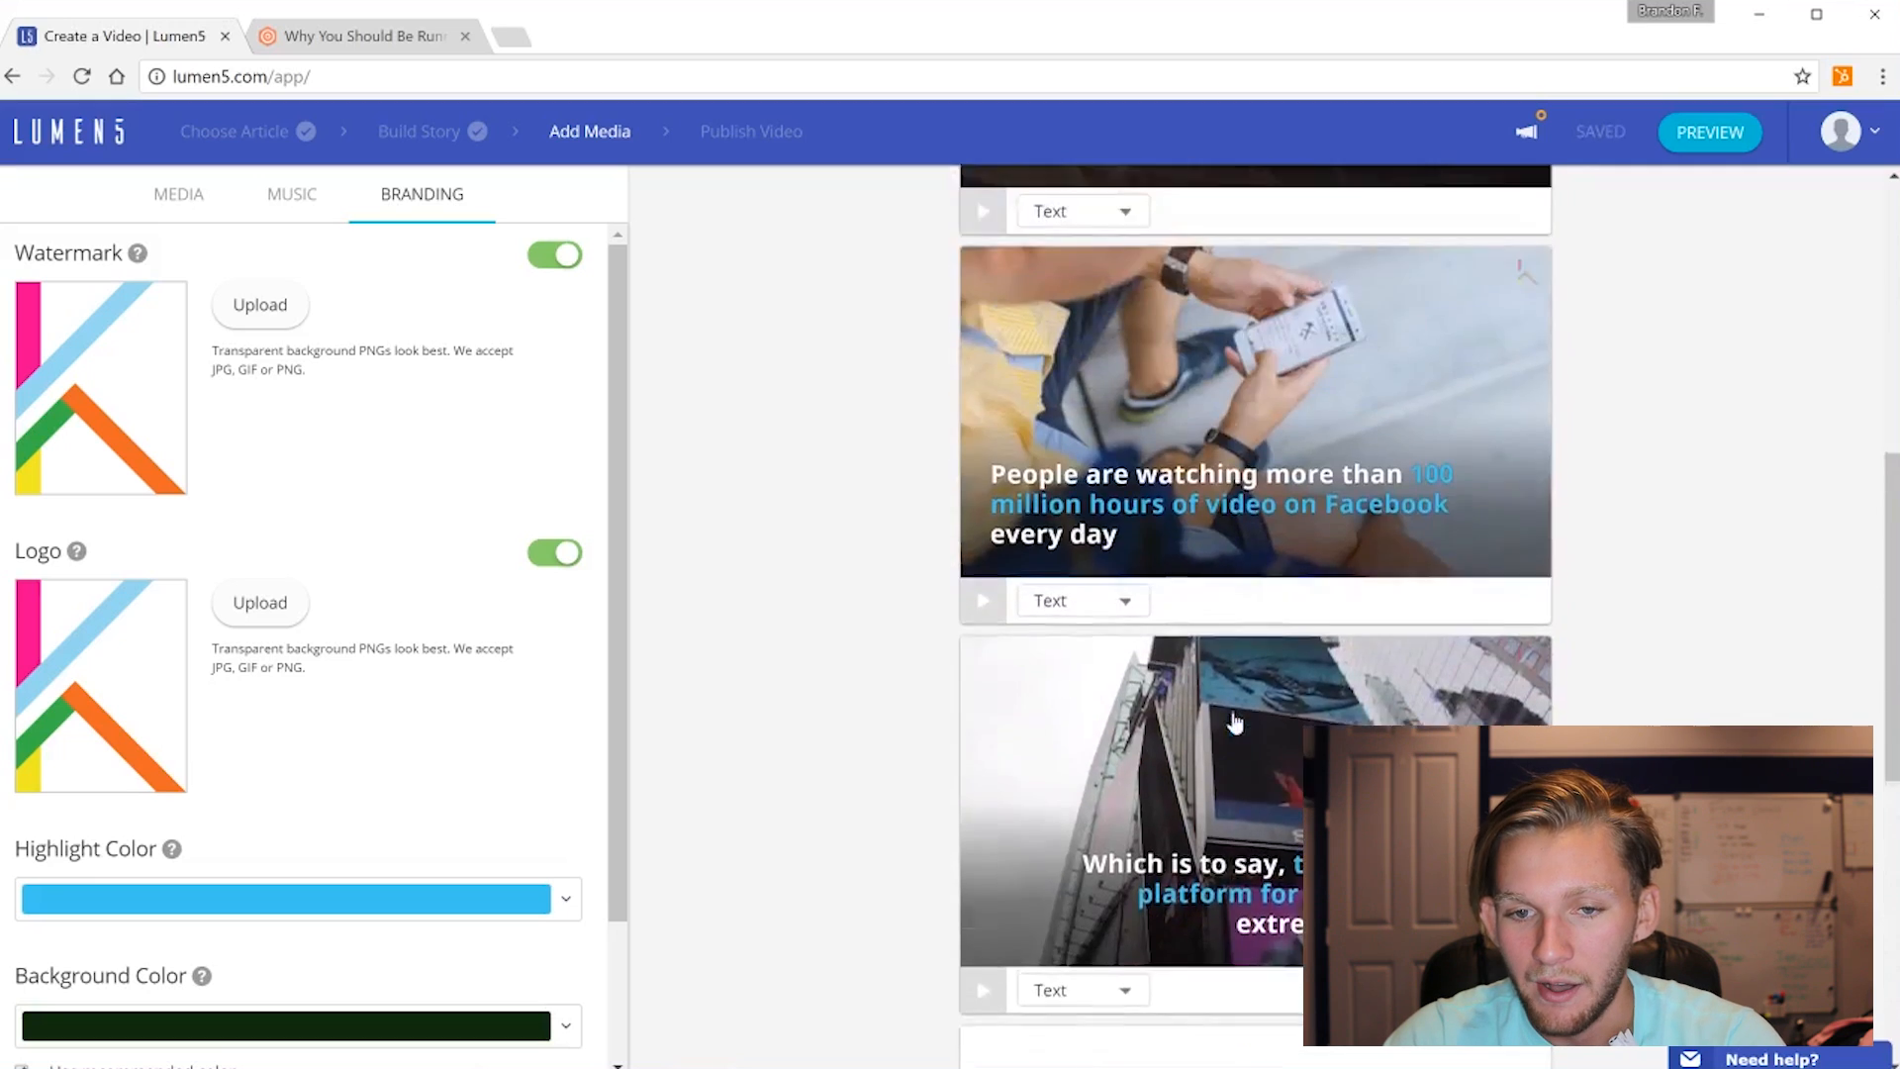
scroll("up", 3)
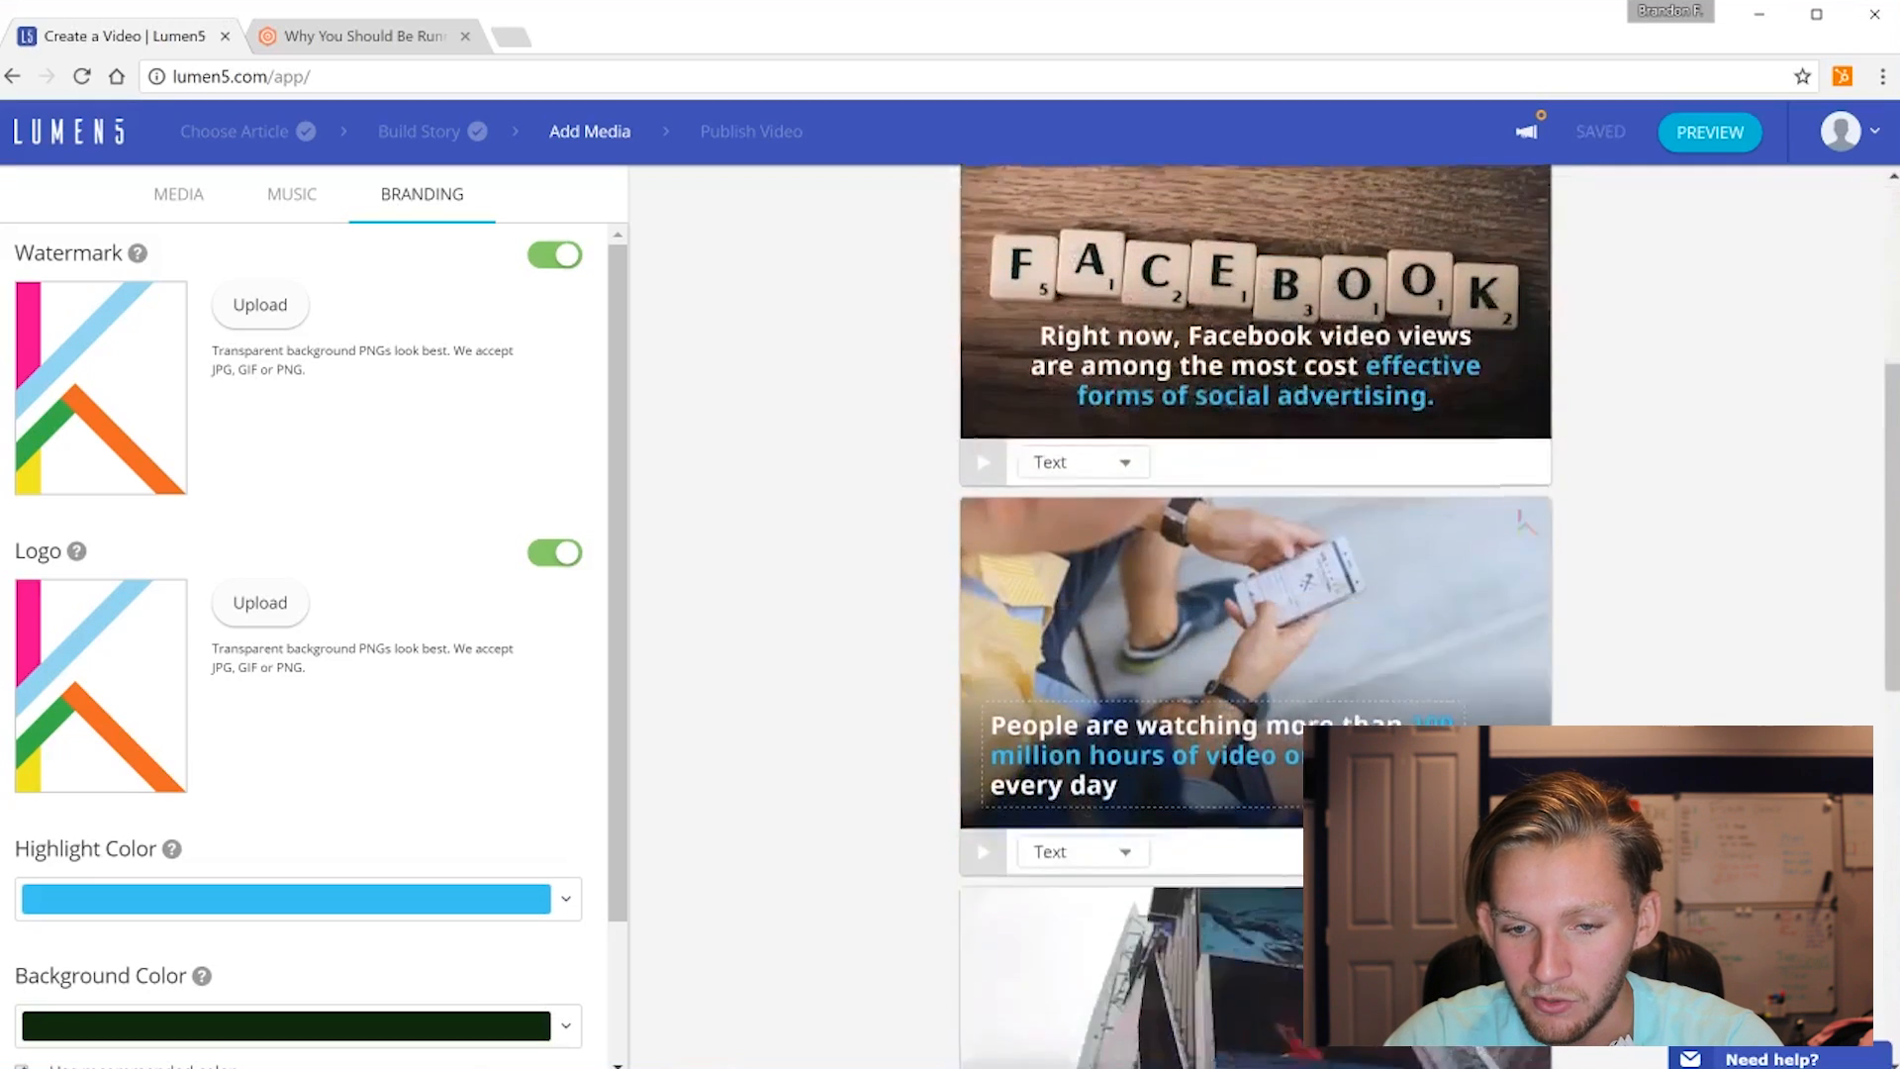
scroll("down", 3)
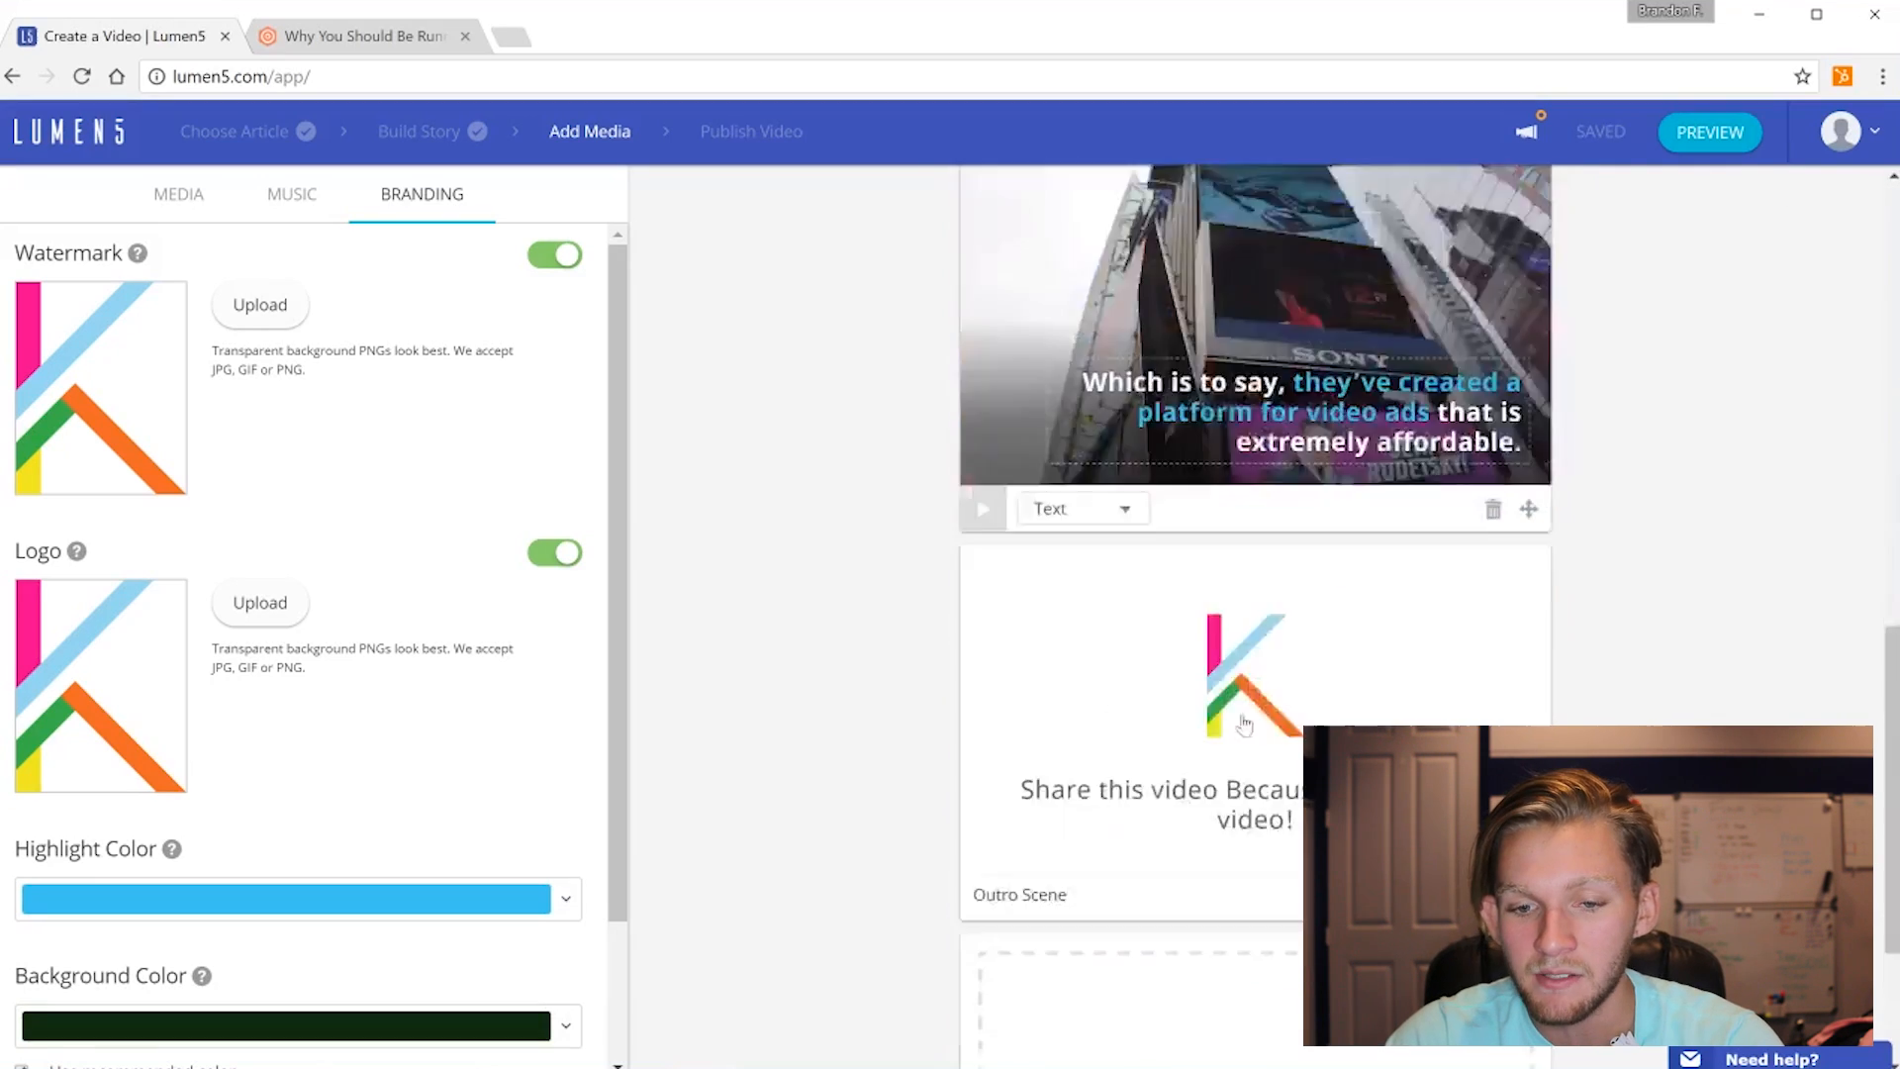
scroll("up", 3)
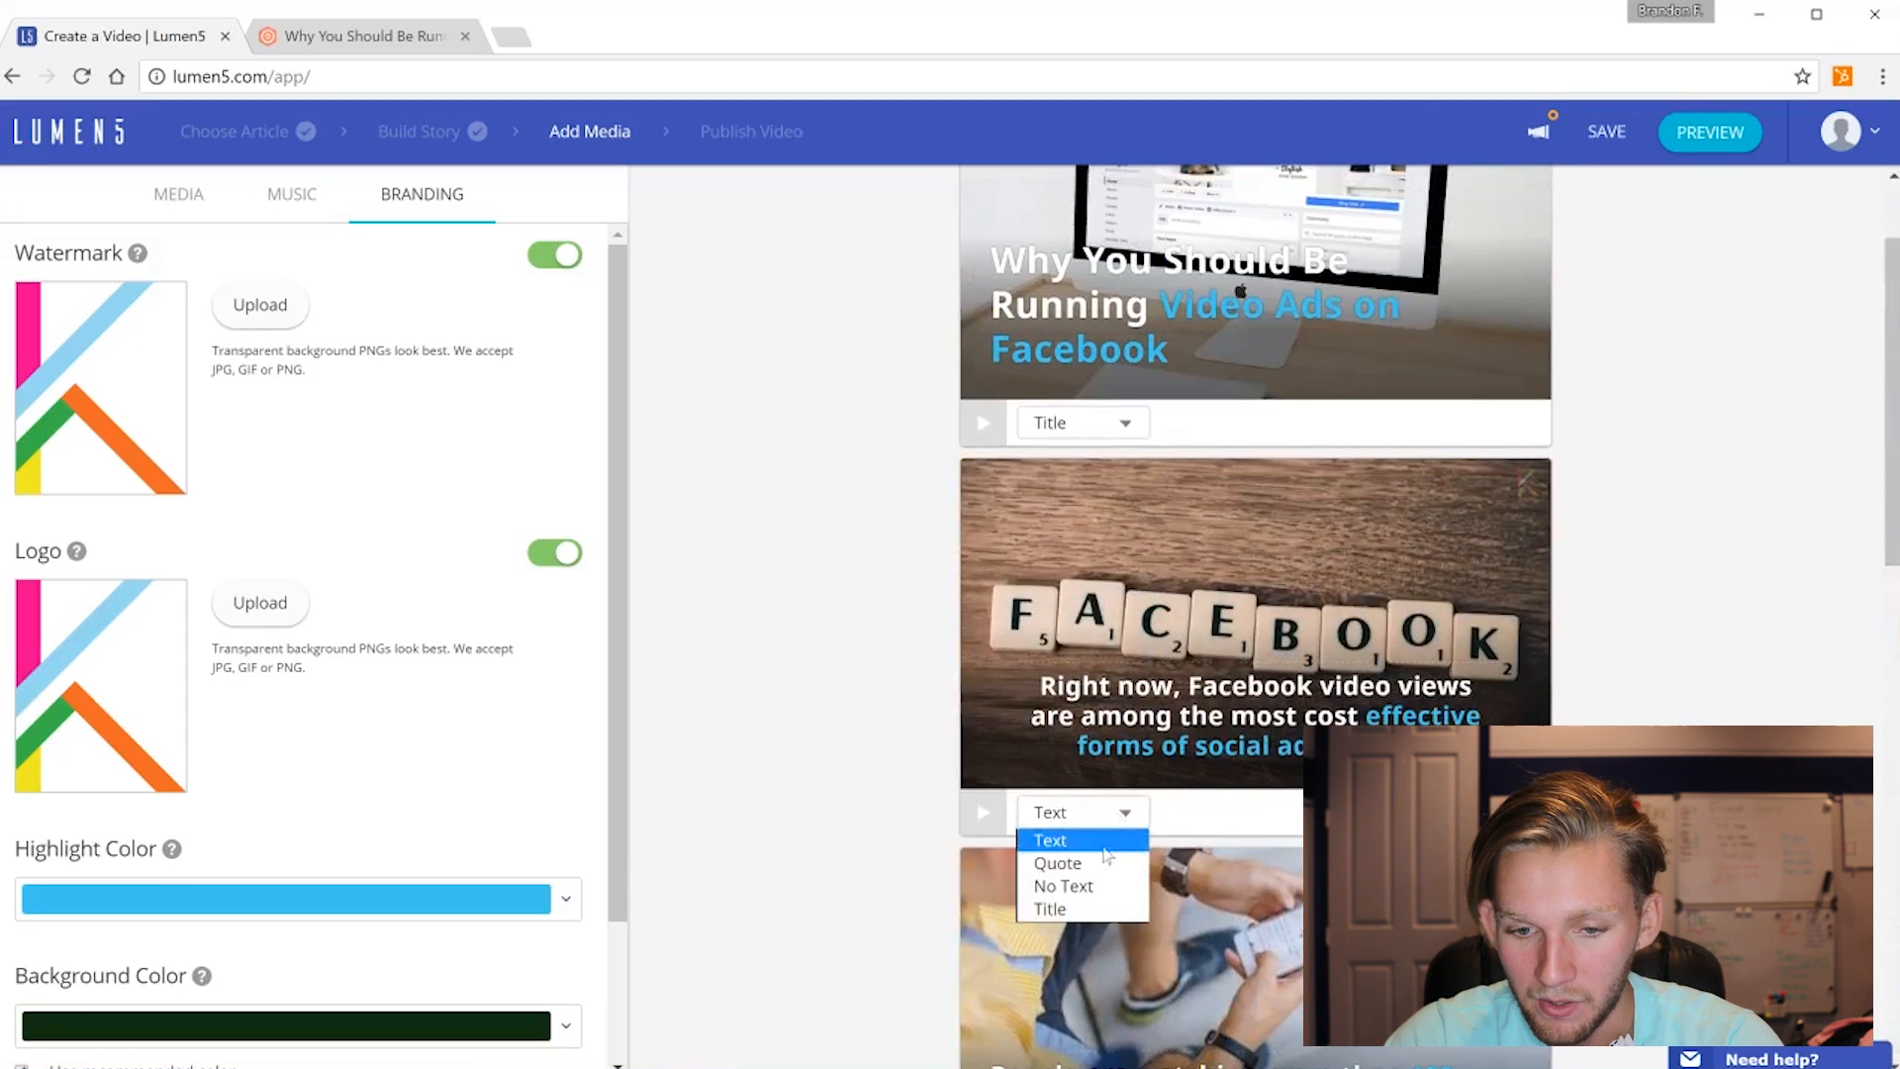
Switch the Facebook views scene to the Quote layout attributed to Obama
left_click(1057, 861)
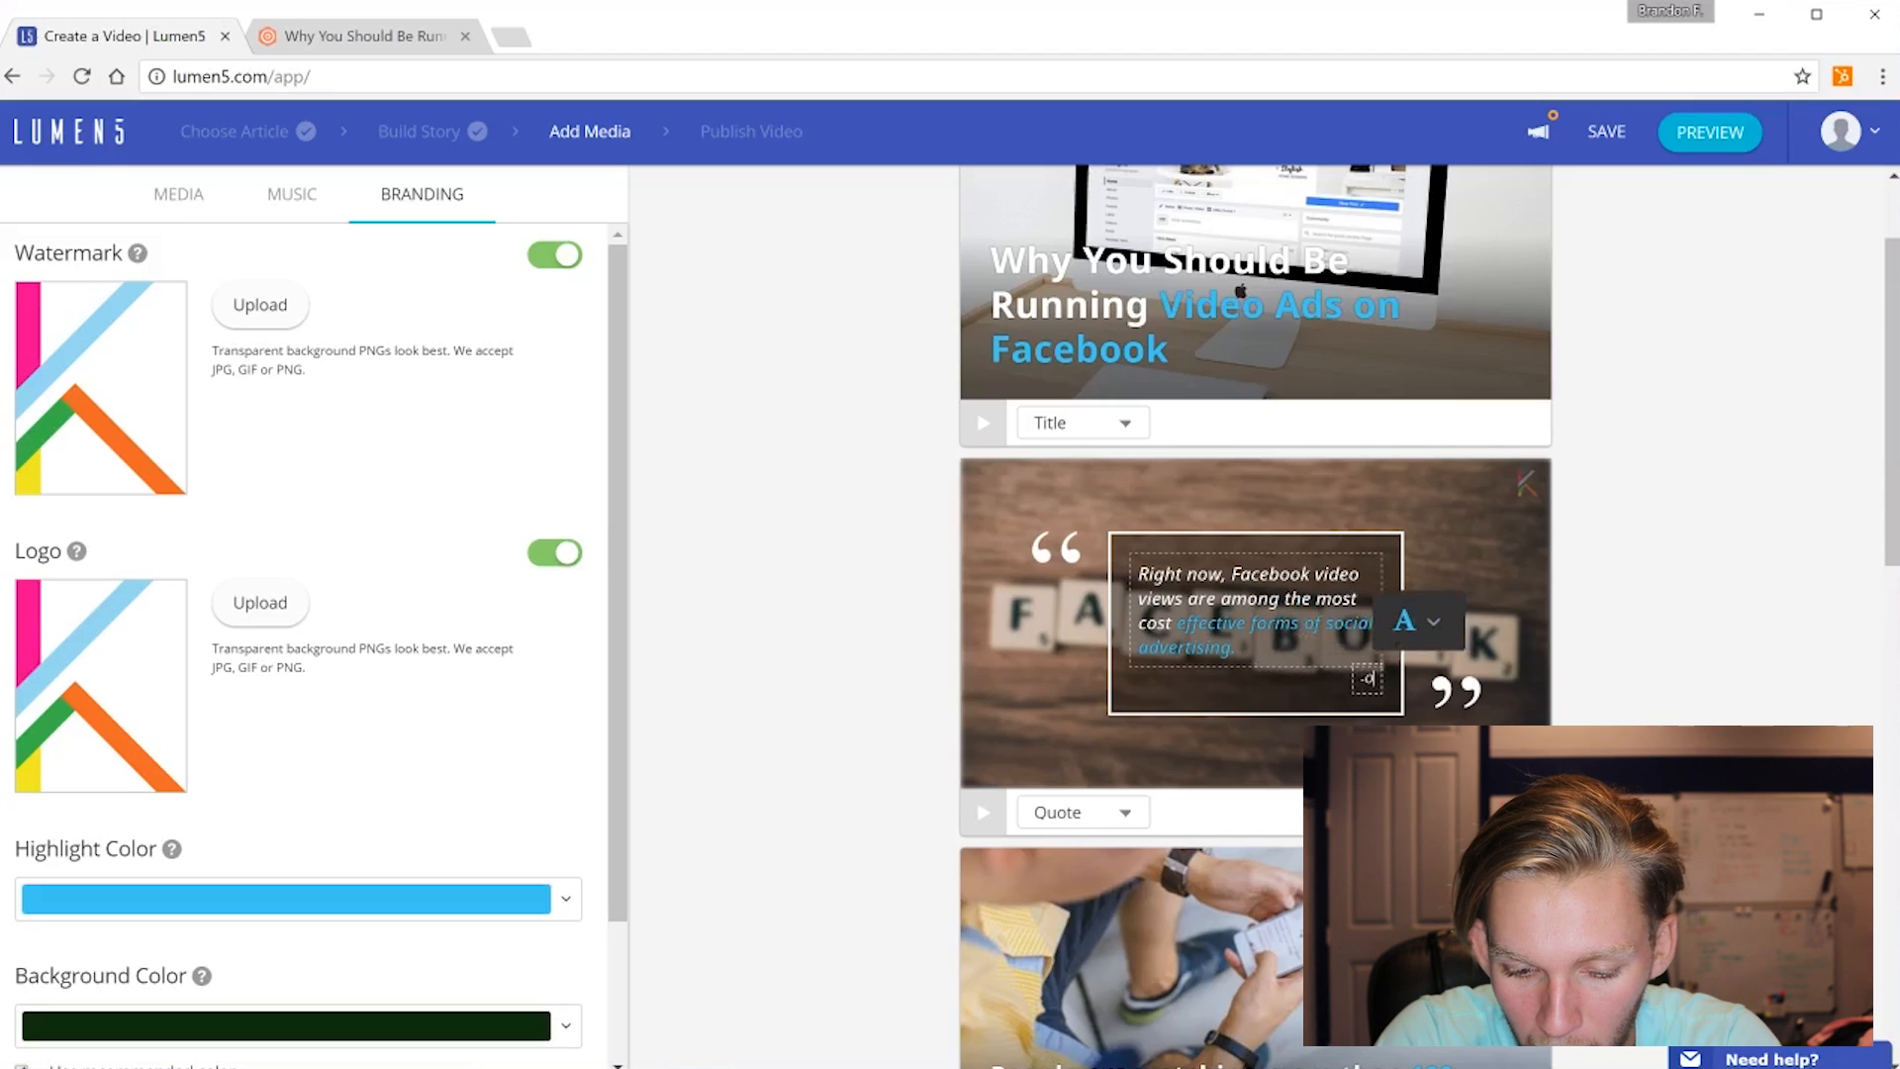
type("Obama")
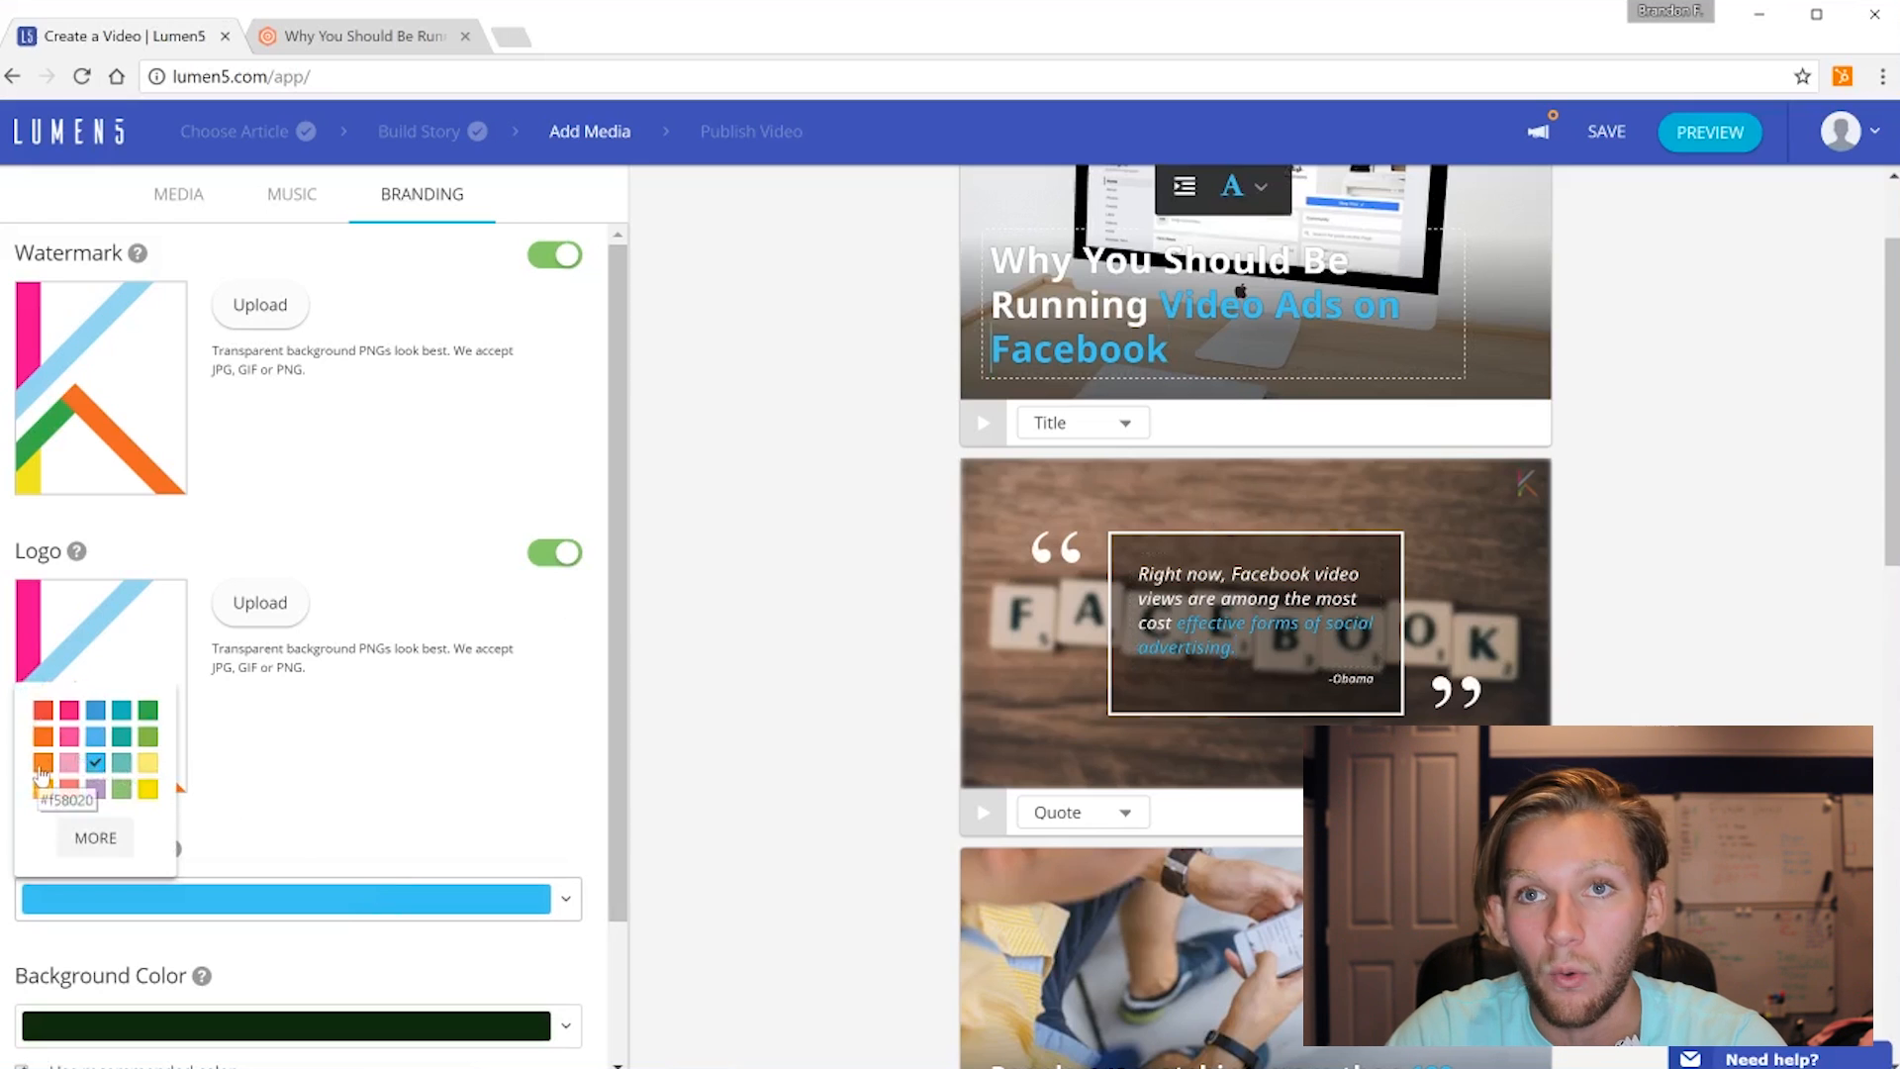
left_click(42, 762)
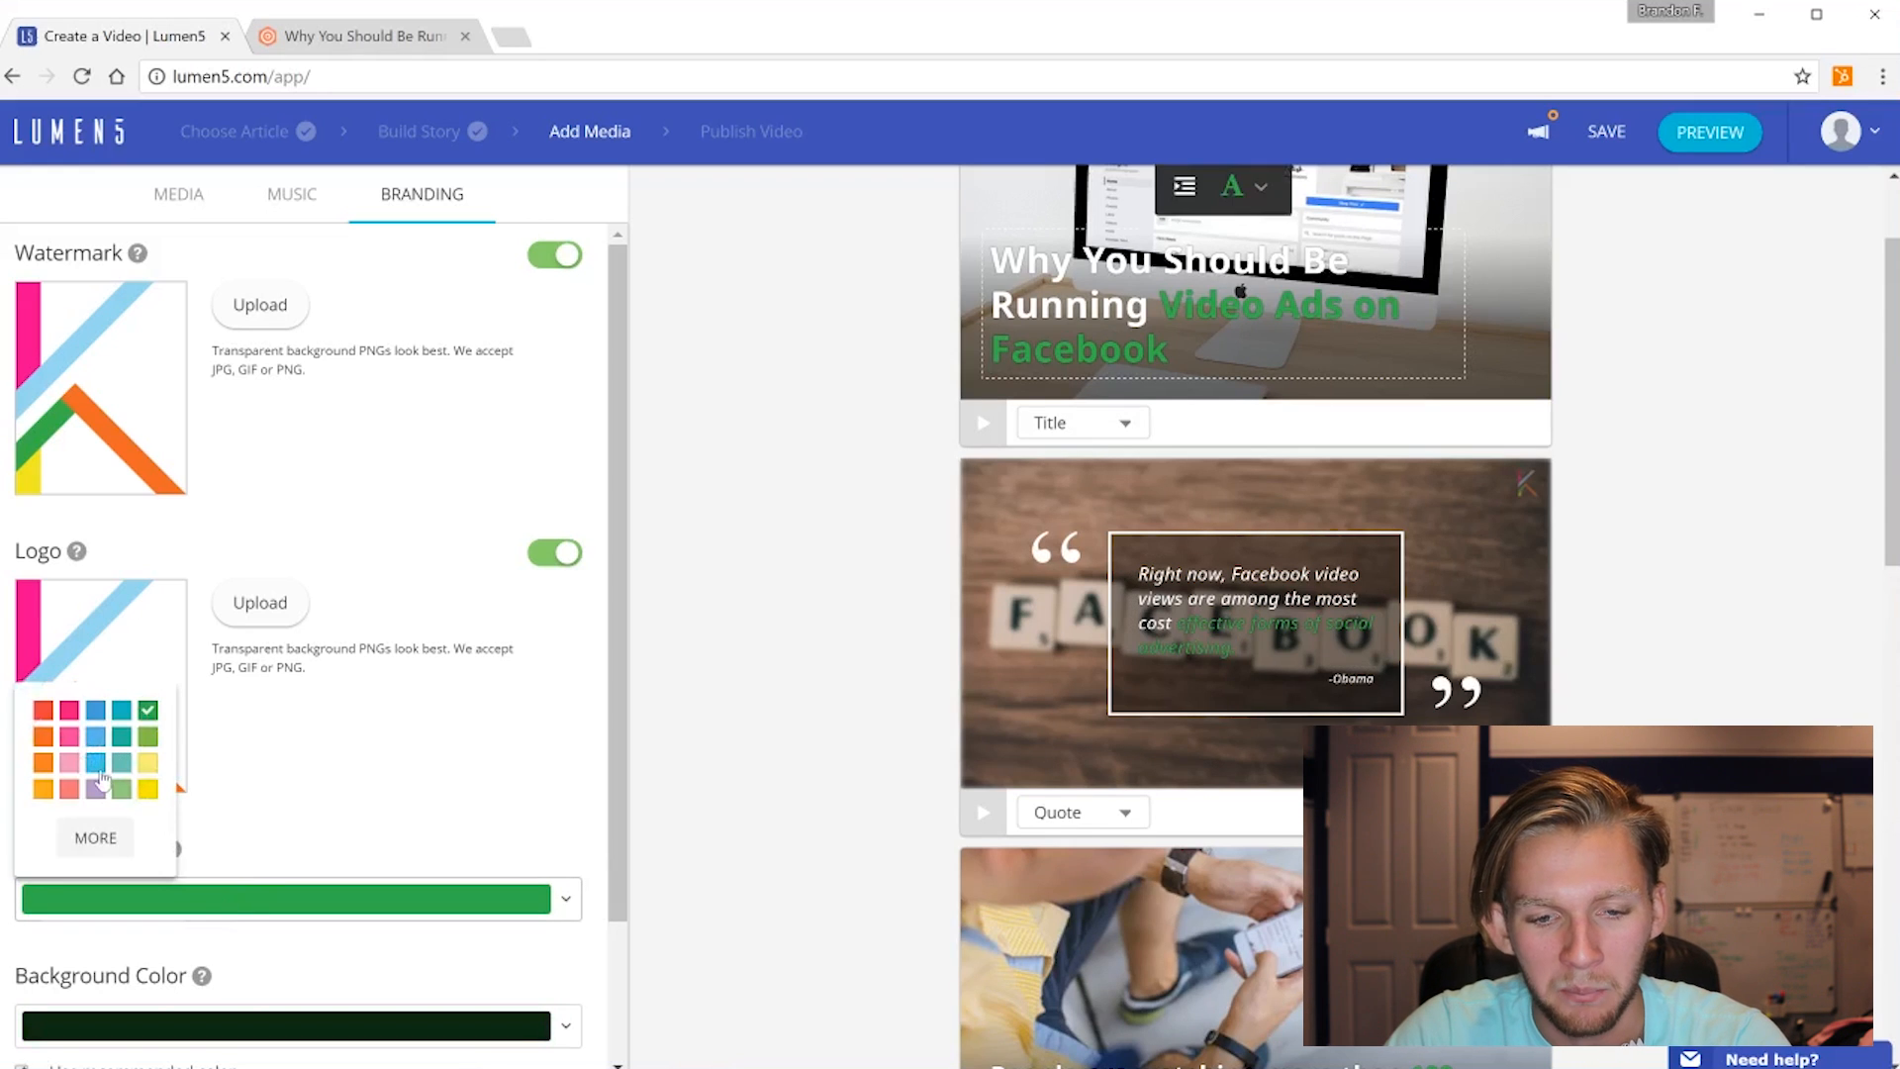
left_click(95, 762)
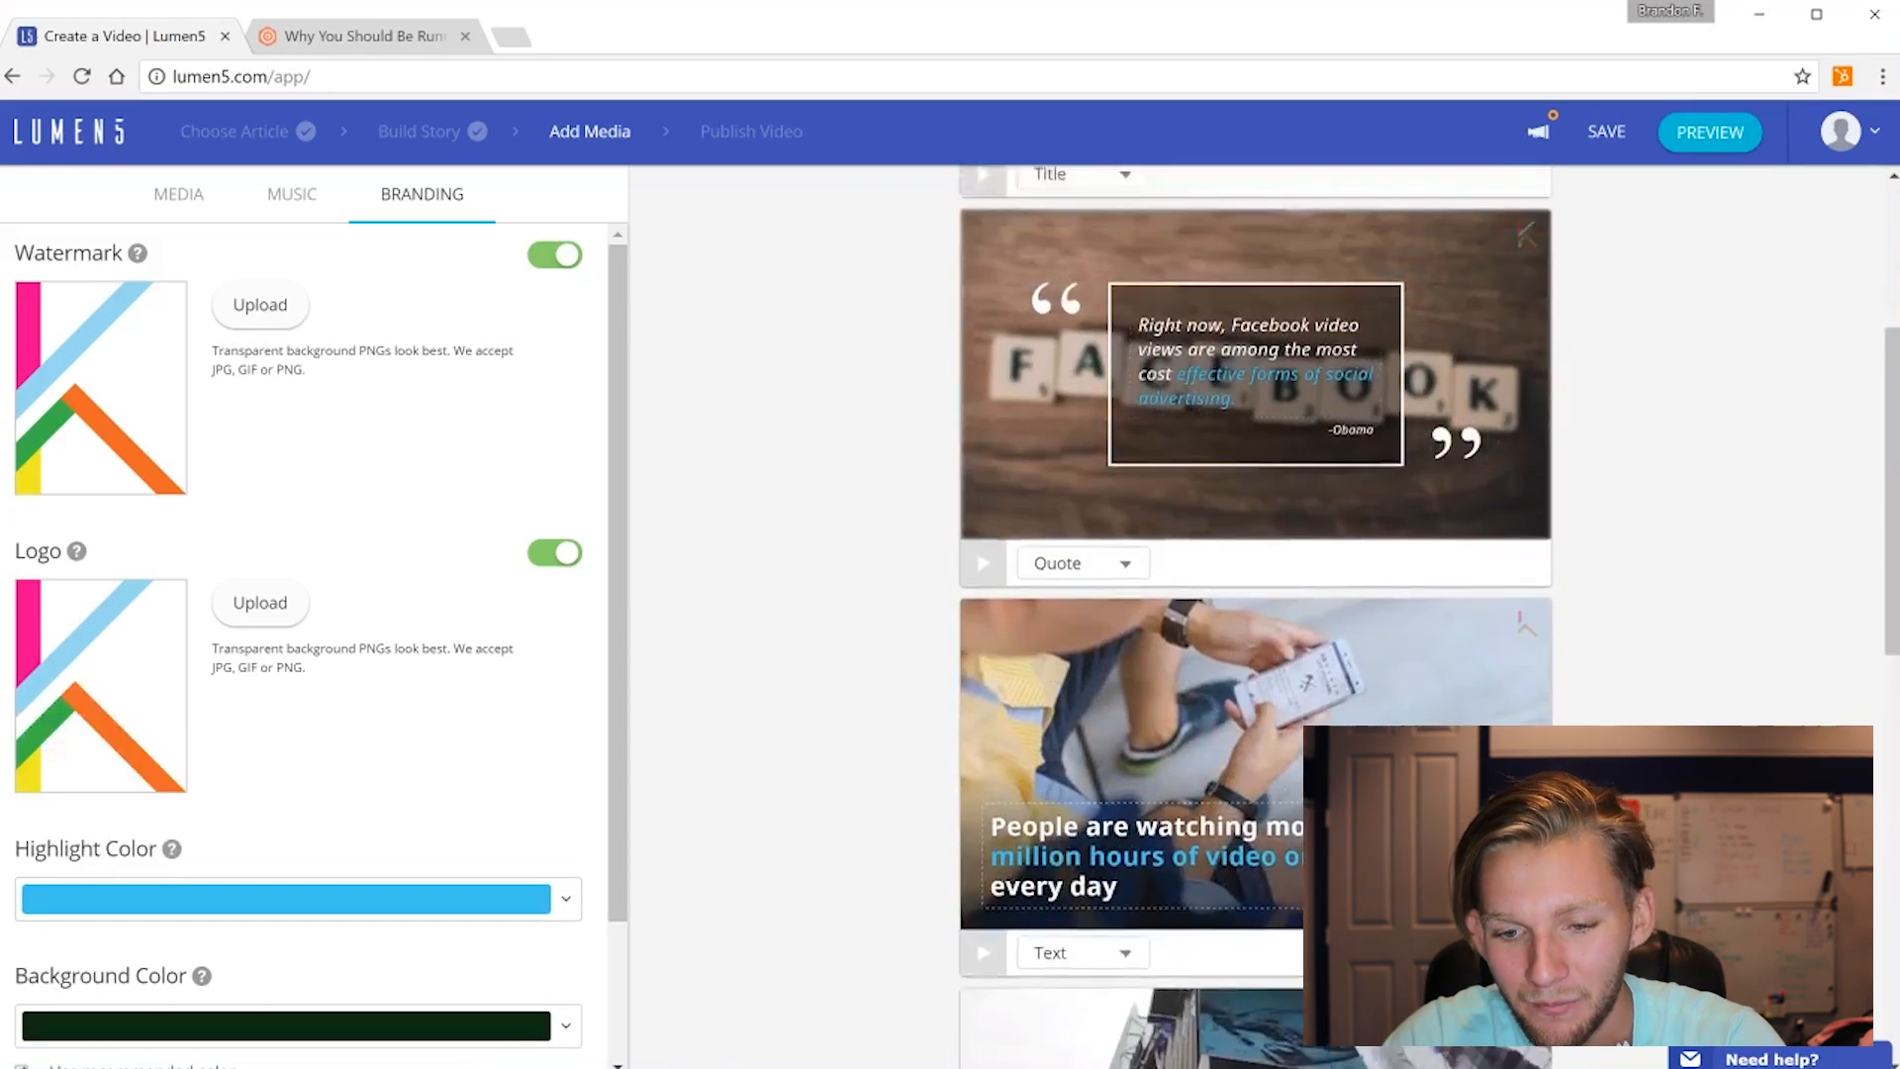
scroll("down", 3)
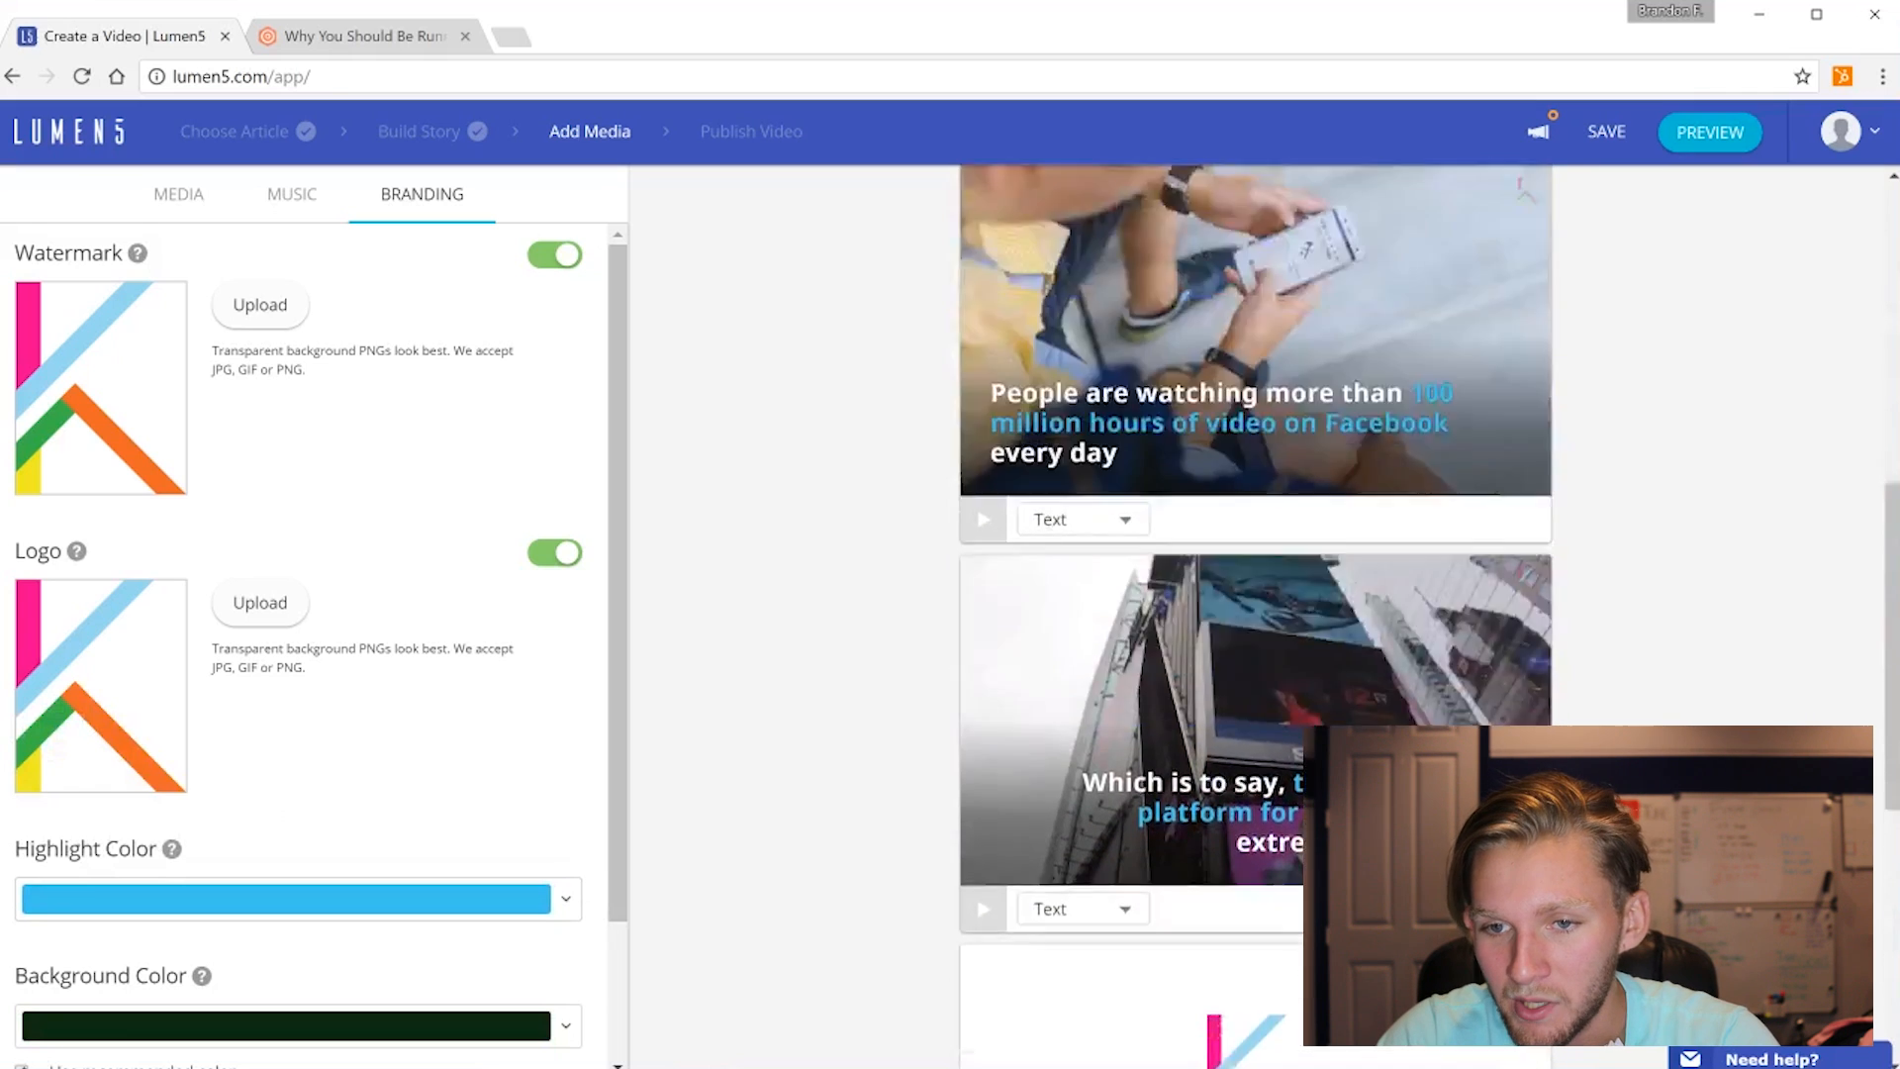
left_click(1709, 133)
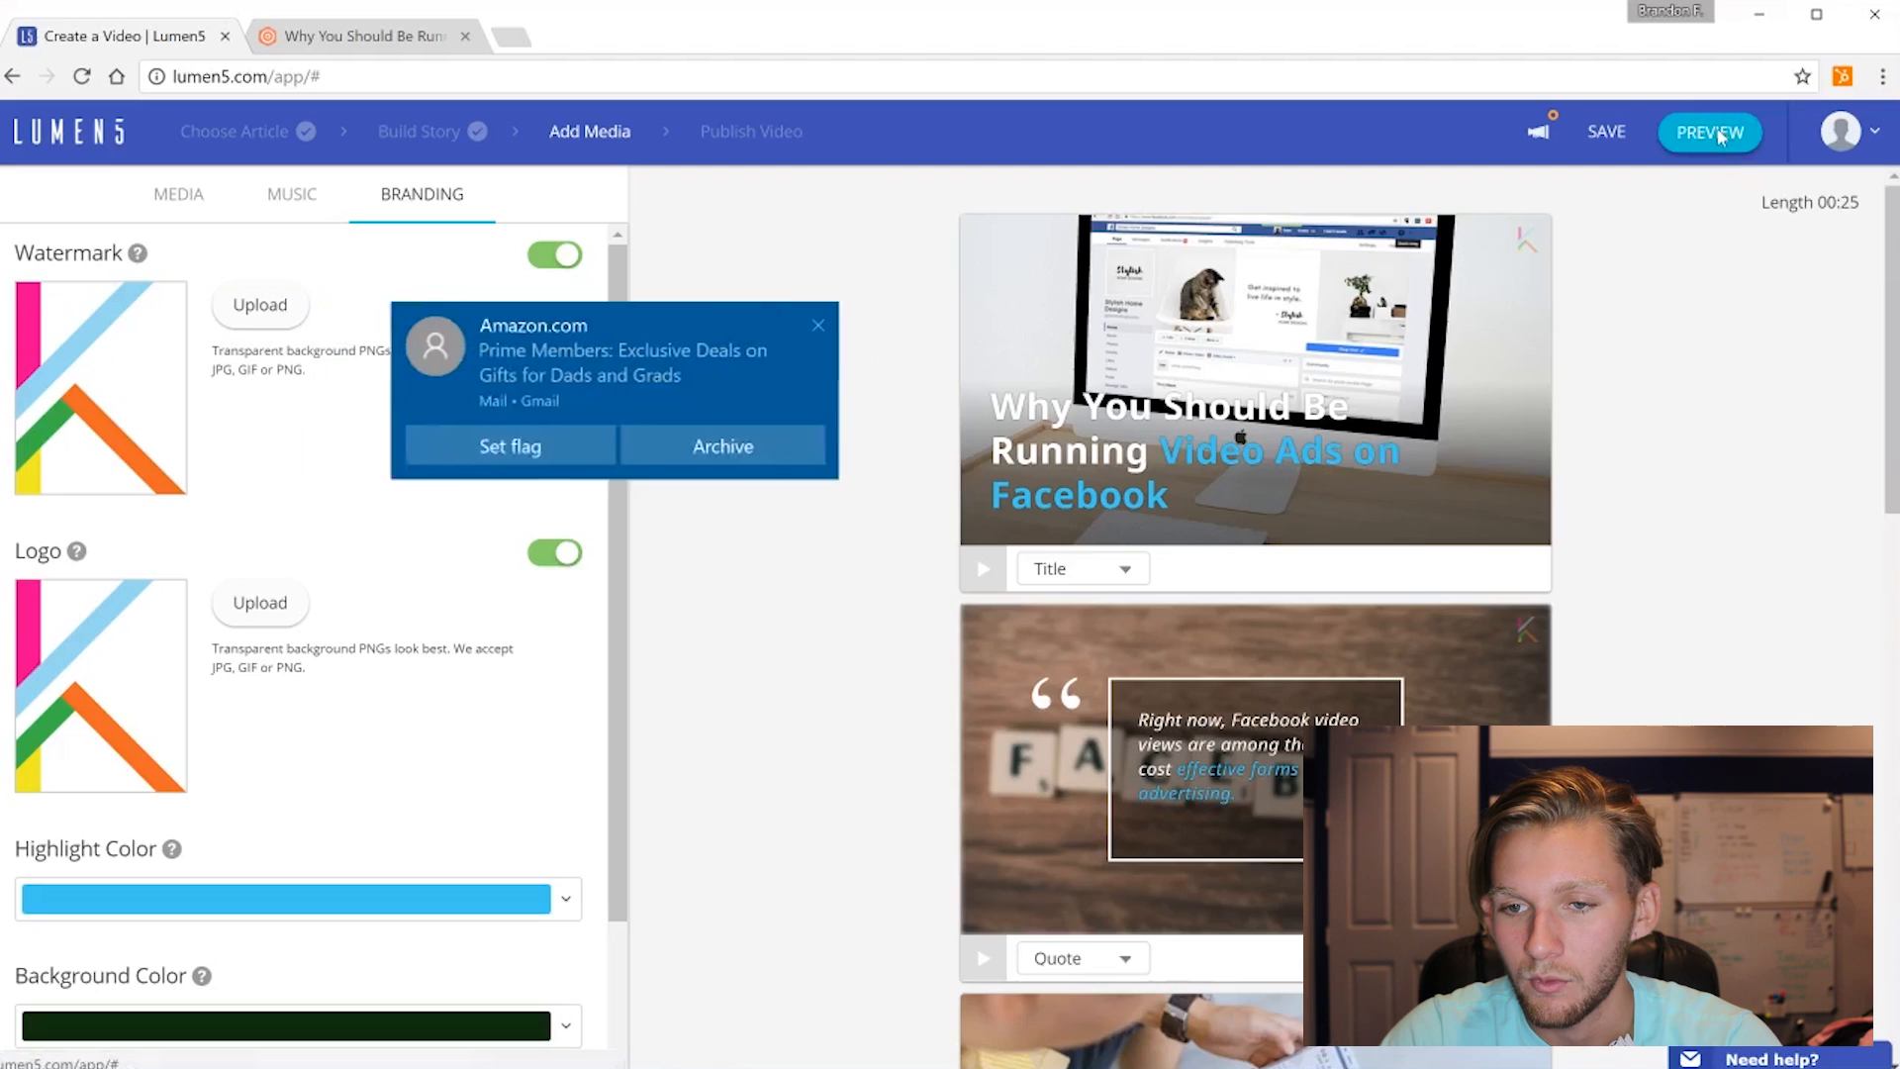
Preview the 25-second draft and publish it for rendering
left_click(1708, 133)
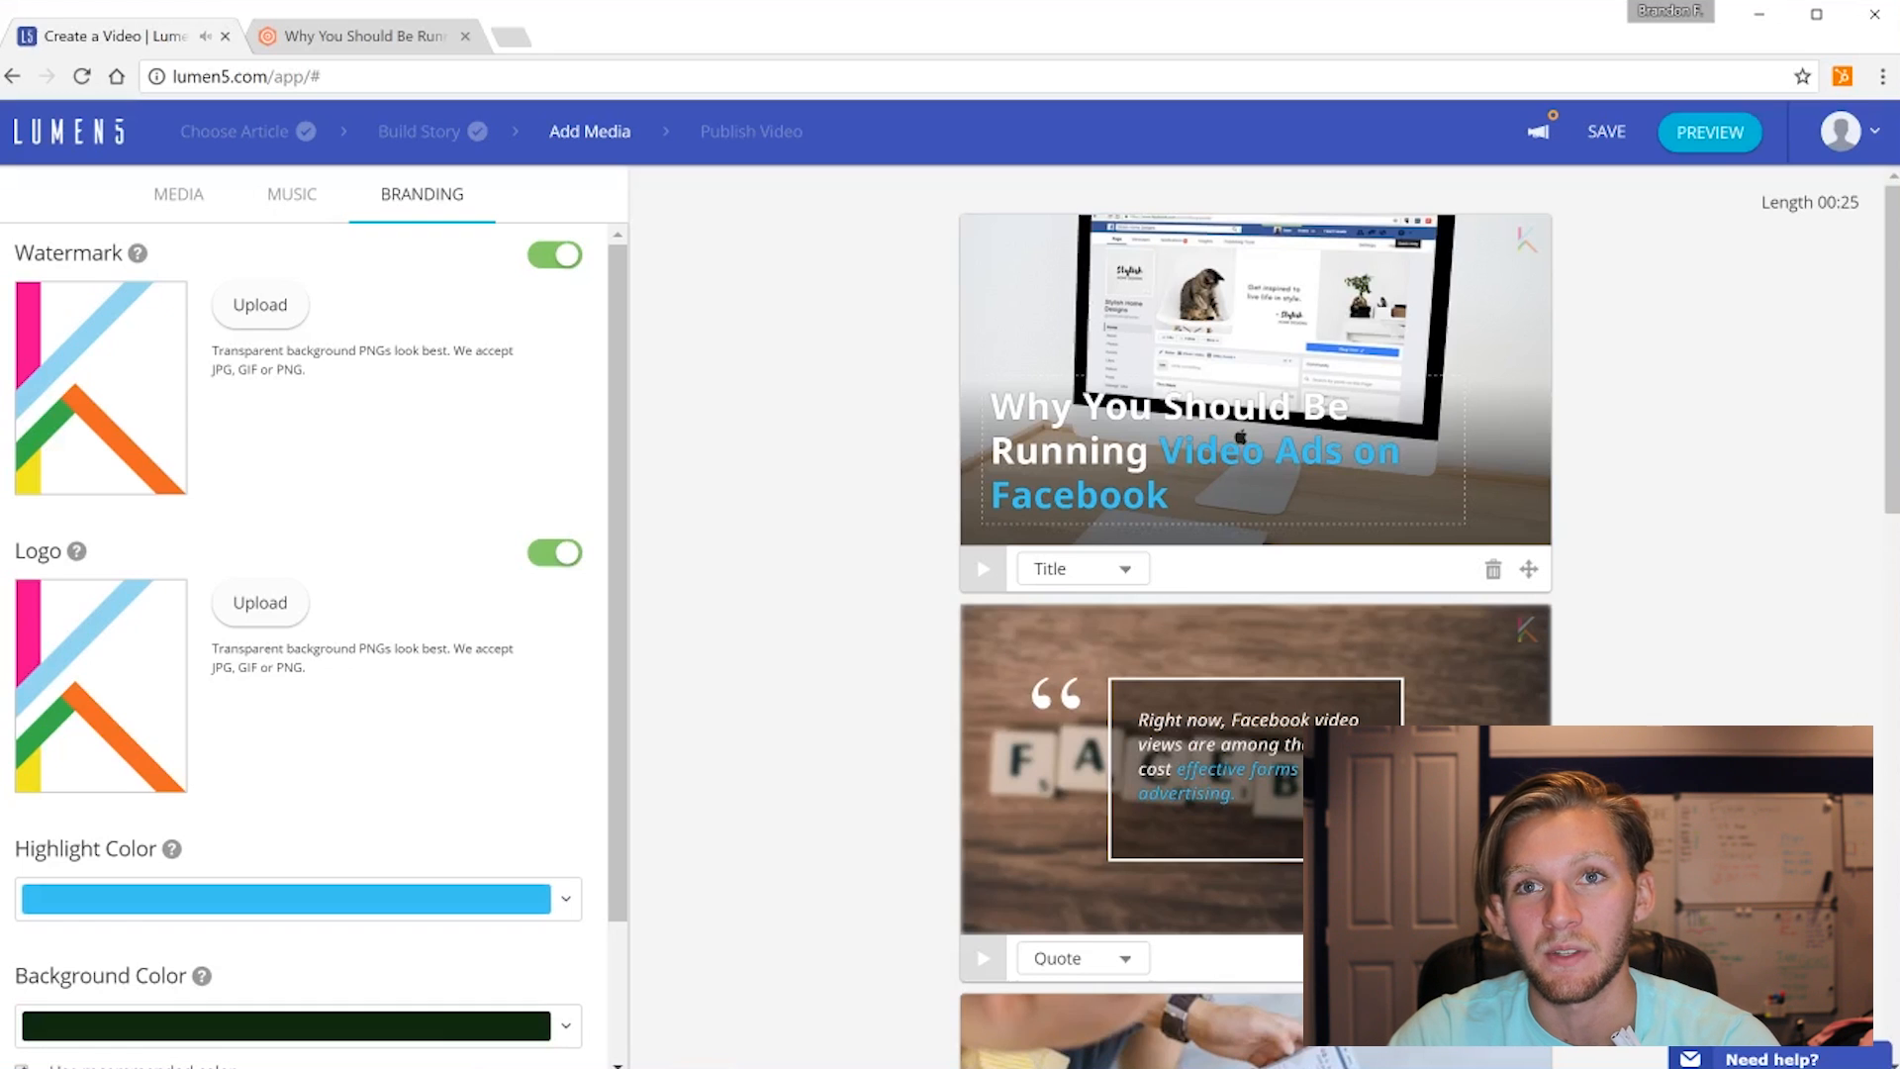
mouse_move(1708, 132)
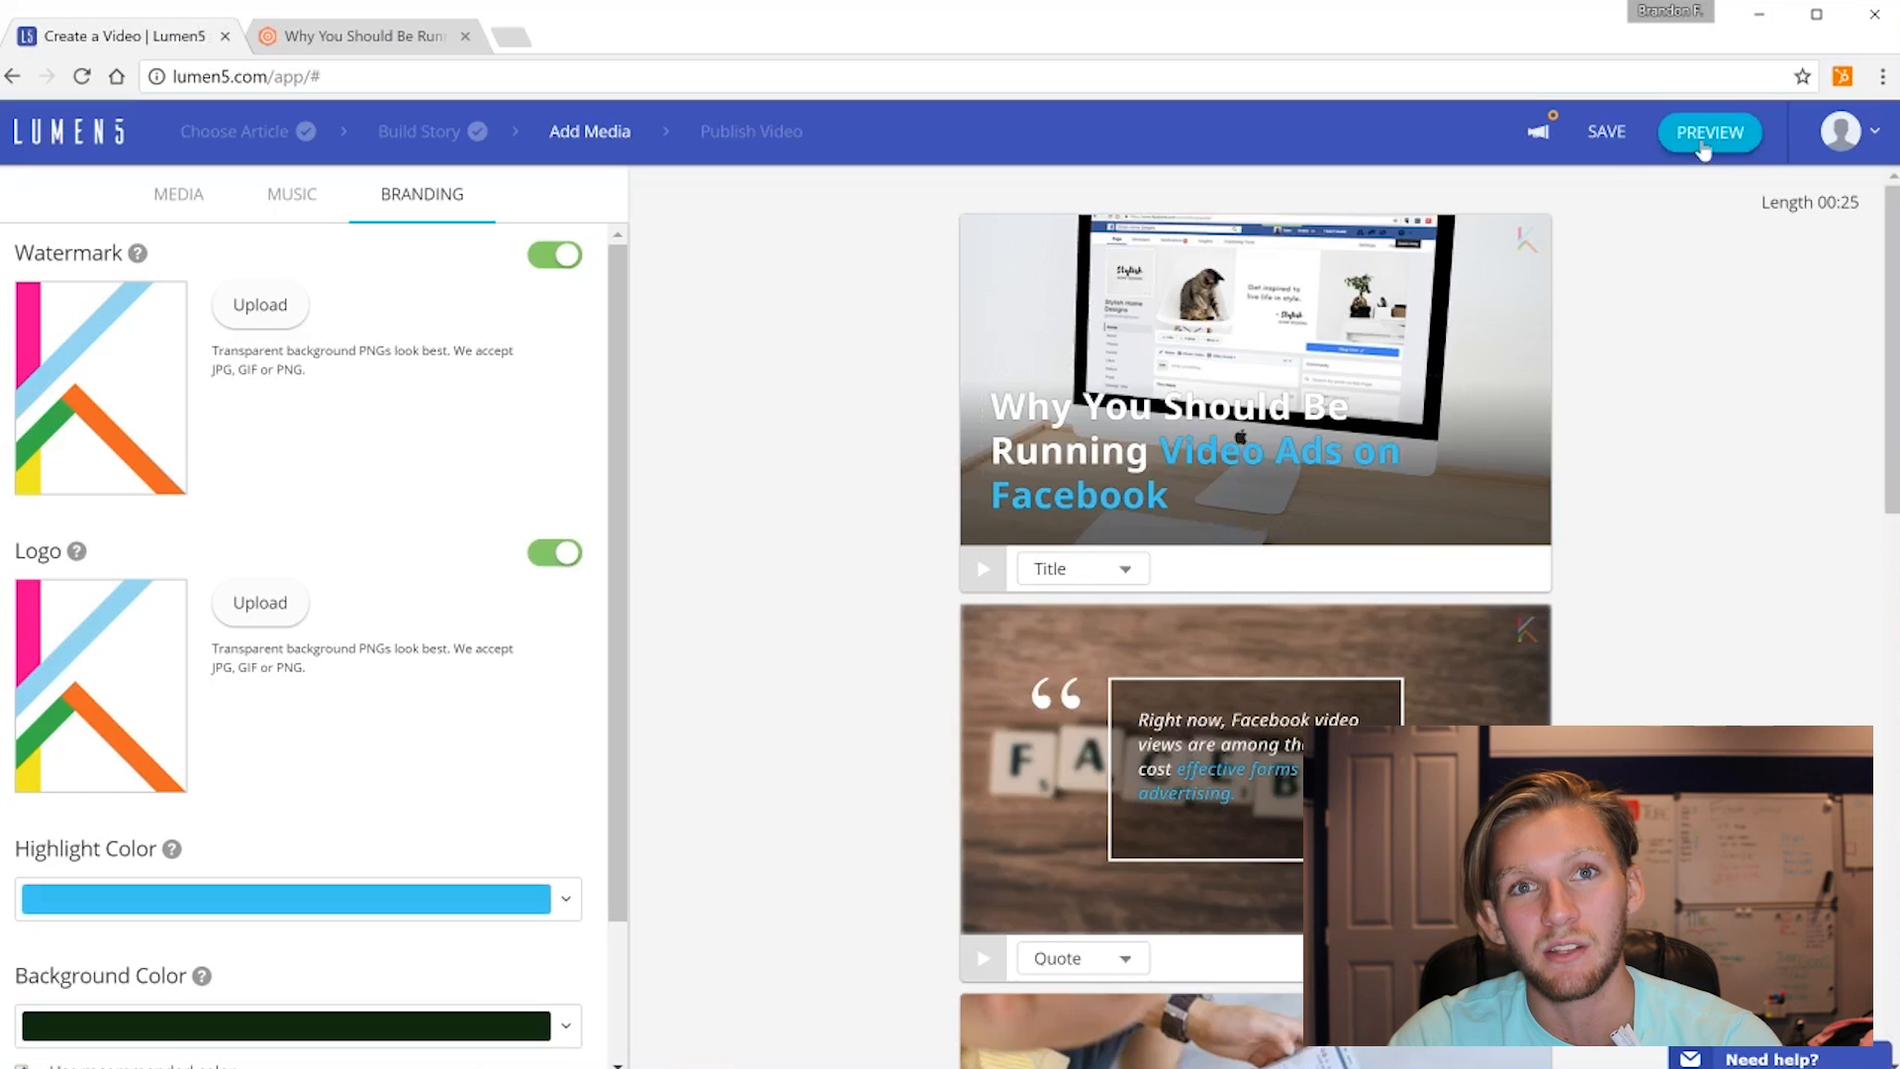
left_click(1708, 133)
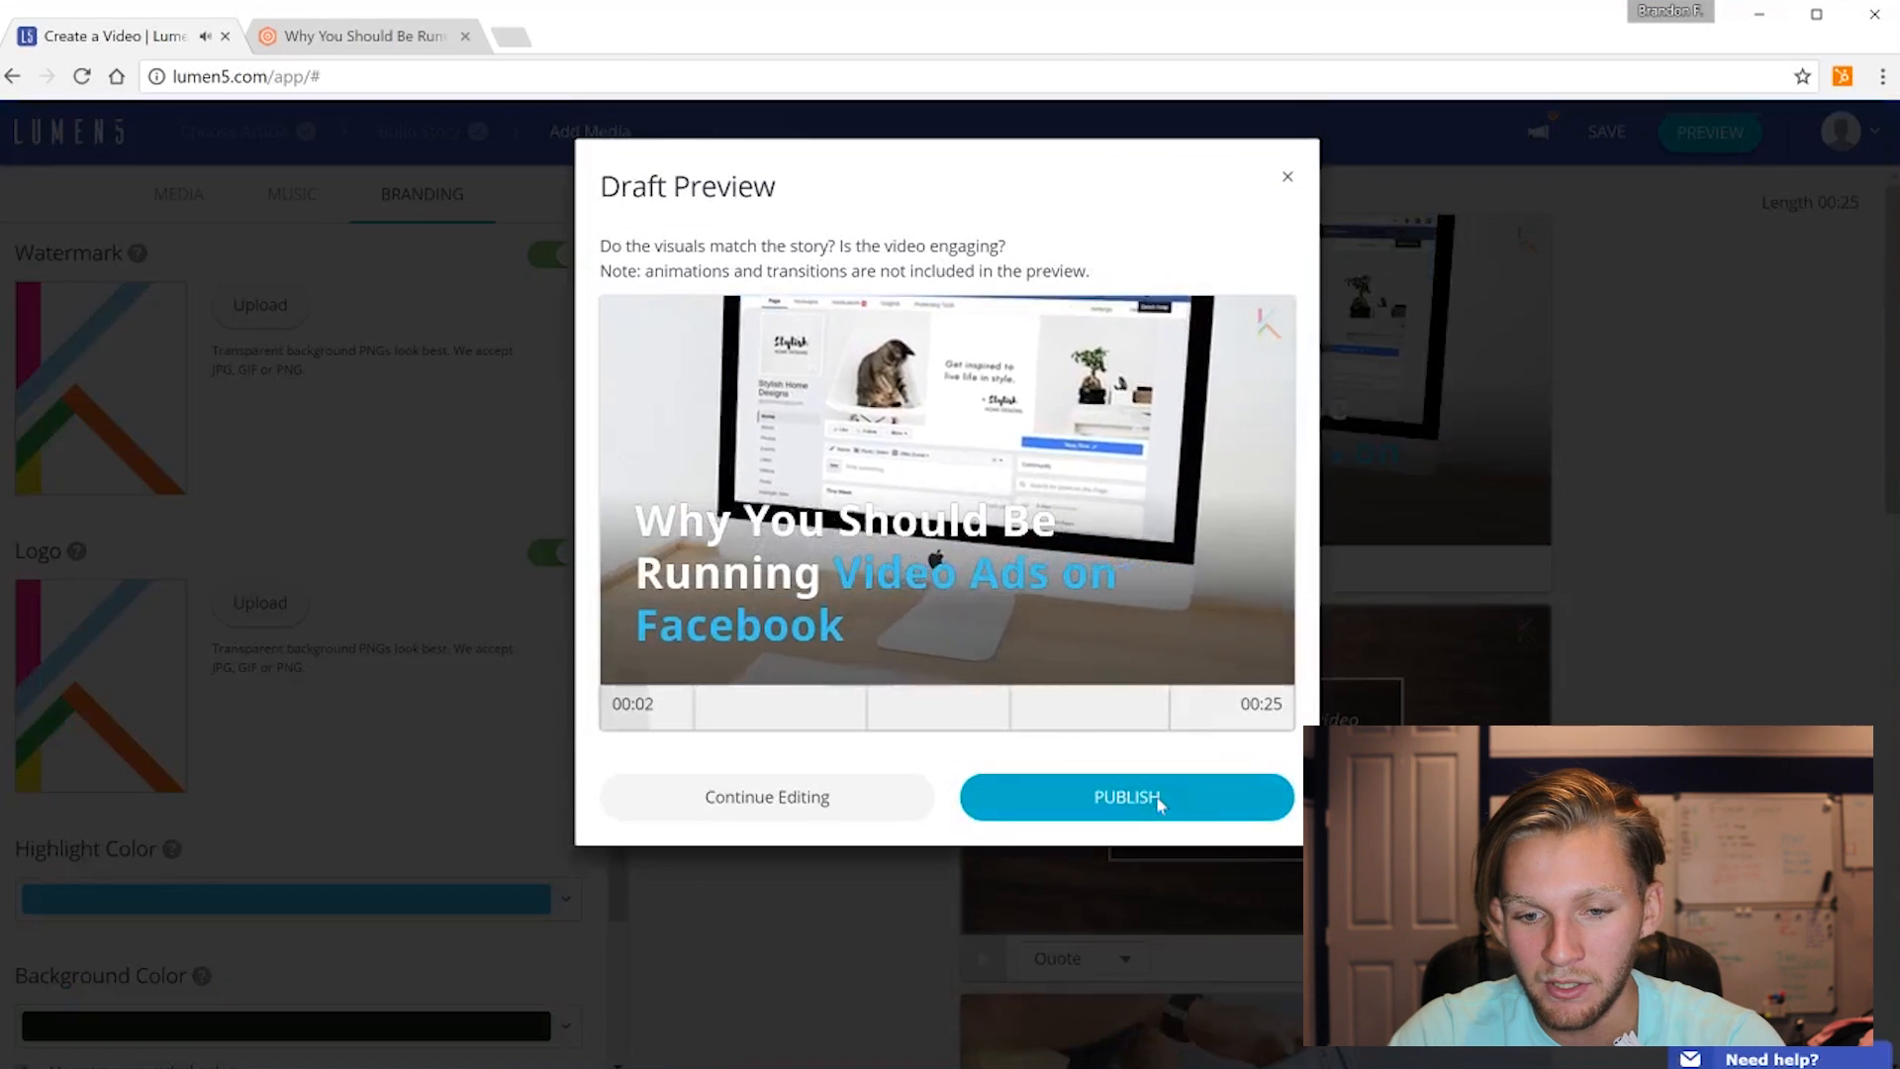
left_click(1124, 796)
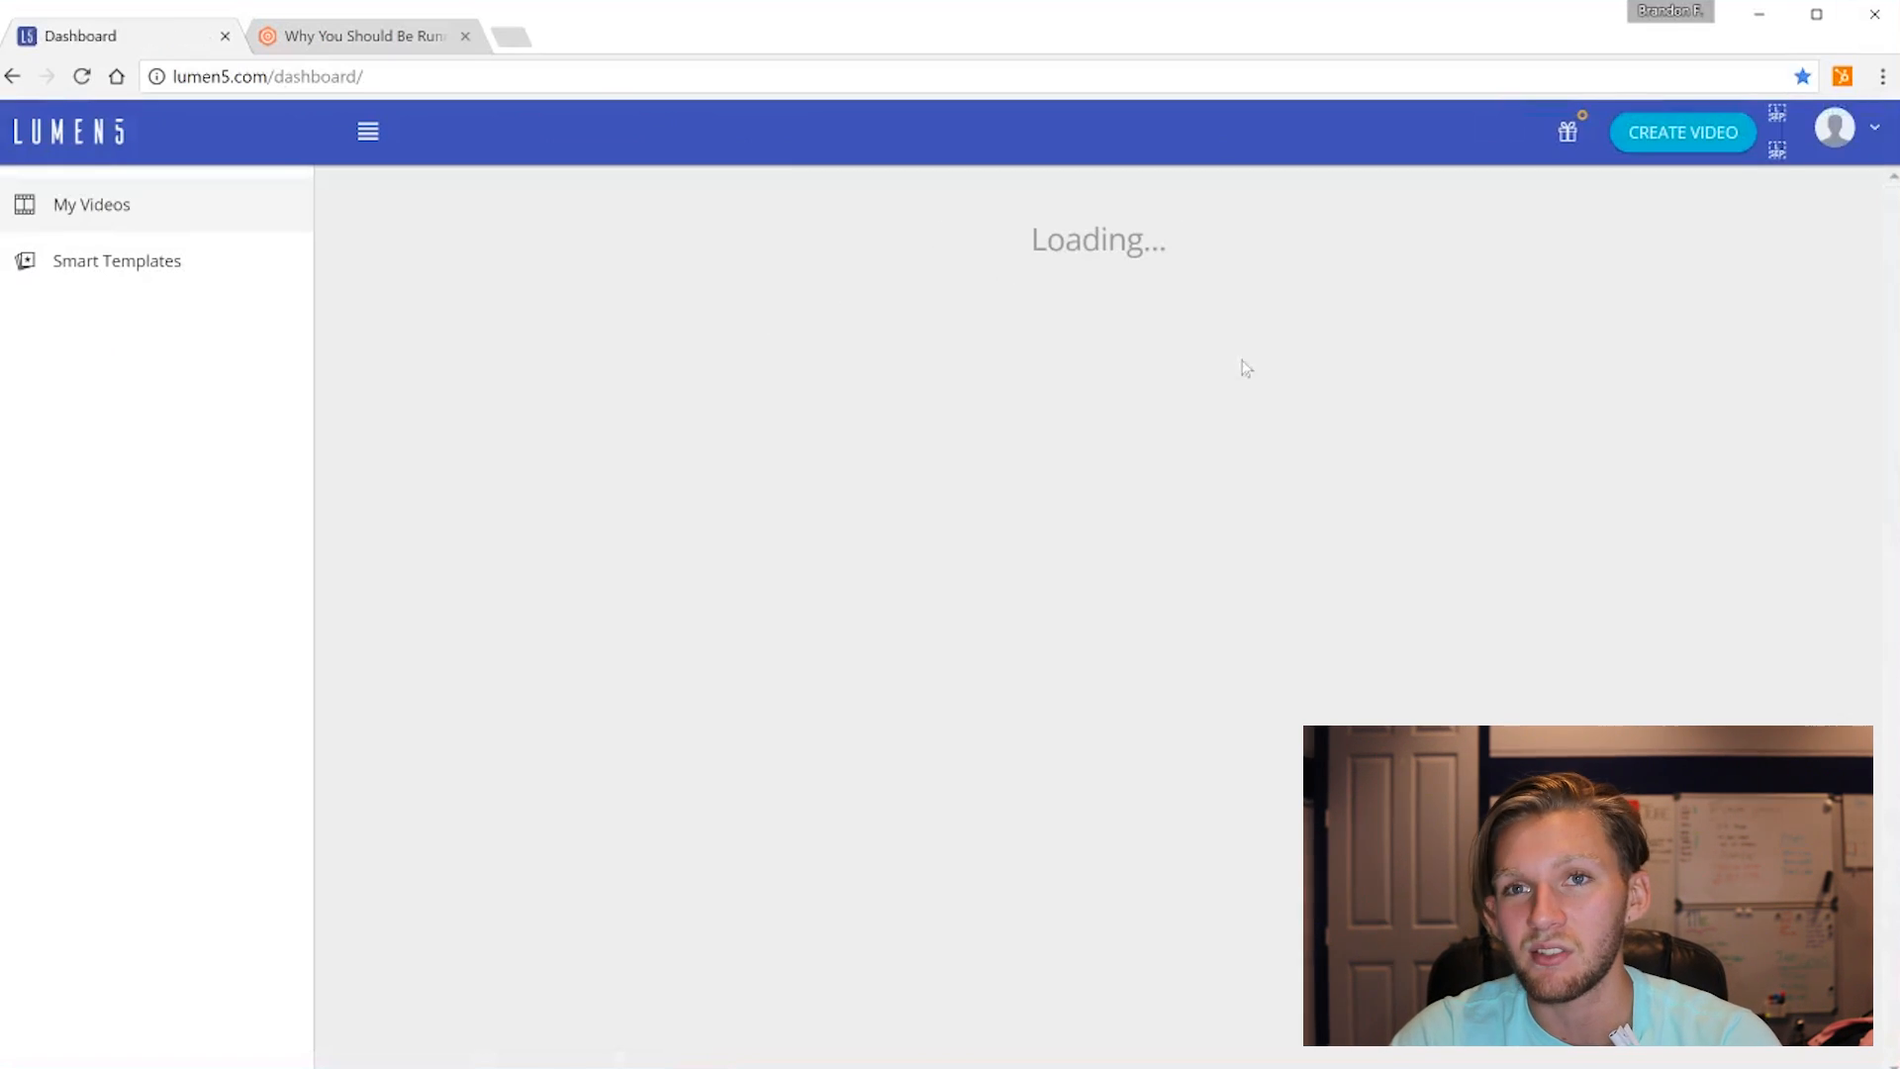
mouse_move(1374, 422)
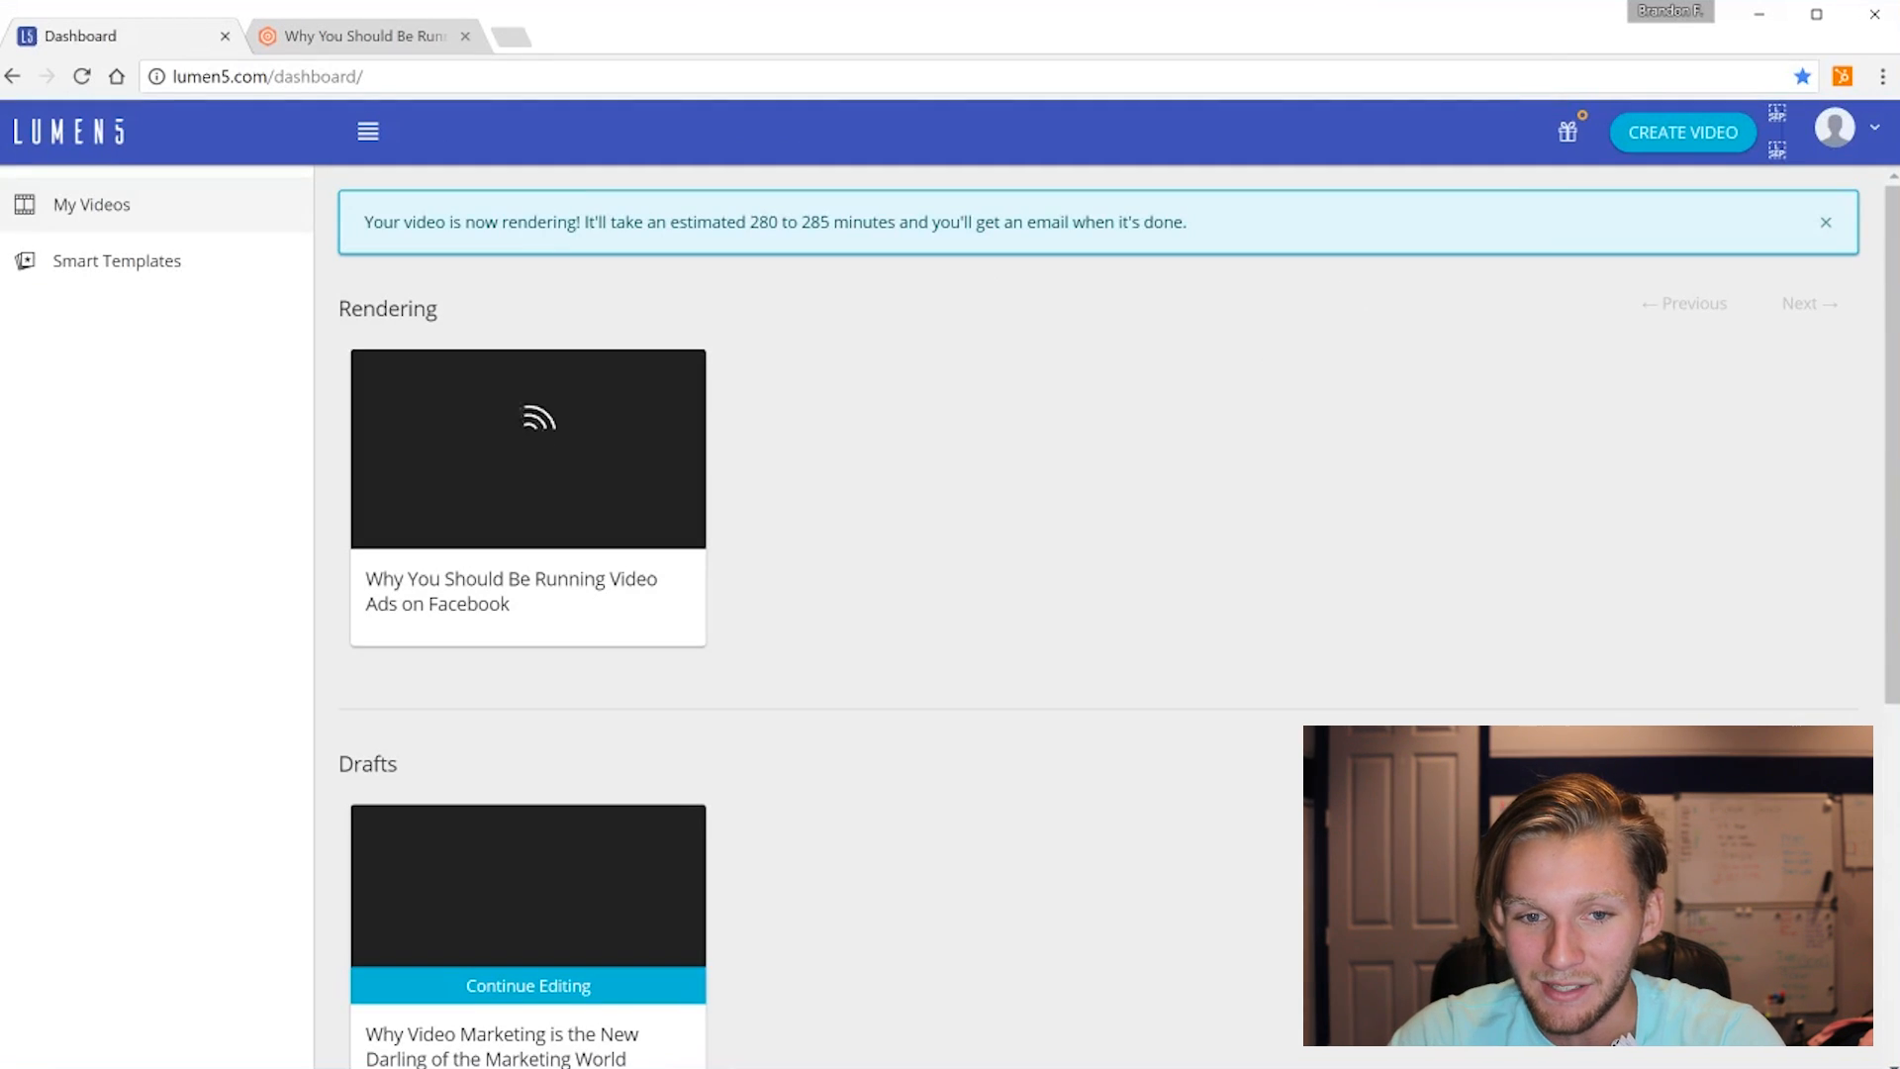
Wait on the dashboard while 'Why You Should Be Running Video Ads on Facebook' renders
left_click(527, 449)
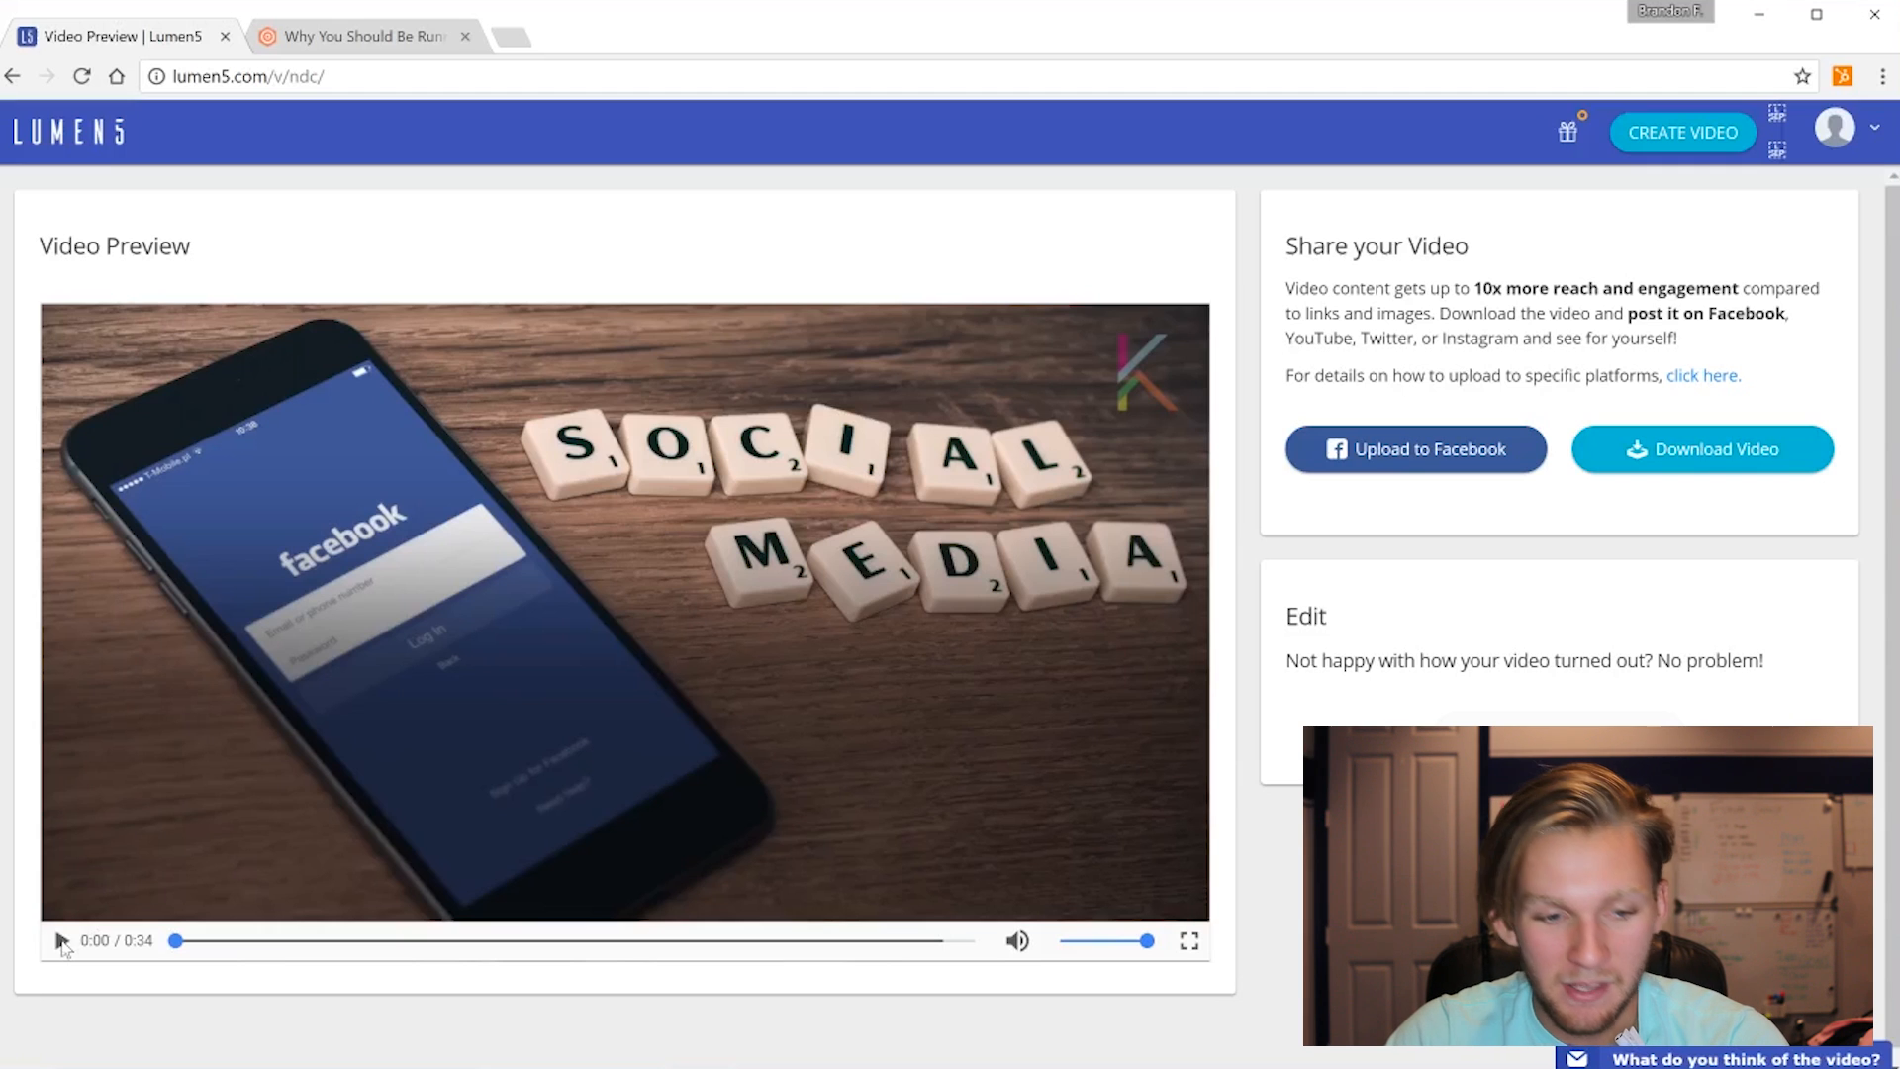
Preview the finished 0:34 video to about 21 seconds, pause it and start the Facebook upload
left_click(60, 940)
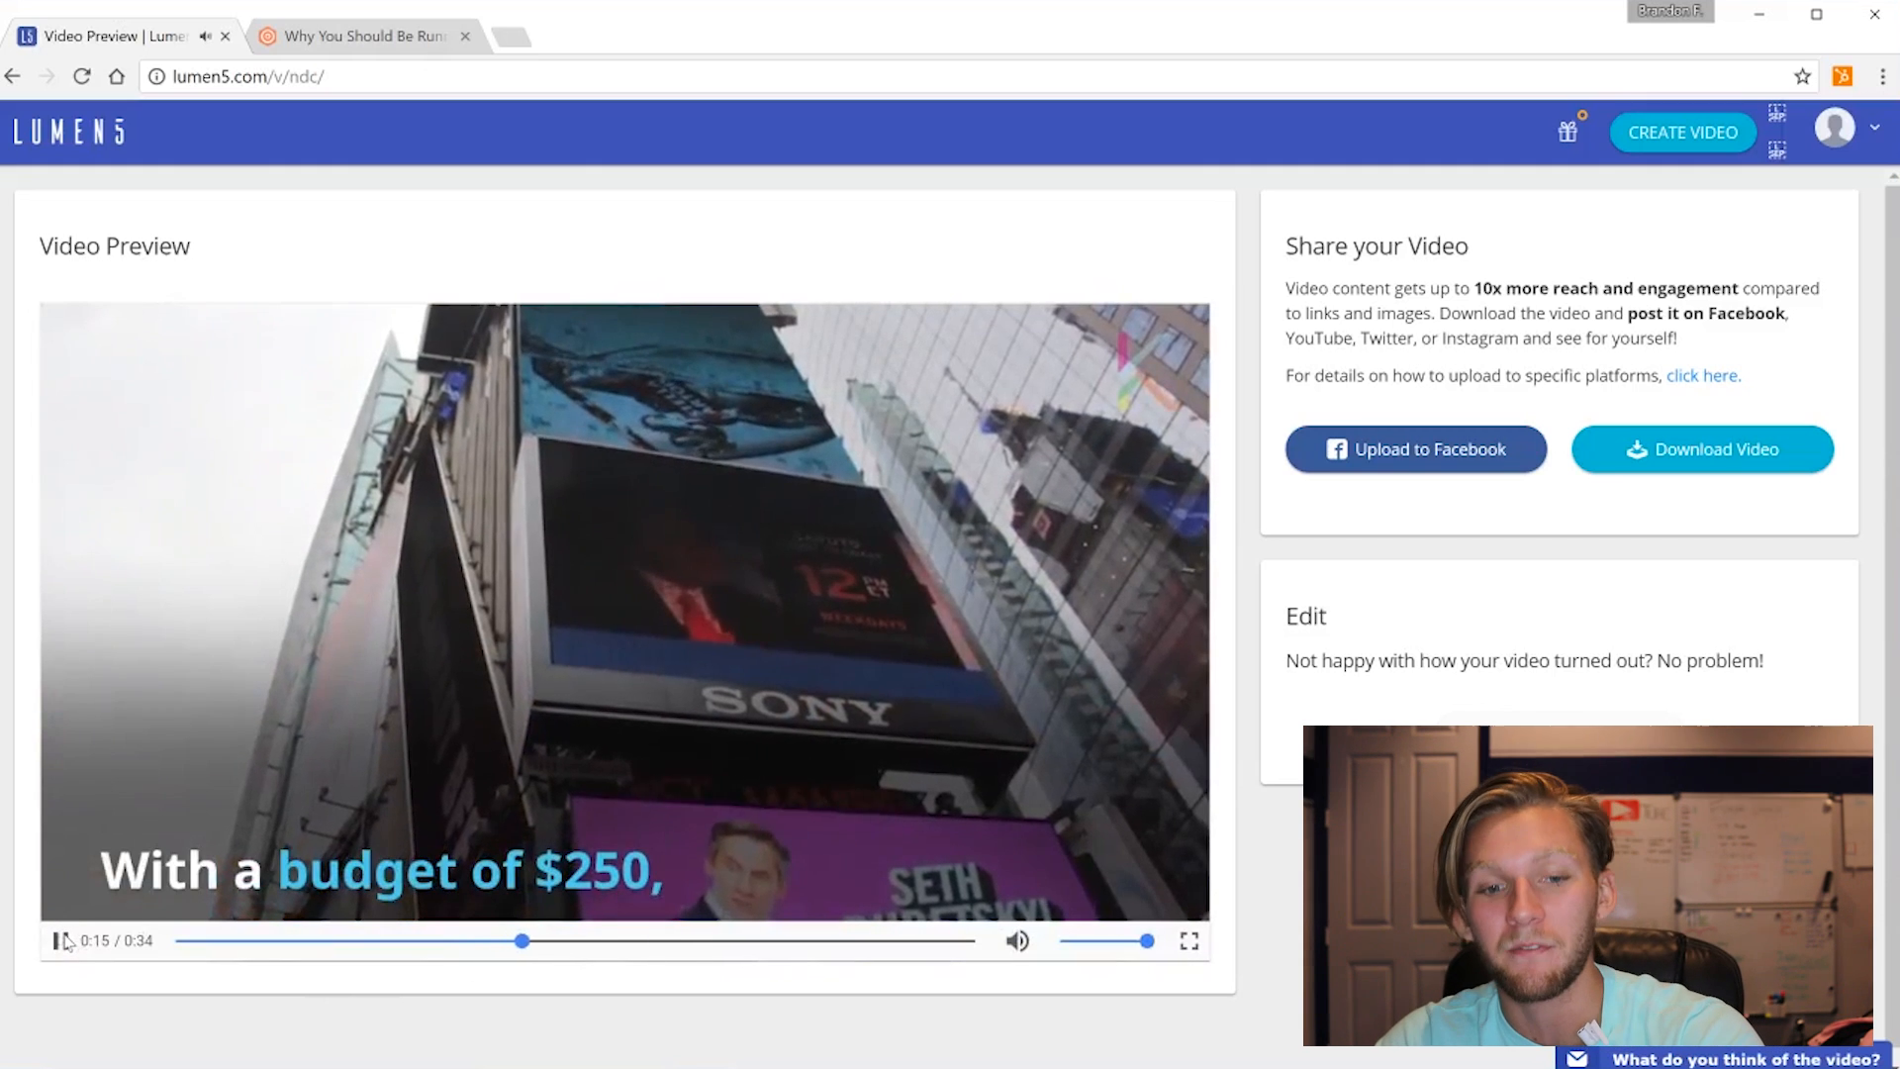
left_click(58, 940)
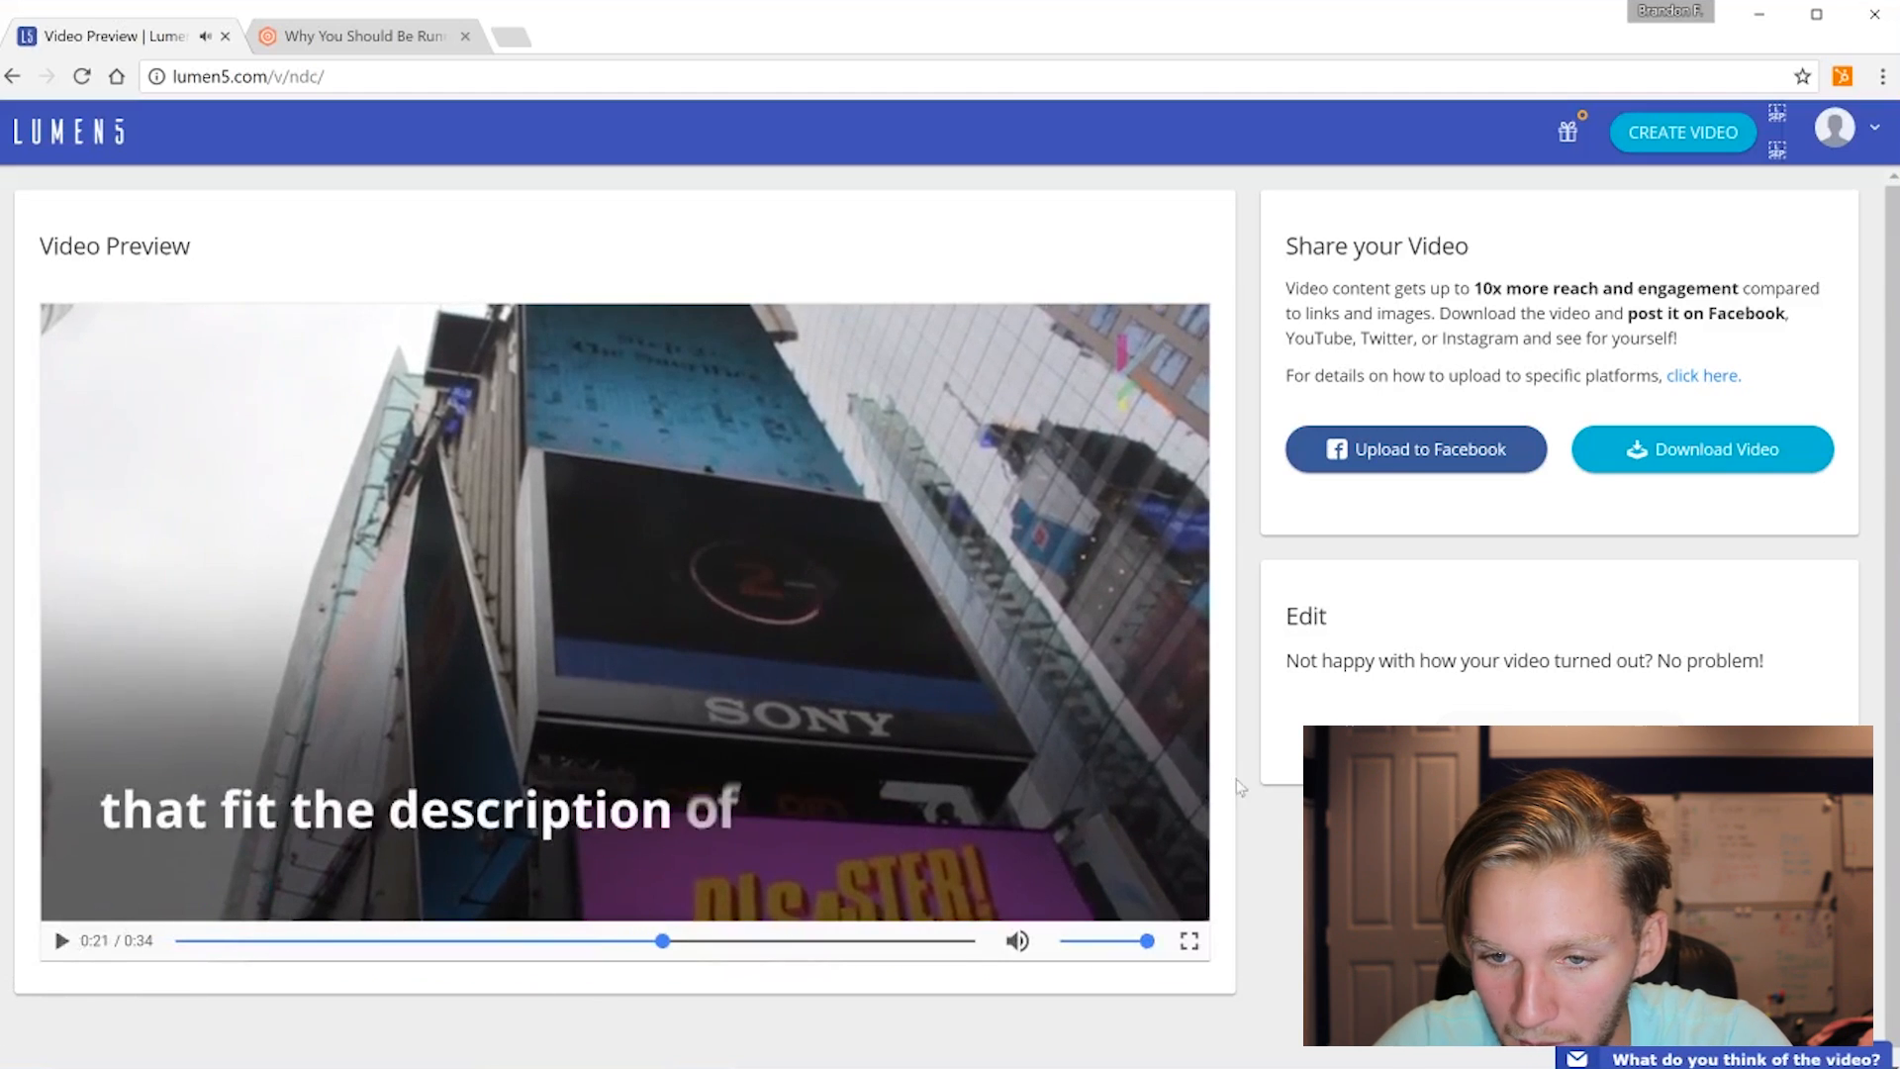
mouse_move(1413, 449)
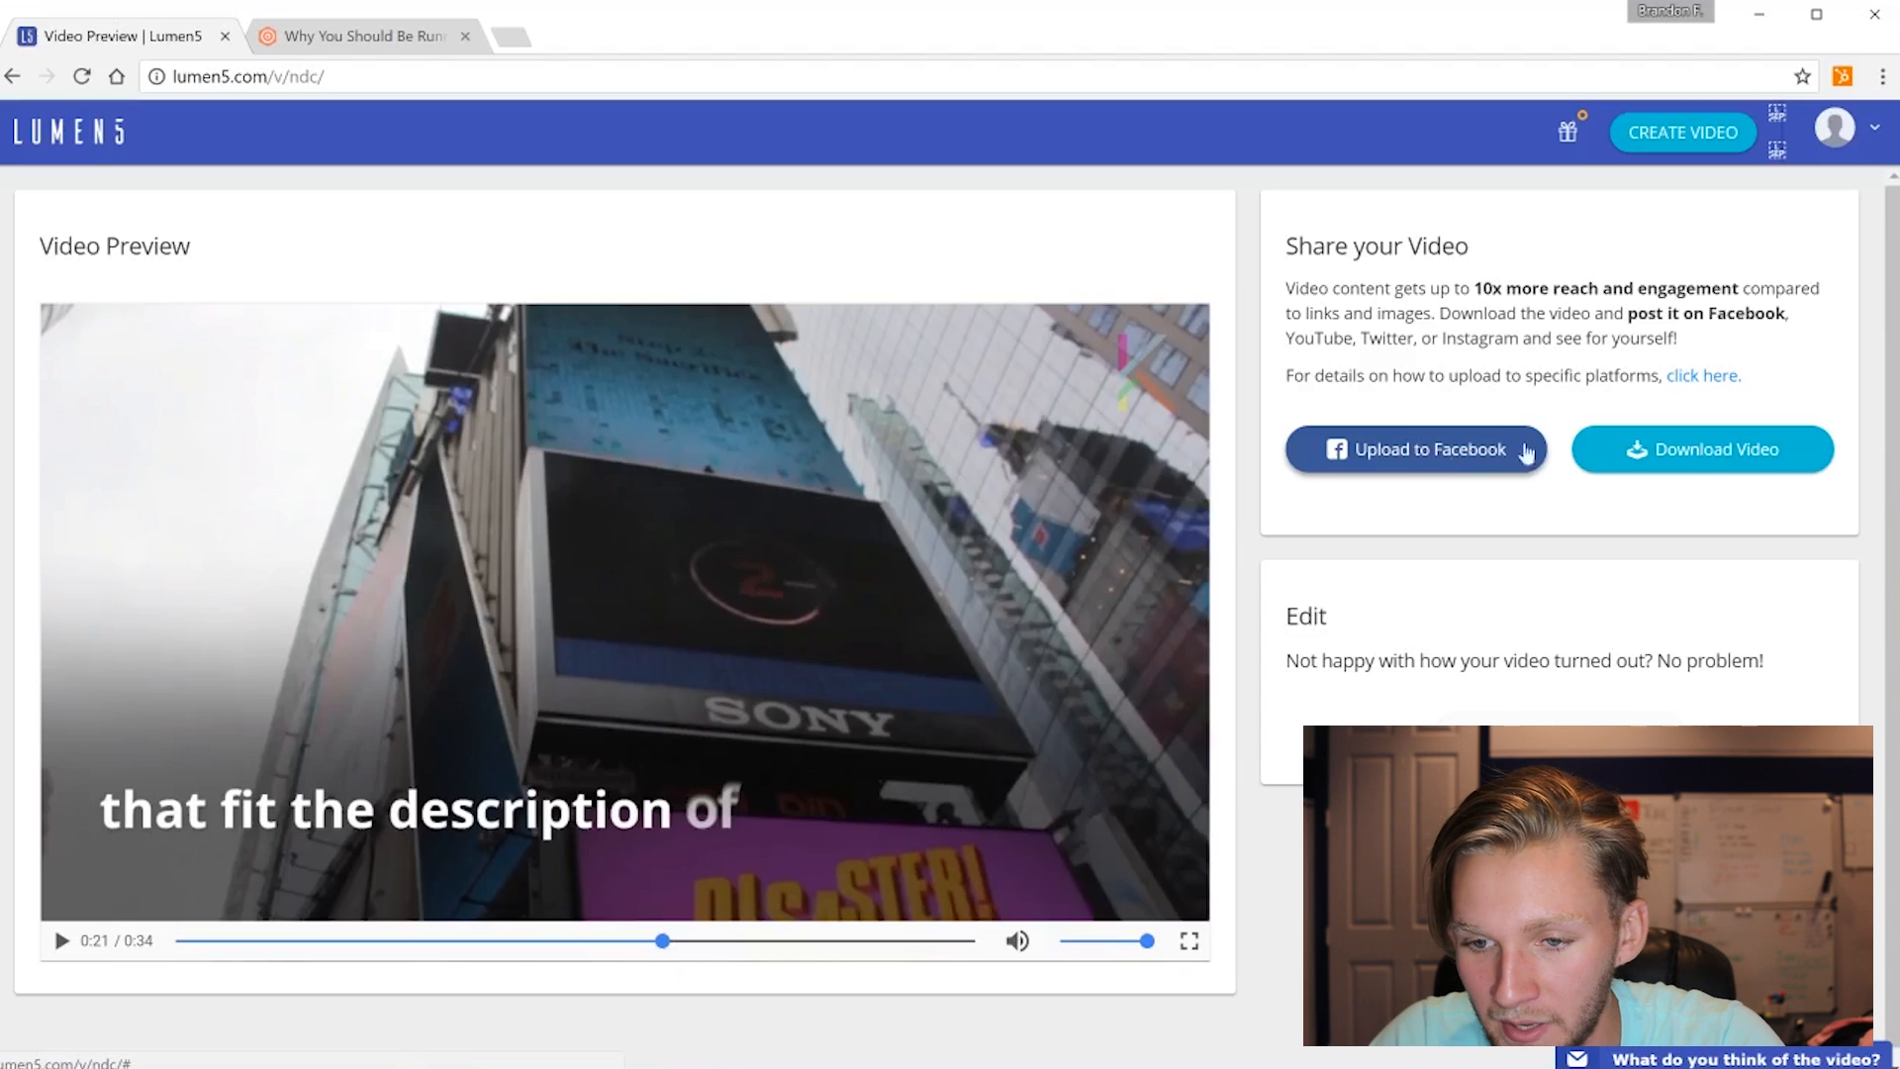
left_click(1415, 450)
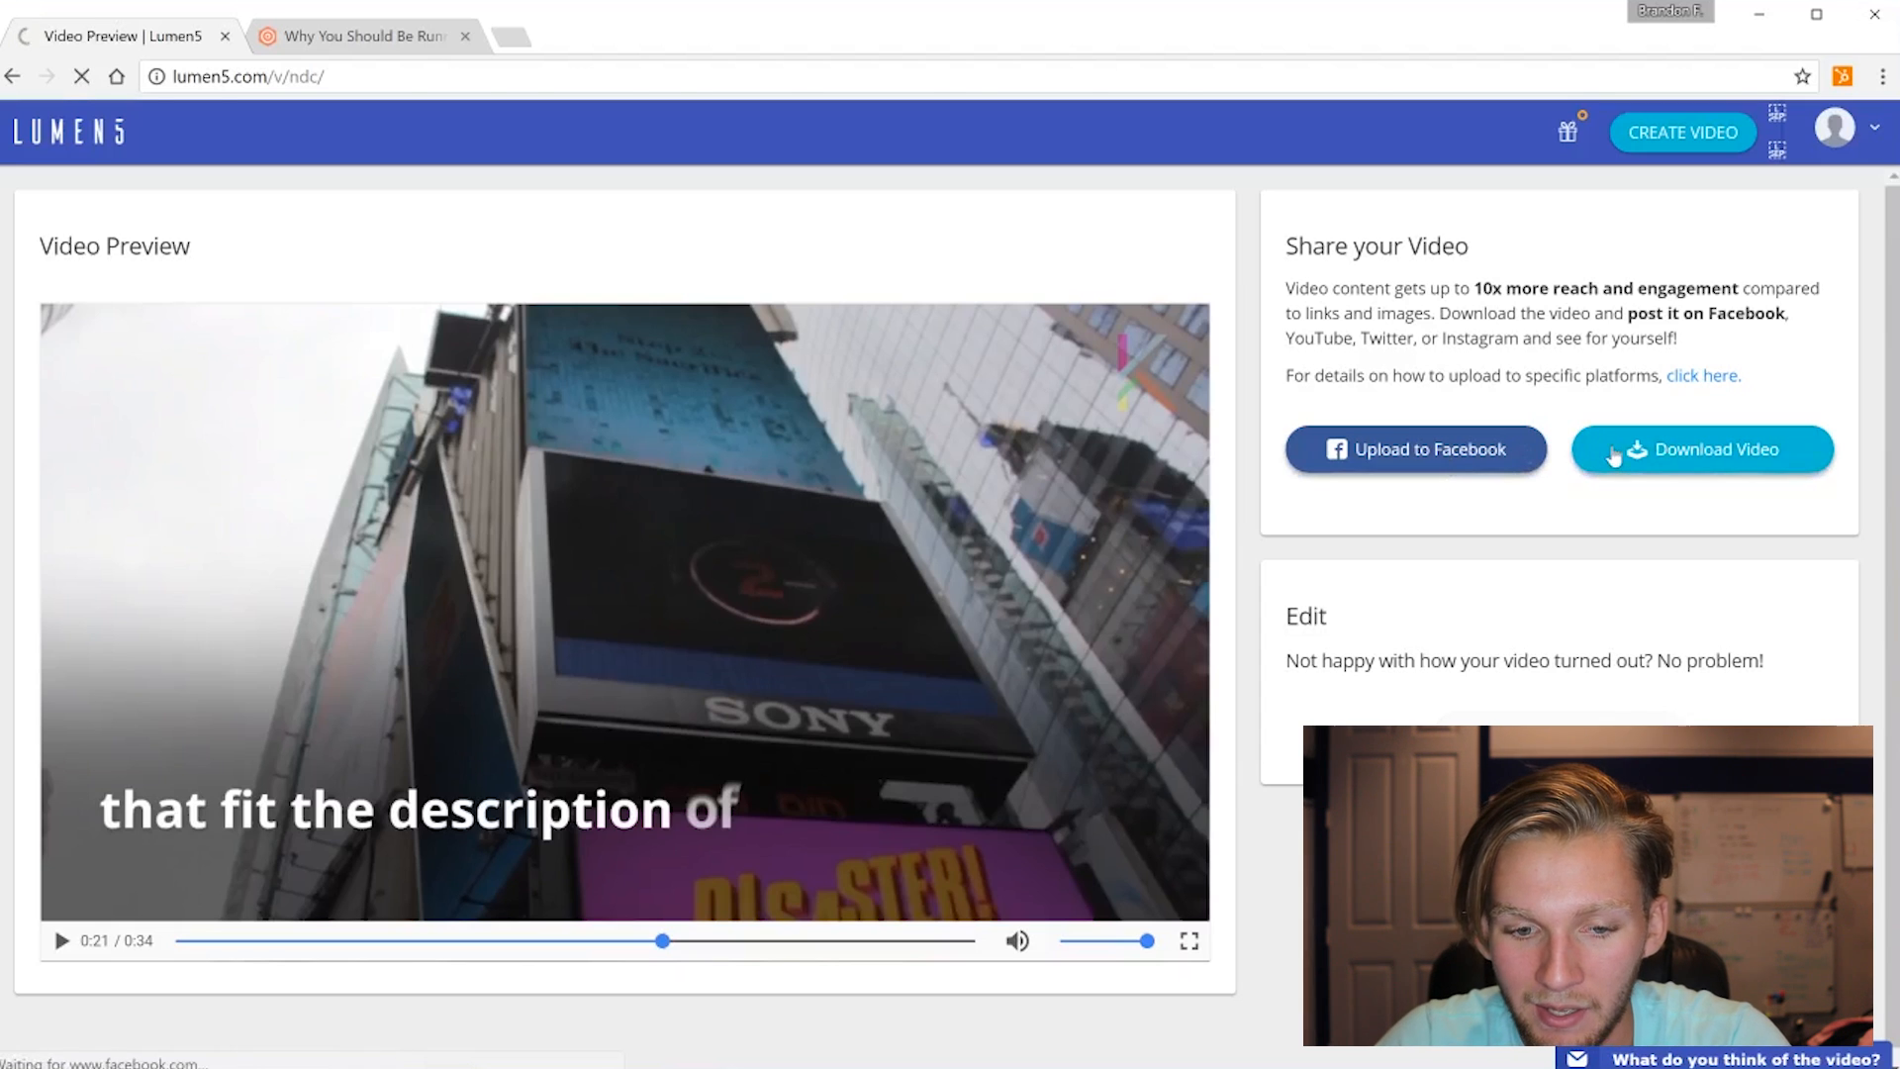
Grant Lumen5 Facebook profile access and permission to post to the timeline
left_click(1413, 449)
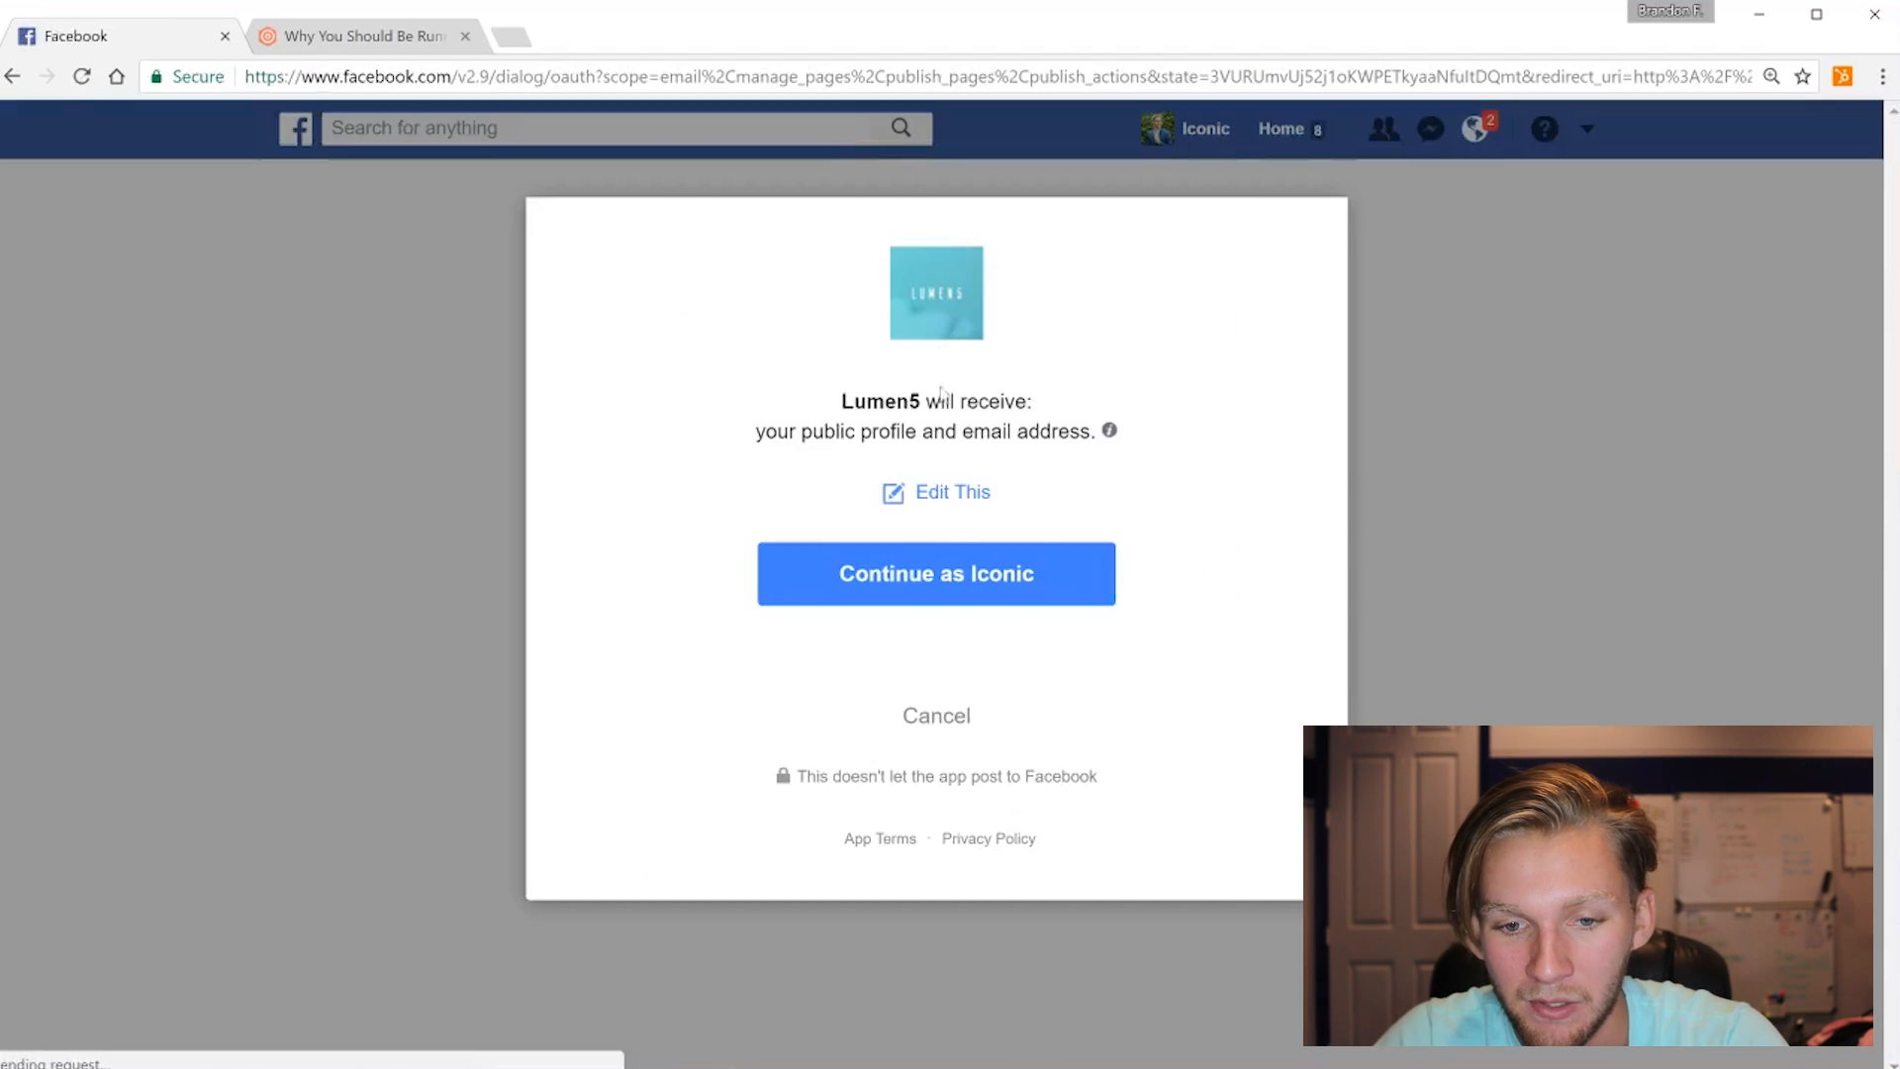
left_click(936, 574)
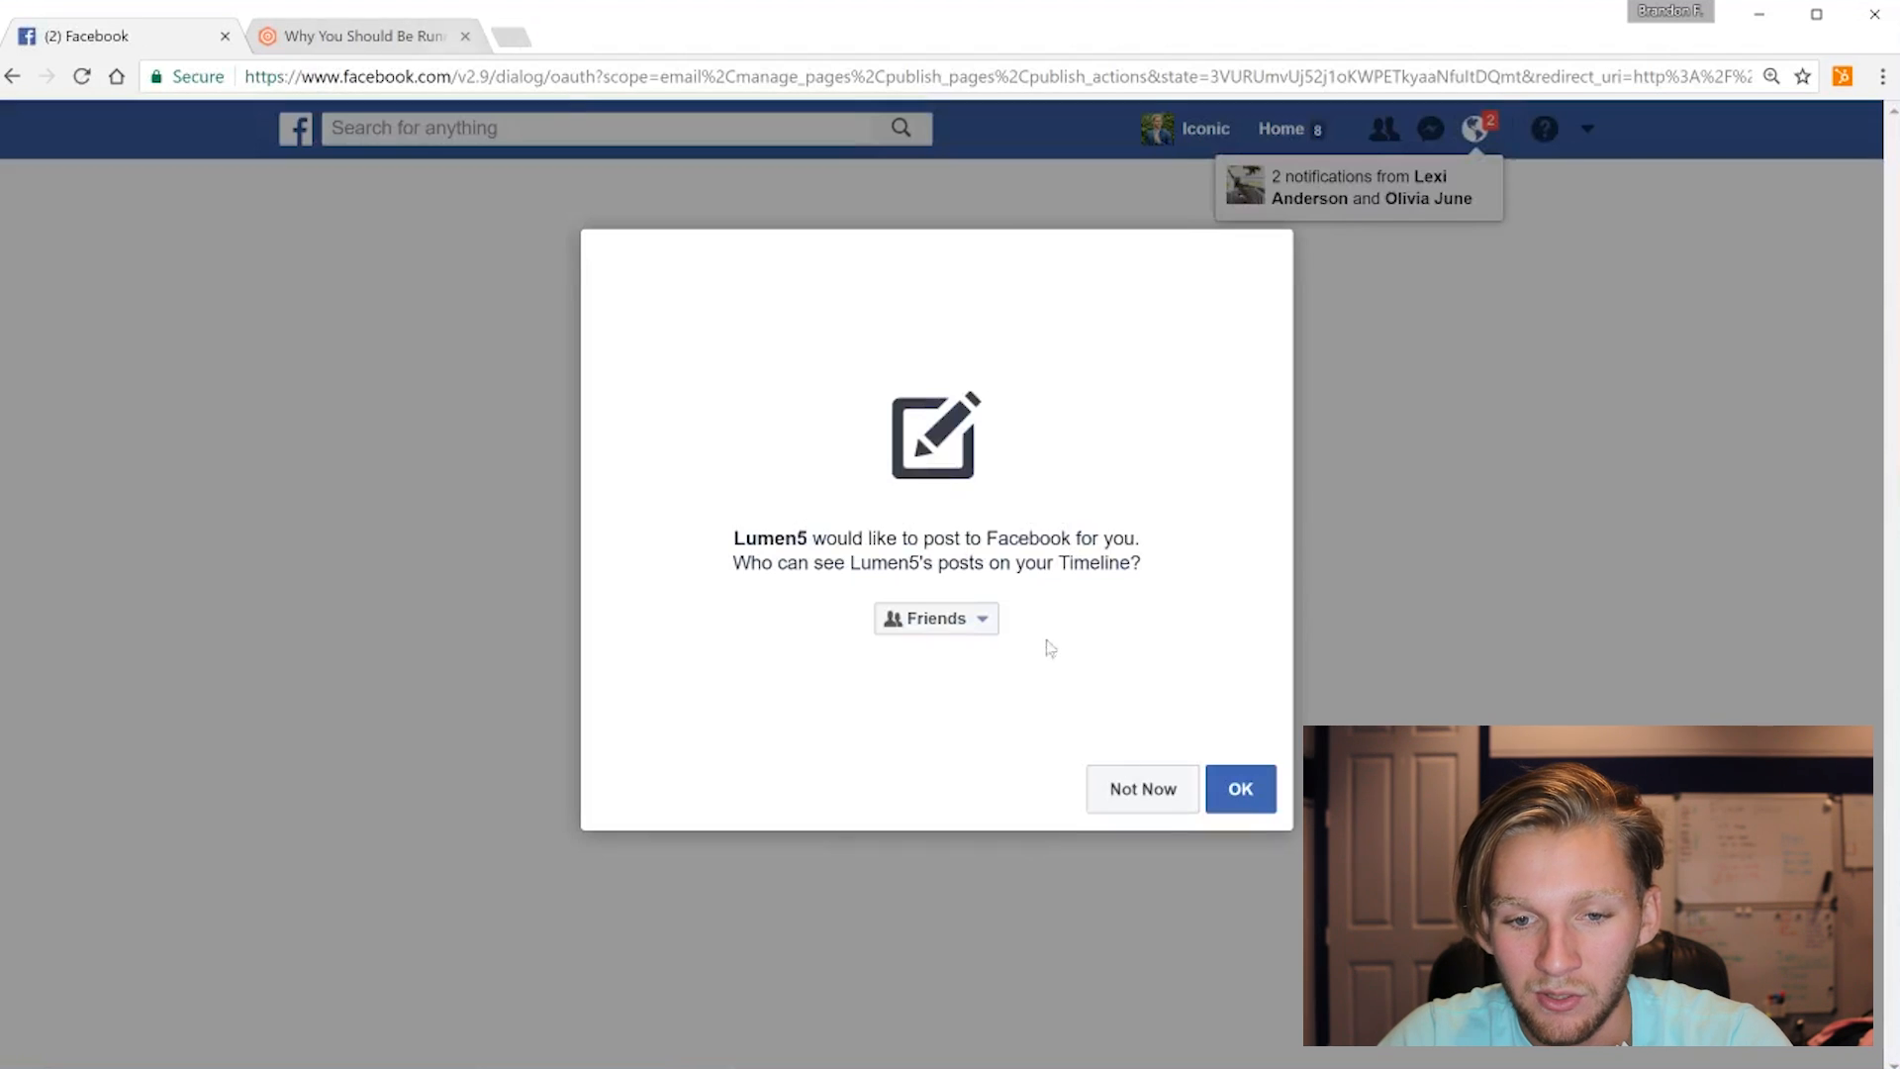
left_click(1239, 790)
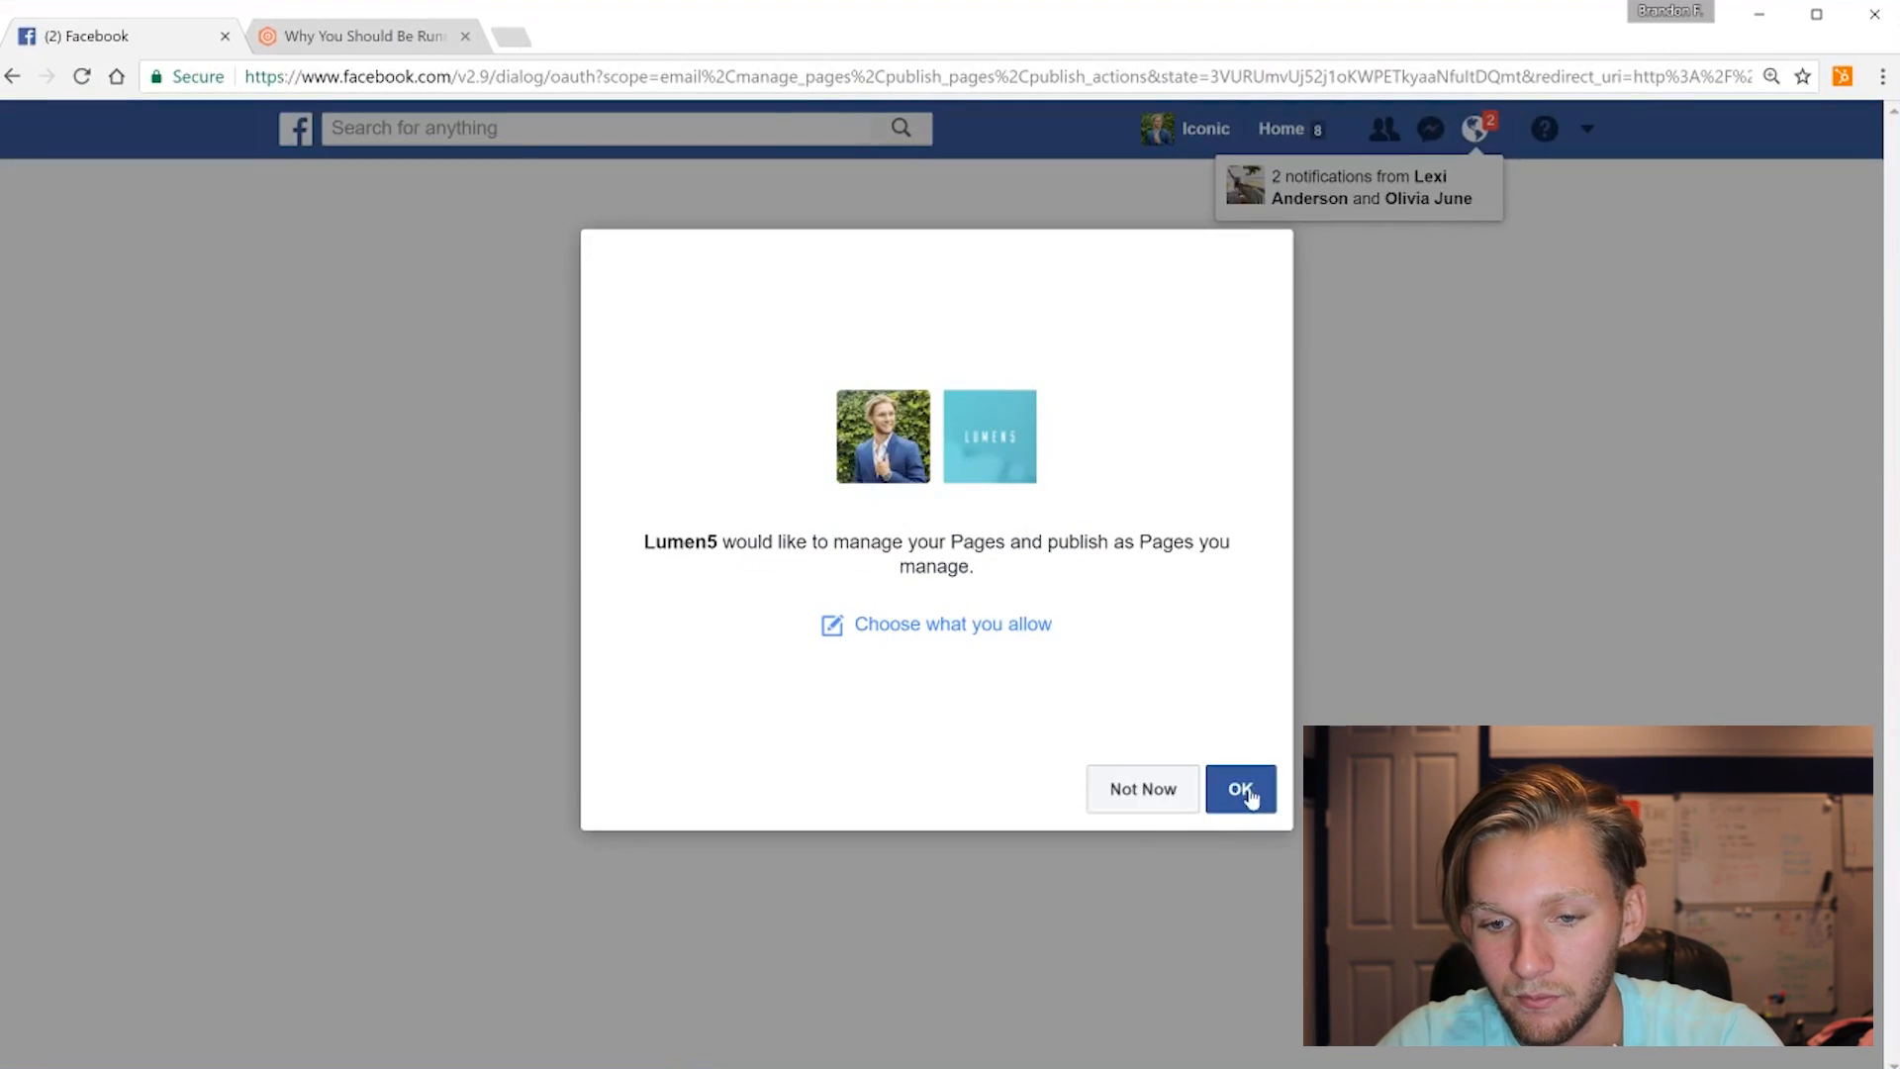